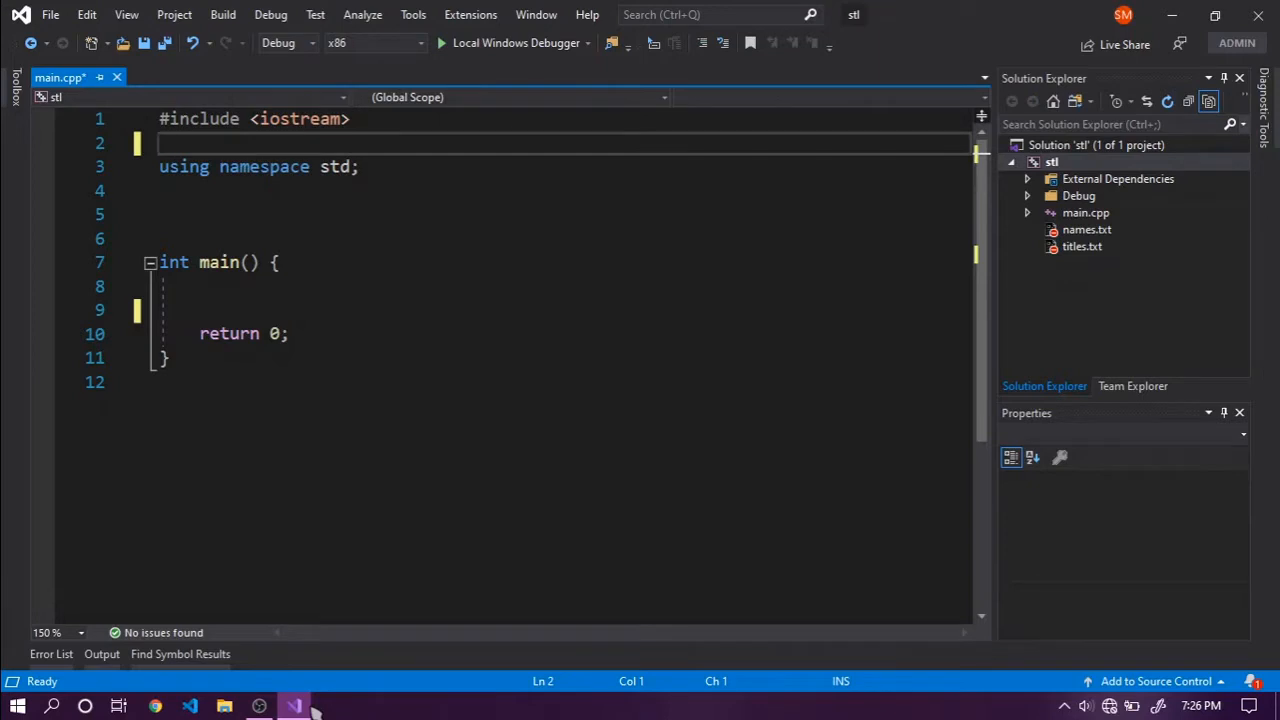
pyautogui.moveTo(322, 712)
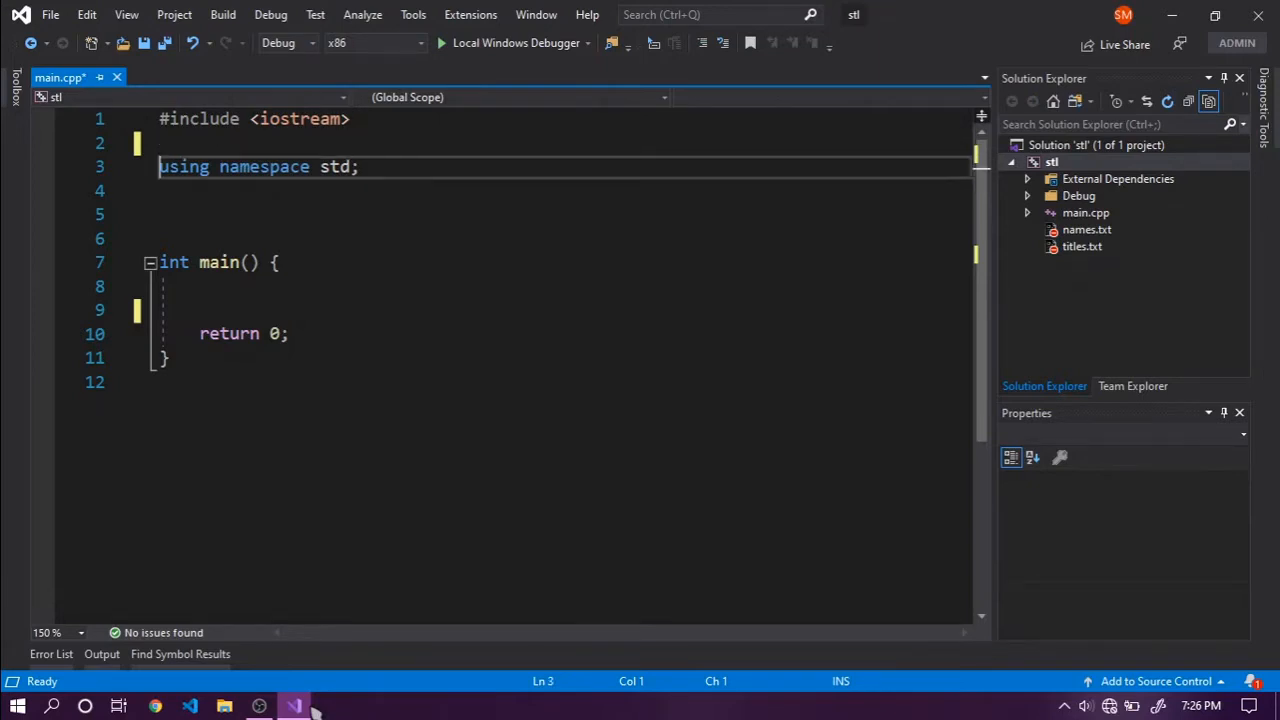
# Add #include <map> on line 2 of main.cpp, below the iostream include.
pyautogui.write('#i')
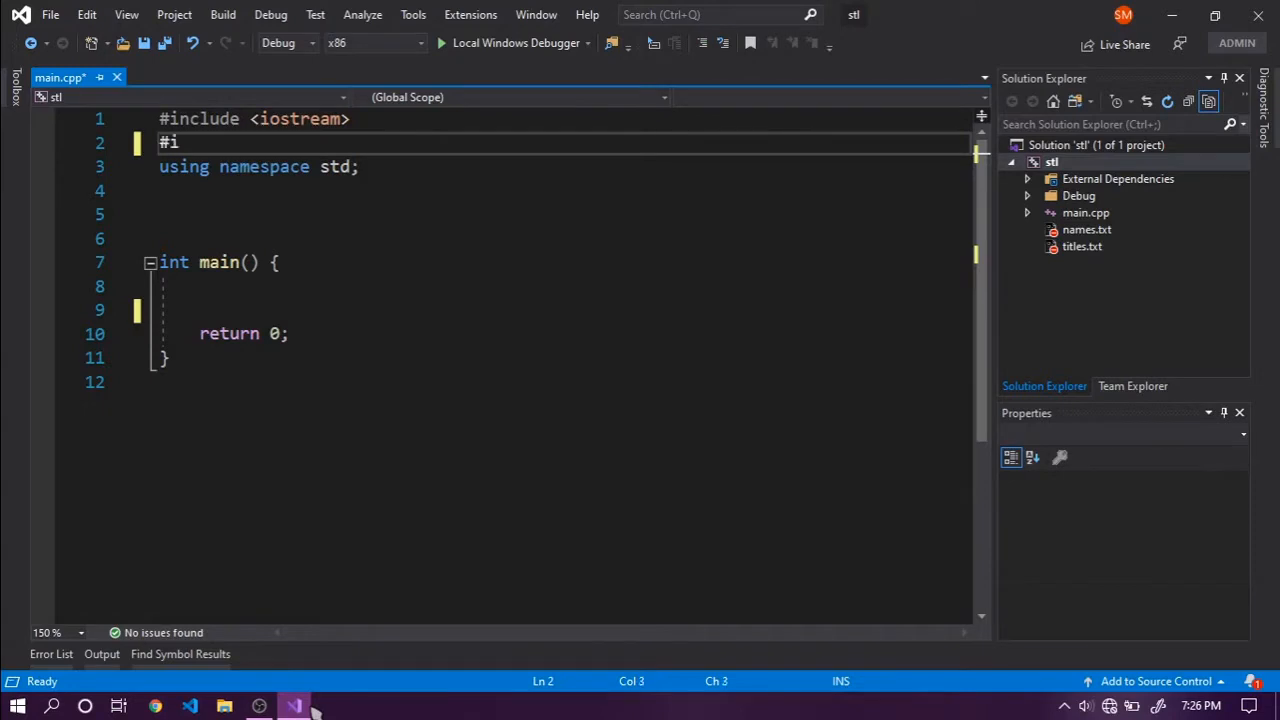
pyautogui.write('nclude')
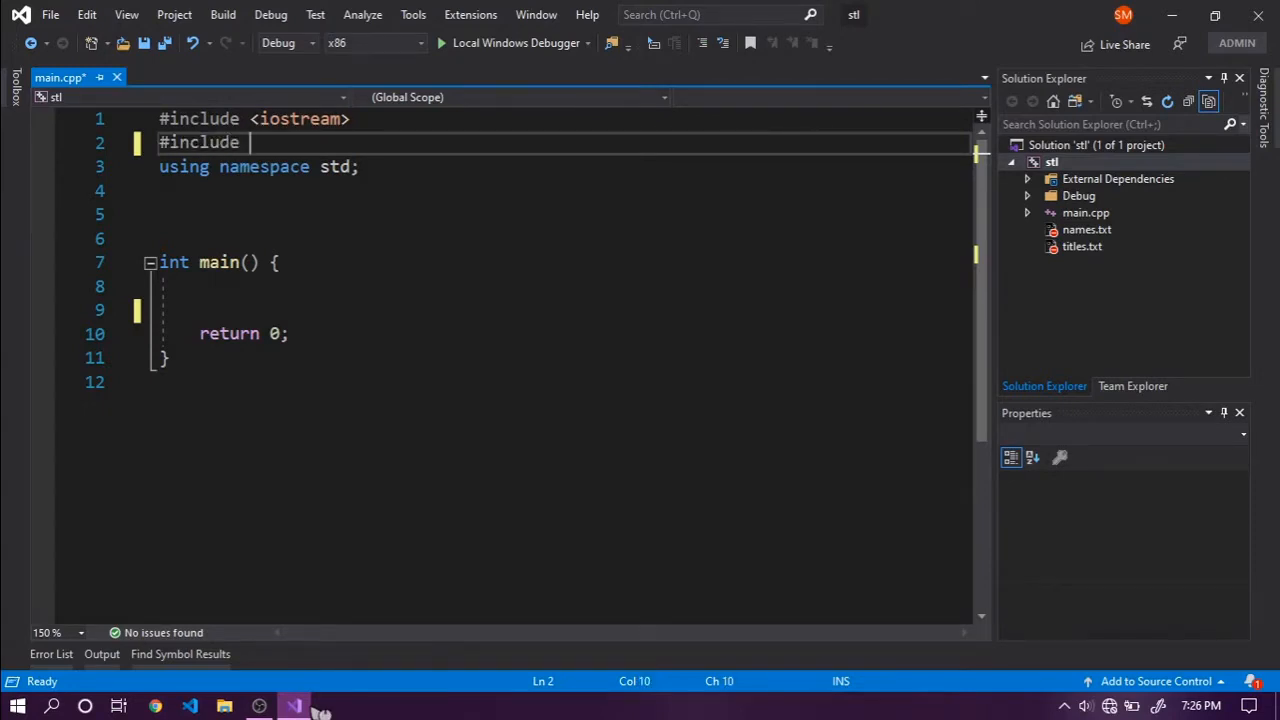
pyautogui.write('<map>')
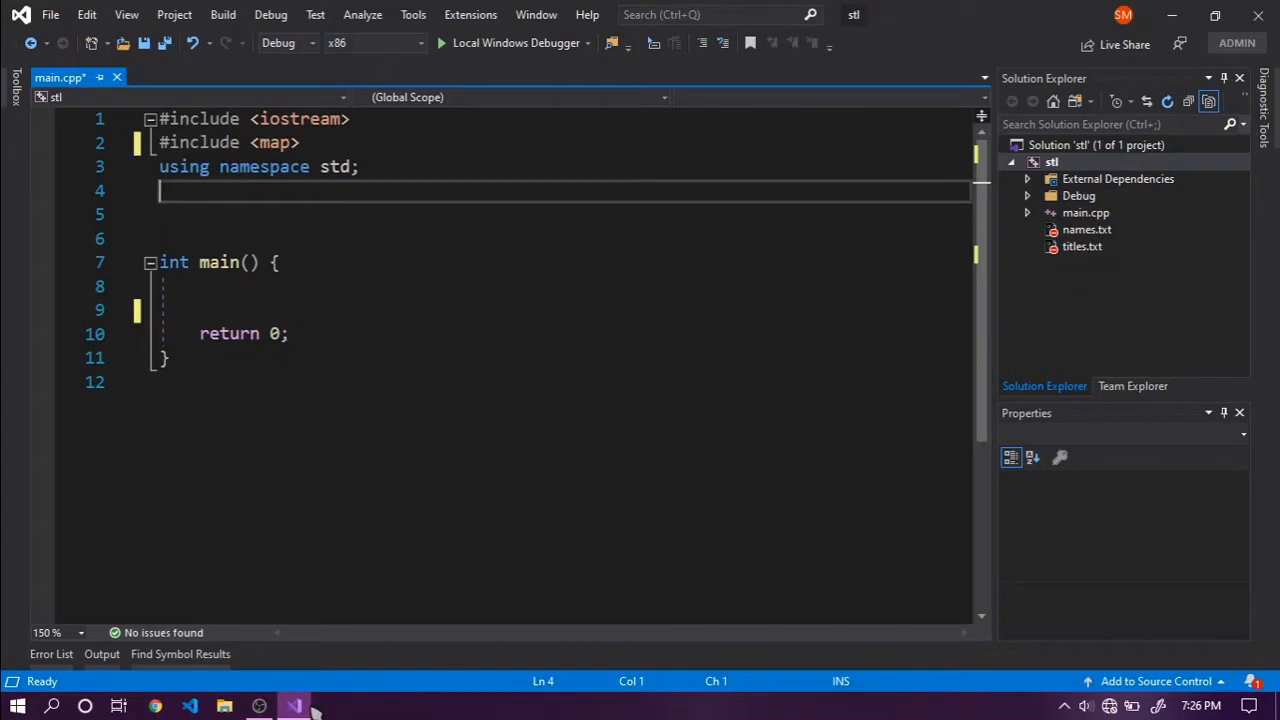
# Type the comment //keys: {x1,x2,x3} => values {y1, y2, y3}; below the using line.
pyautogui.write('//')
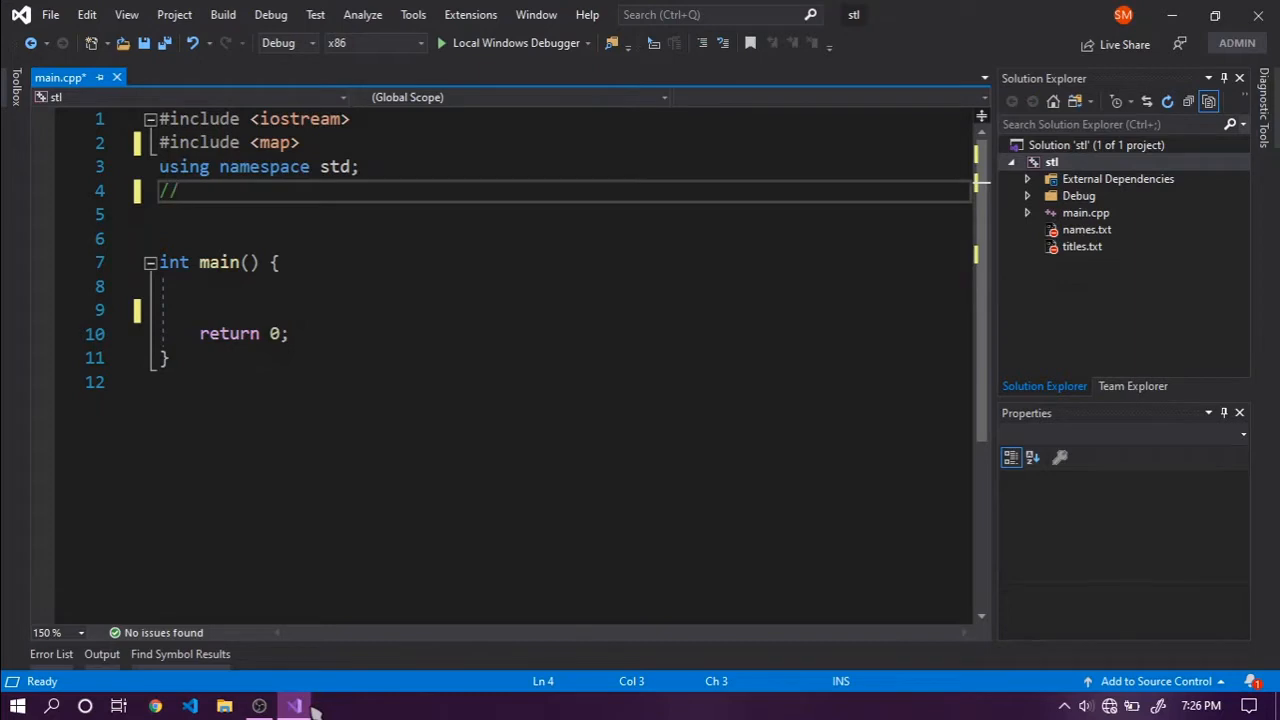
pyautogui.write('keys:')
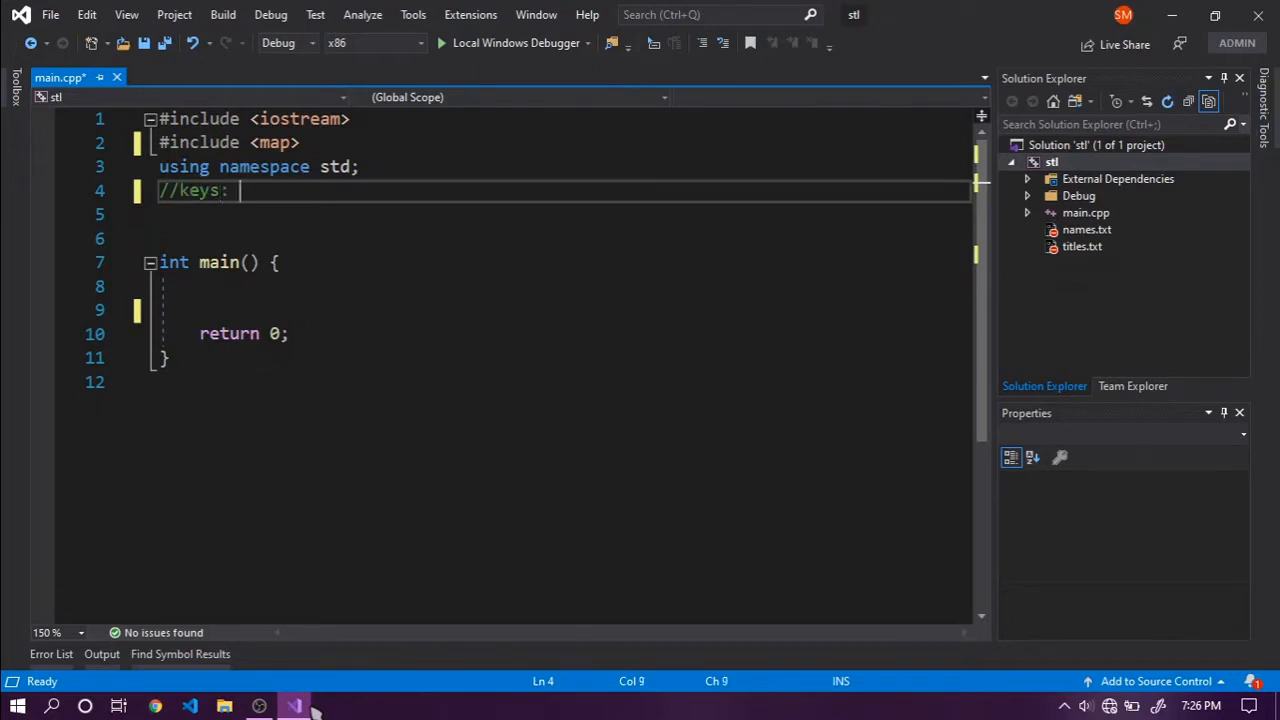
pyautogui.write('{x1}')
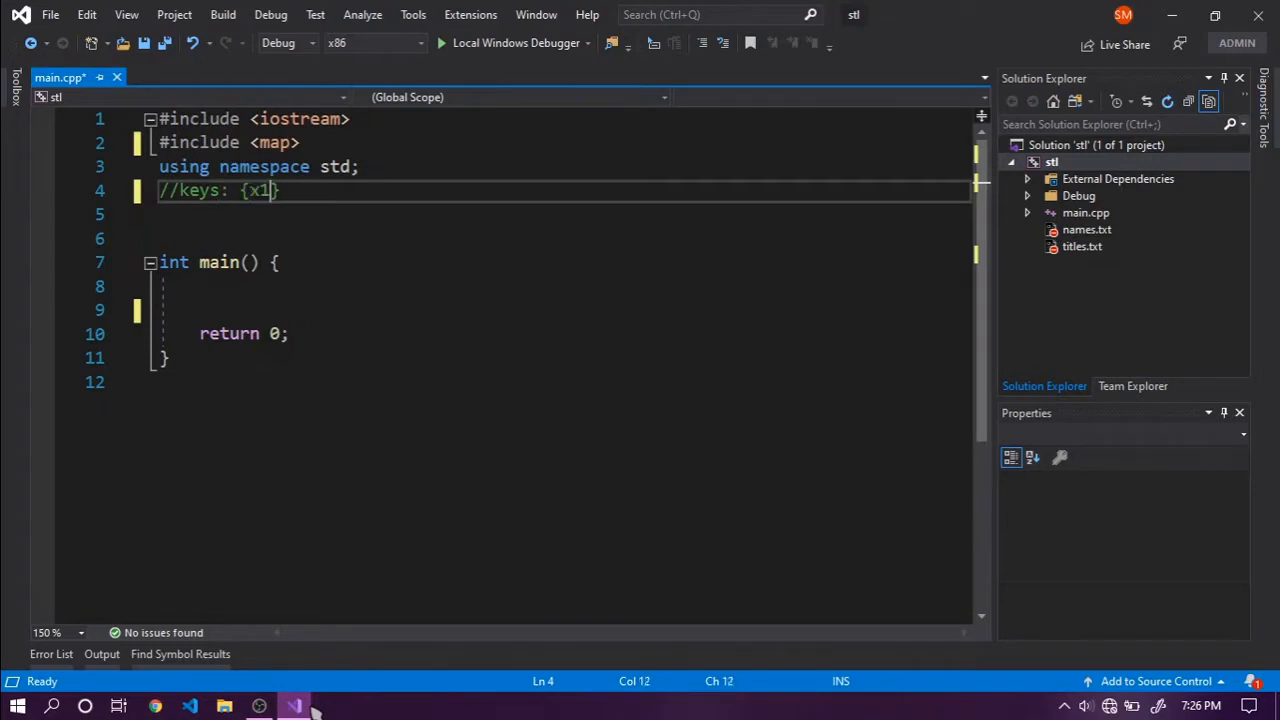
pyautogui.write(',x2,x')
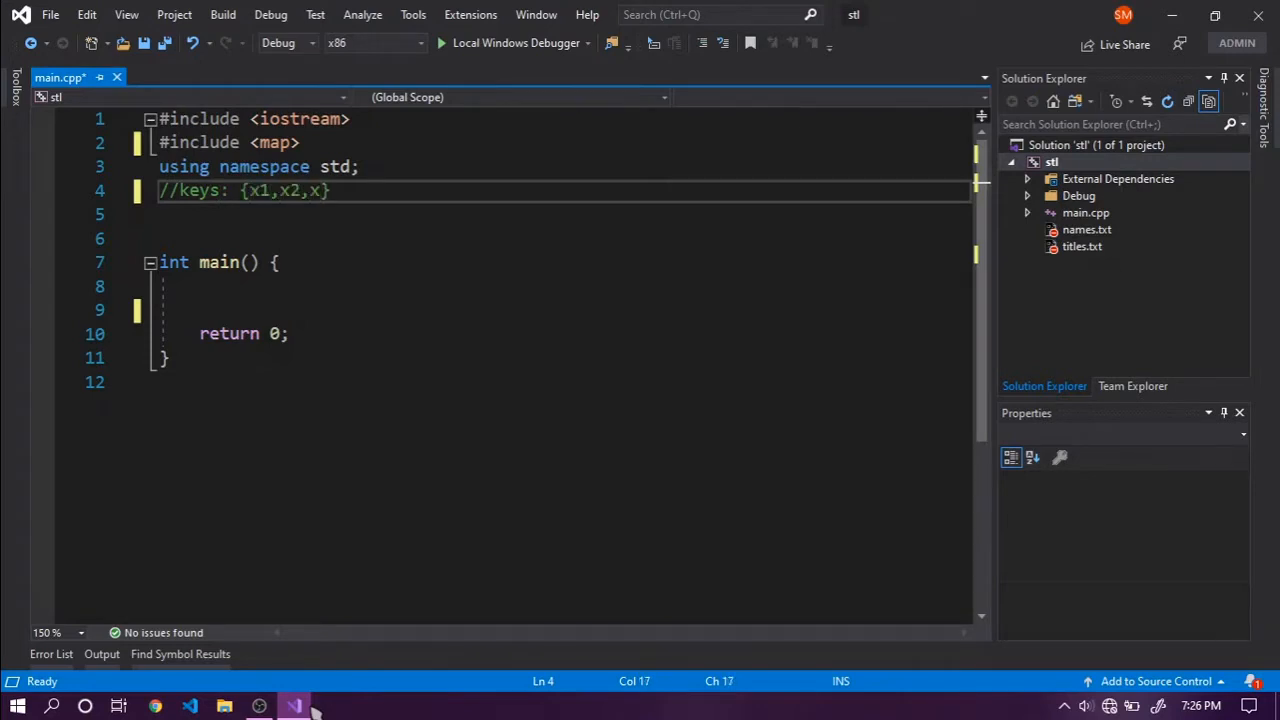
pyautogui.write('3} => values {}')
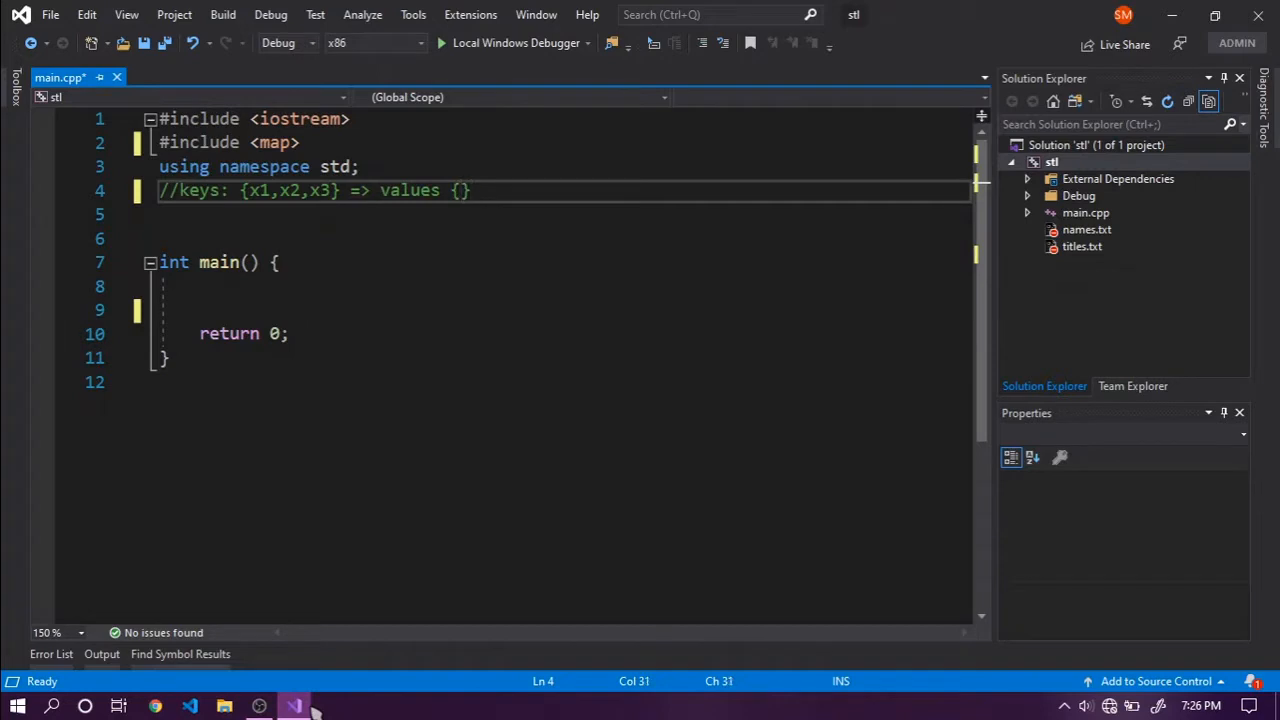
pyautogui.write('y1')
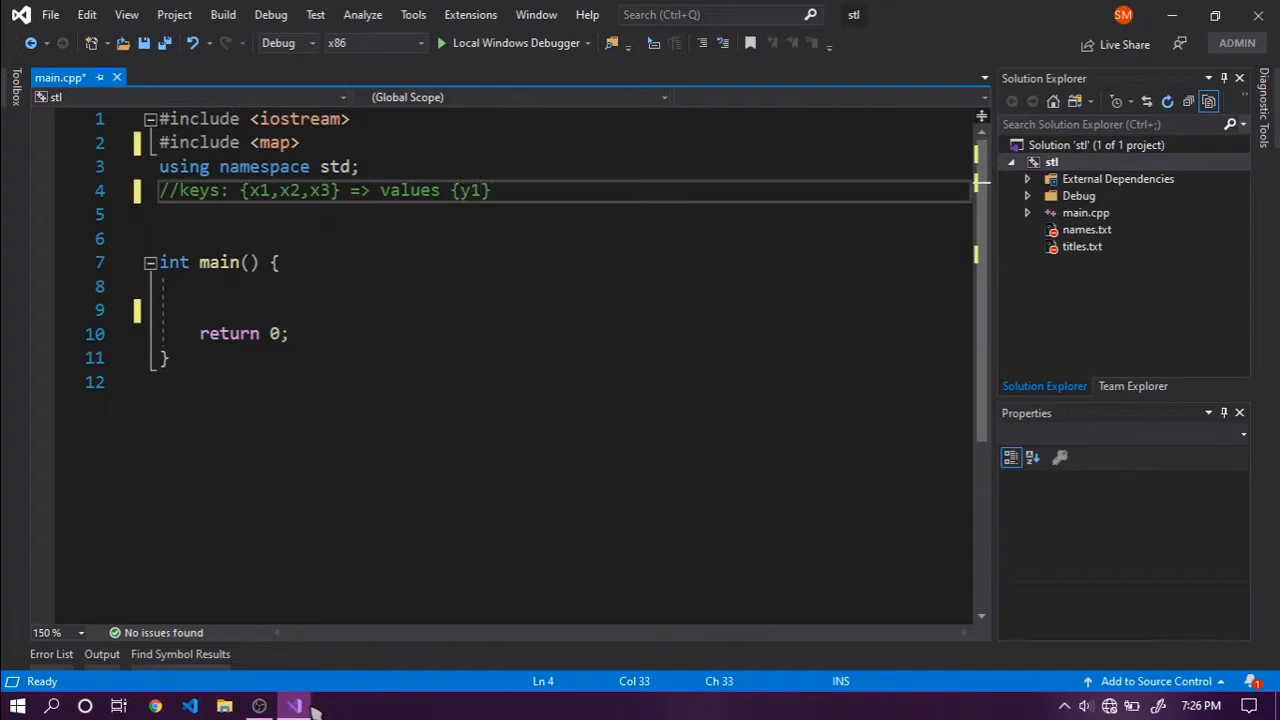
pyautogui.write(', t')
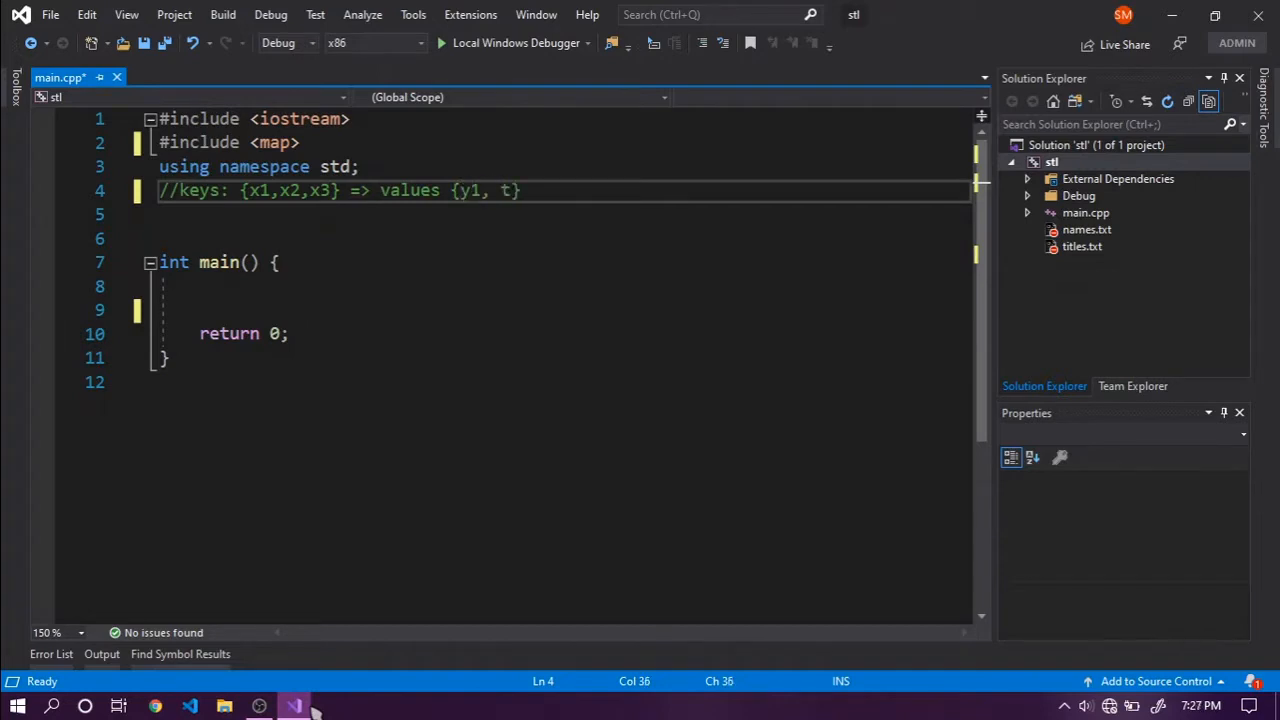
pyautogui.write('y2,')
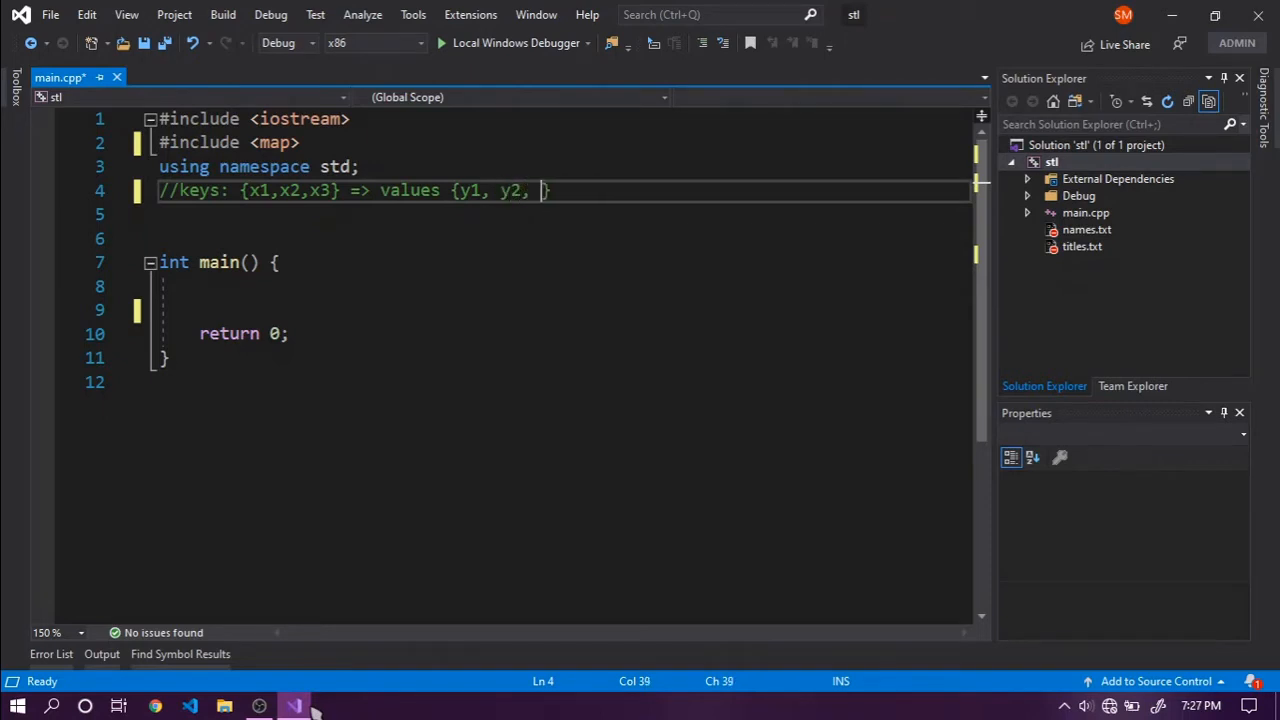
pyautogui.write('y3};')
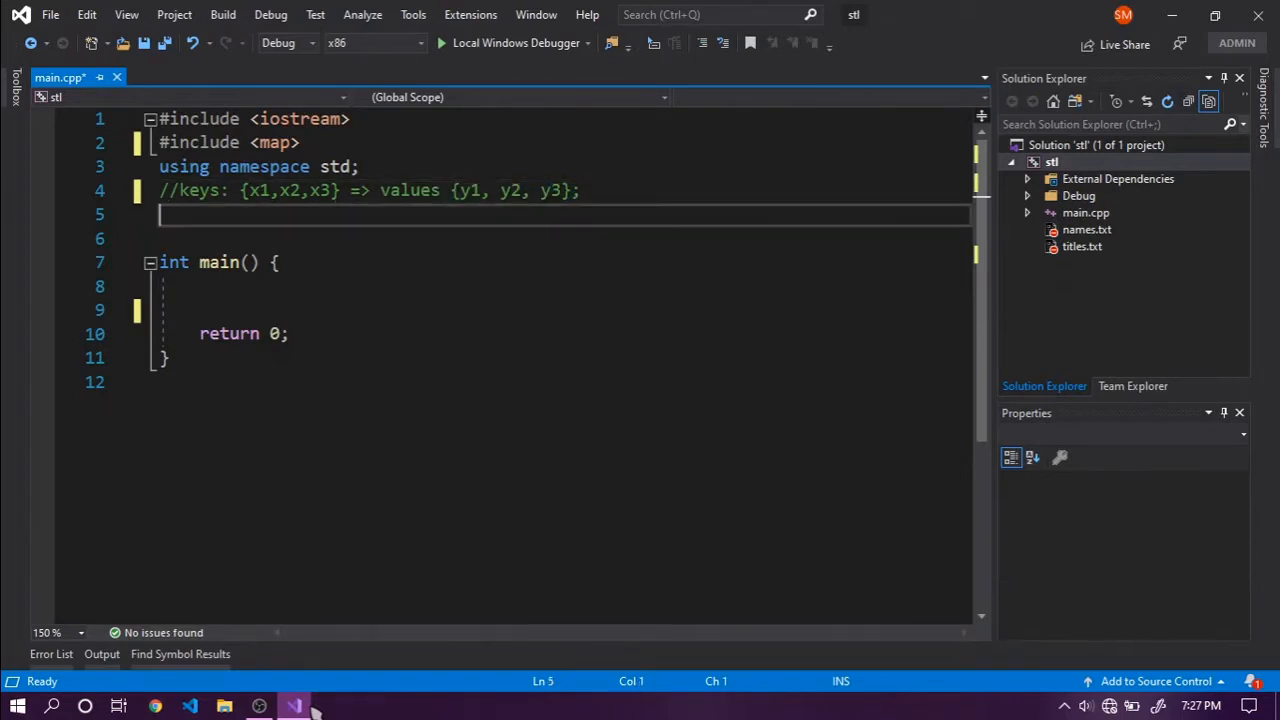
# Highlight the keys and then the values in the comment.
pyautogui.click(340, 190)
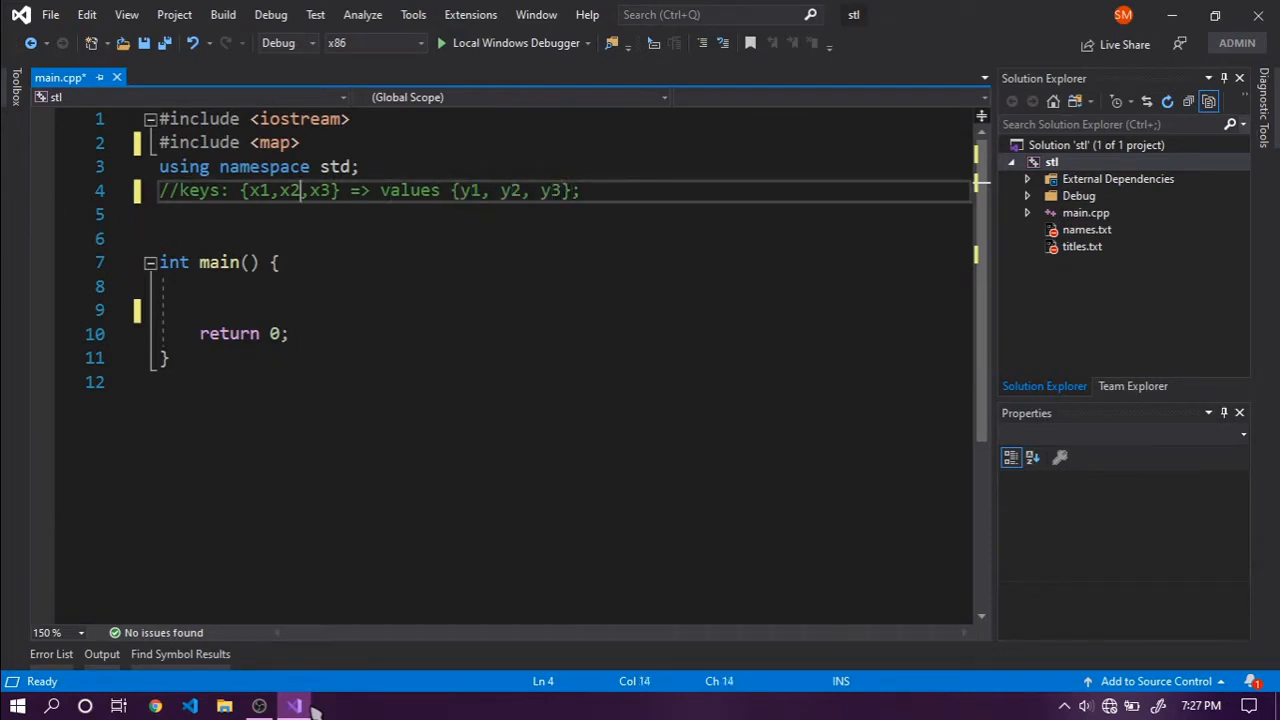
pyautogui.doubleClick(260, 190)
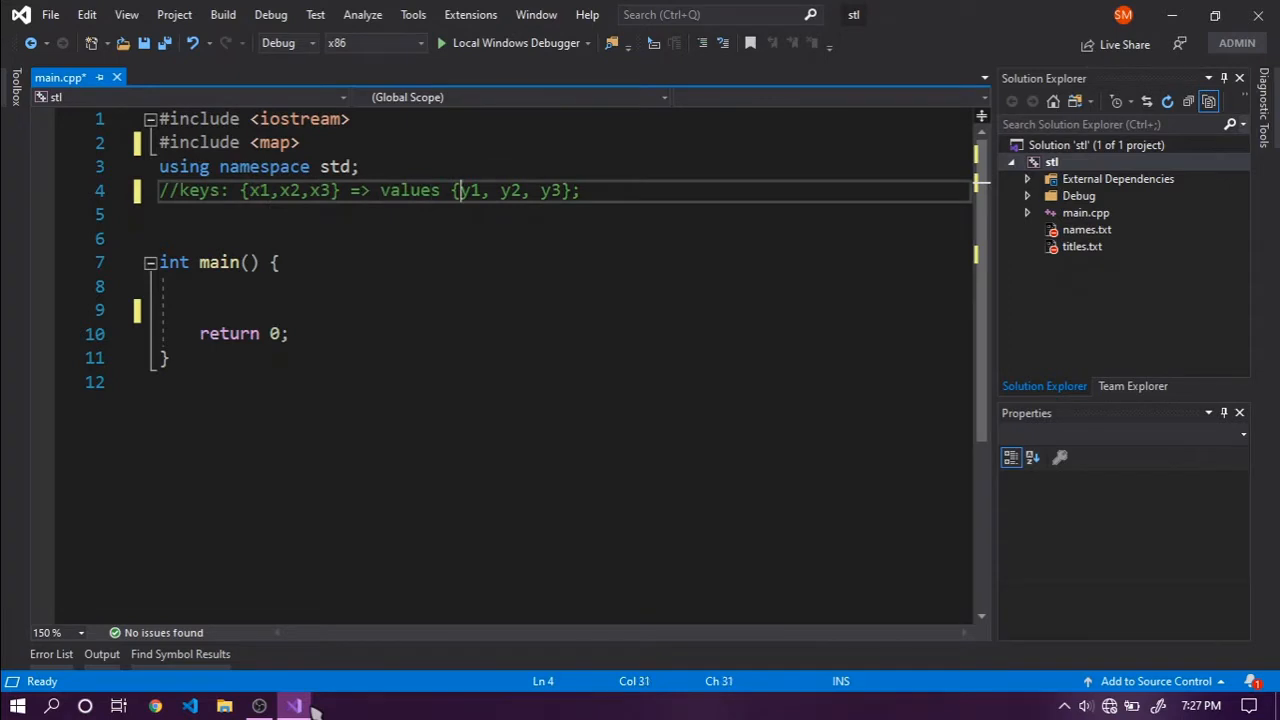
pyautogui.doubleClick(470, 190)
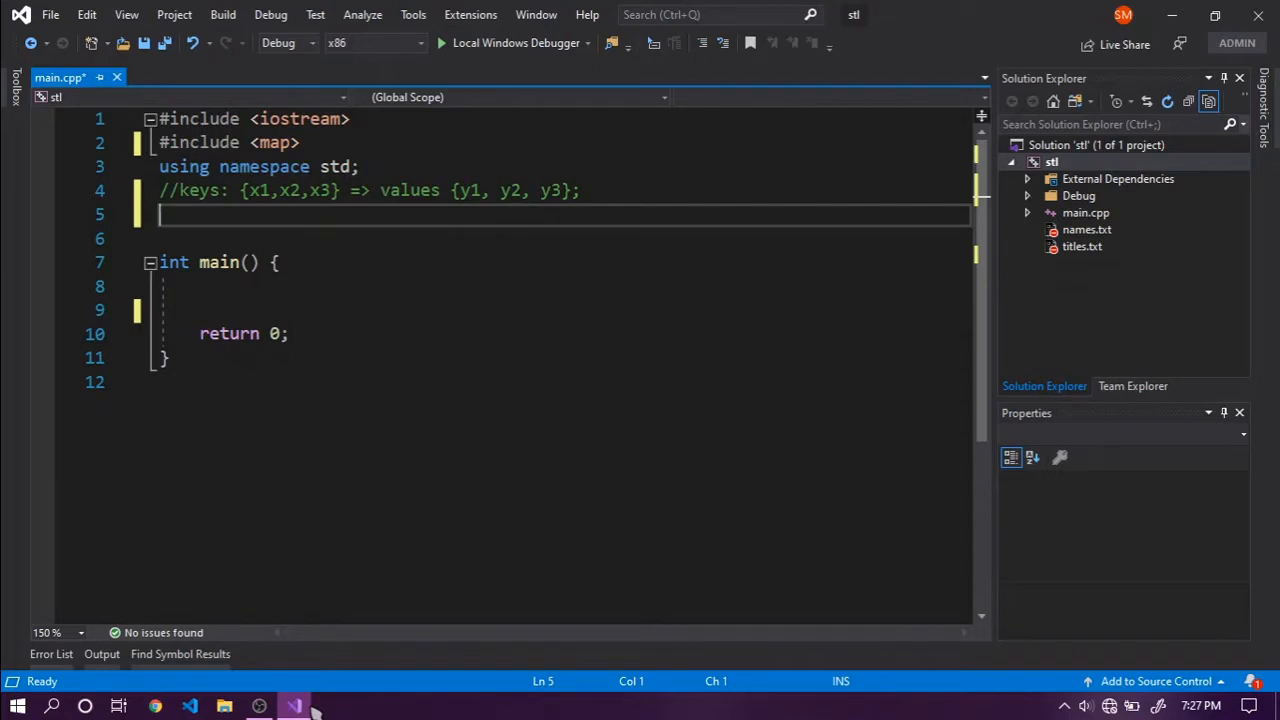
# Add the comment //um => hash tables; o(1).
pyautogui.write('//um =>')
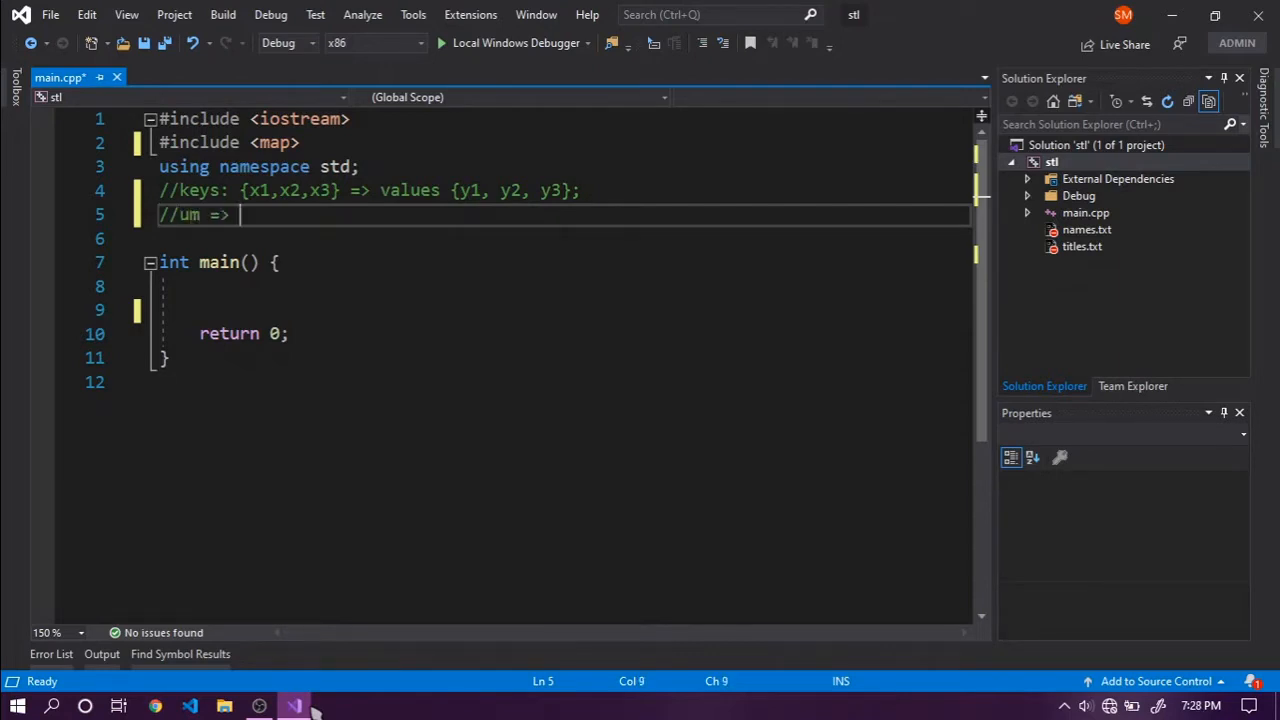
pyautogui.write('hash ta')
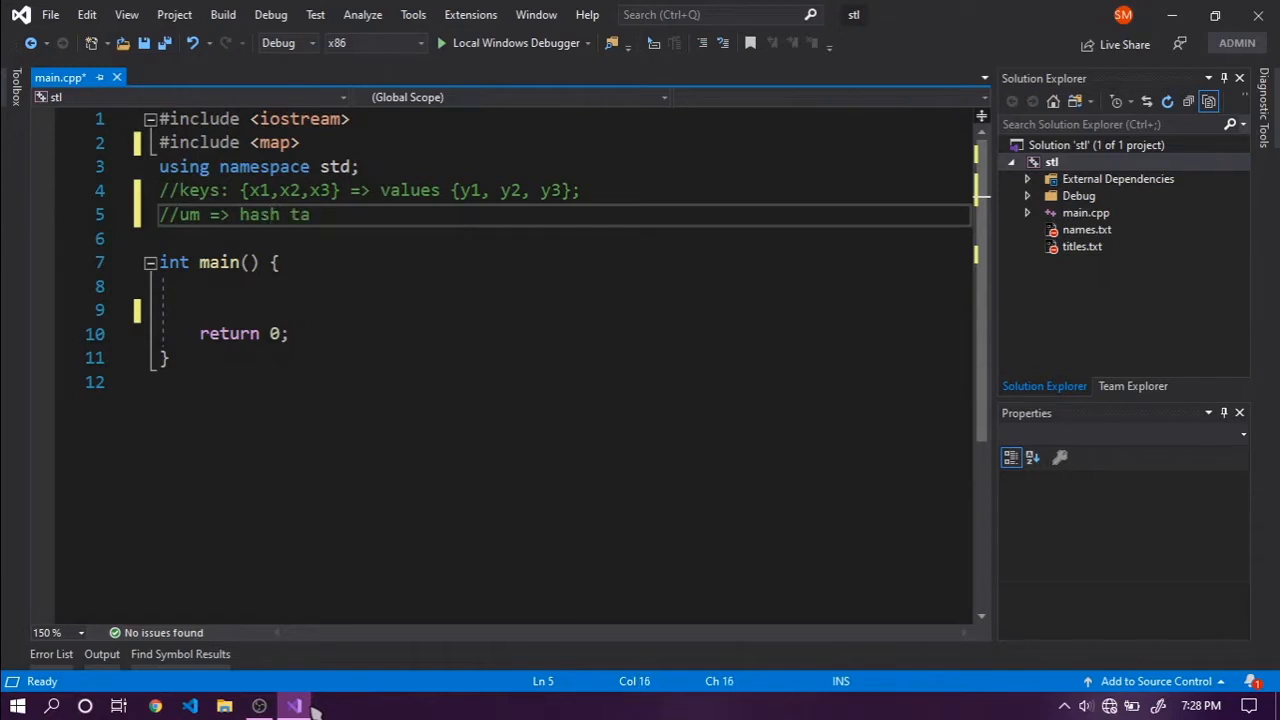
pyautogui.write('bles;')
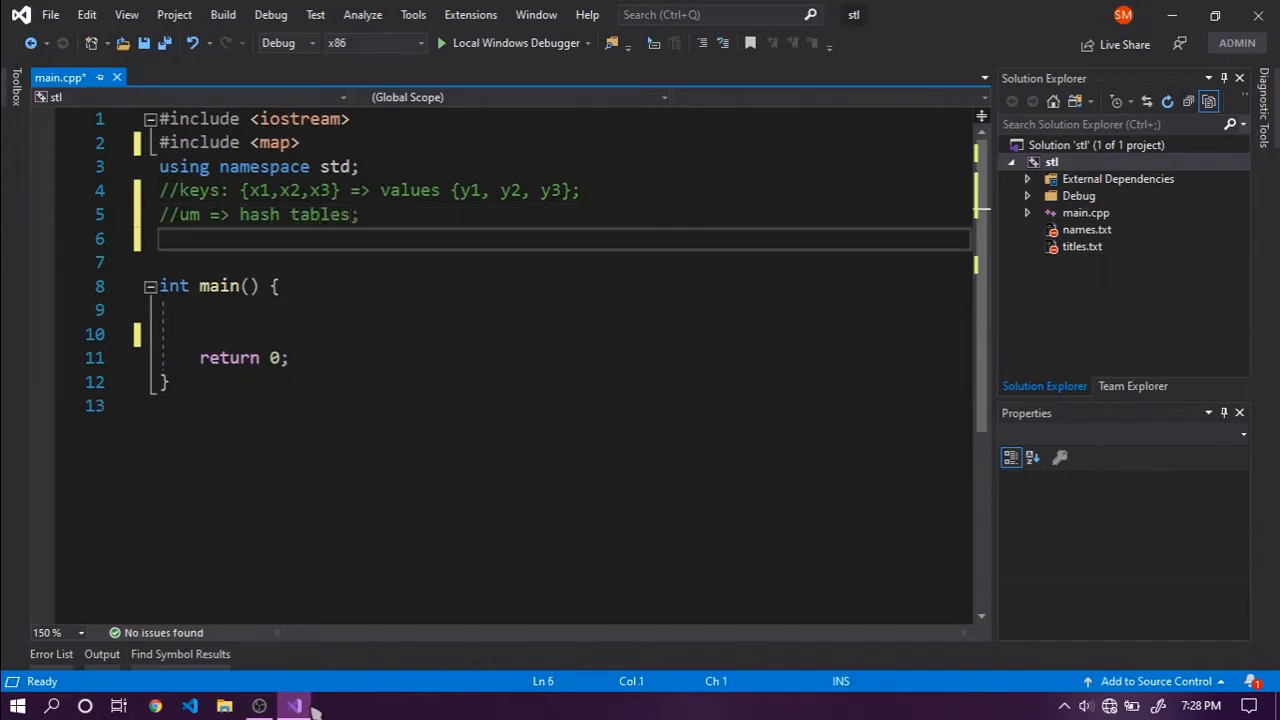
# Add the comment //maps => binary rearch trees;o(logn) and move into main.
pyautogui.write('//m')
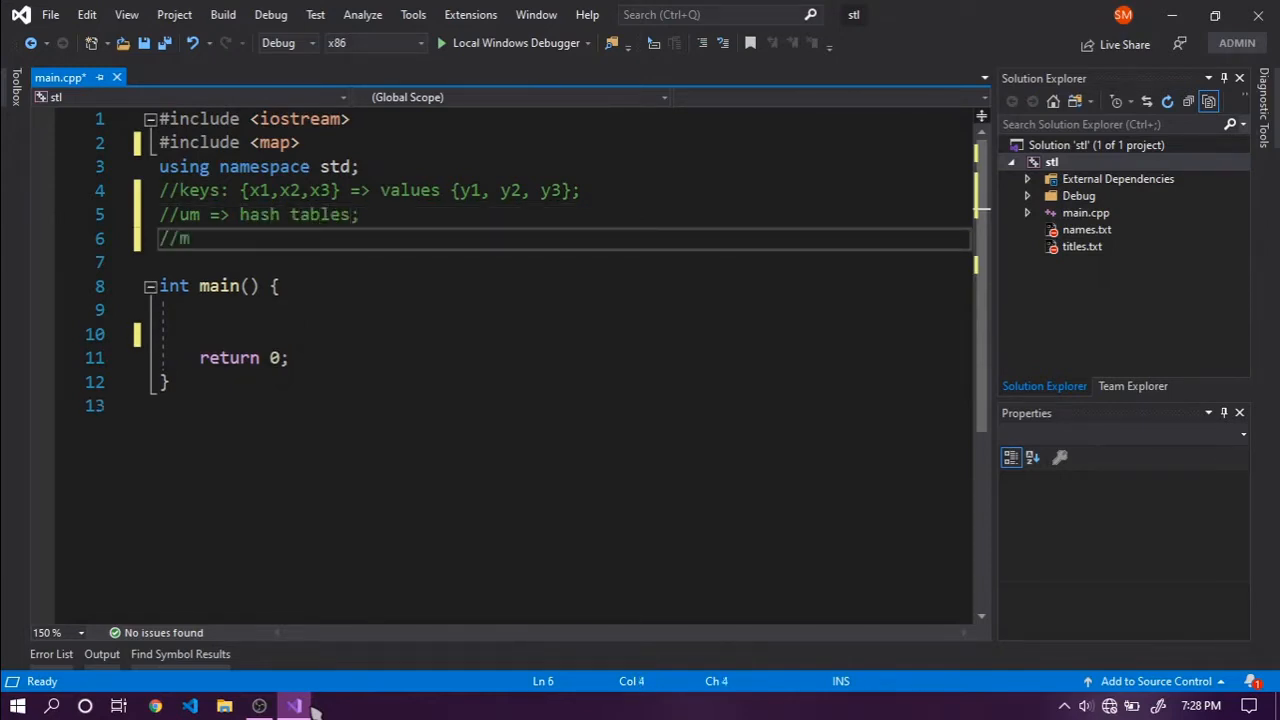
pyautogui.write('aps =>')
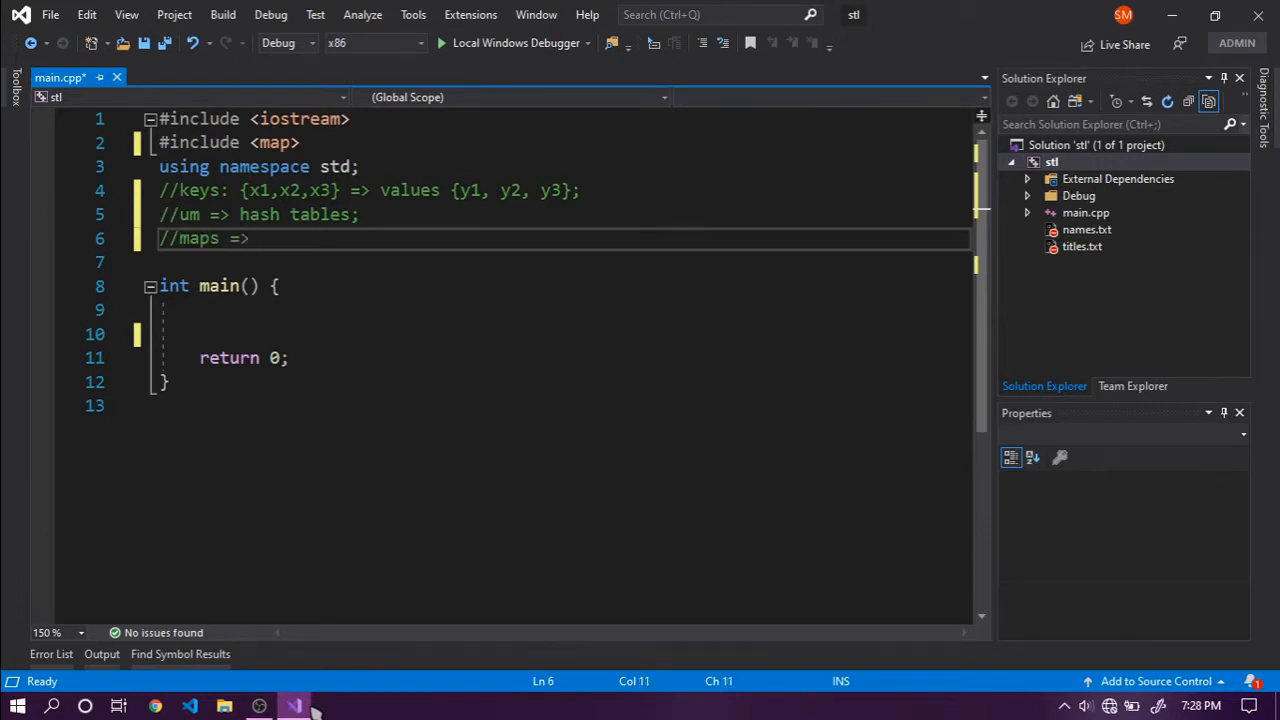
pyautogui.write('bi')
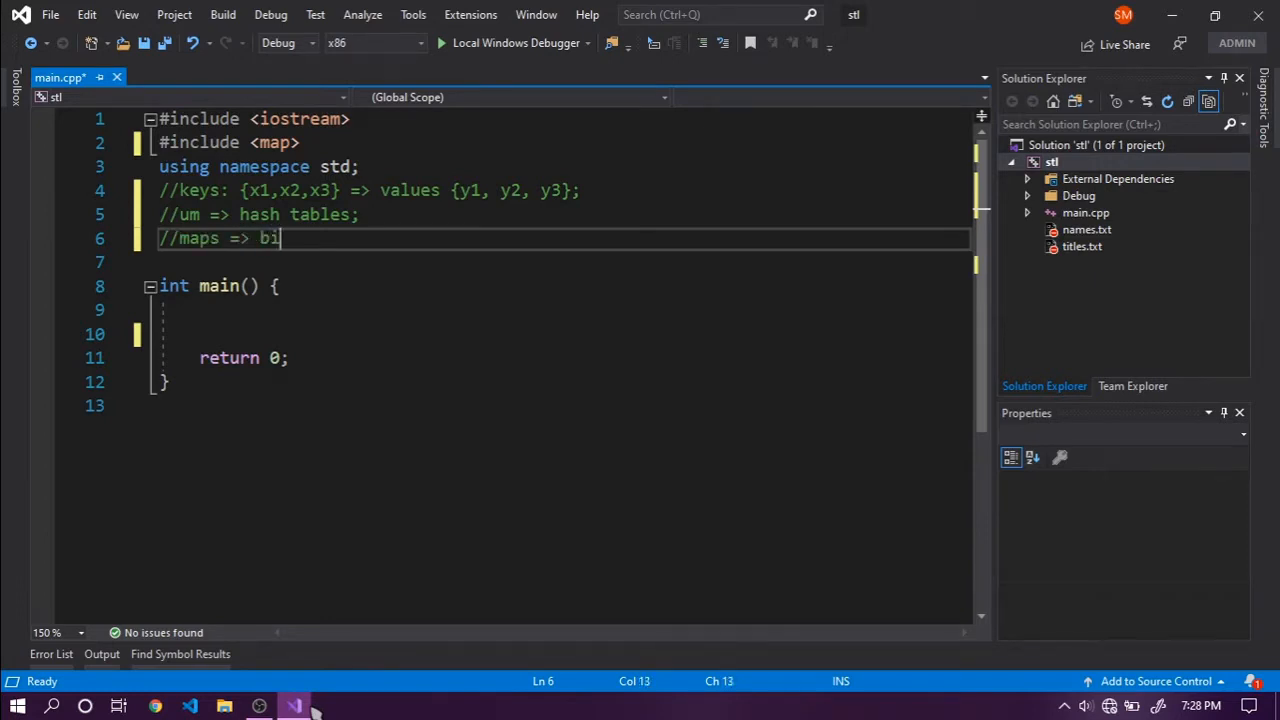
pyautogui.write('nary rea')
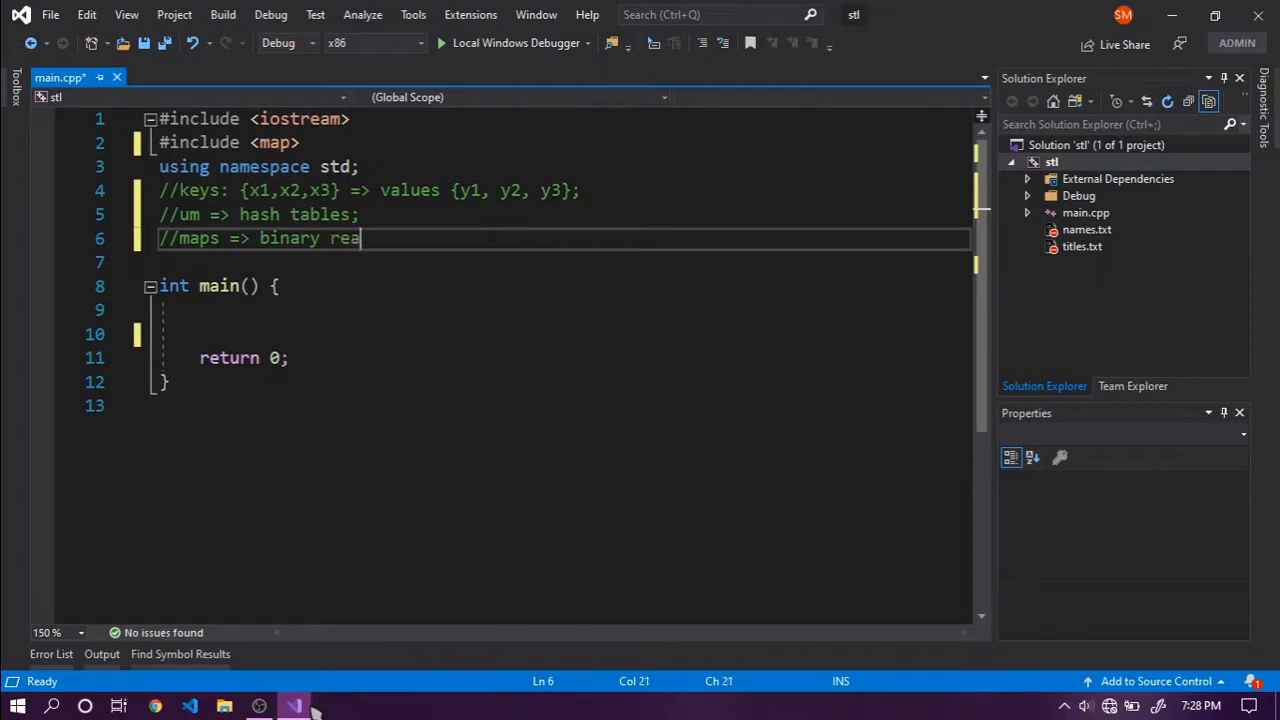
pyautogui.write('rch trees;')
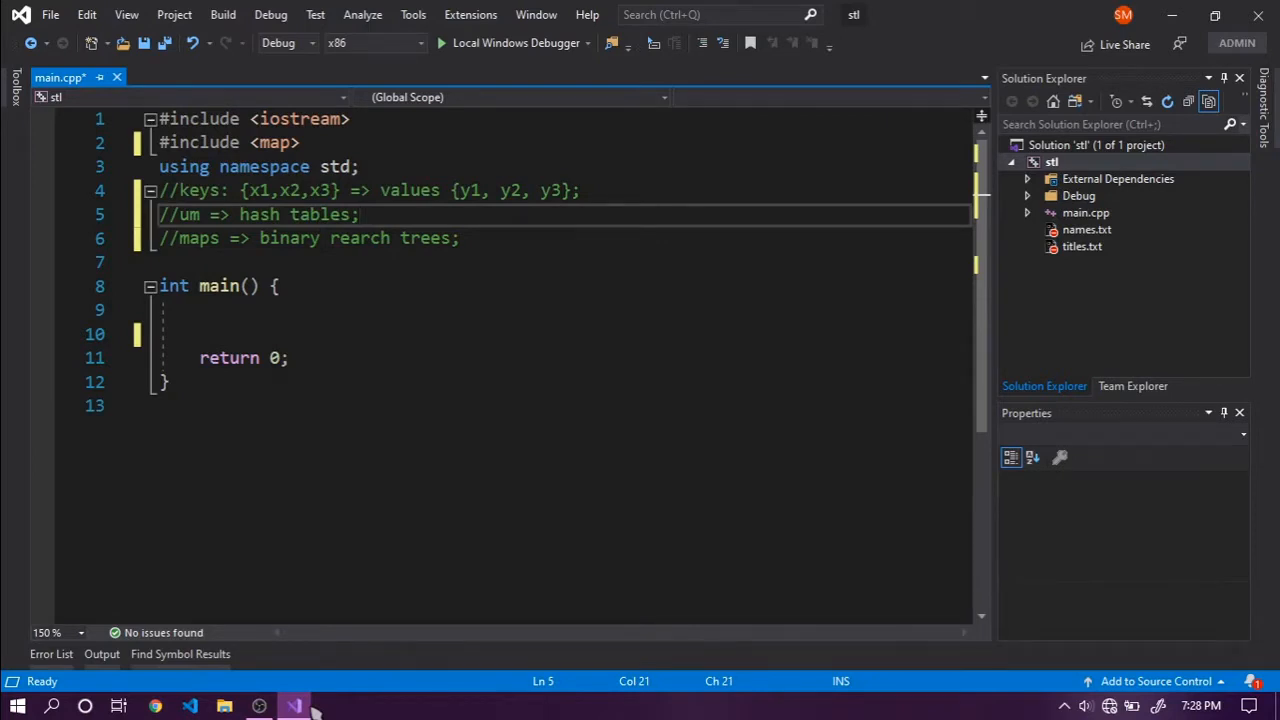
pyautogui.write('o')
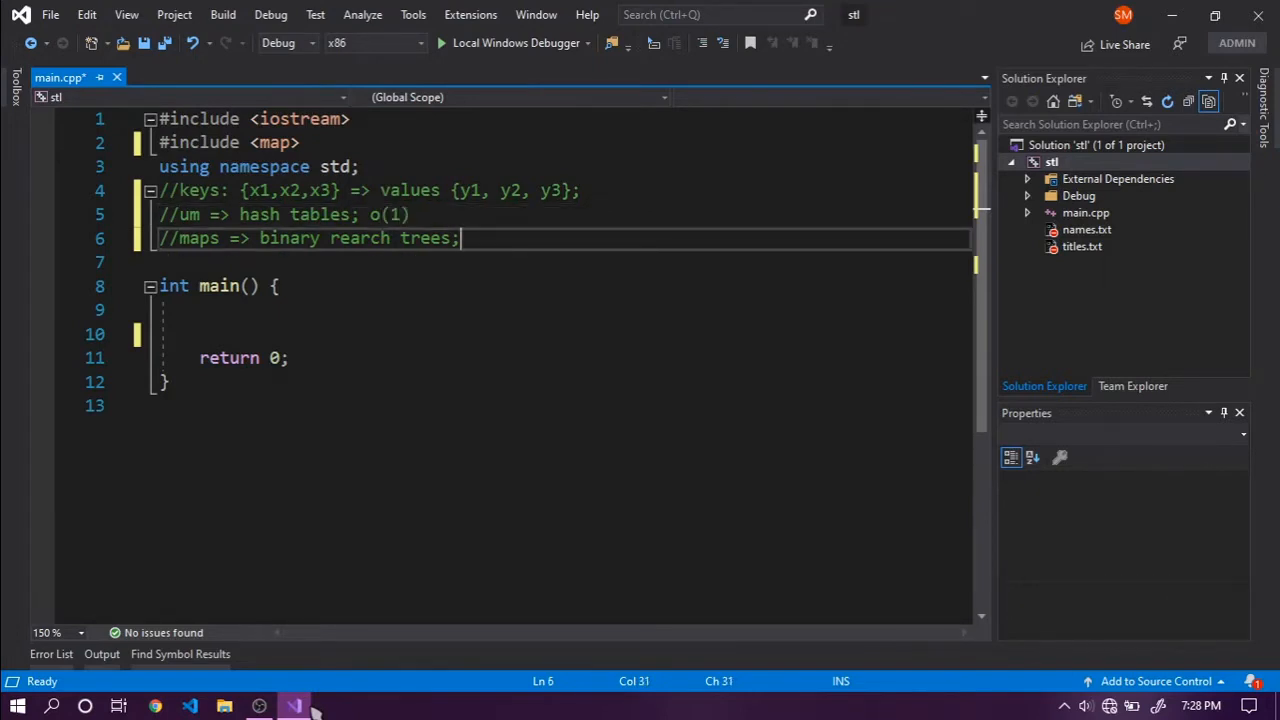
pyautogui.write('o(')
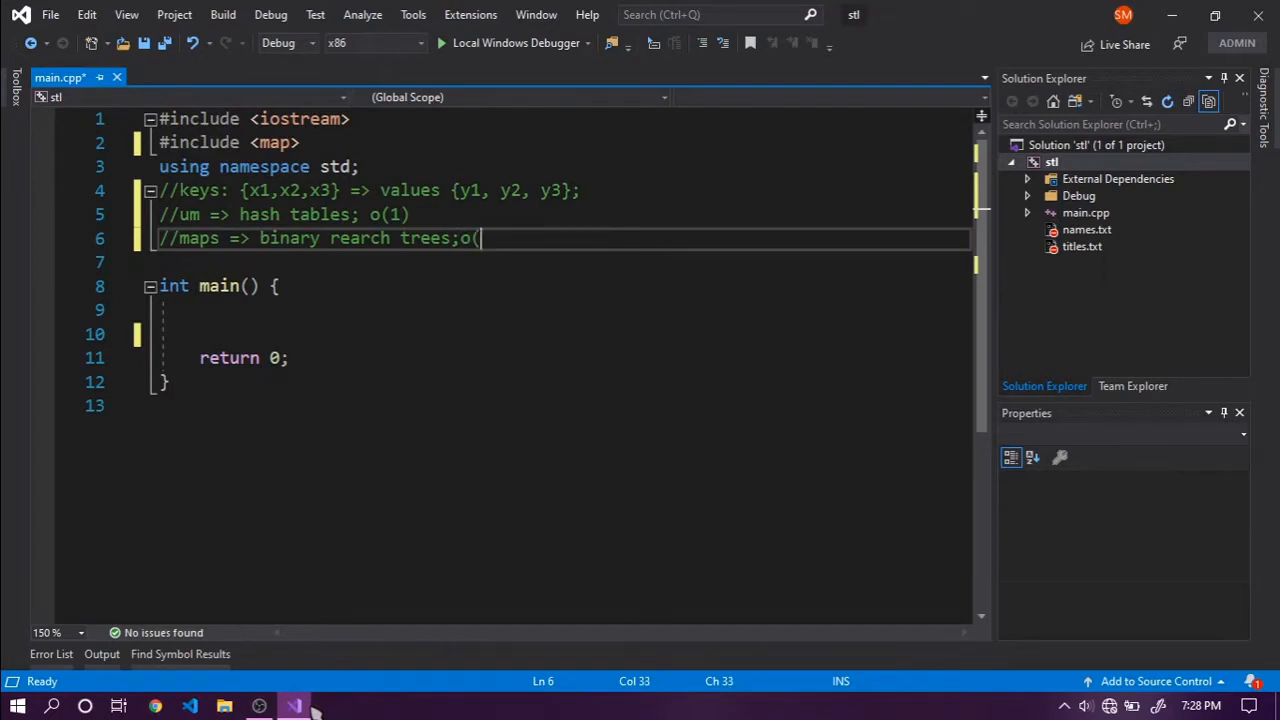
pyautogui.write('logn')
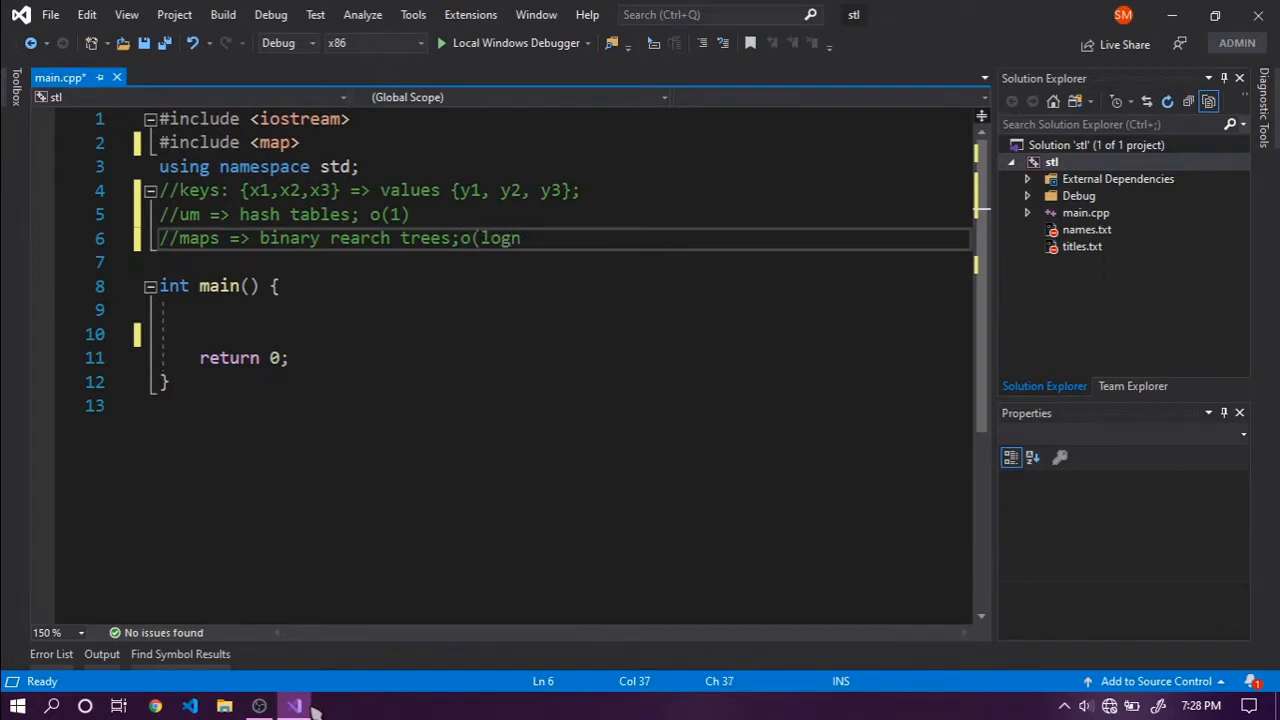
pyautogui.write(')')
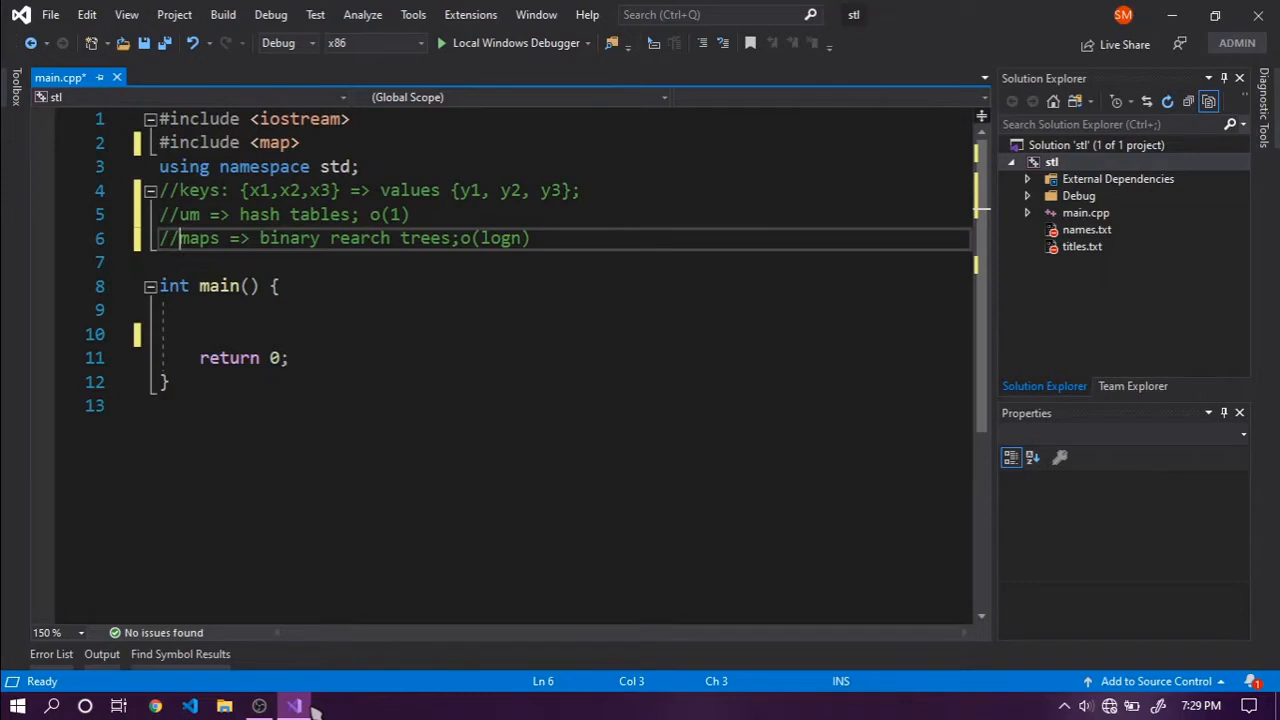
pyautogui.doubleClick(199, 238)
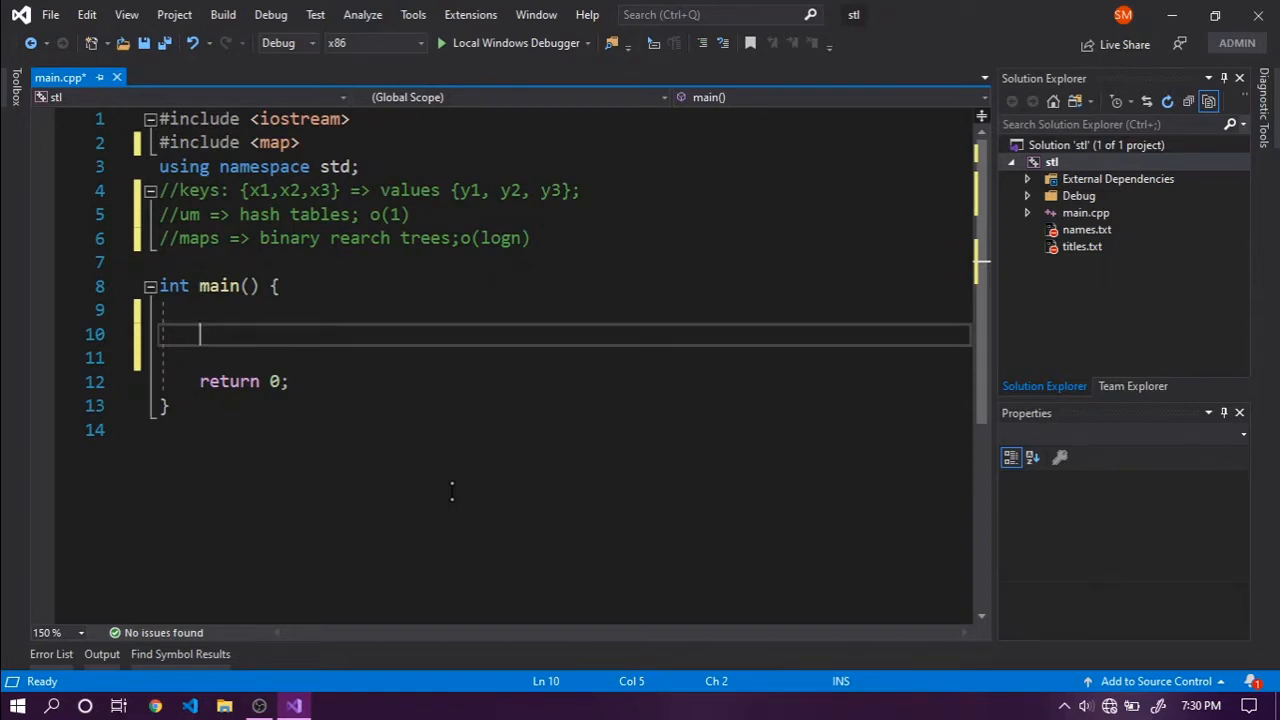
# Declare map<int, int> map1 and insert pair<int, int>(2,3) into it.
pyautogui.write('ma')
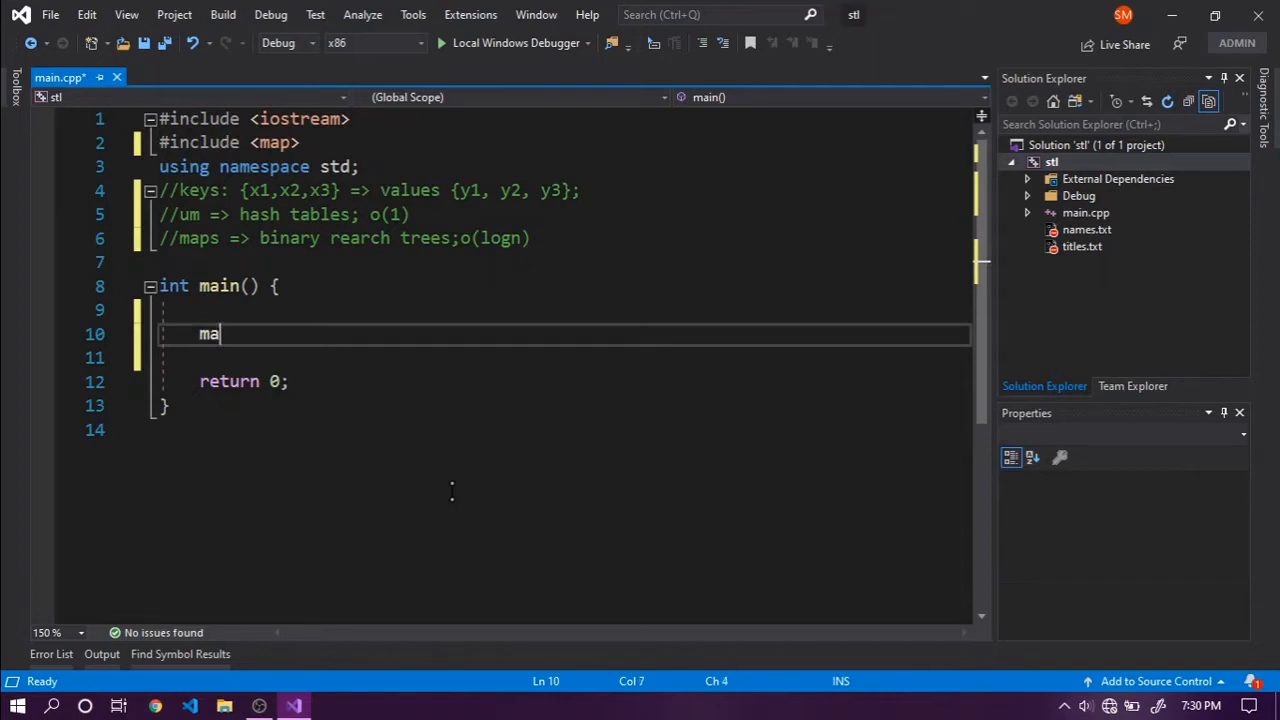
pyautogui.write('p<int, int')
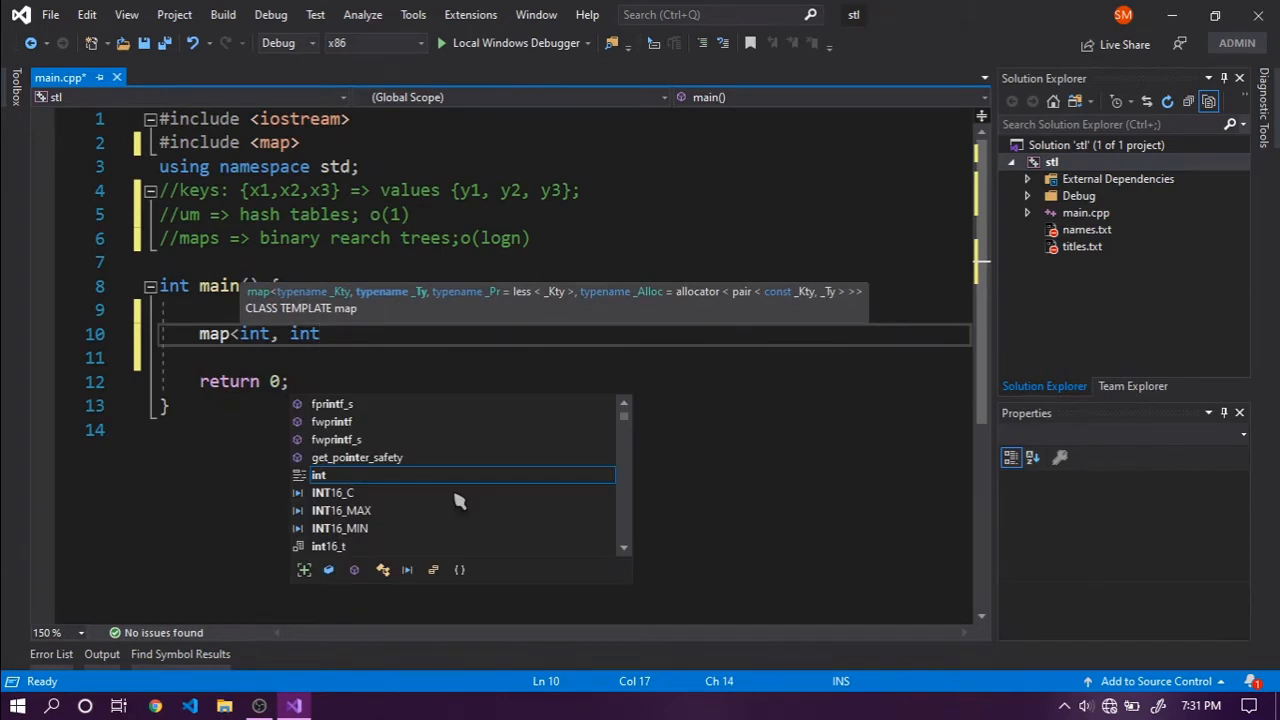
pyautogui.write('map1;')
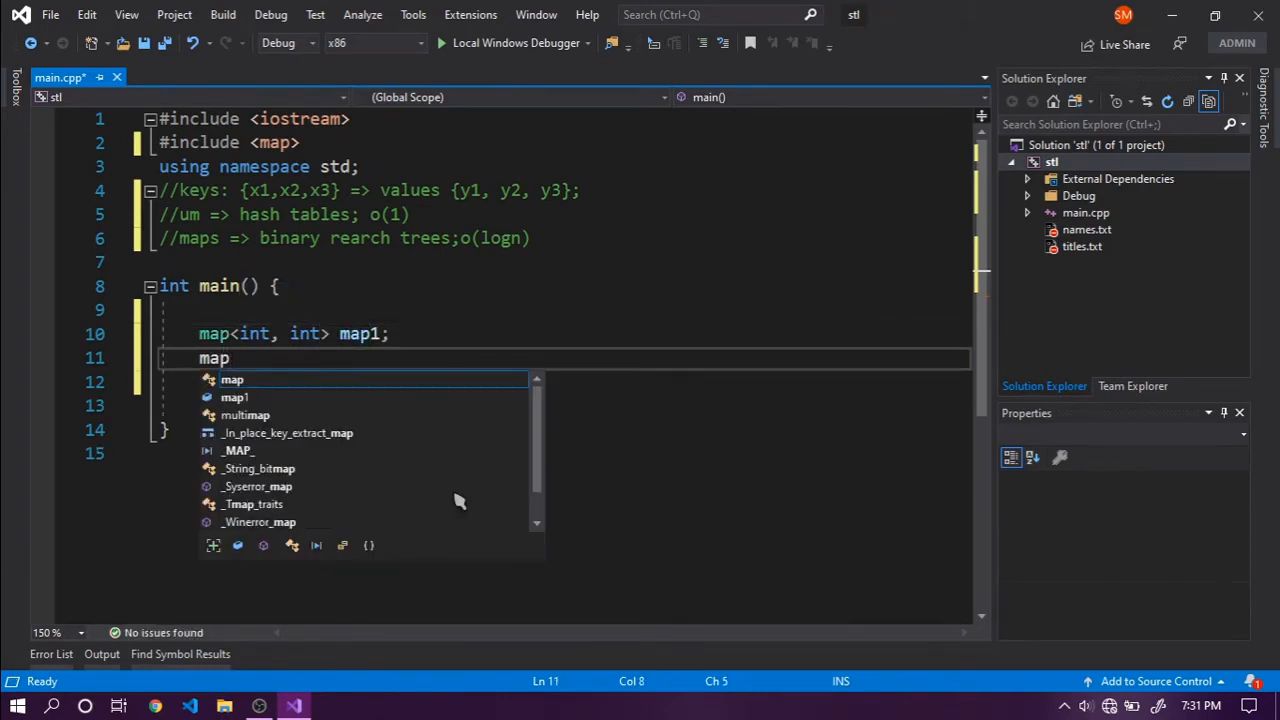
pyautogui.write('1.')
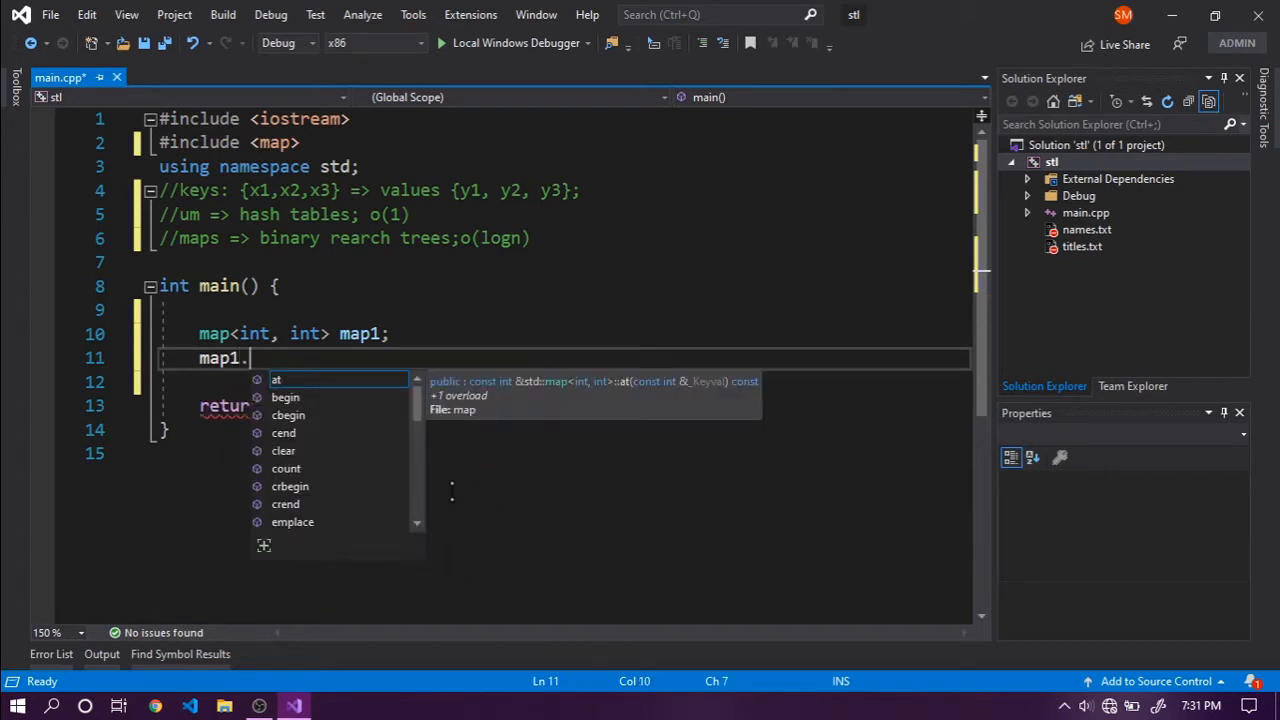
pyautogui.write('insert')
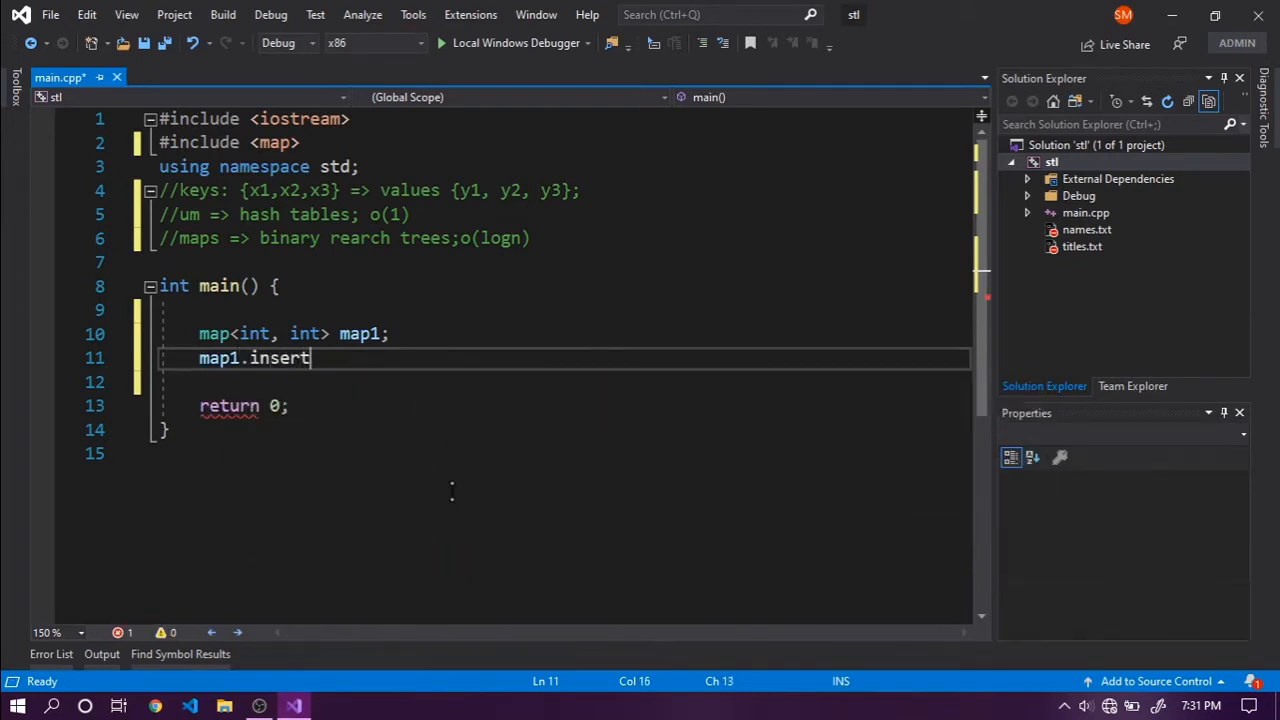
pyautogui.write('()')
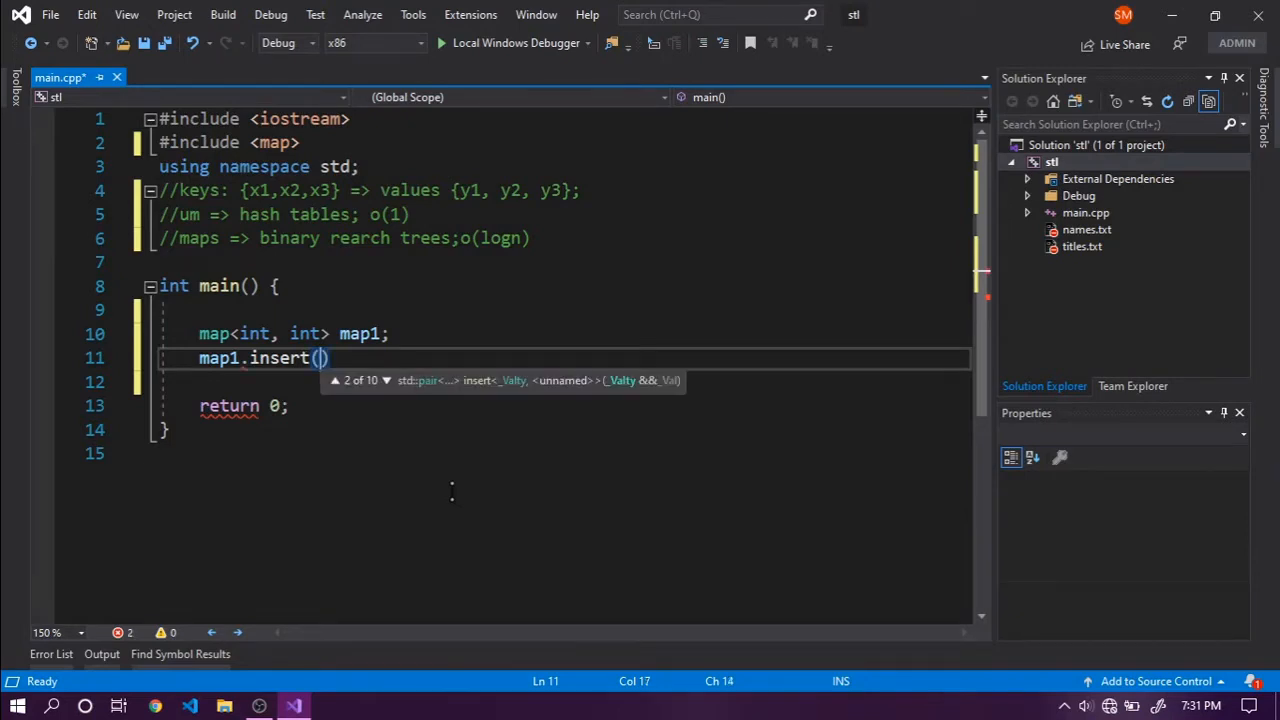
pyautogui.write('{}')
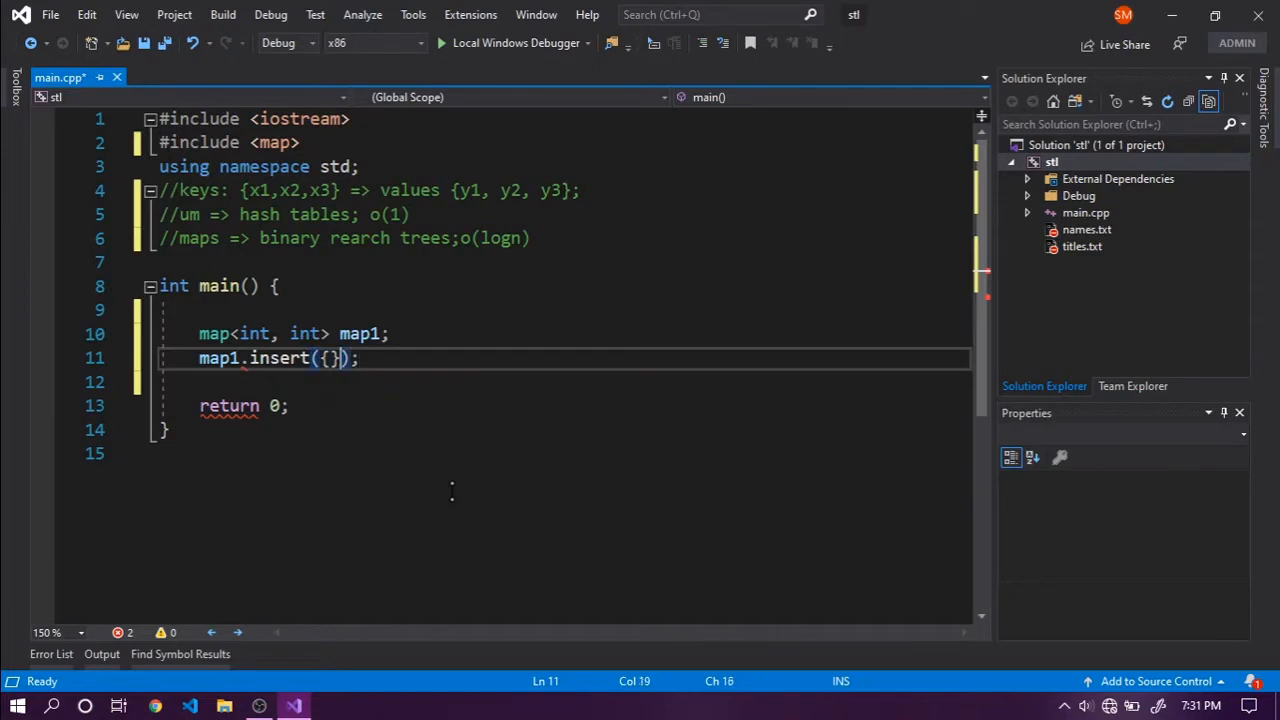
pyautogui.write('2,3')
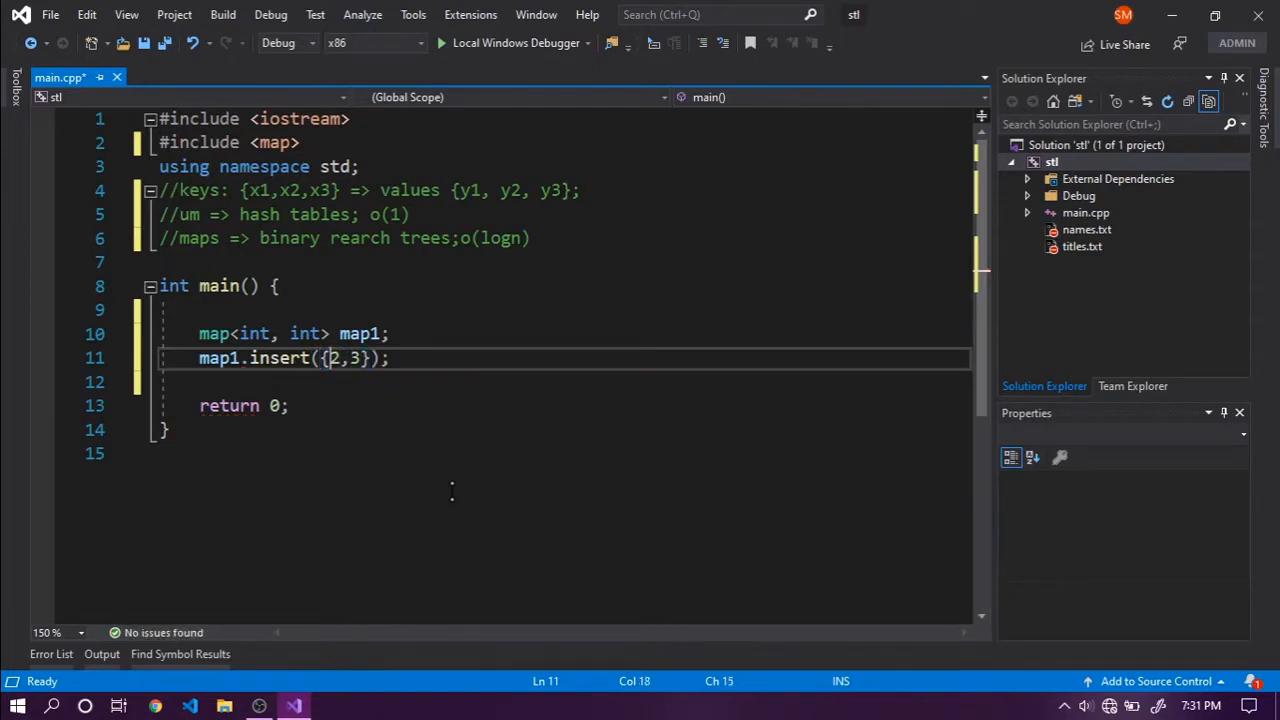
pyautogui.write('p')
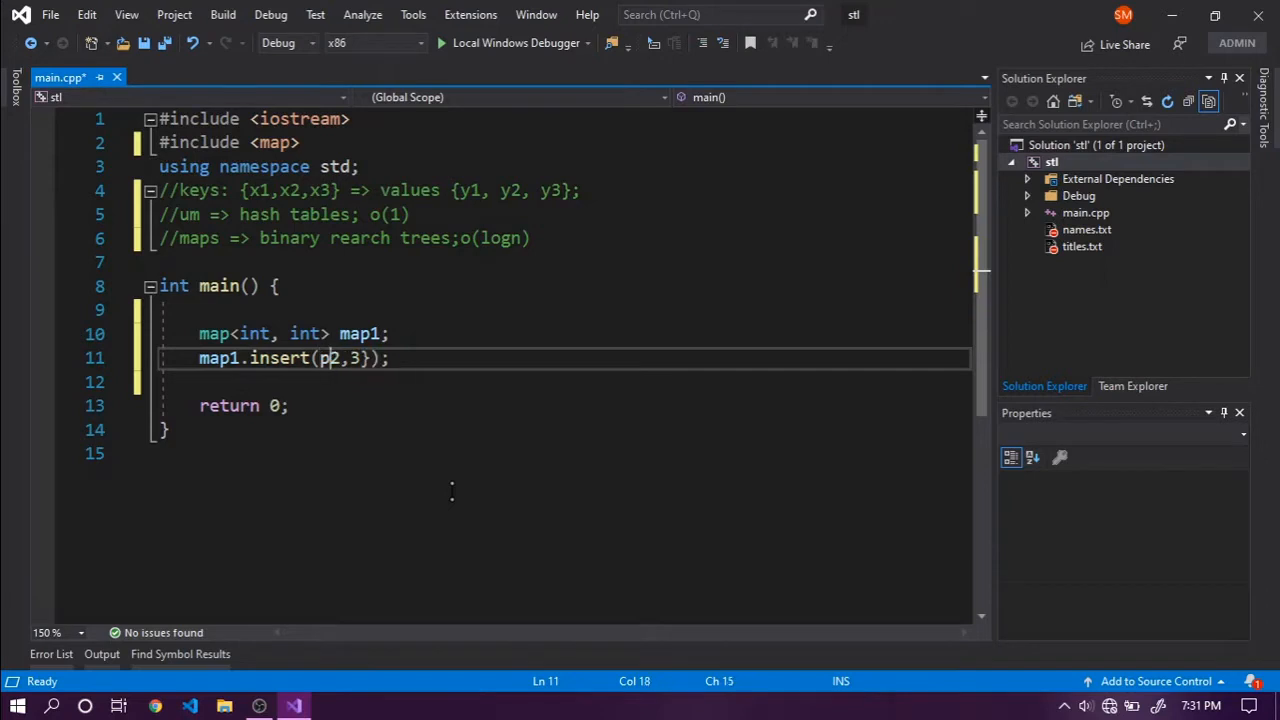
pyautogui.write('air<int, int>(')
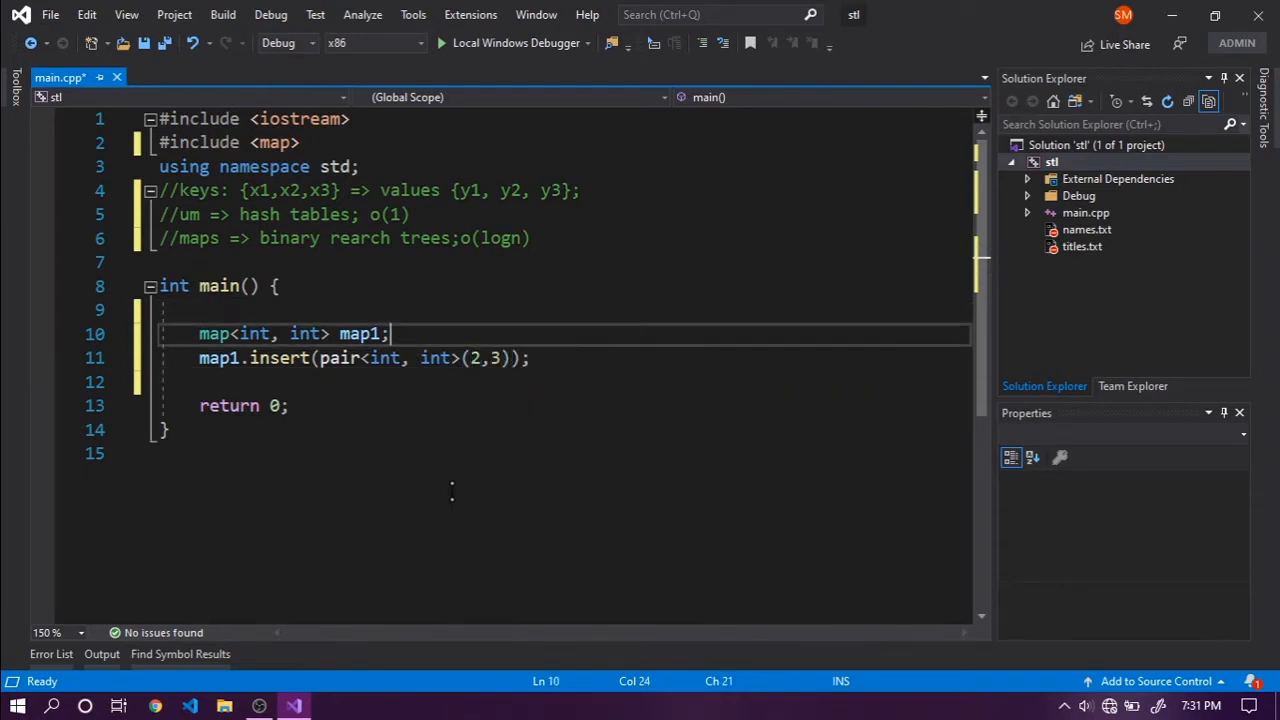
# Initialise map1 with { {1,1} }.
pyautogui.write('= {}')
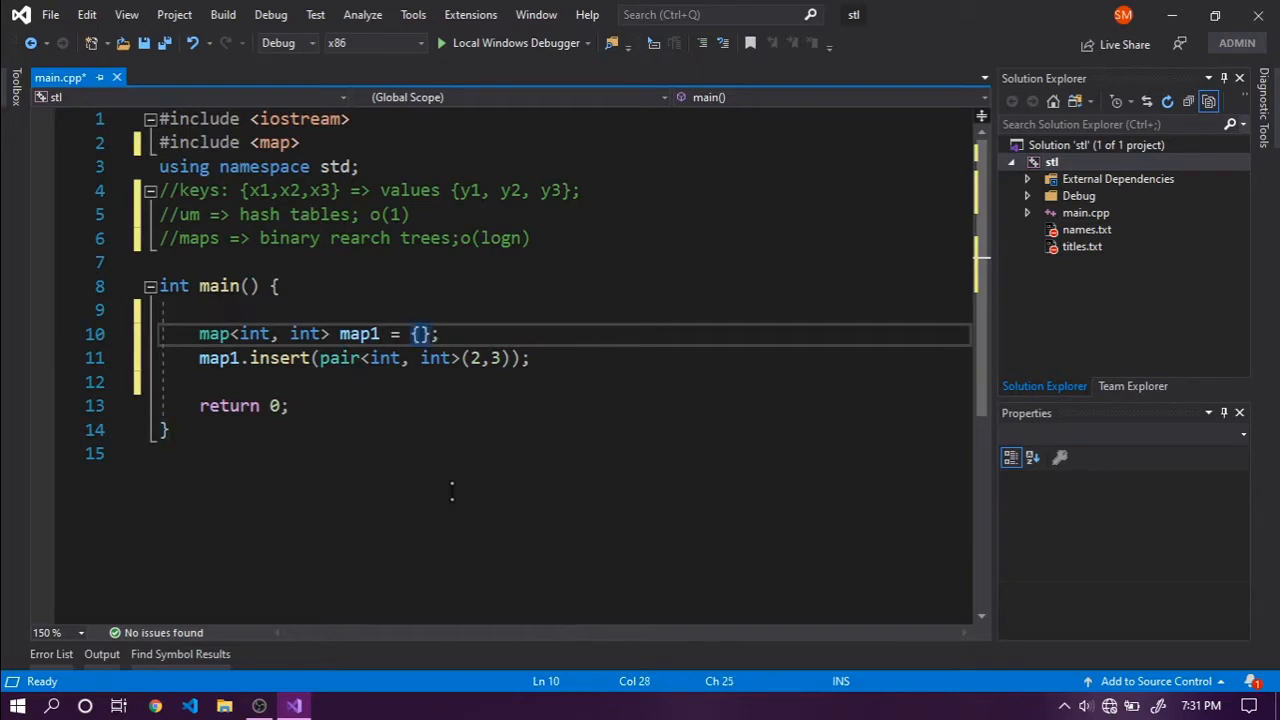
pyautogui.write('{1}')
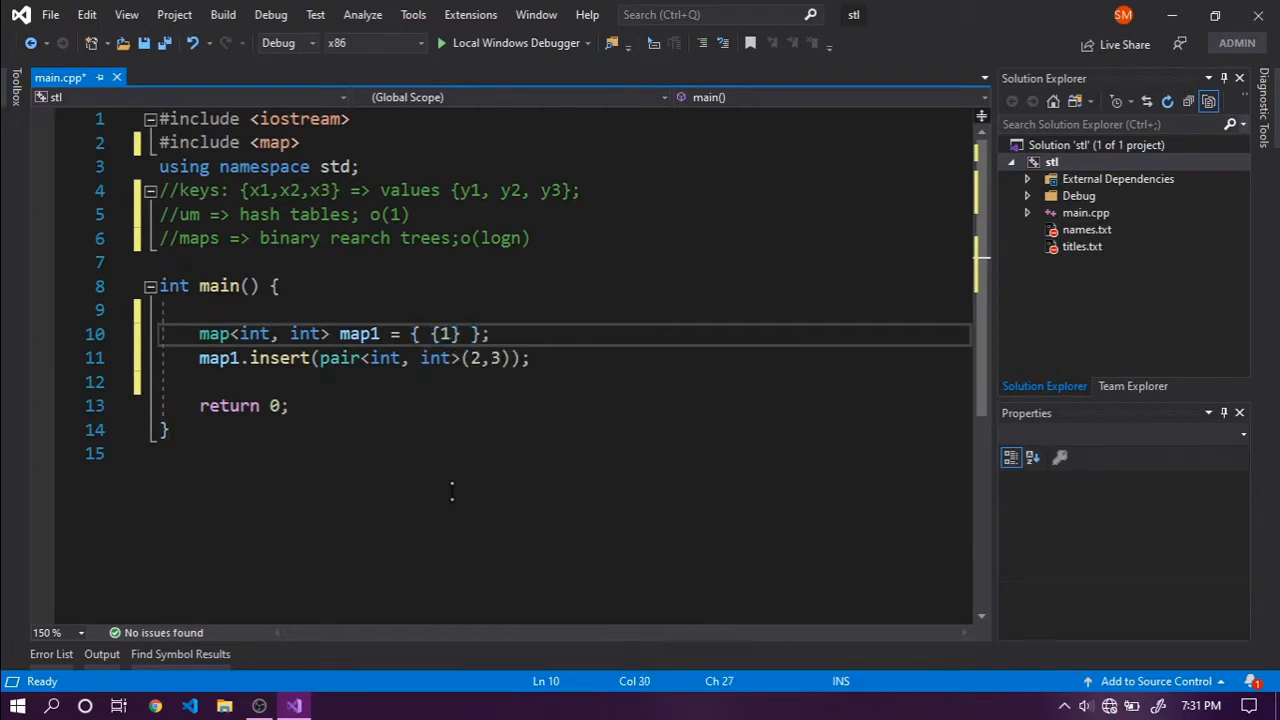
pyautogui.write(',1')
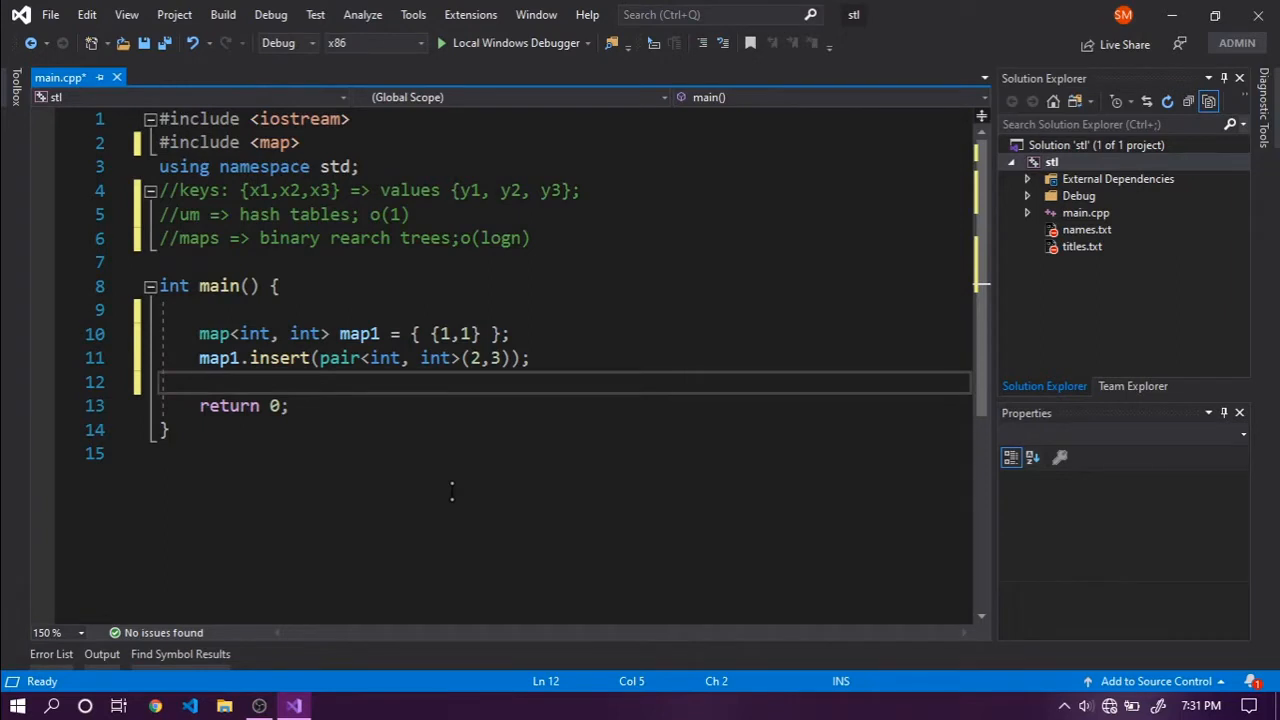
# Start a map1[1] line after the insert call and highlight map1's references.
pyautogui.write('map[1] =')
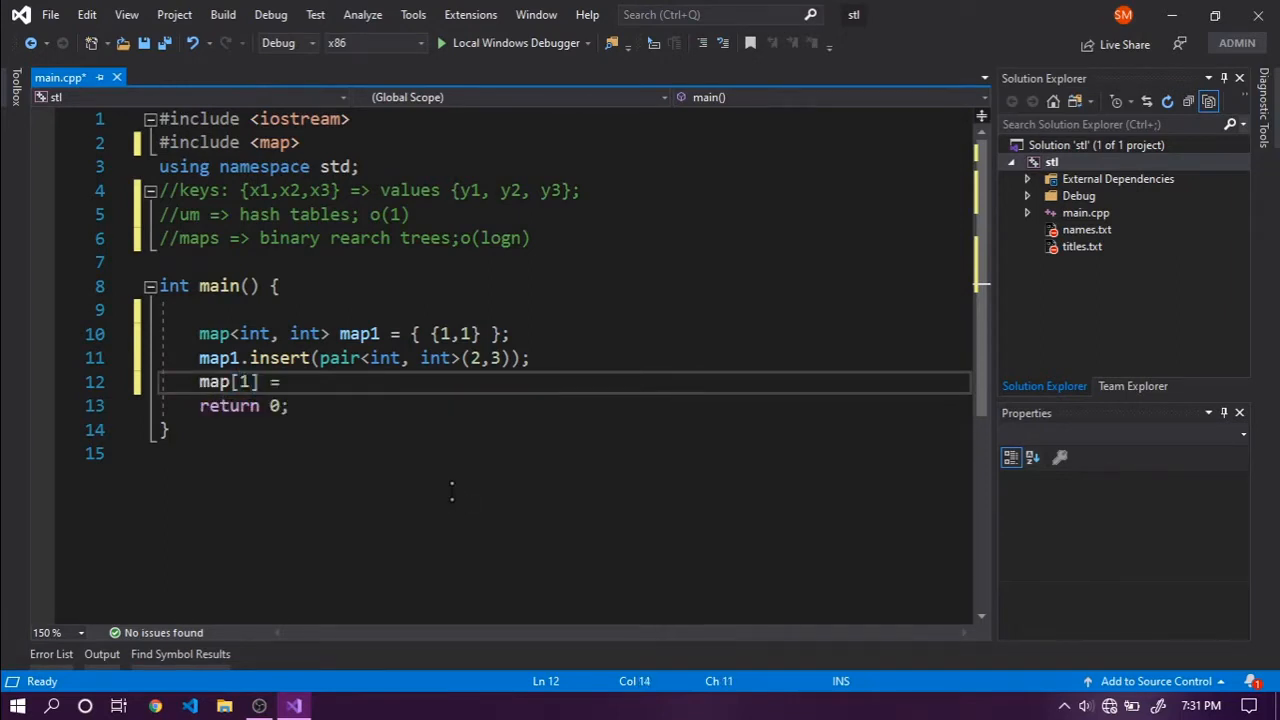
pyautogui.write('1')
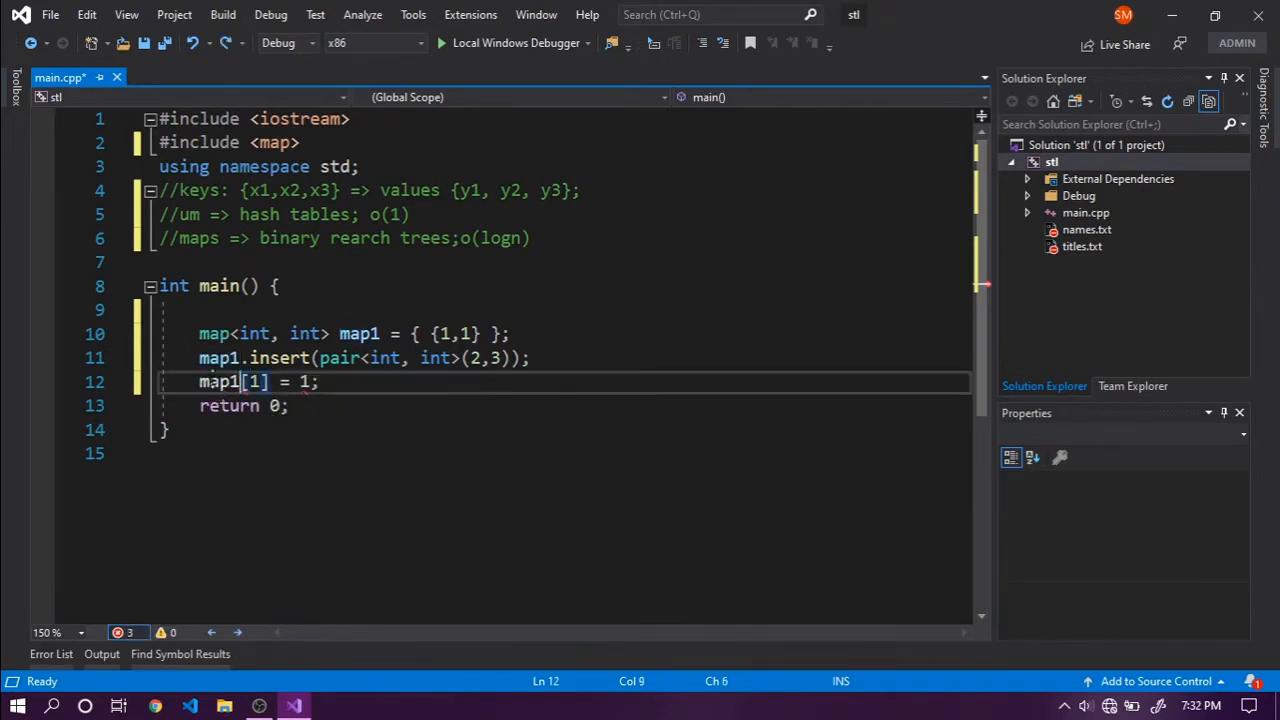
pyautogui.doubleClick(218, 381)
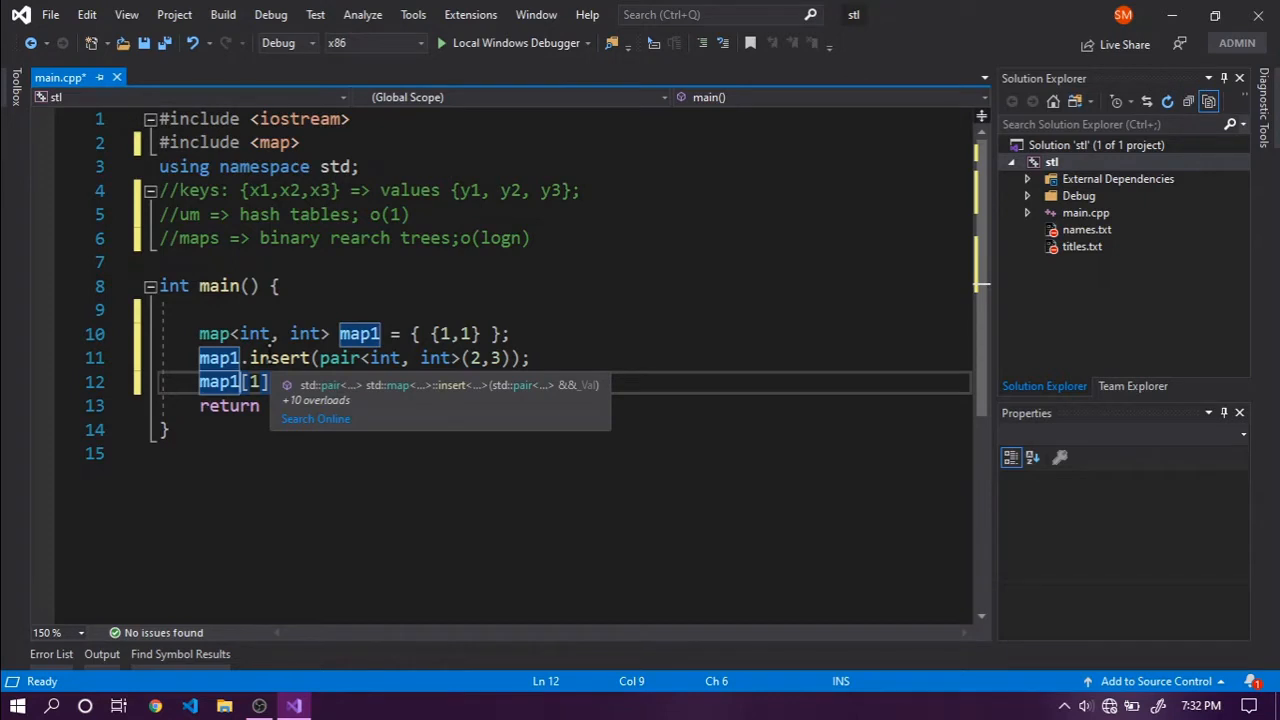
# Finish map1[1] = 1; and point out the 1 in the hash tables O(1) note.
pyautogui.write('= 1;')
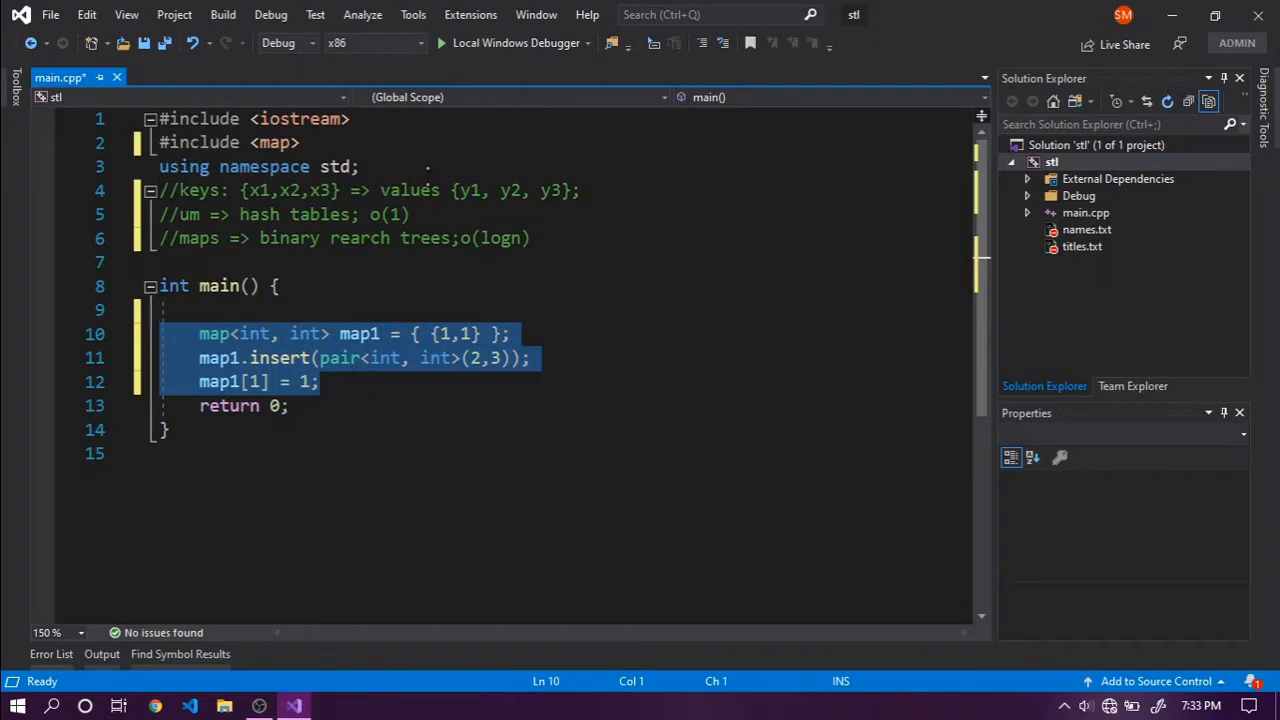
pyautogui.click(393, 214)
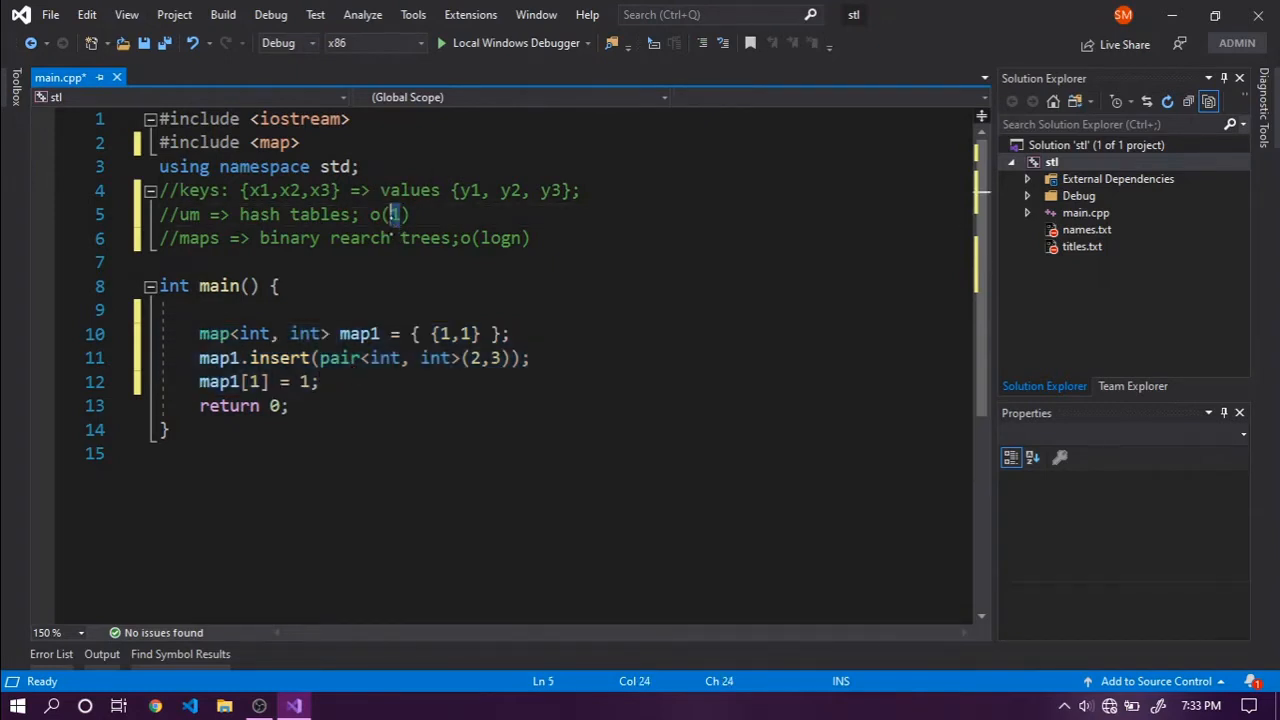
pyautogui.doubleClick(424, 238)
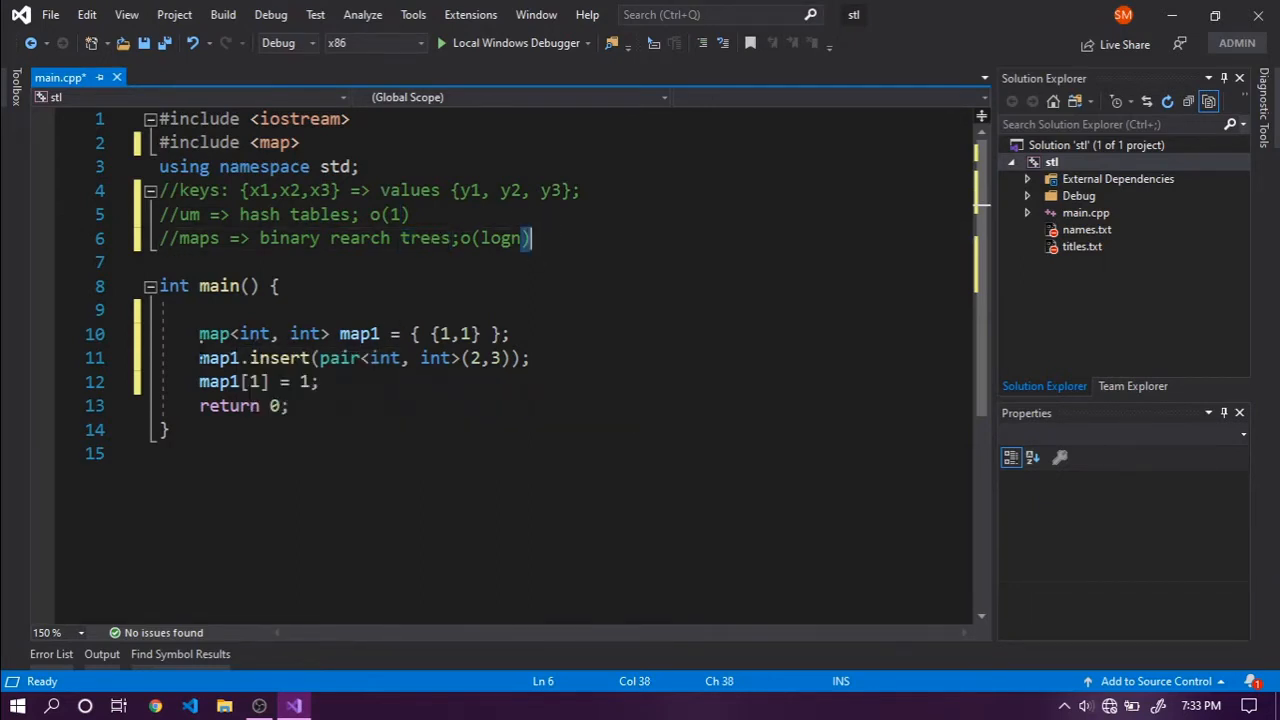
# Delete the map1.insert and map1[1] = 1; lines.
pyautogui.moveTo(199, 358); pyautogui.dragTo(283, 381)
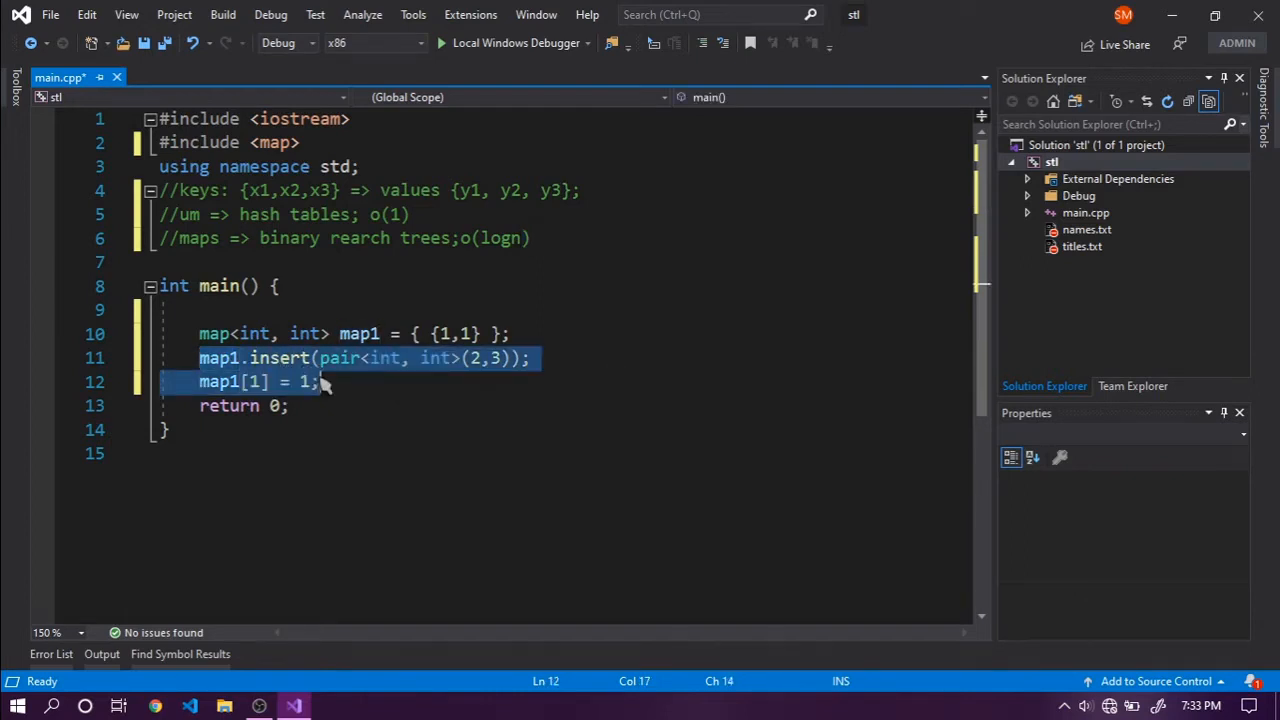
pyautogui.press('Delete')
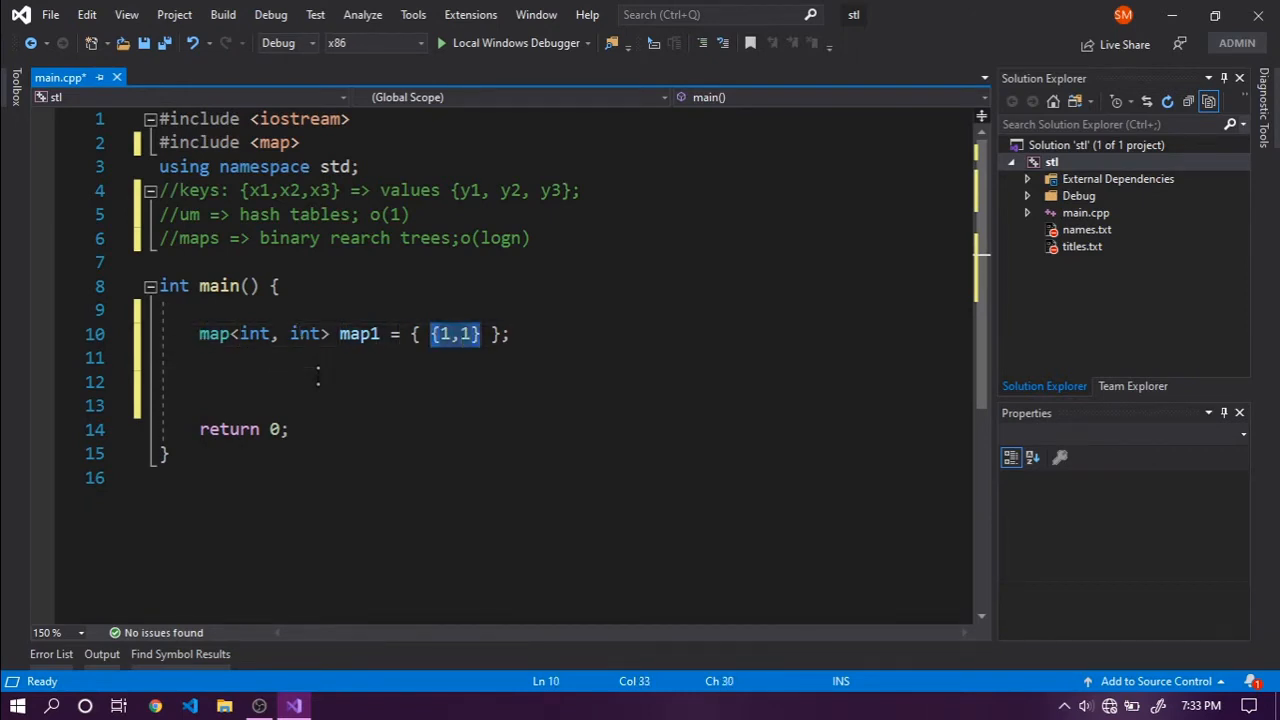
# Extend map1's initializer list with {2,3}, {4,5} and {6,10}.
pyautogui.write(',')
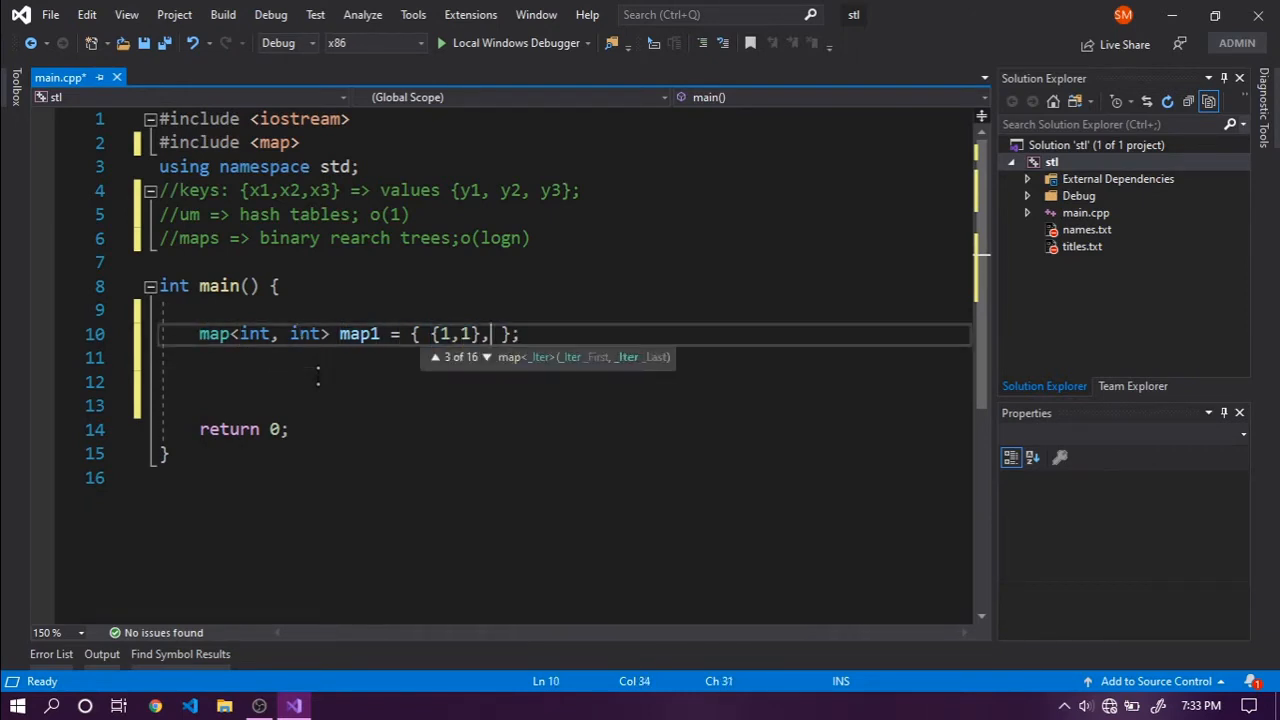
pyautogui.write('{2,1}')
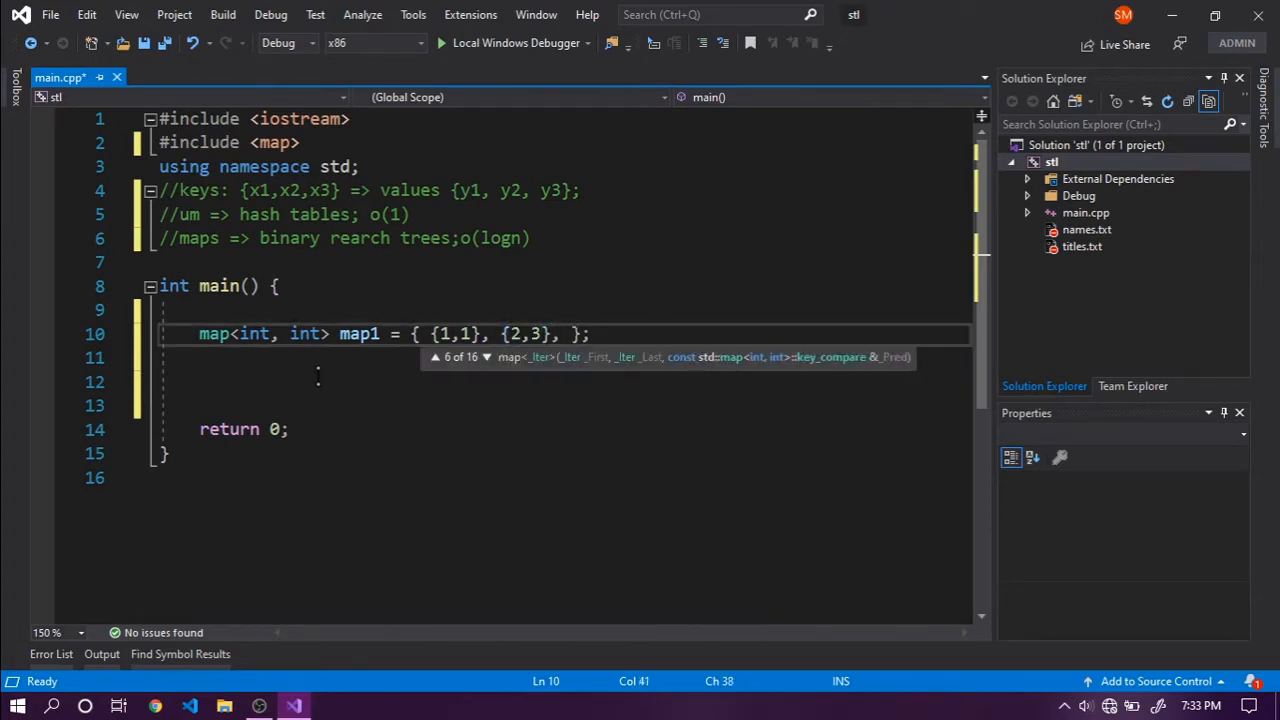
pyautogui.write('1,1}')
pyautogui.click(565, 358)
pyautogui.write('map1')
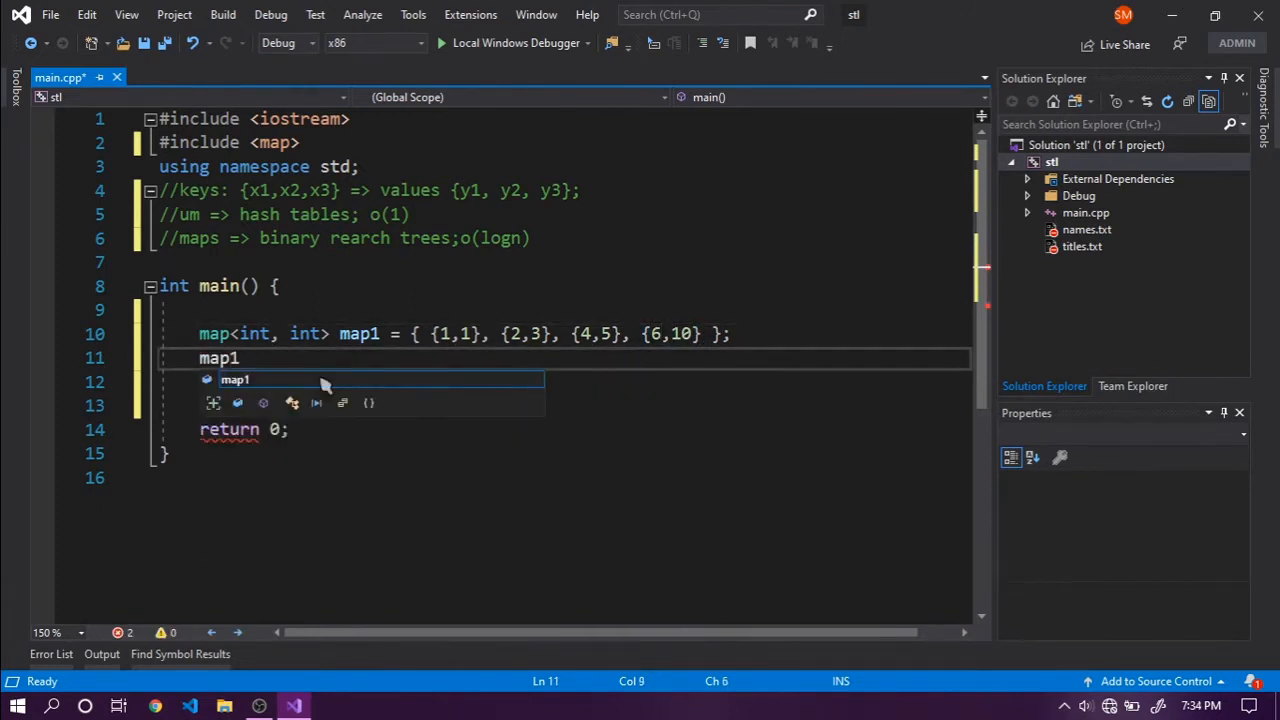
# Write cout << (*map1.find(4)).second << endl; with a //5 comment.
pyautogui.write('.find()')
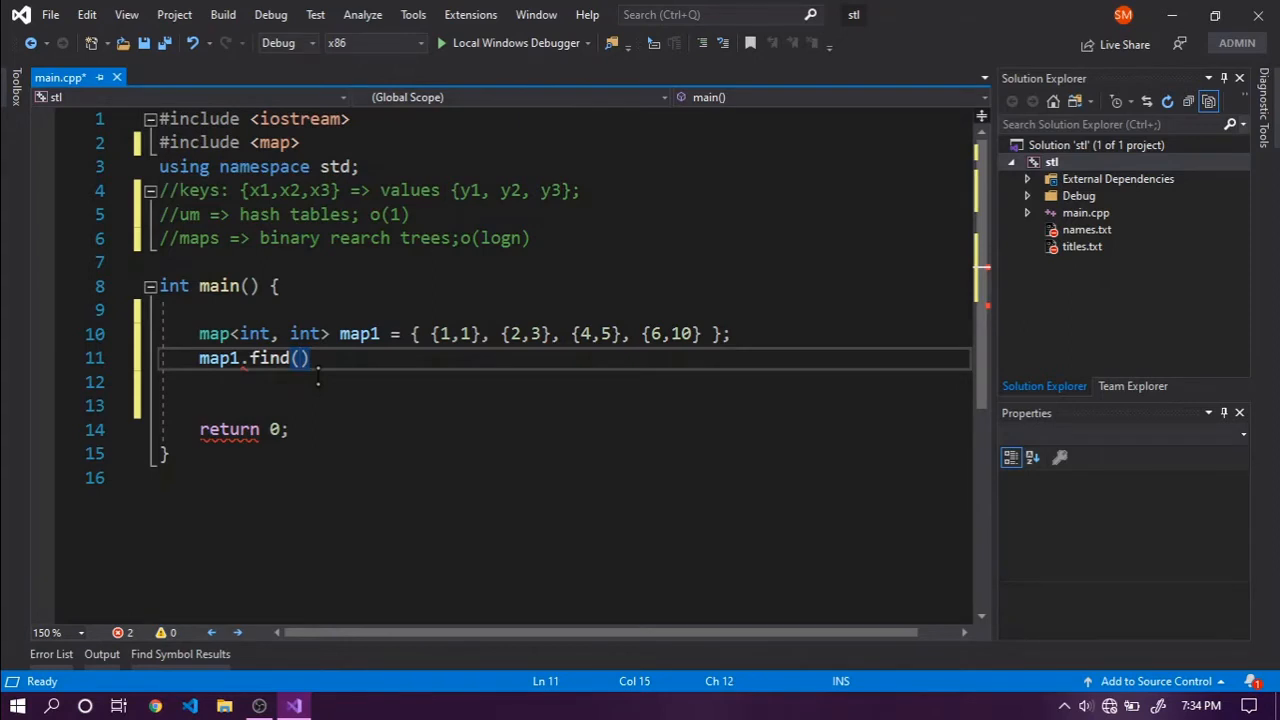
pyautogui.write('4')
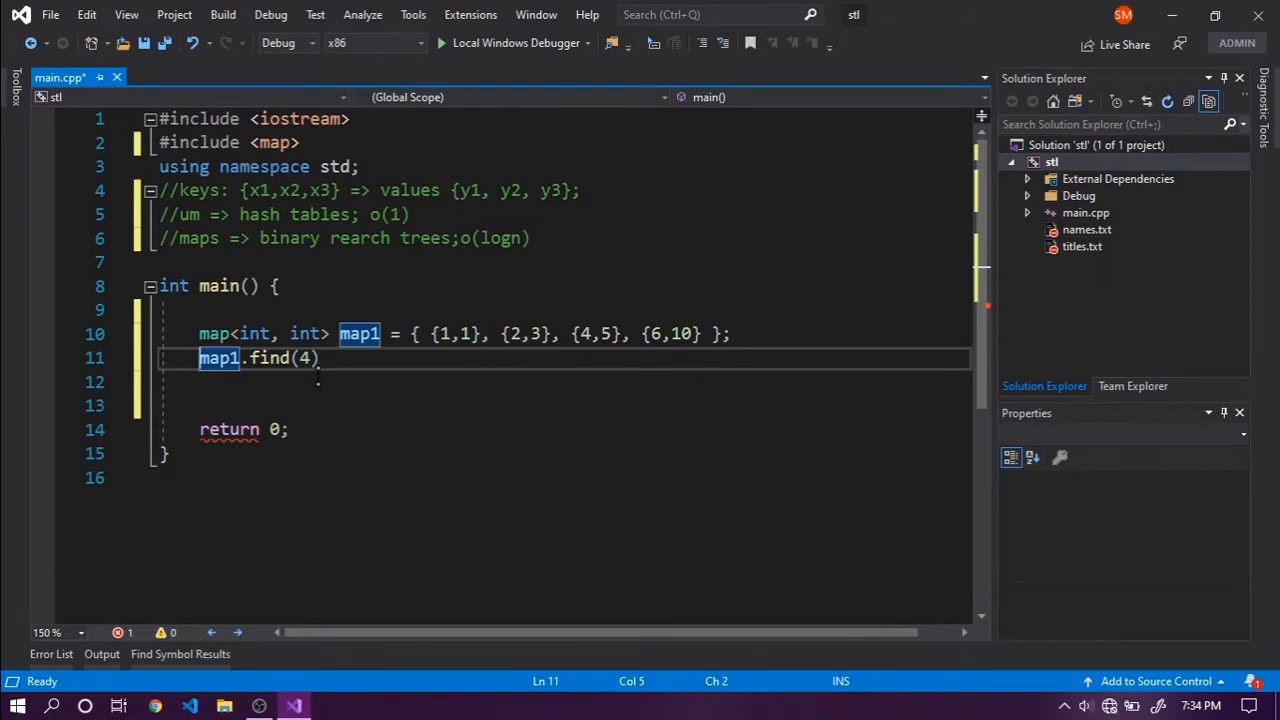
pyautogui.write('cout <<')
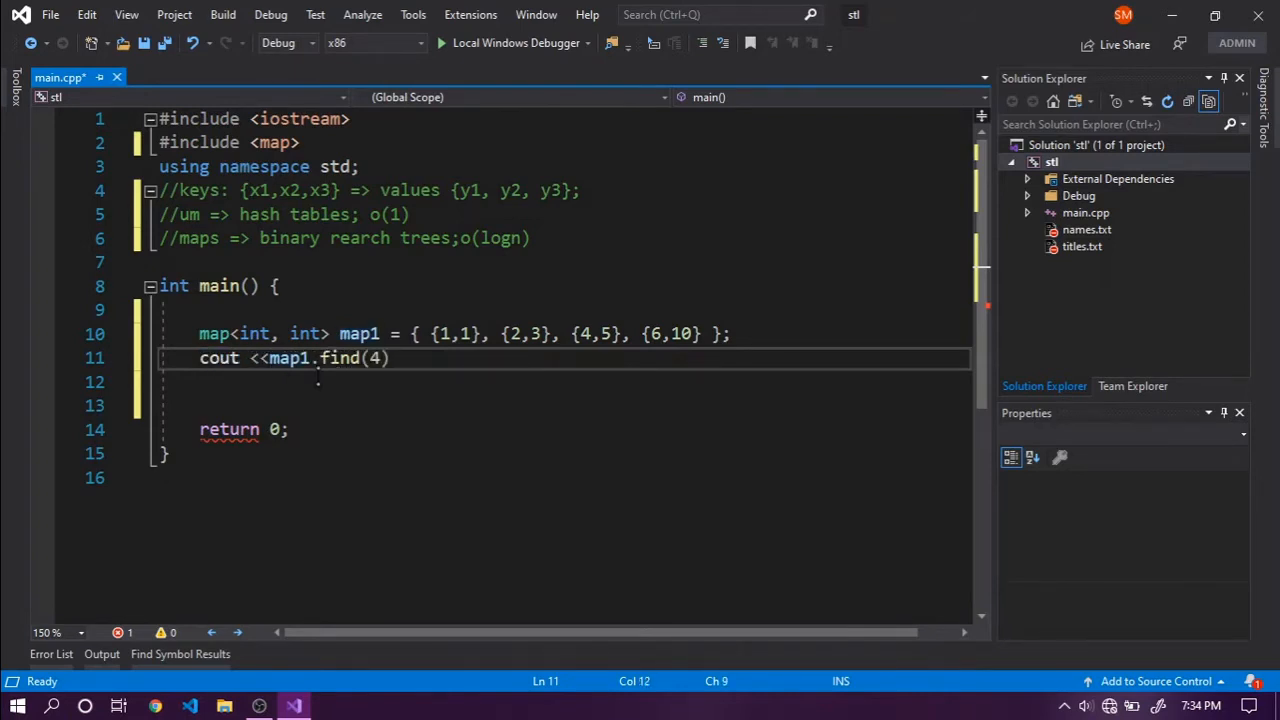
pyautogui.write('*')
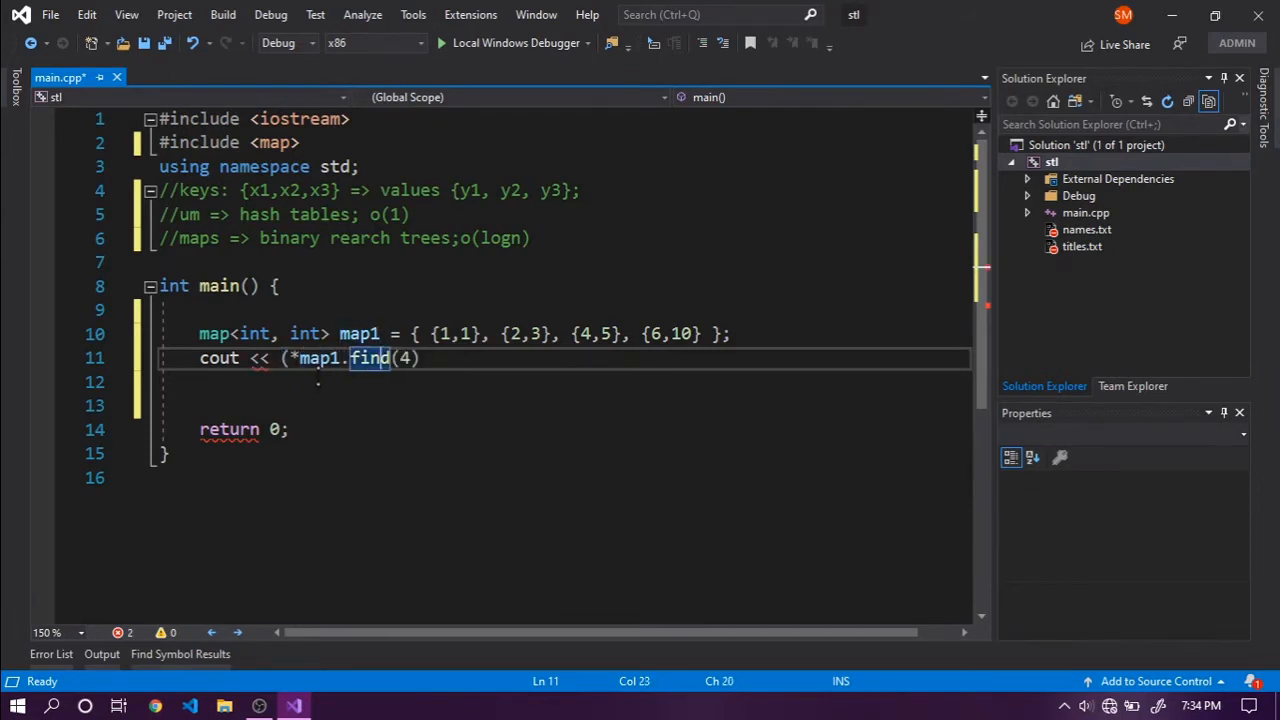
pyautogui.write(')')
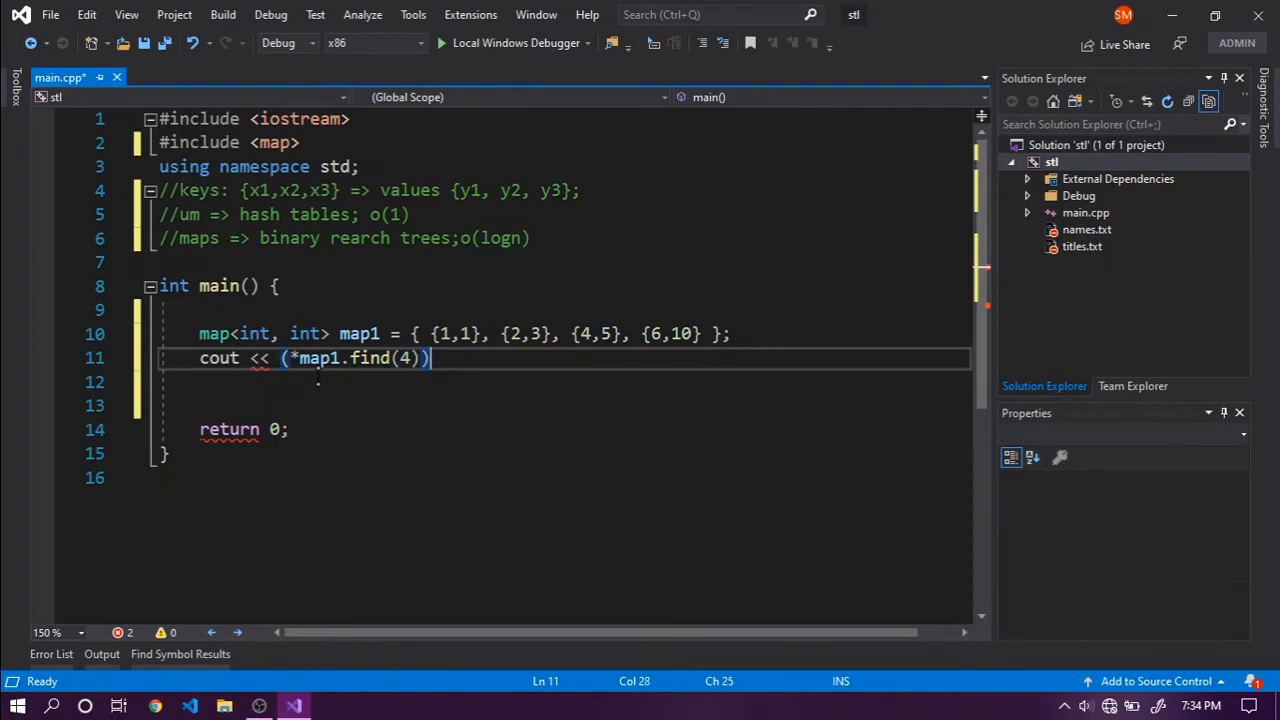
pyautogui.write('.second <<')
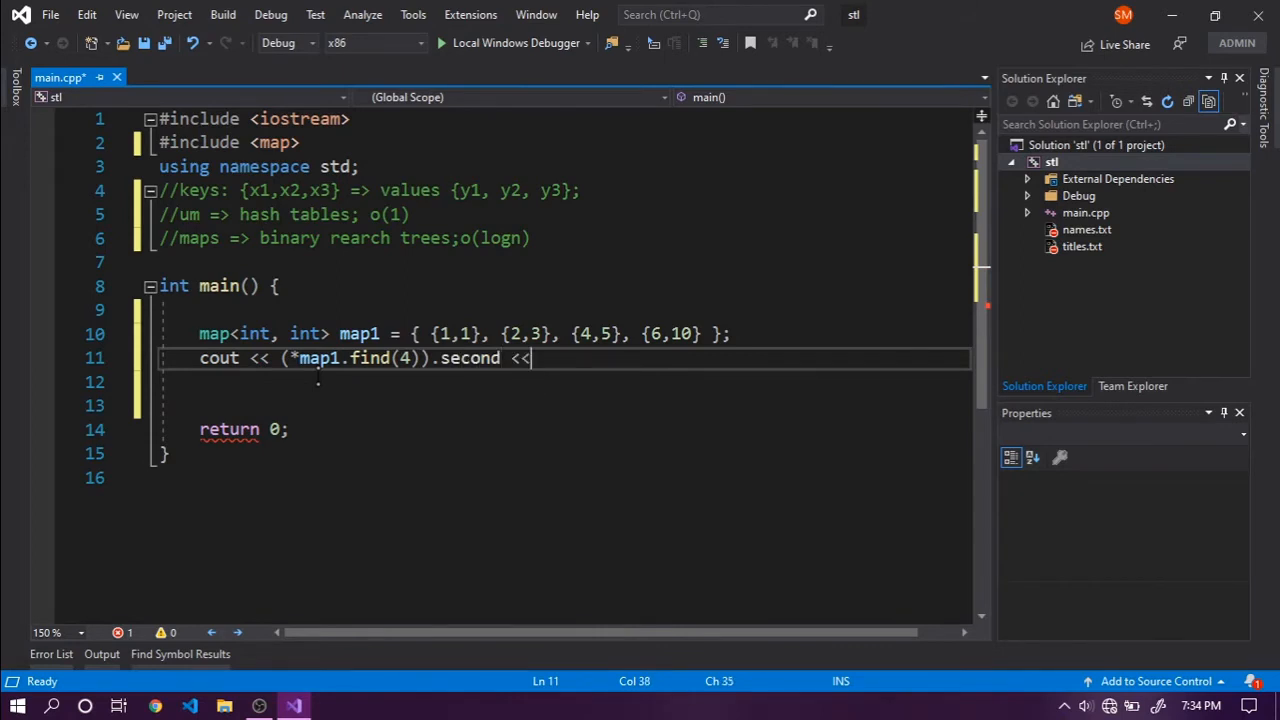
pyautogui.write('endl;')
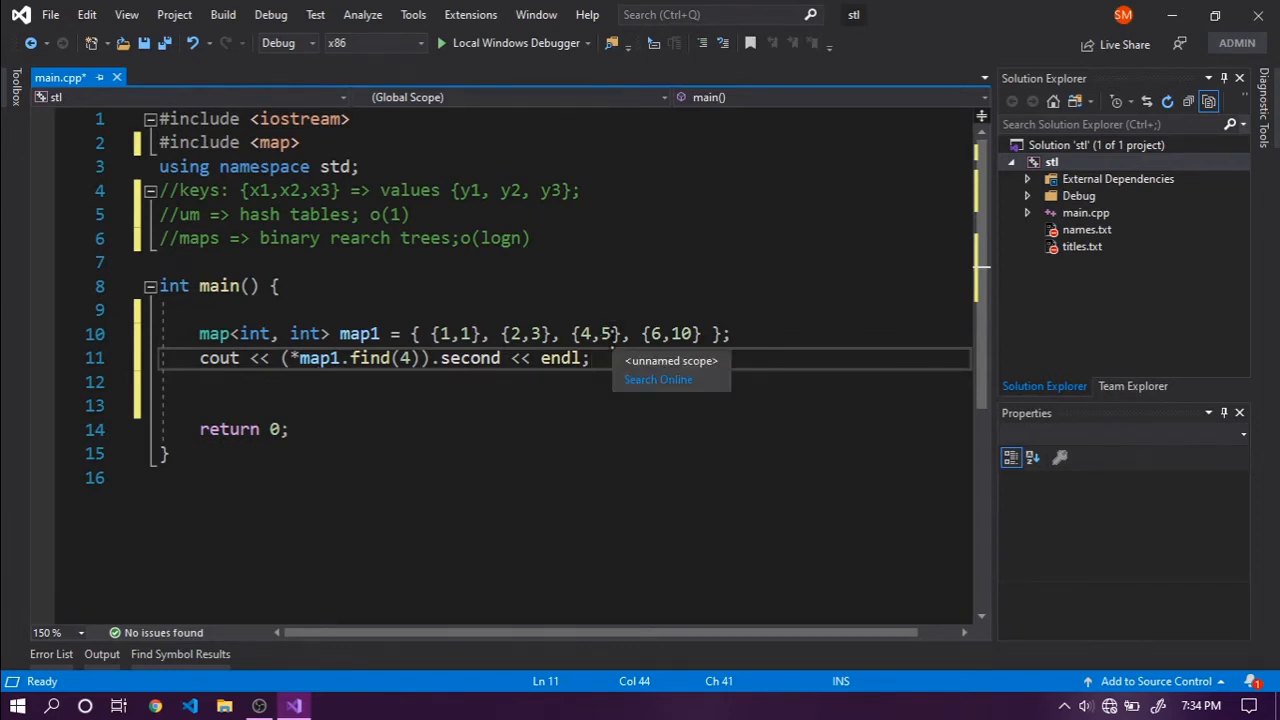
pyautogui.write('//')
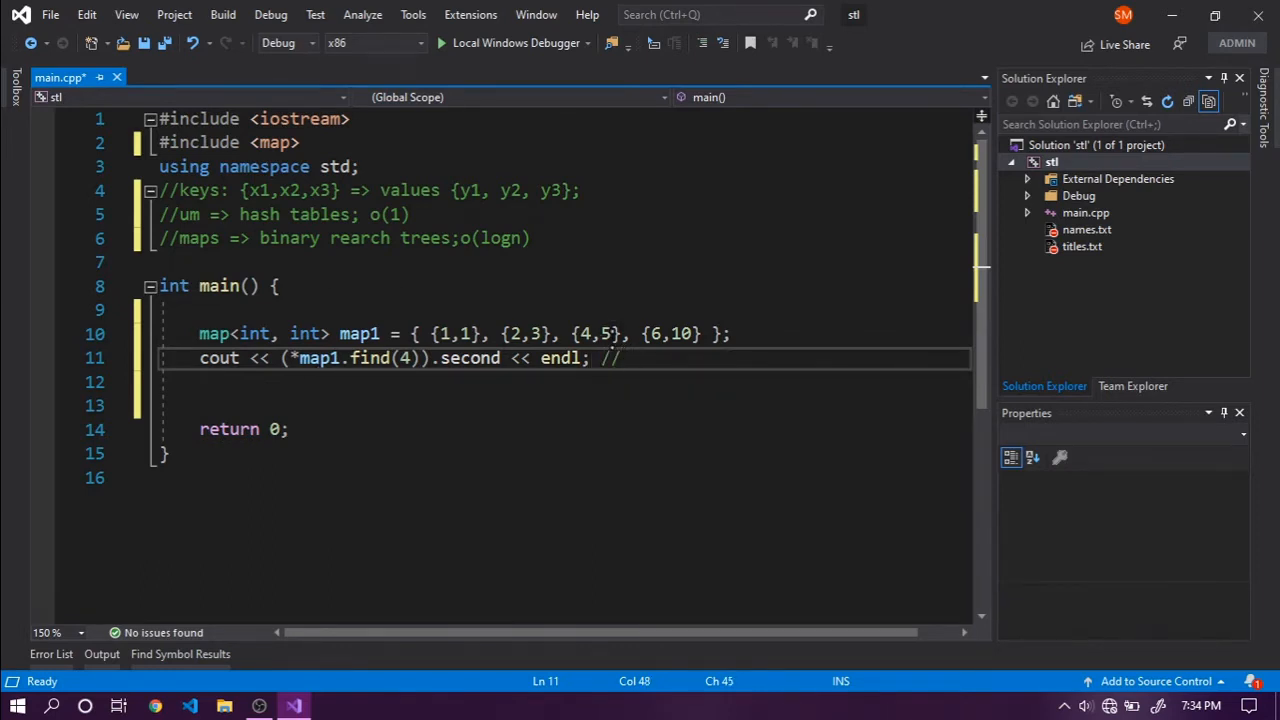
pyautogui.write('5')
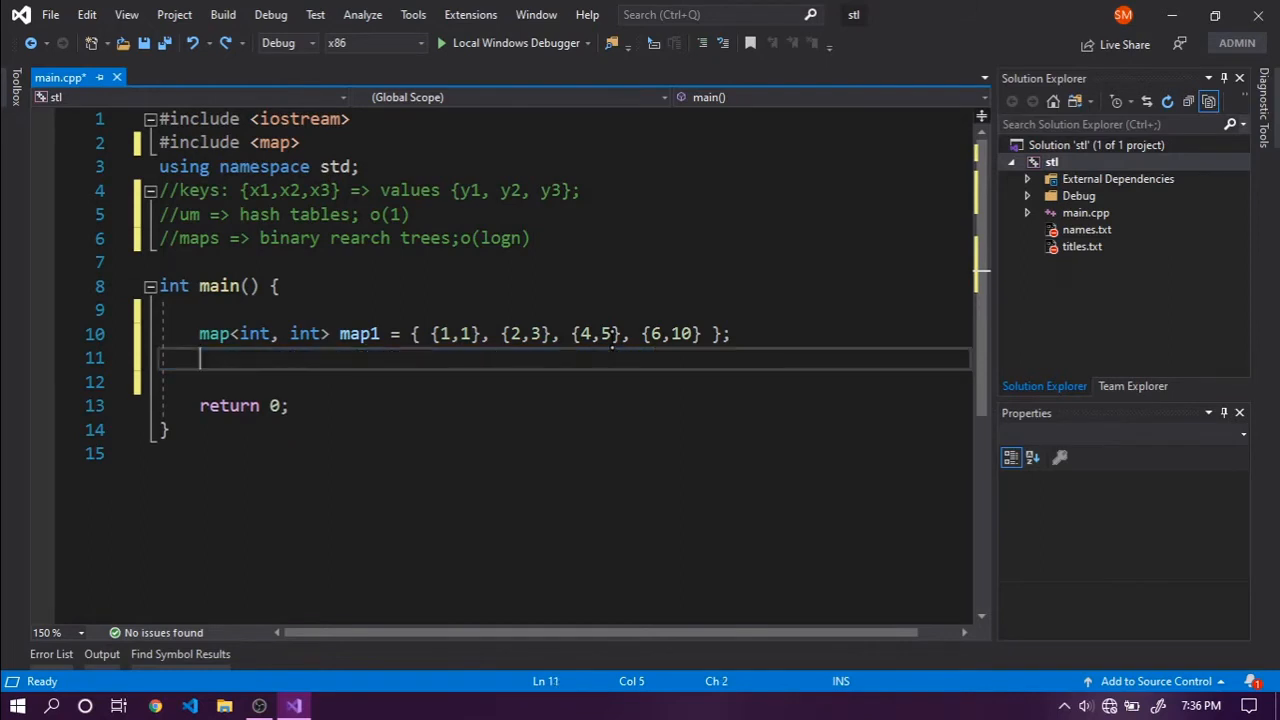
pyautogui.write('if()')
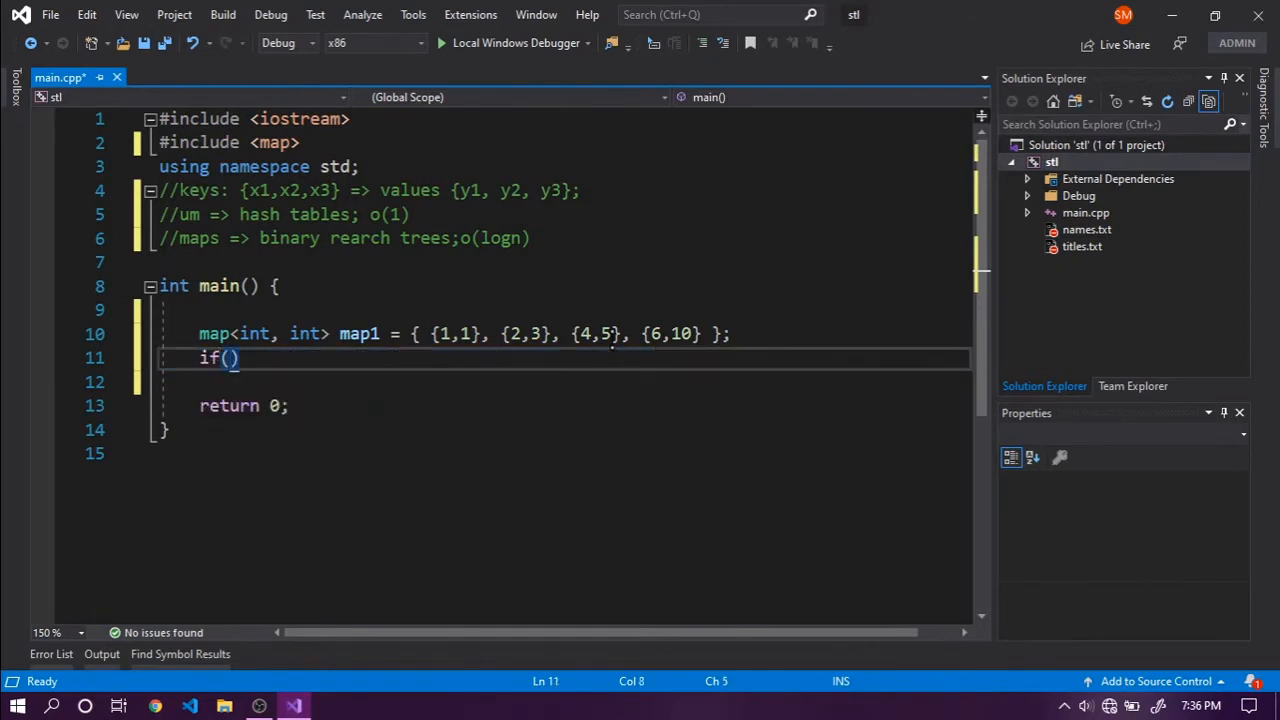
pyautogui.write('map1.find')
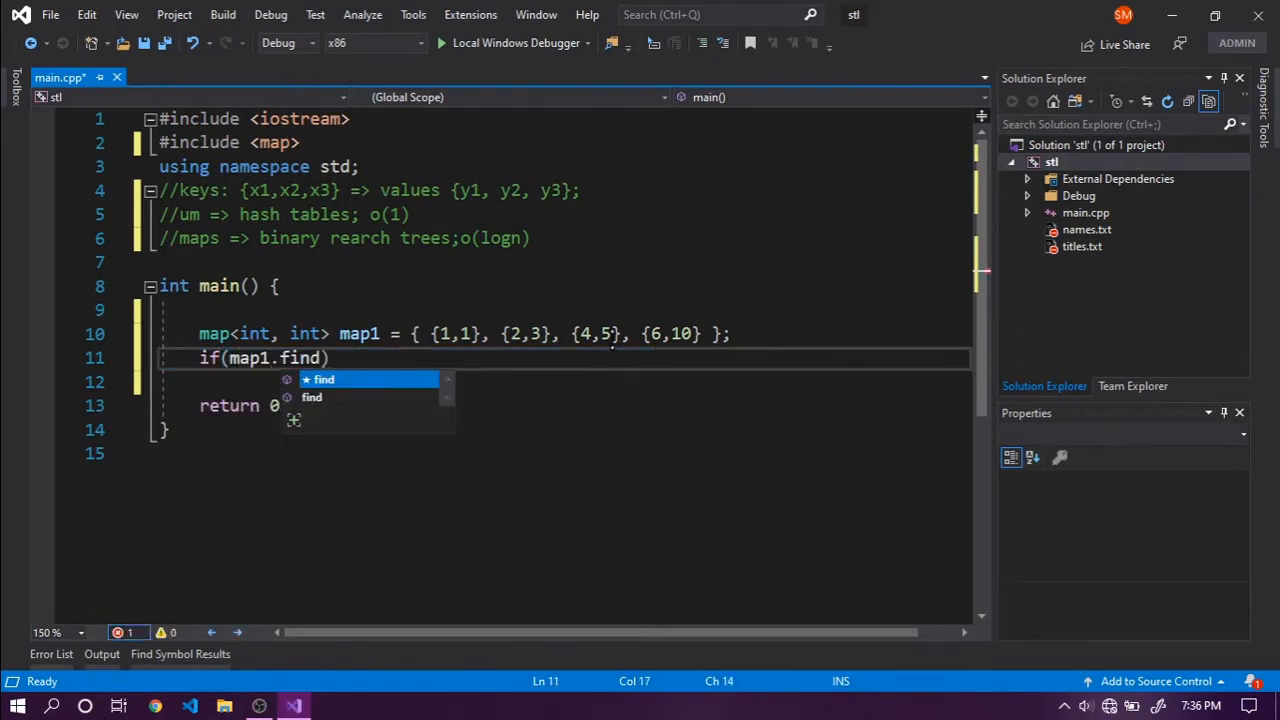
pyautogui.write('(')
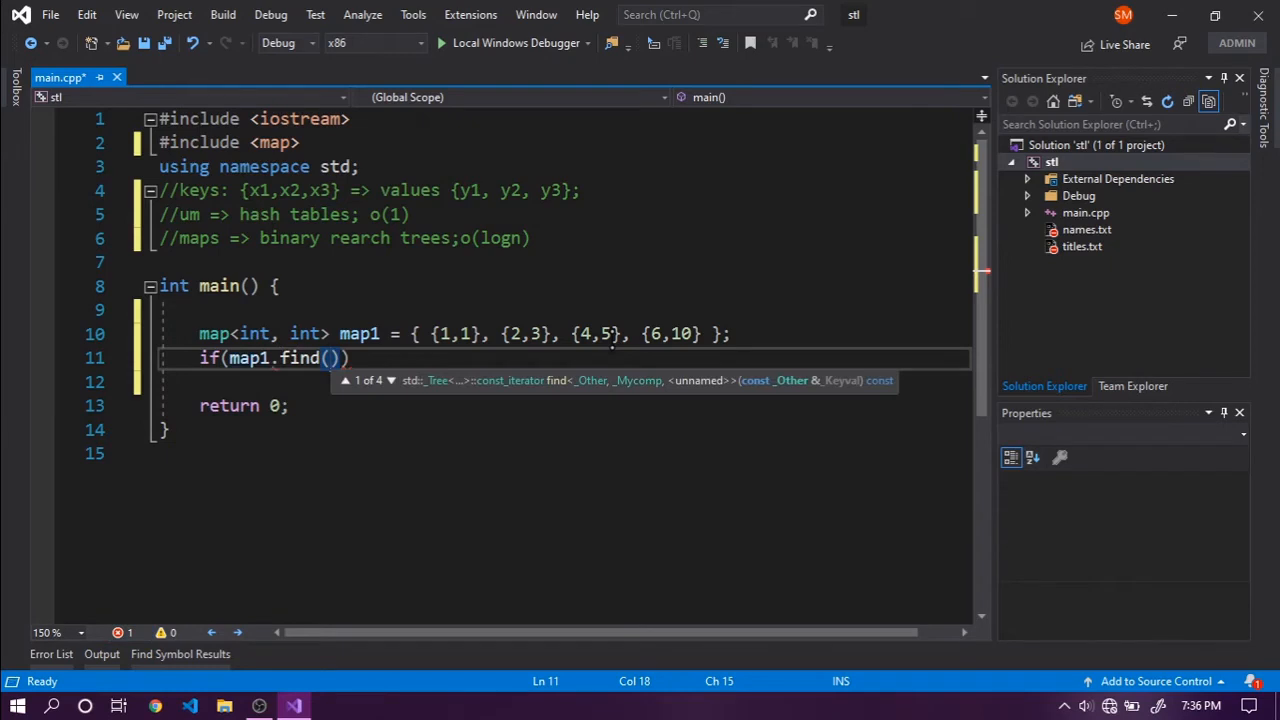
pyautogui.write('3')
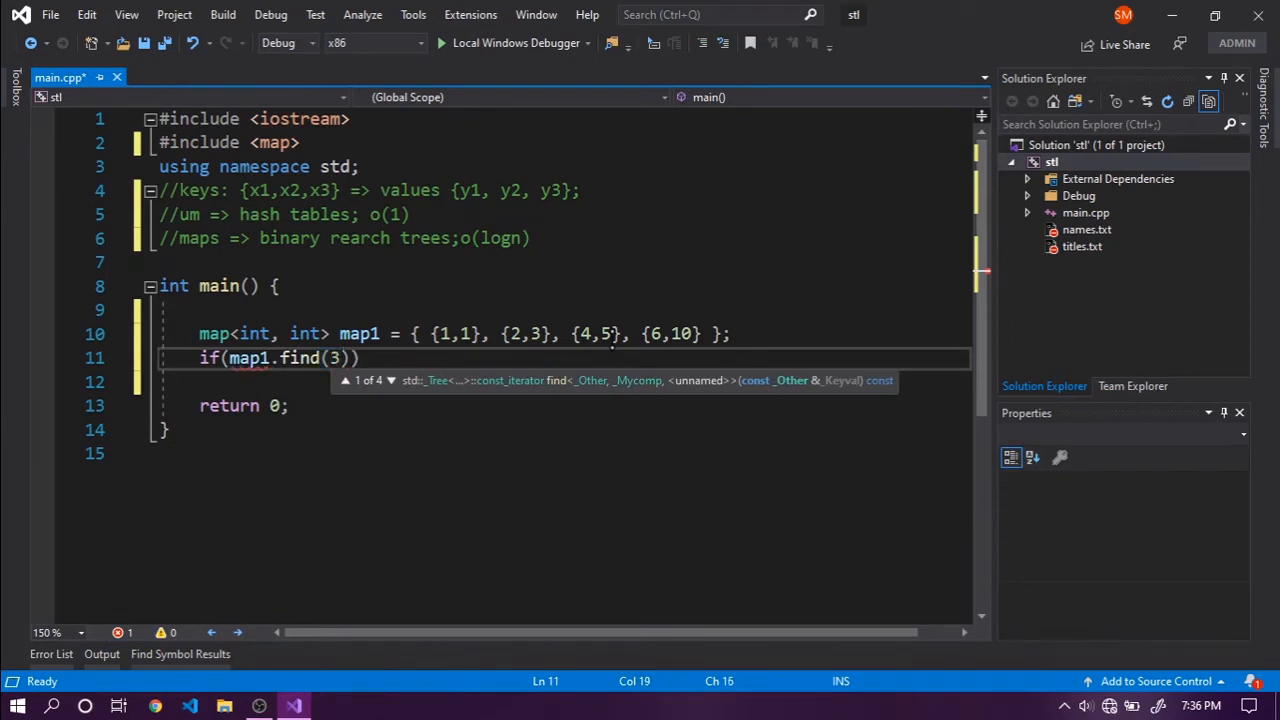
pyautogui.write('!= map1.end(')
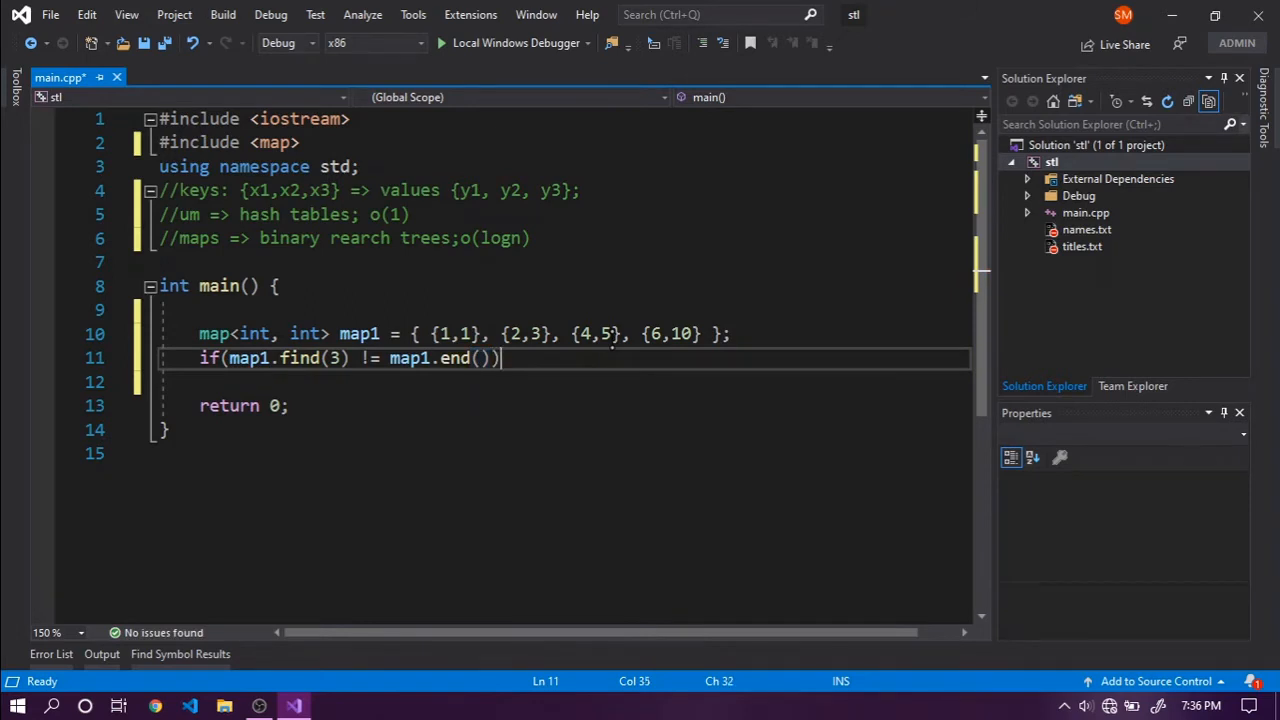
pyautogui.write('//')
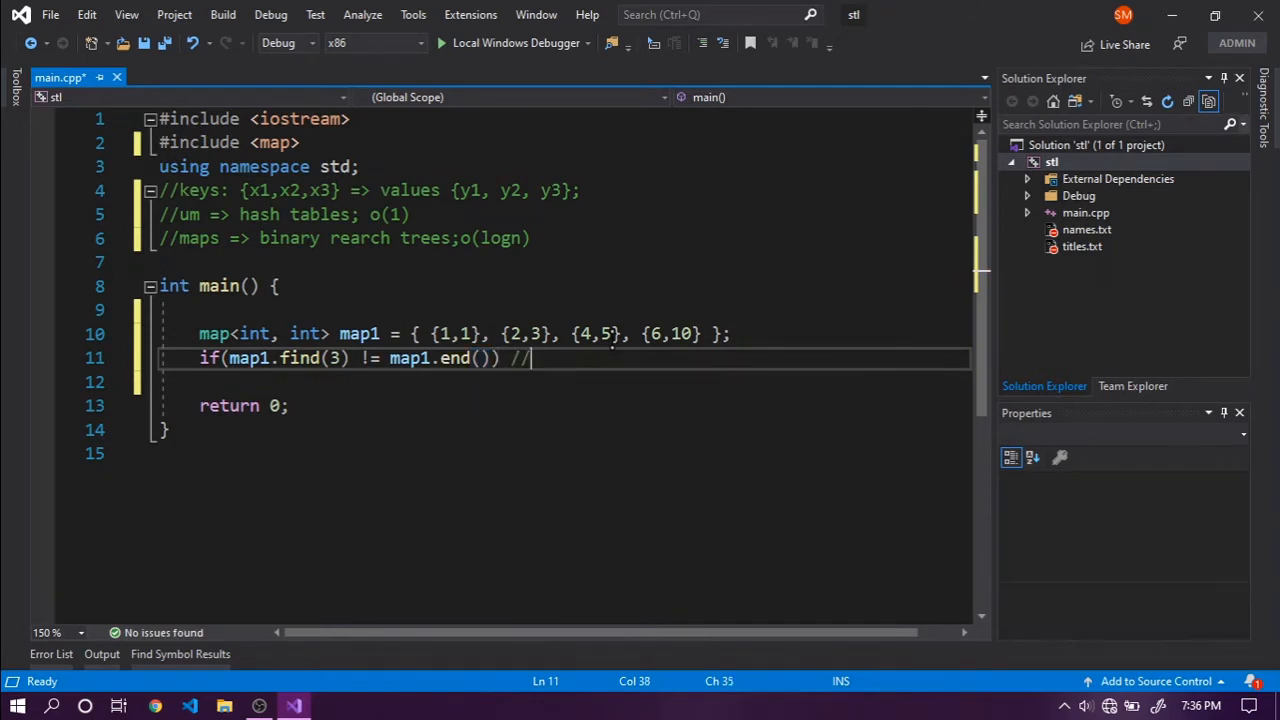
pyautogui.write('presen')
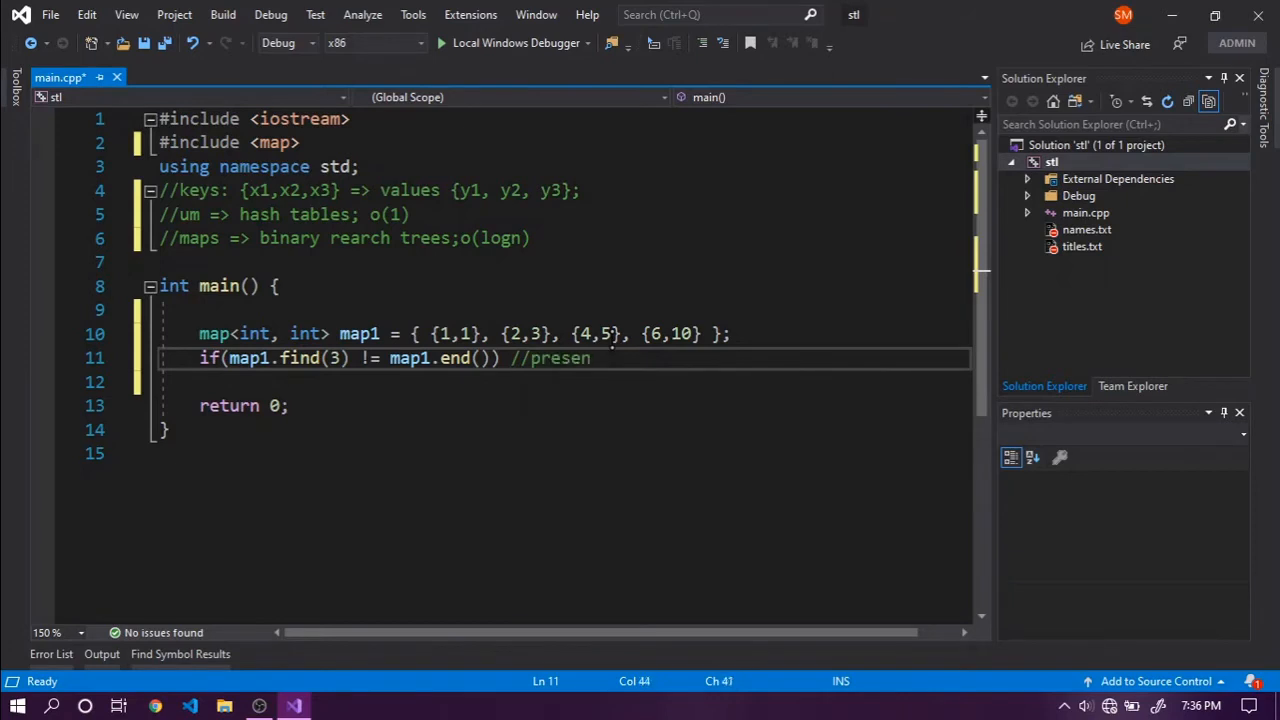
pyautogui.press('enter')
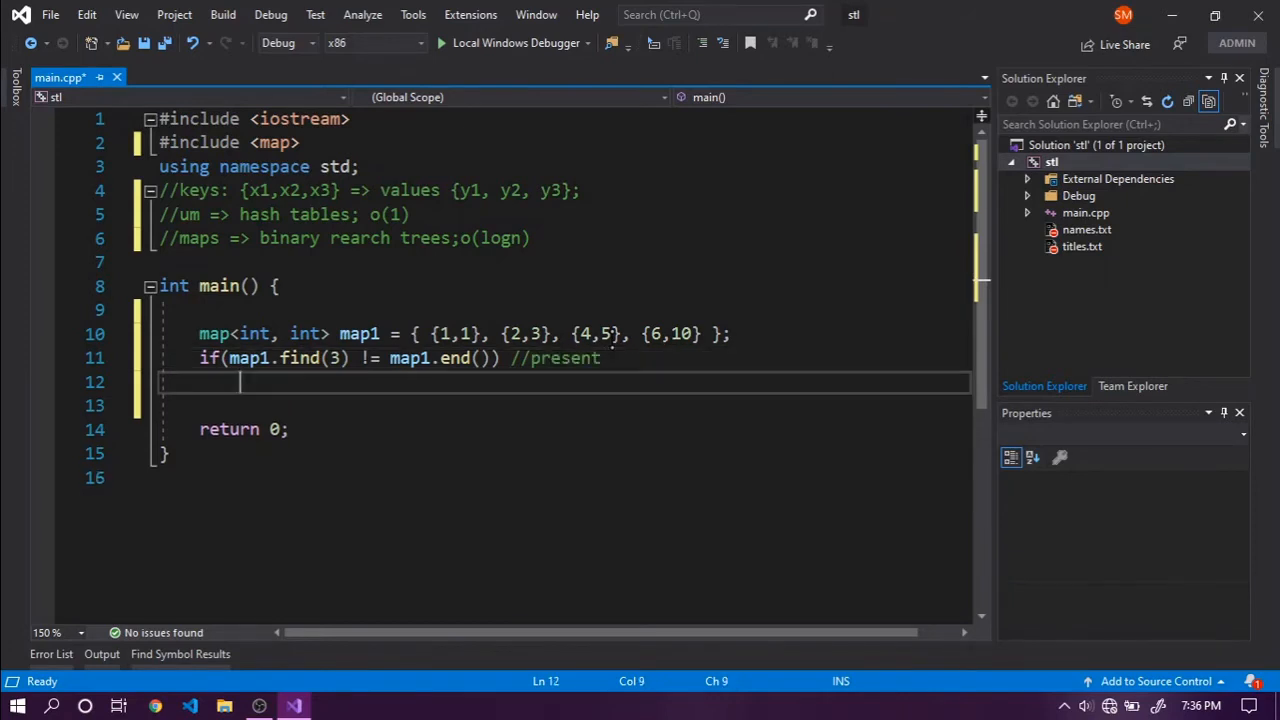
pyautogui.write('{')
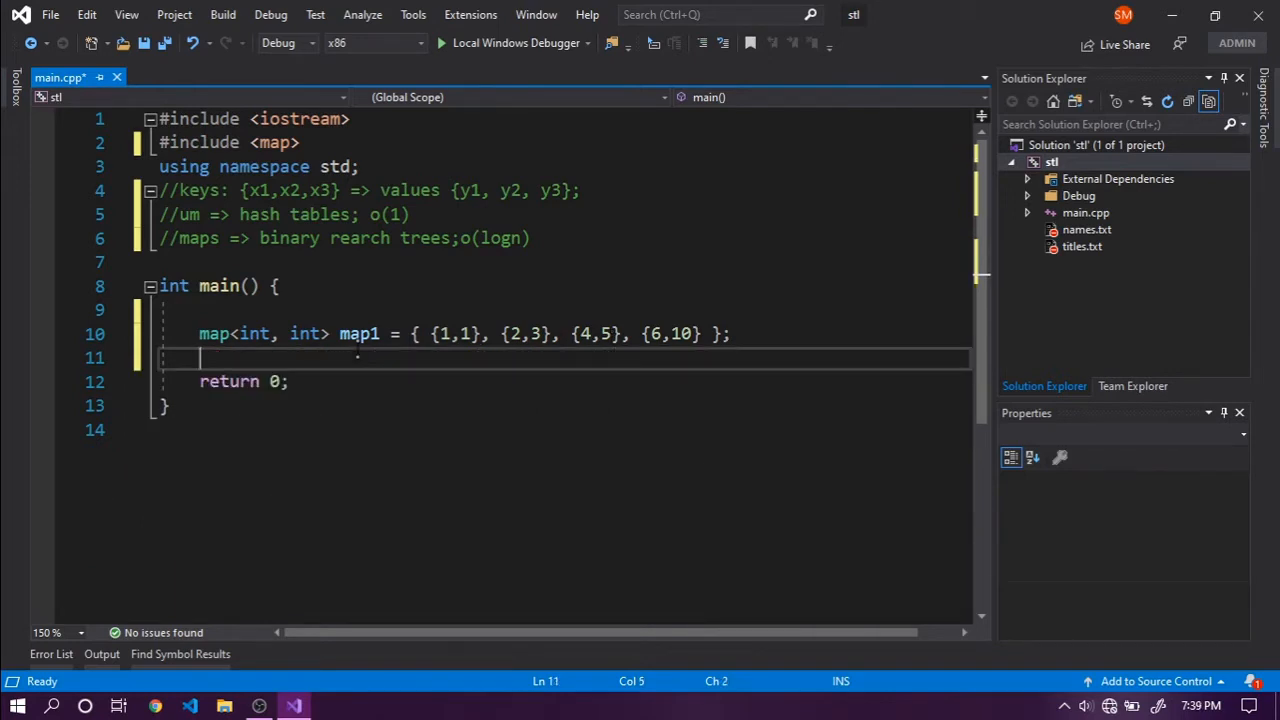
# Write map1.begin(); below the declaration, then replace it with clear();.
pyautogui.write('map1')
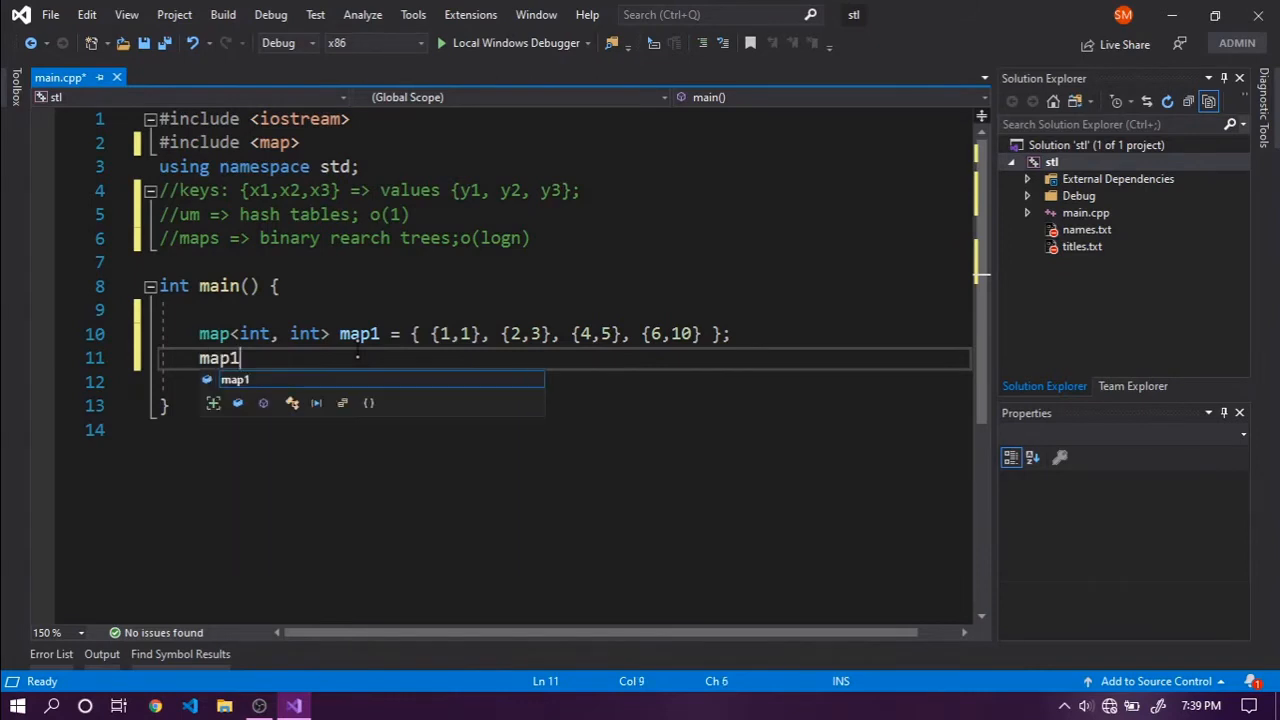
pyautogui.write('.begin(')
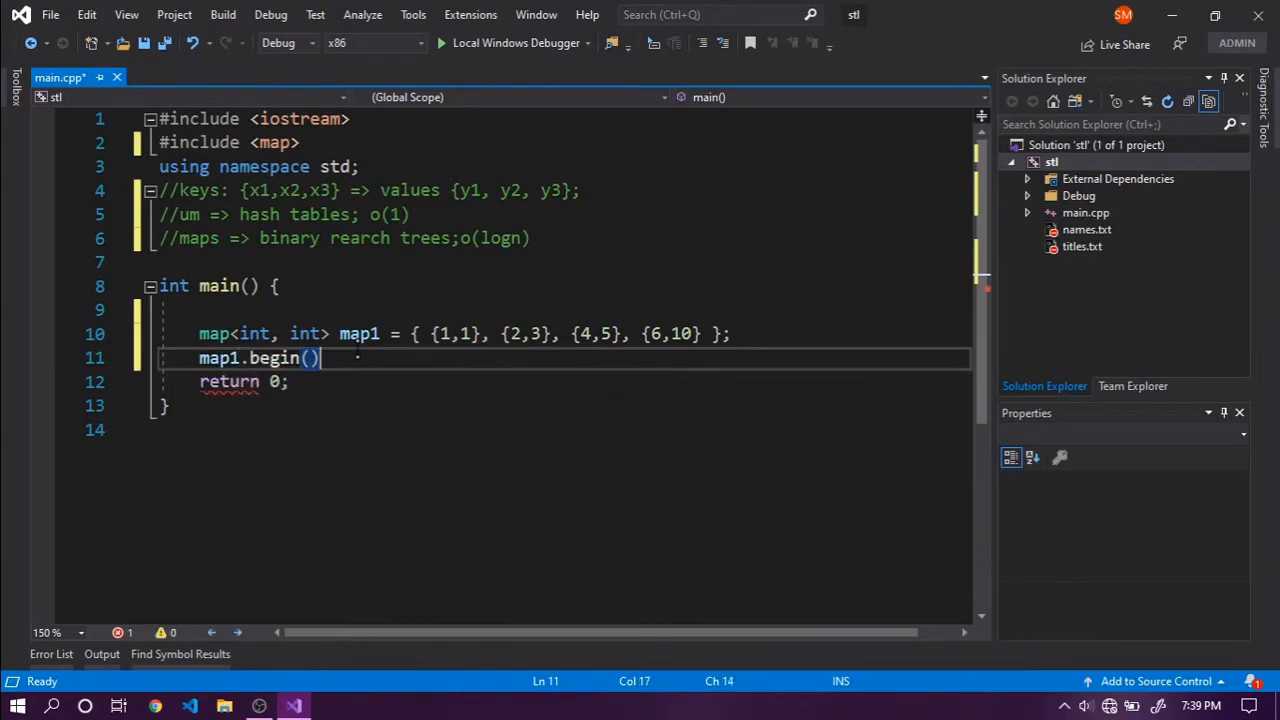
pyautogui.write(';')
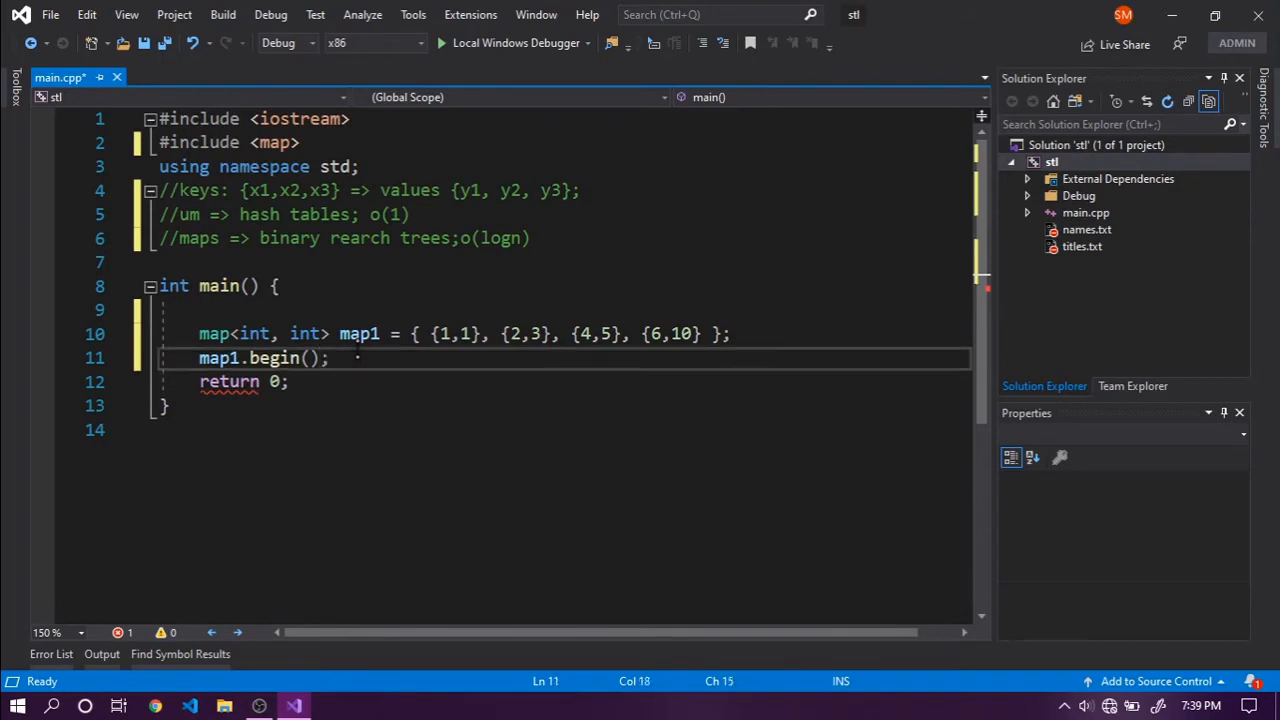
pyautogui.doubleClick(273, 357)
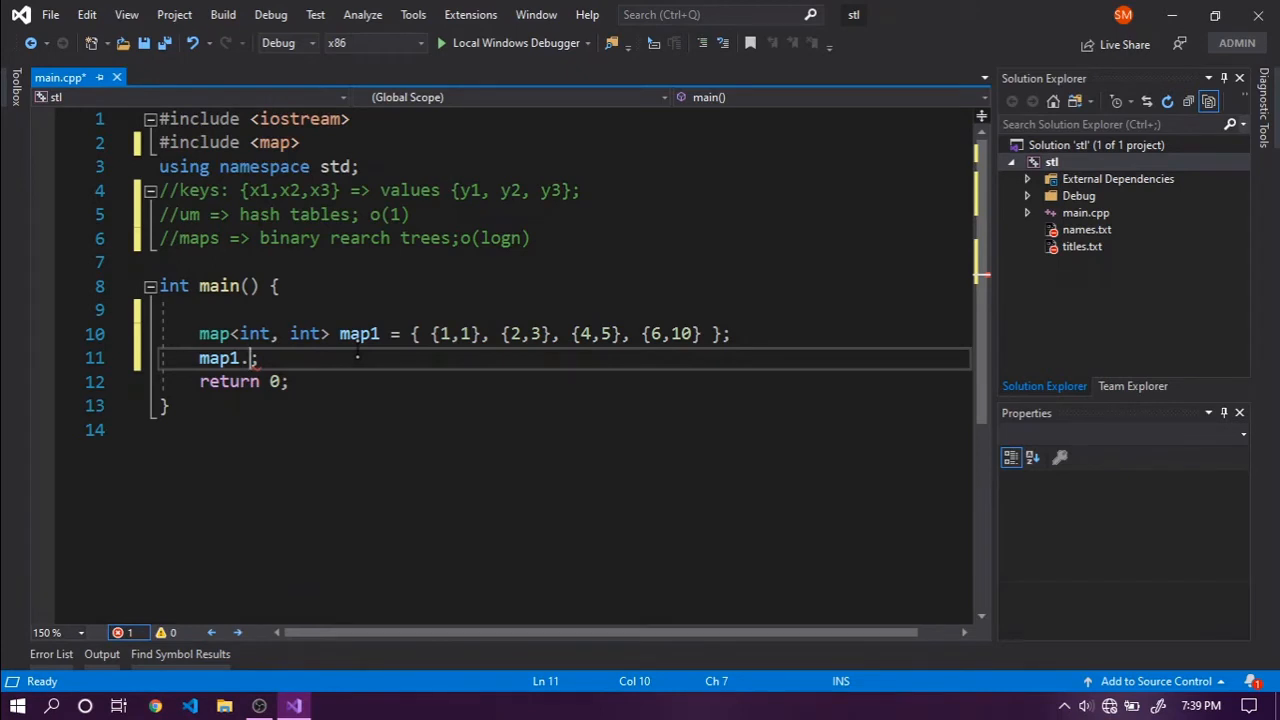
pyautogui.write('cl')
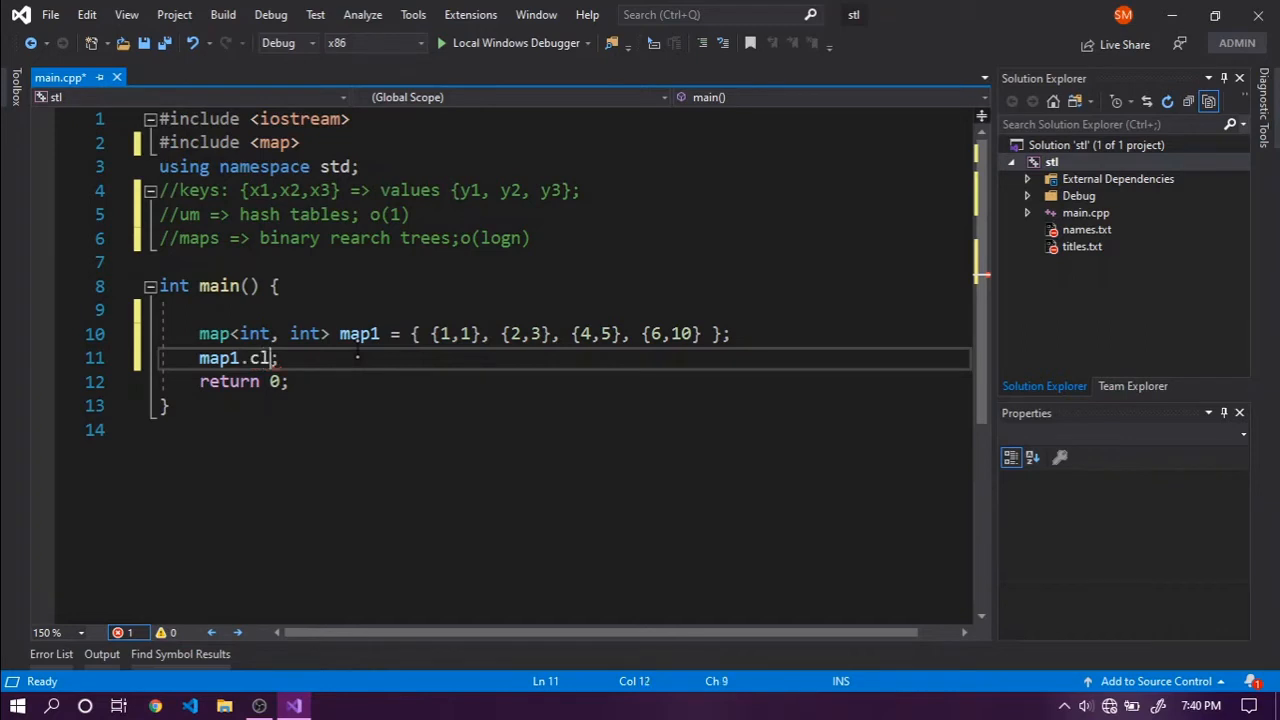
pyautogui.write('ear();')
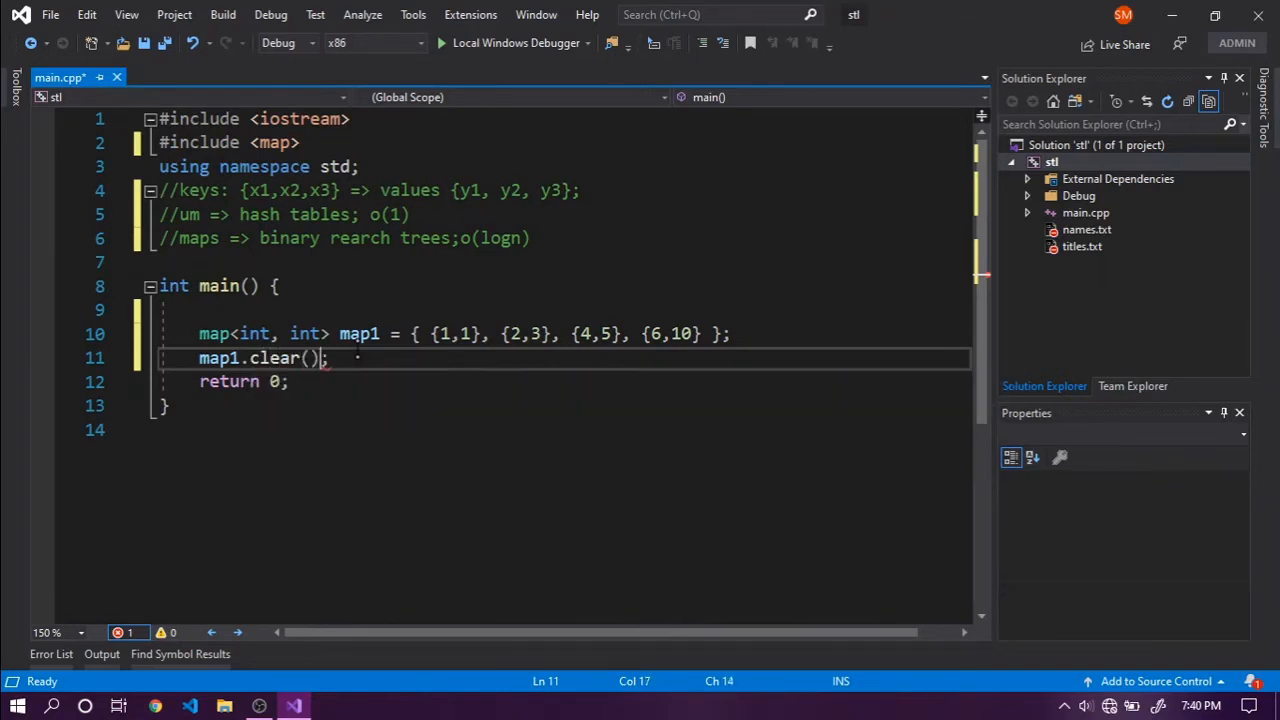
# Replace clear() with map1.empty() and wrap it in if( ).
pyautogui.doubleClick(275, 358)
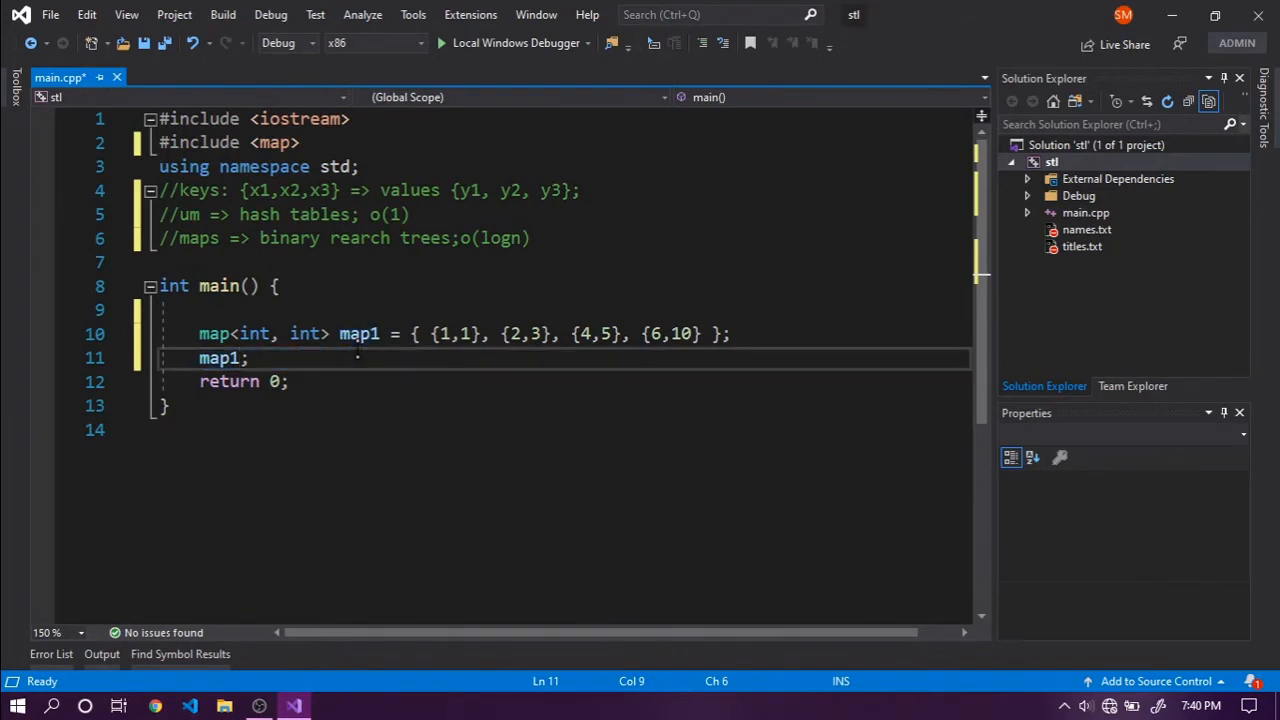
pyautogui.write('.e')
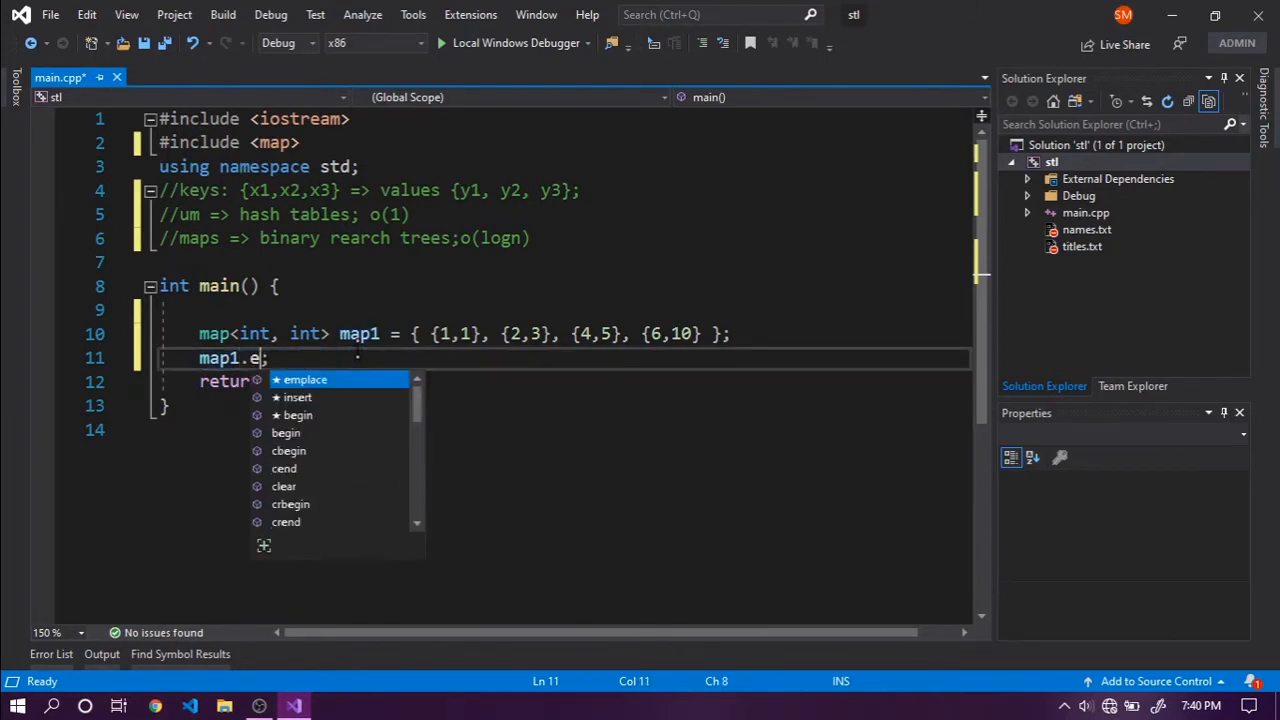
pyautogui.write('mpty')
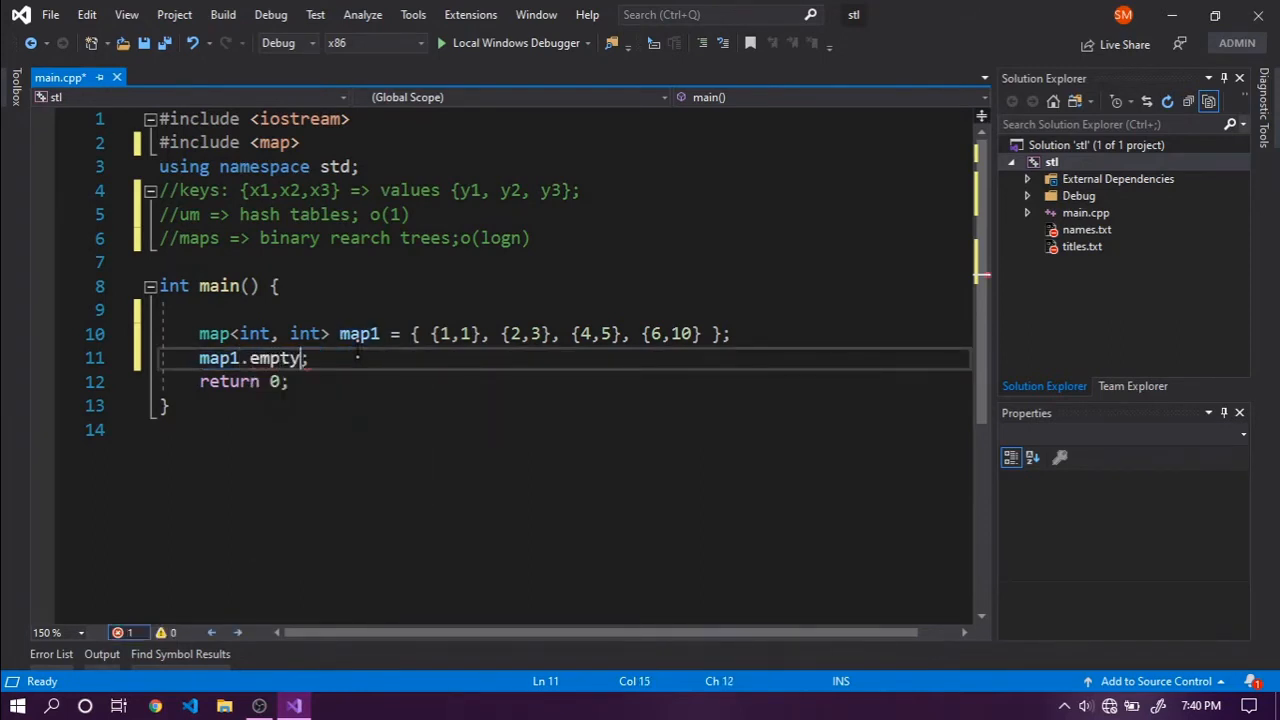
pyautogui.write('()')
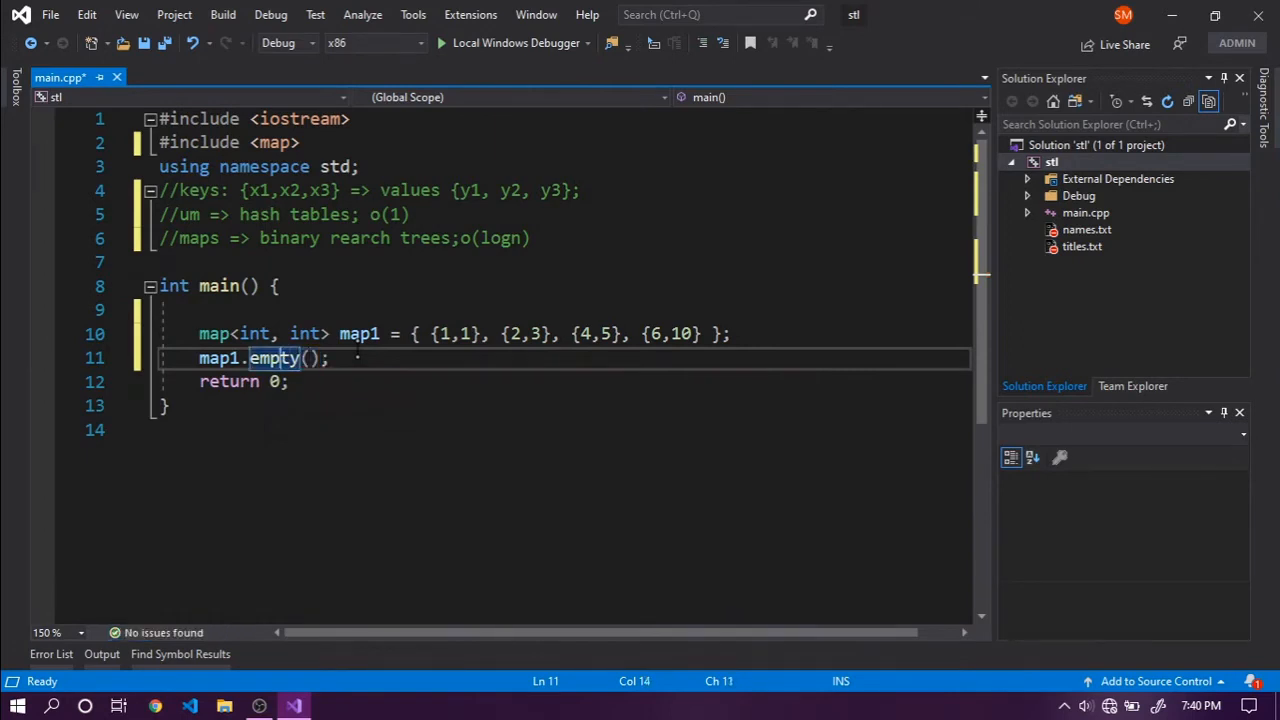
pyautogui.write('if')
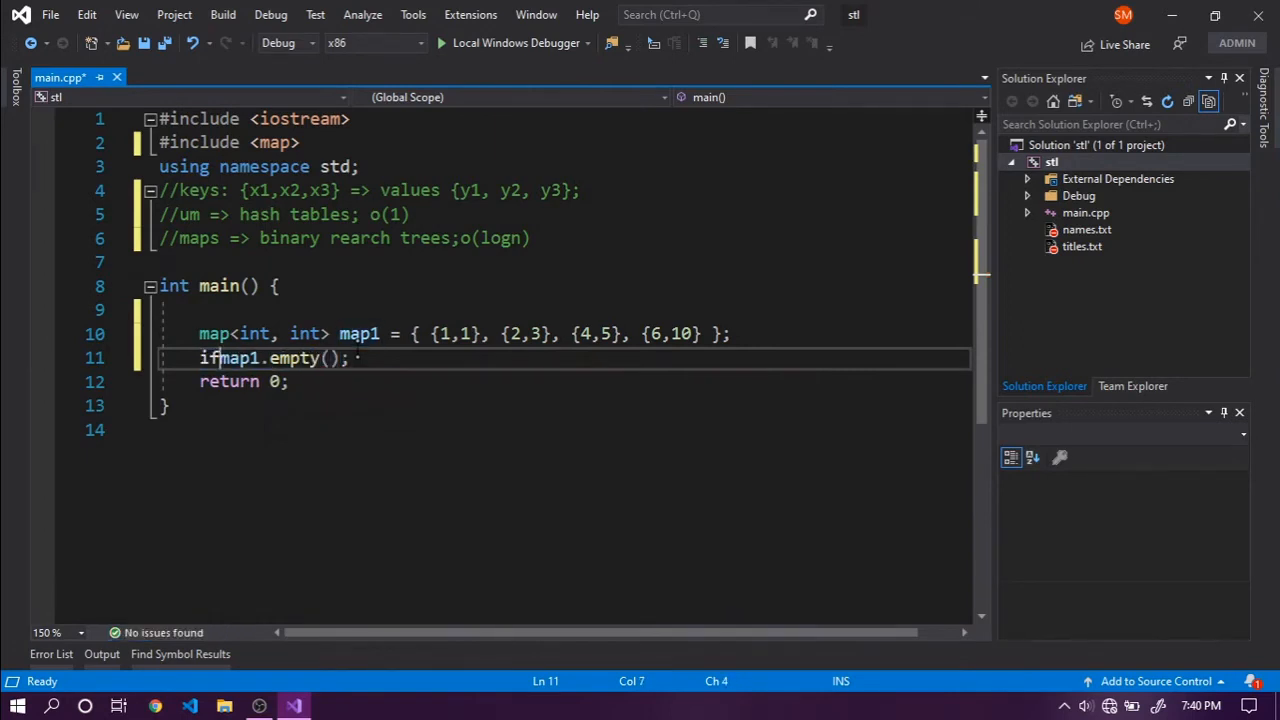
pyautogui.write('(')
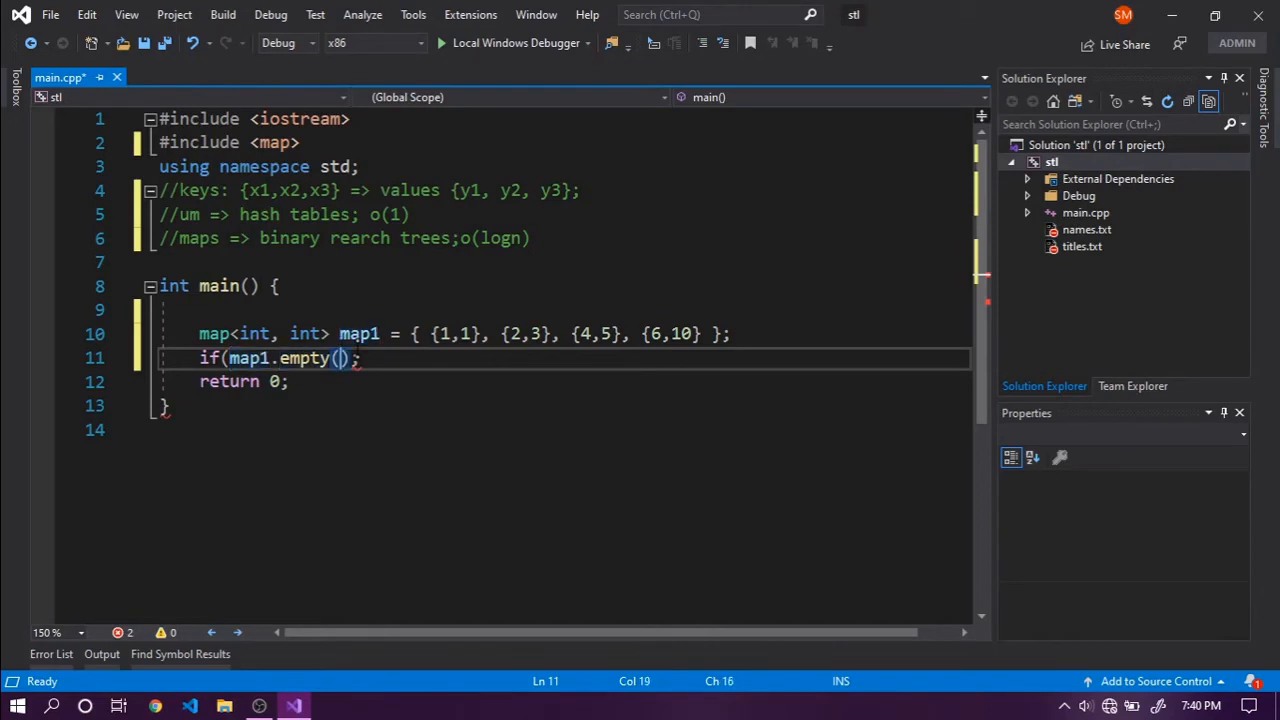
pyautogui.write(')')
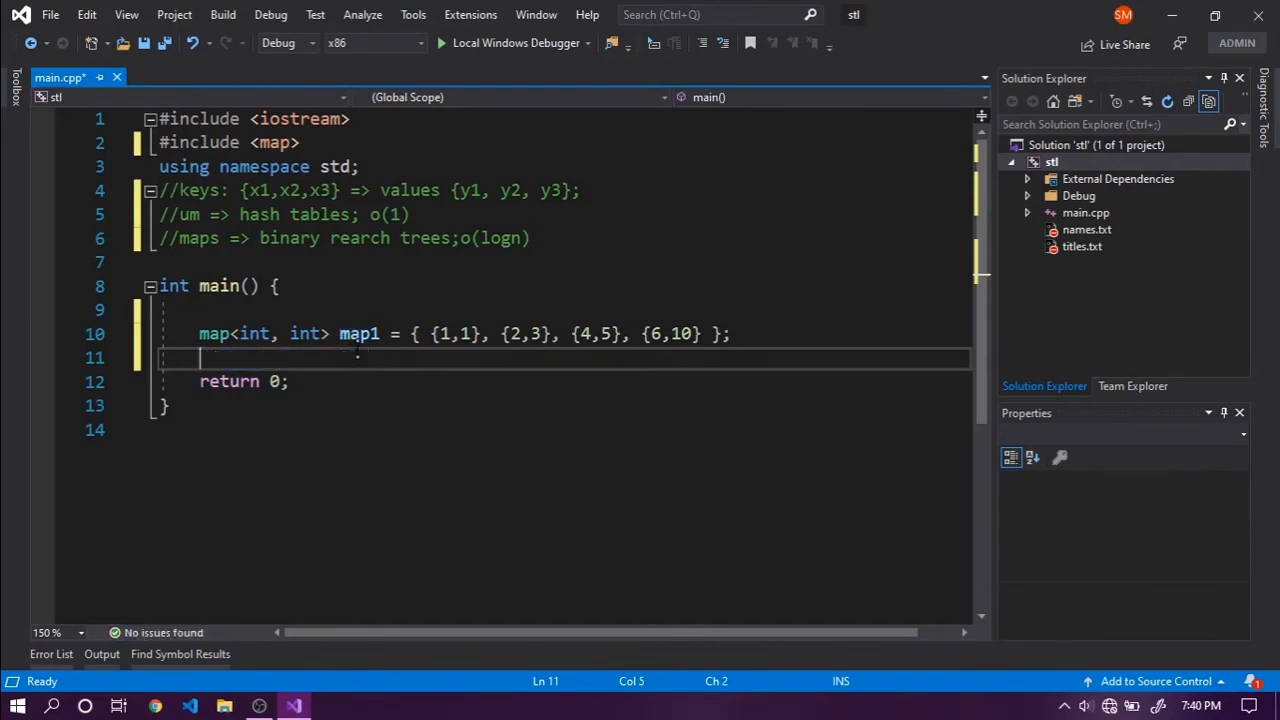
# Below map1's declaration, write map1.upper_bound(4) and begin a second line for lower_bound.
pyautogui.click(200, 142)
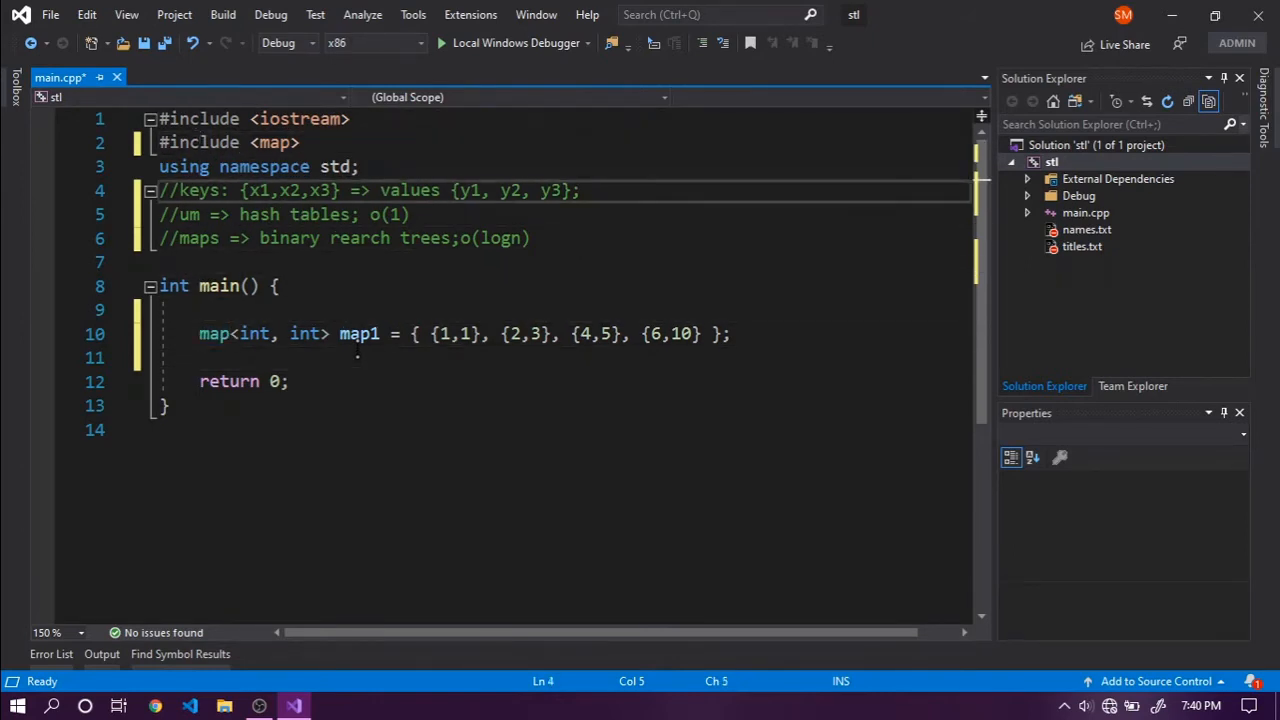
pyautogui.click(200, 190)
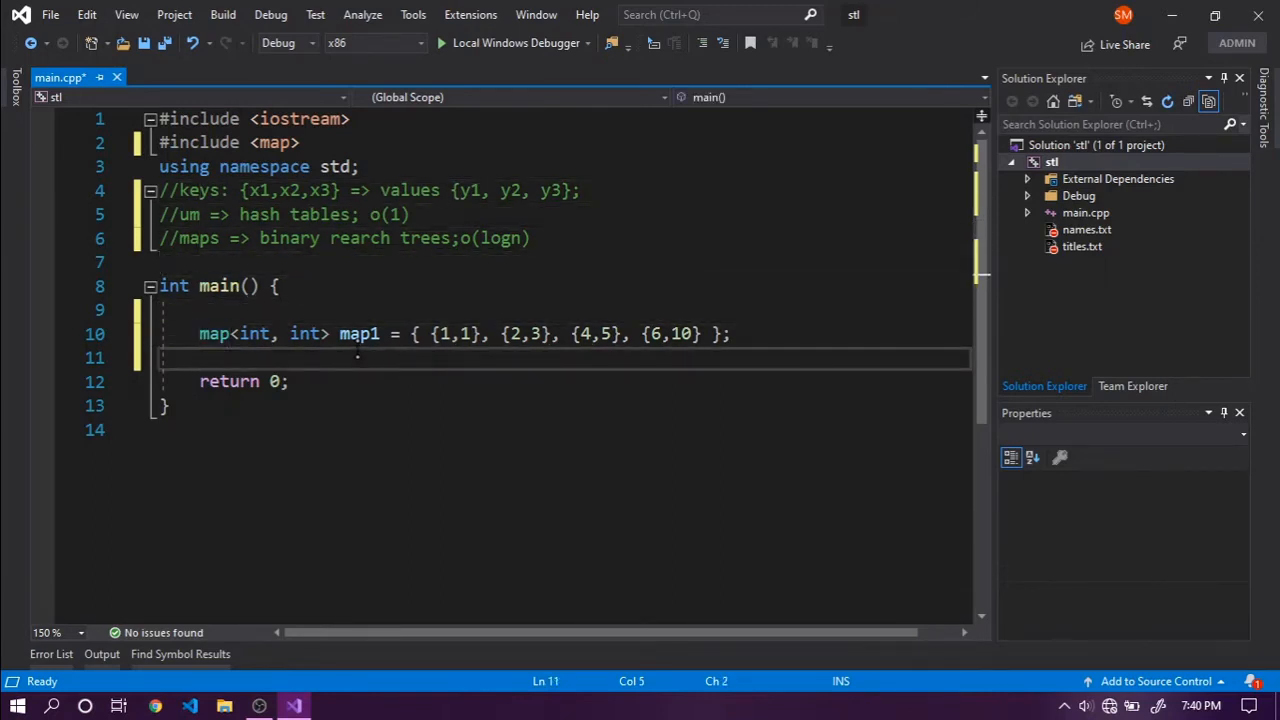
pyautogui.write('map1.')
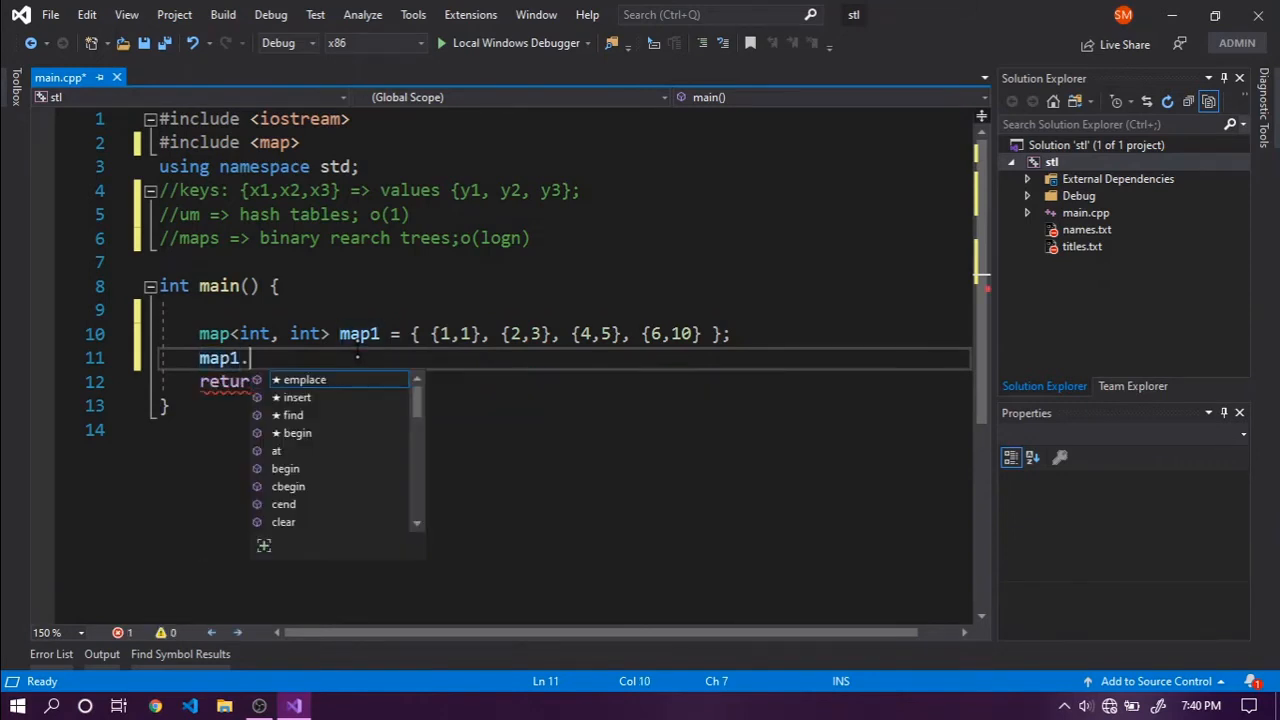
pyautogui.write('upper_bound')
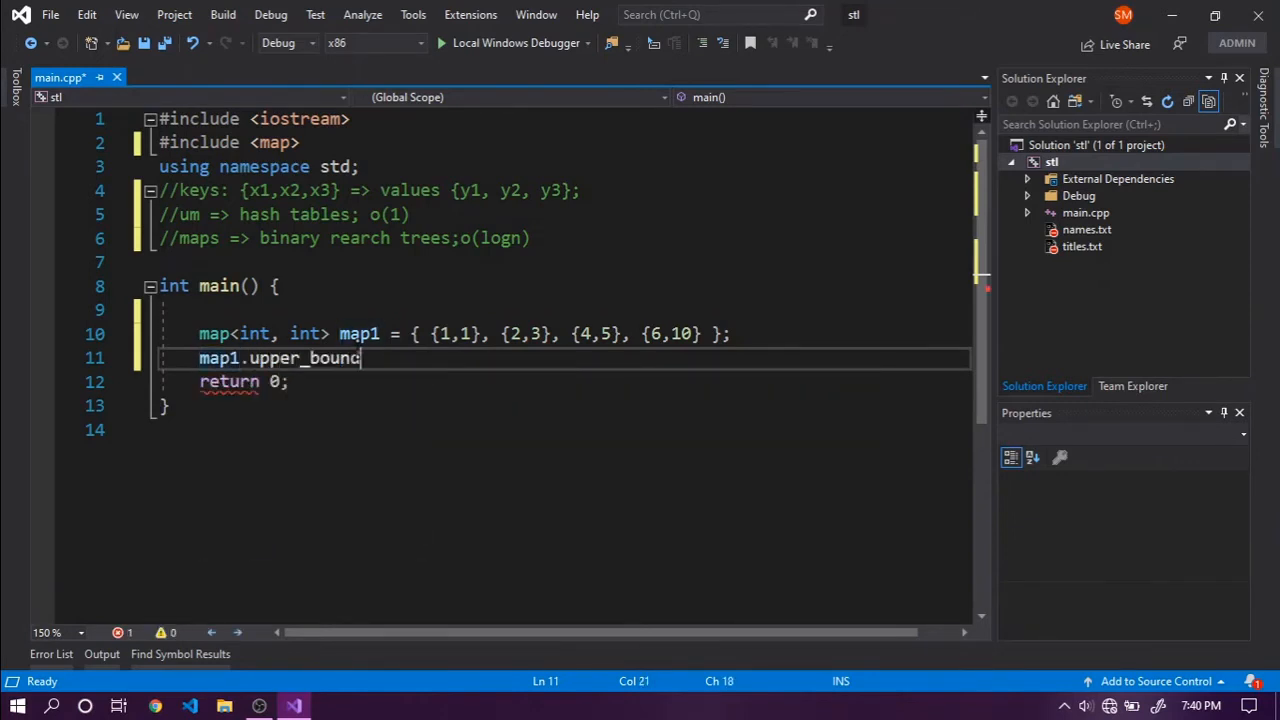
pyautogui.write('(')
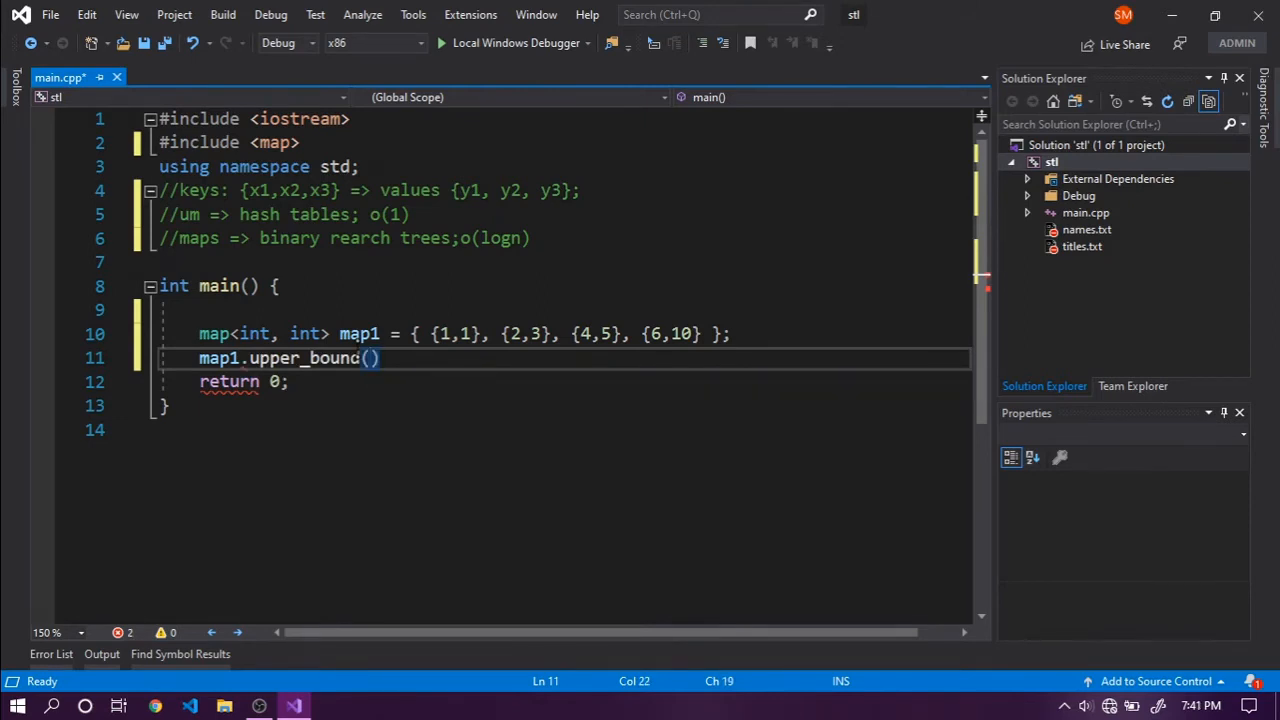
pyautogui.write('4')
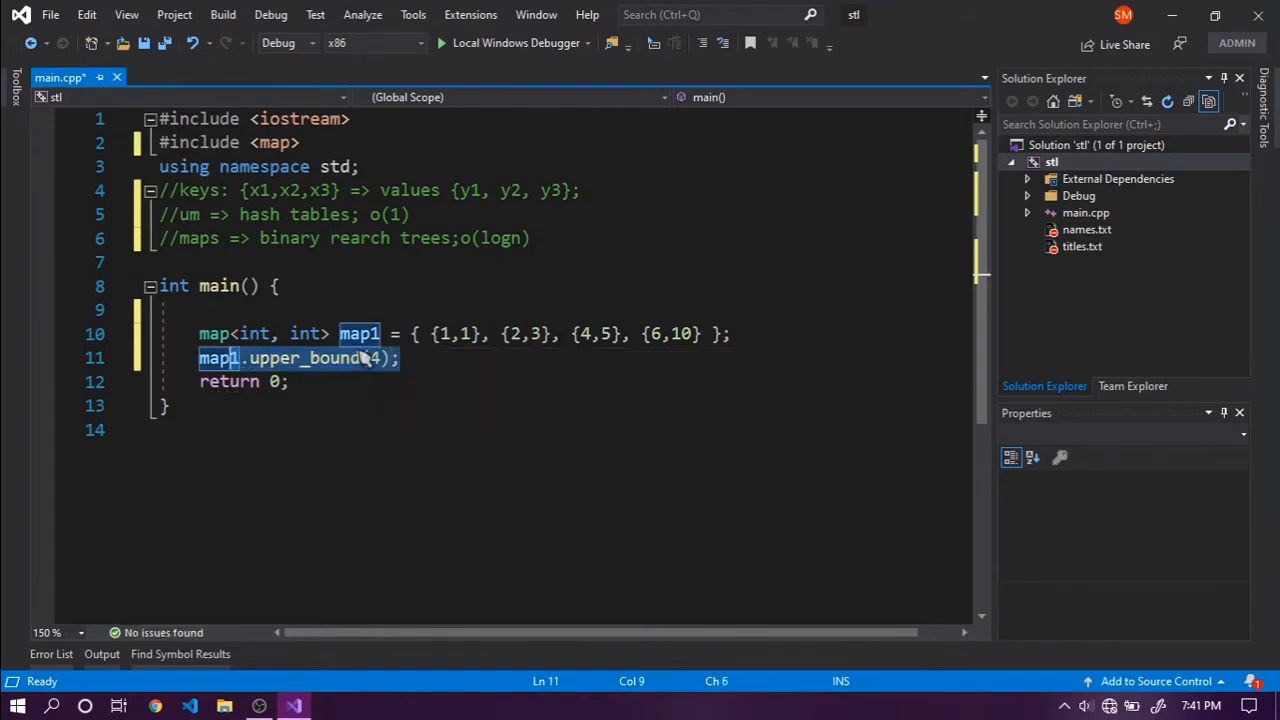
pyautogui.press('enter')
pyautogui.write('map1.lower_bound(4);')
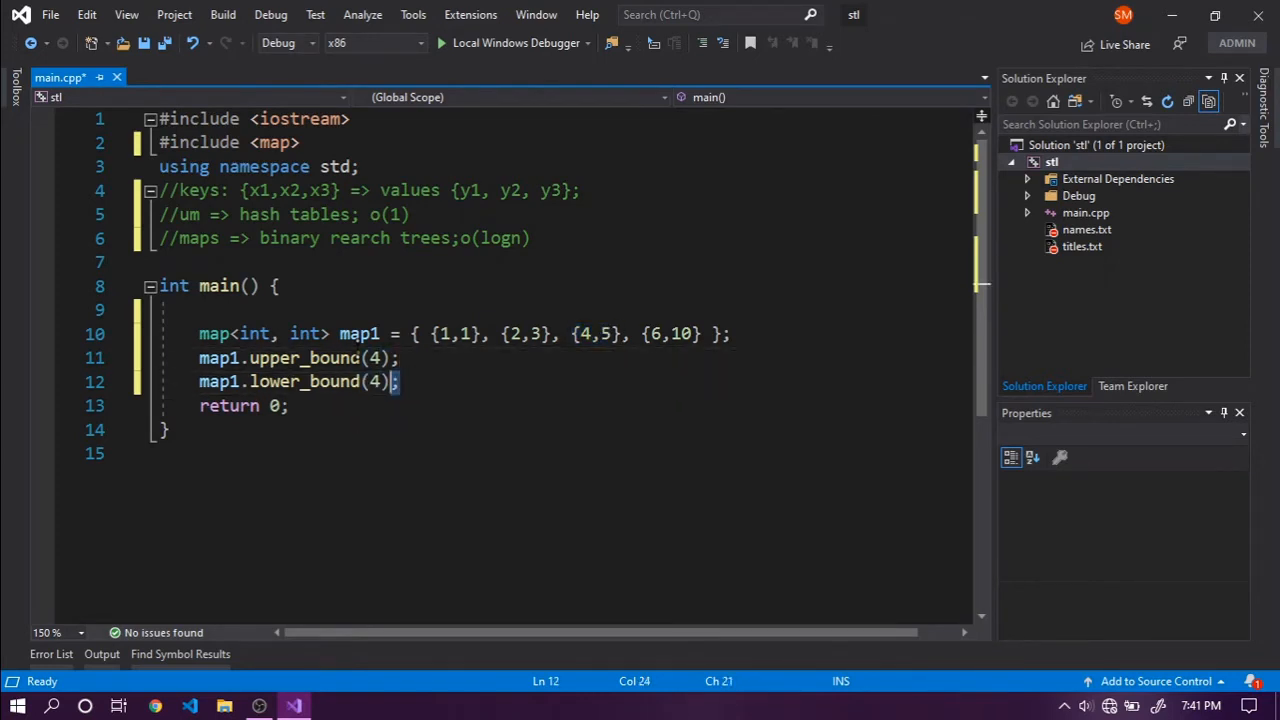
# Add the trailing comment '// 3rd' after map1.lower_bound(4);.
pyautogui.press('Right')
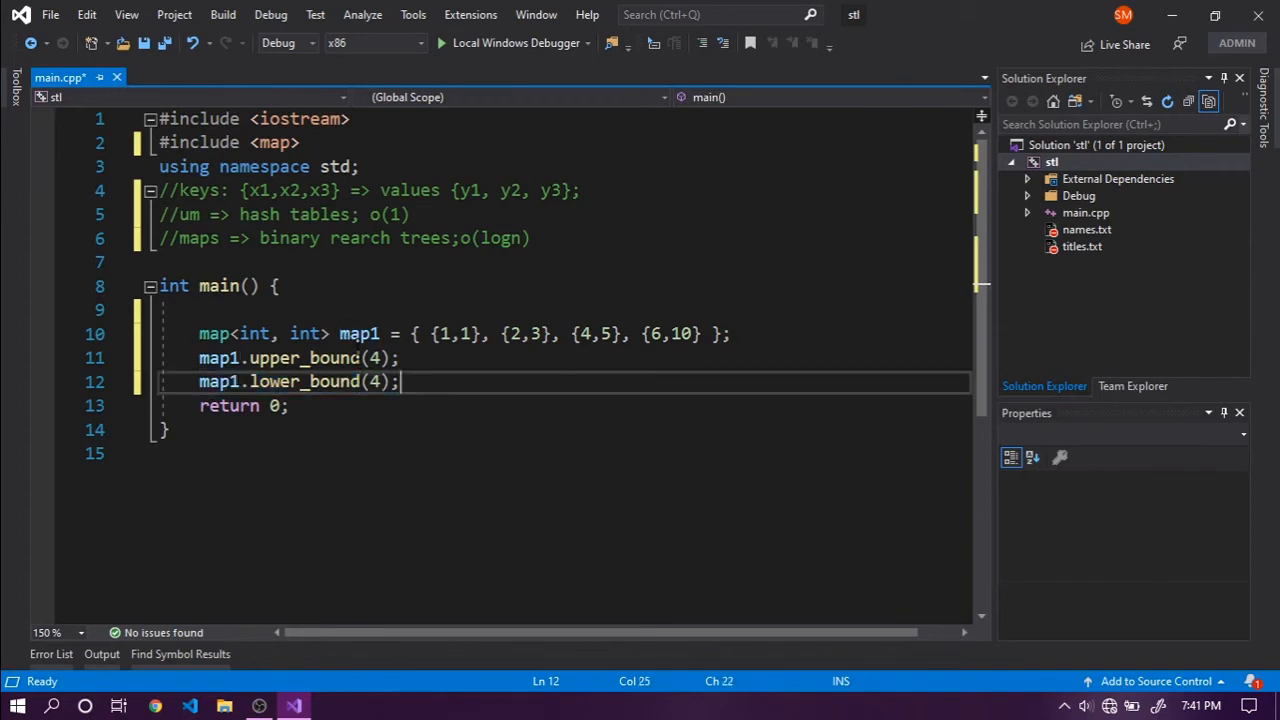
pyautogui.write('//')
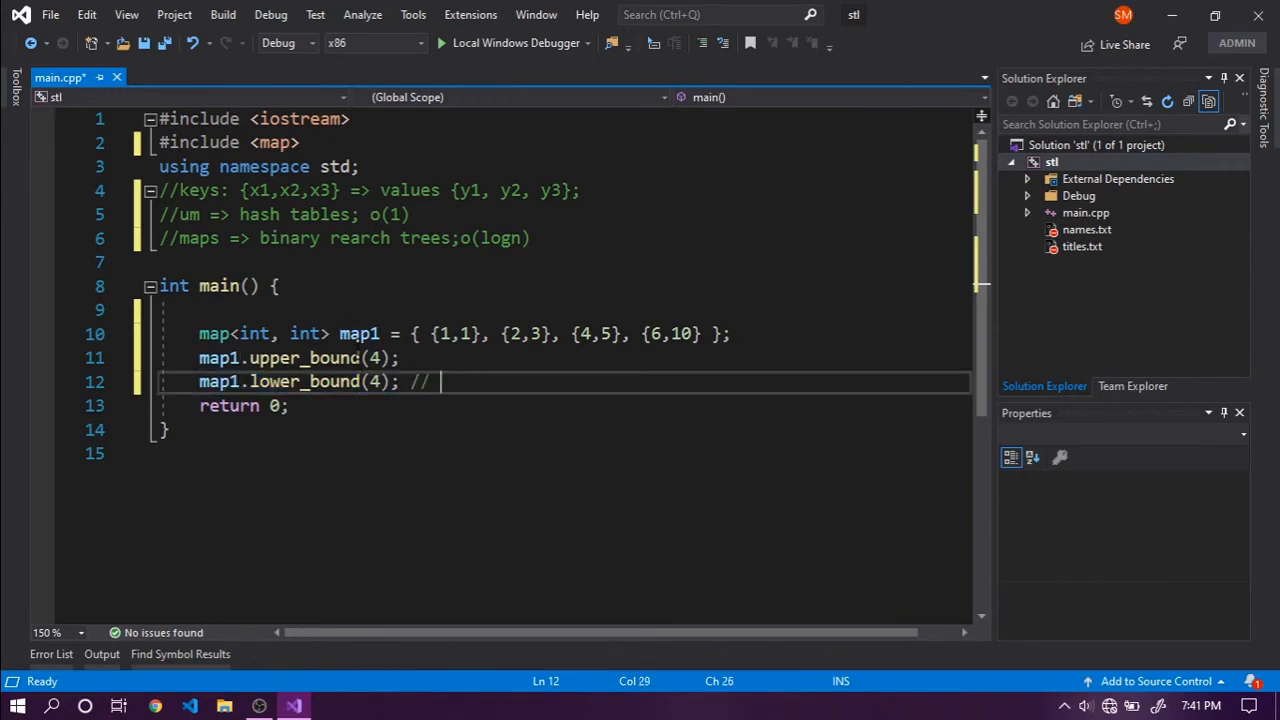
pyautogui.write('3rd')
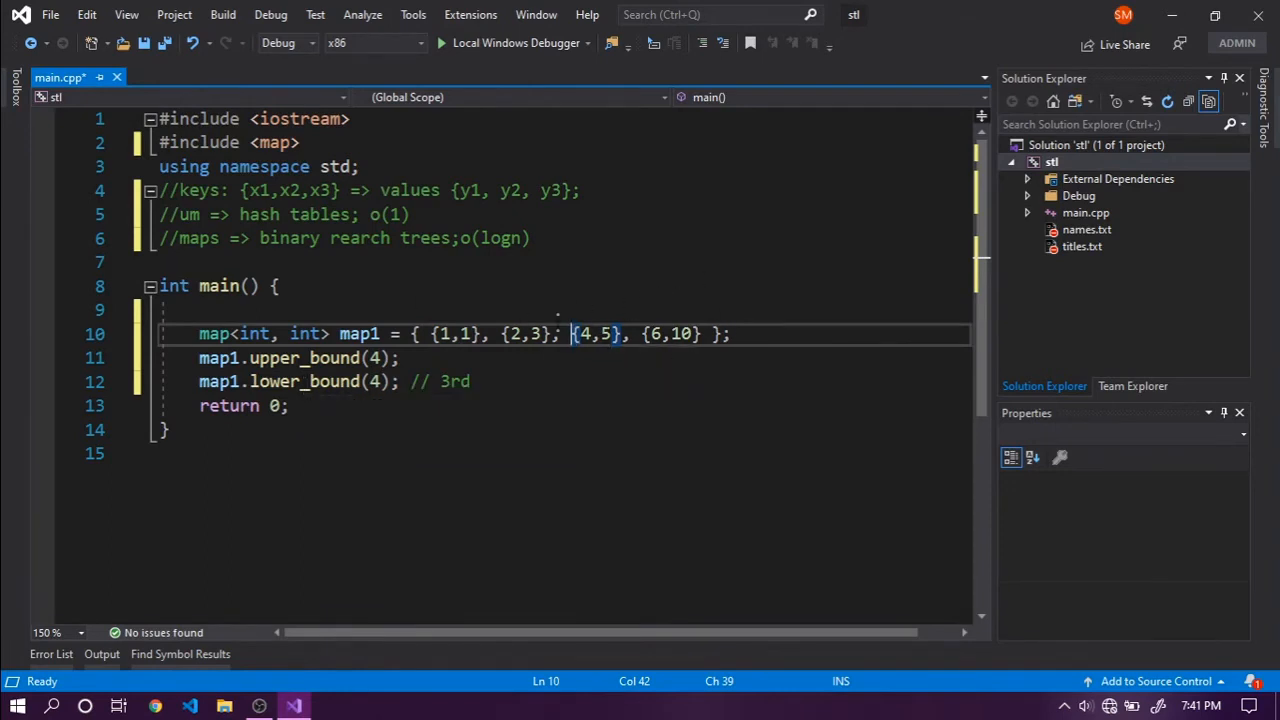
pyautogui.moveTo(560, 330)
pyautogui.write(',')
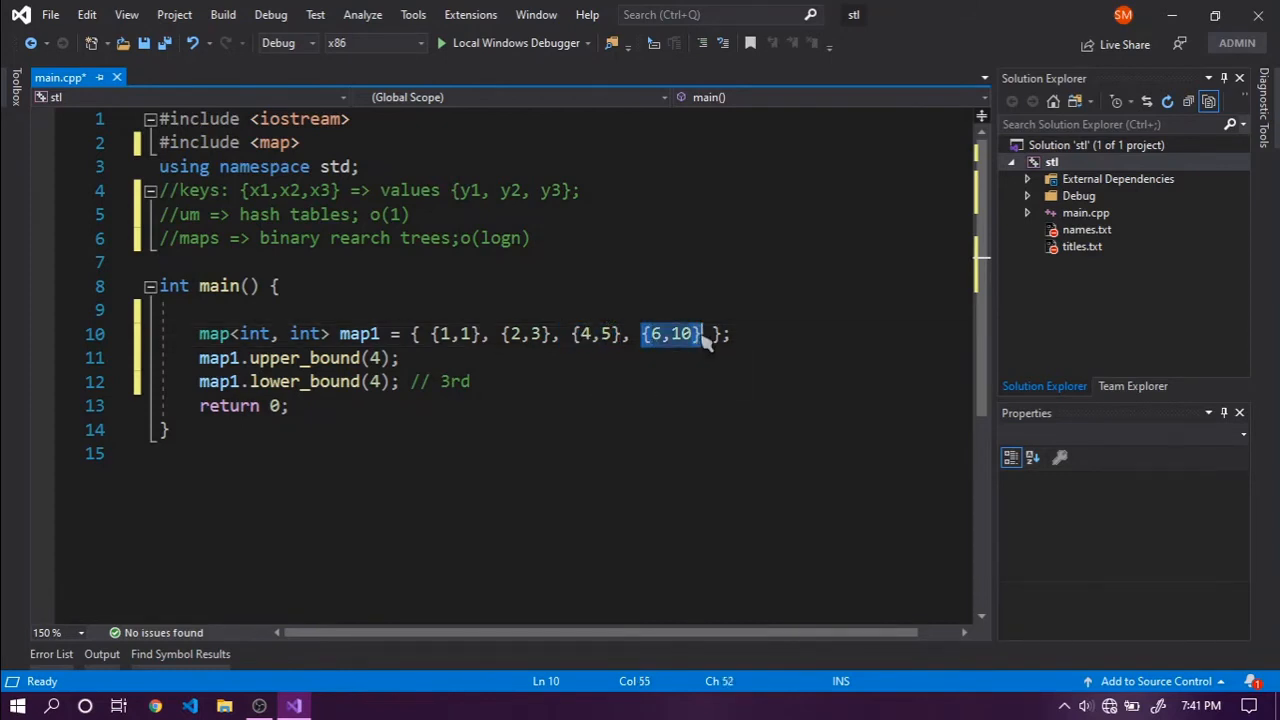
pyautogui.doubleClick(300, 357)
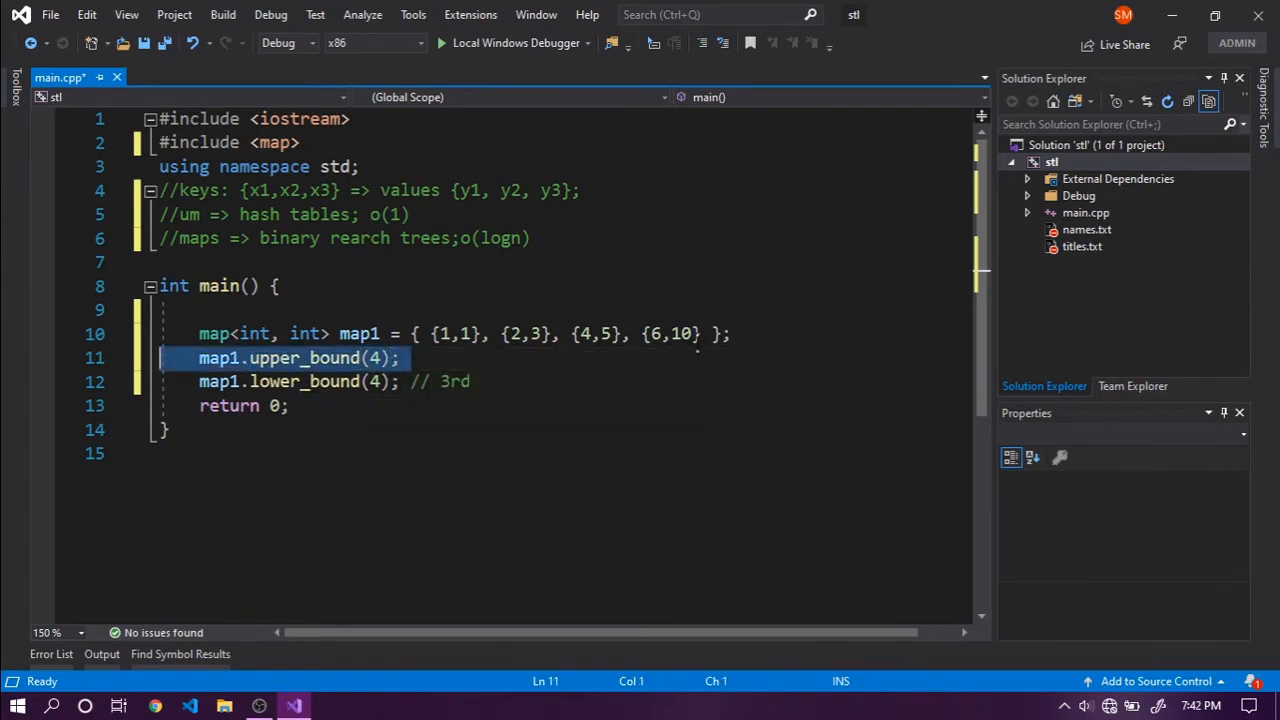
pyautogui.click(398, 358)
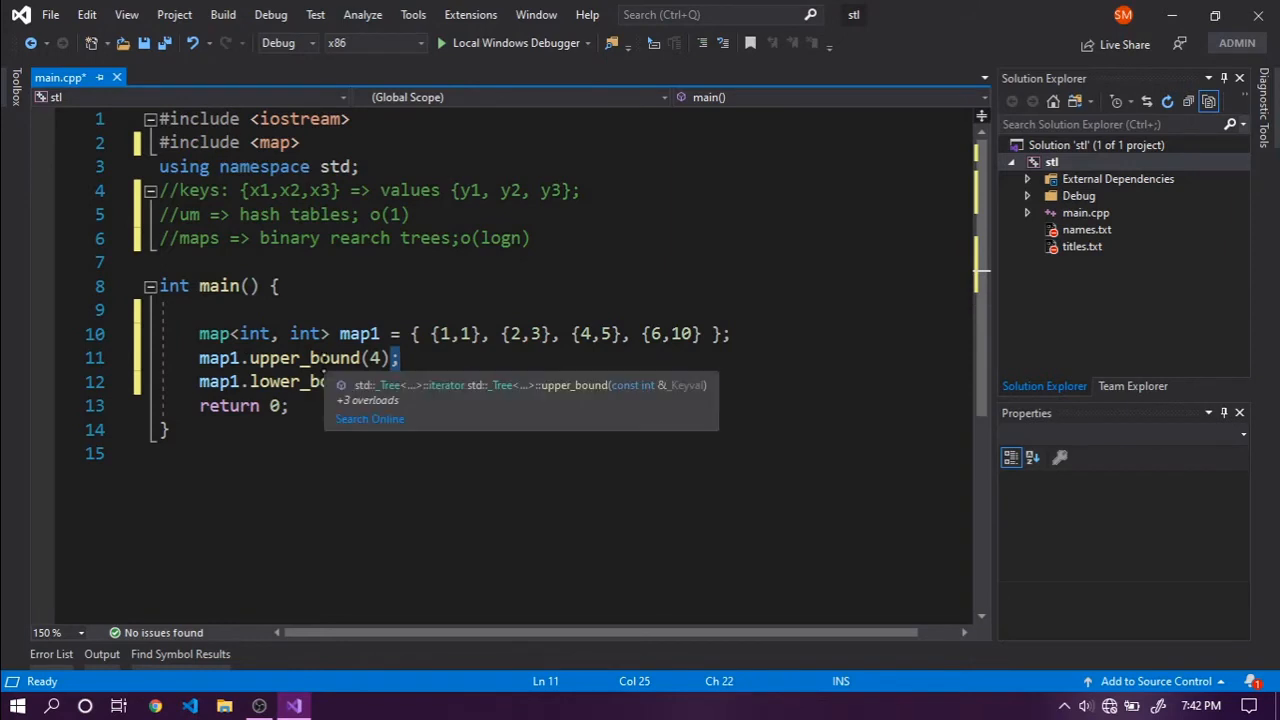
pyautogui.write('// 3rd')
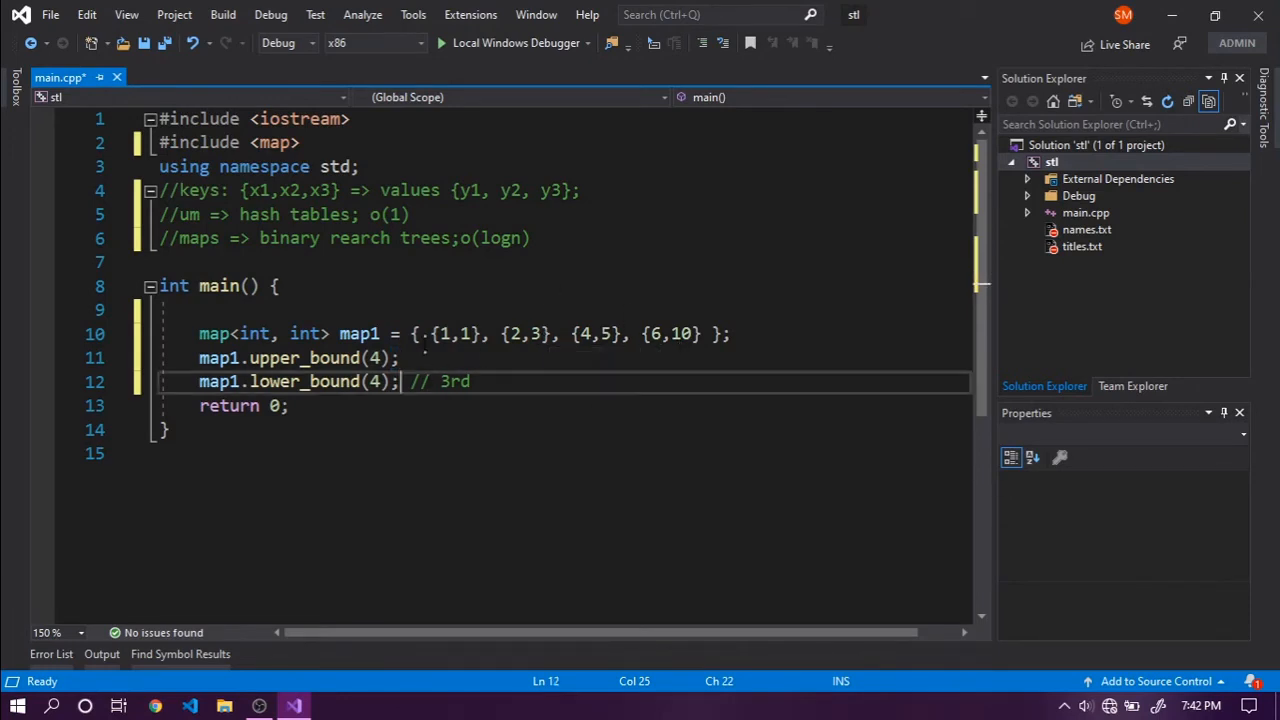
# Sketch a {1,2,3,4,5 ...} line, then delete it and the upper_bound and lower_bound calls.
pyautogui.press('enter')
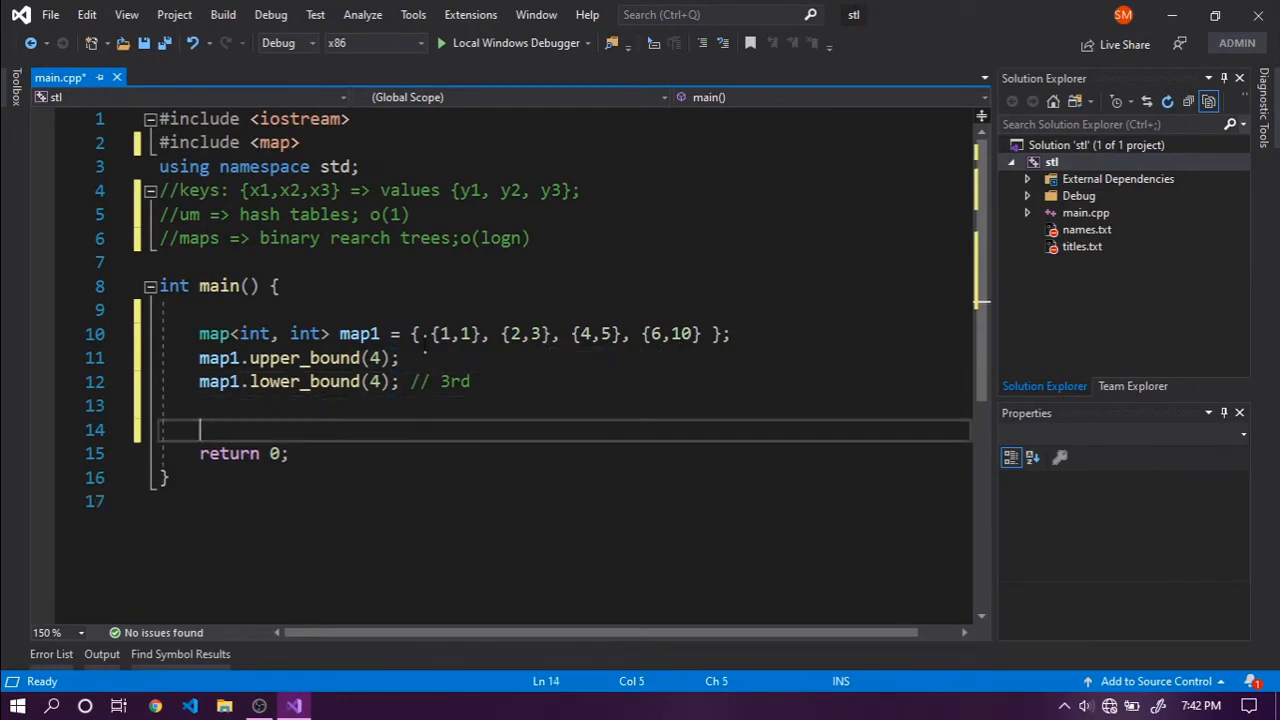
pyautogui.write('{1,2}')
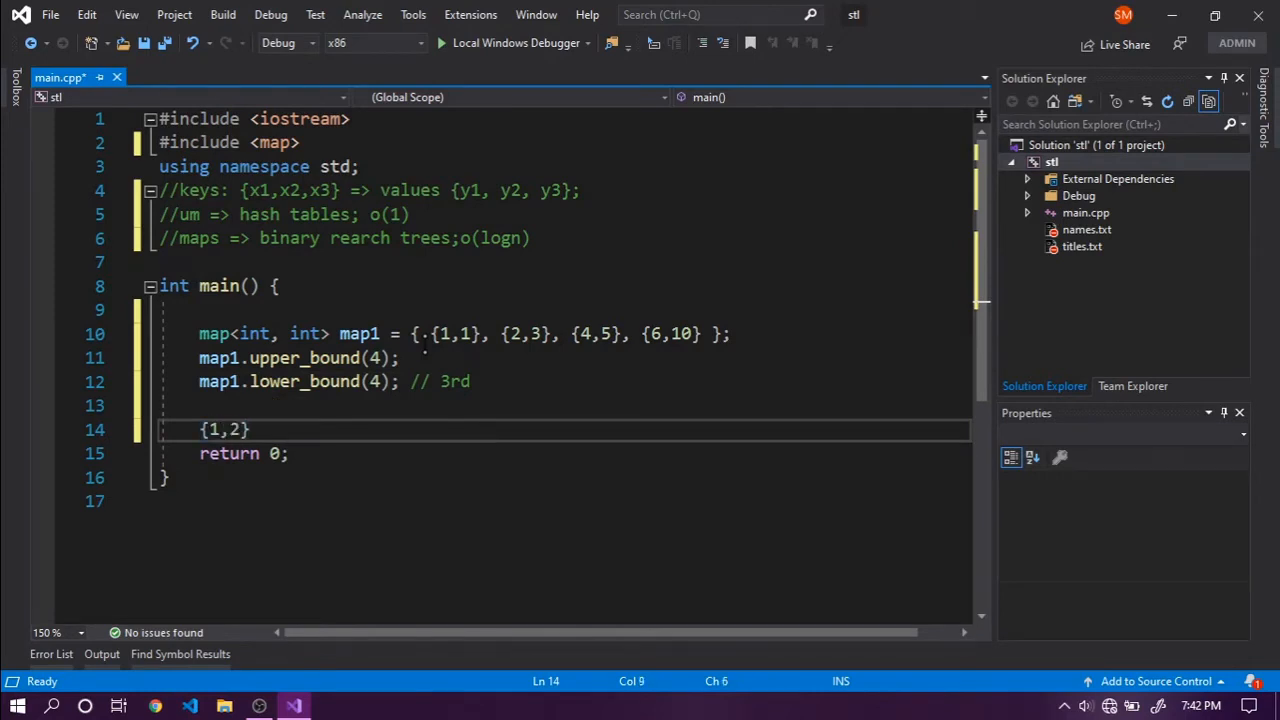
pyautogui.write(',3,4,5')
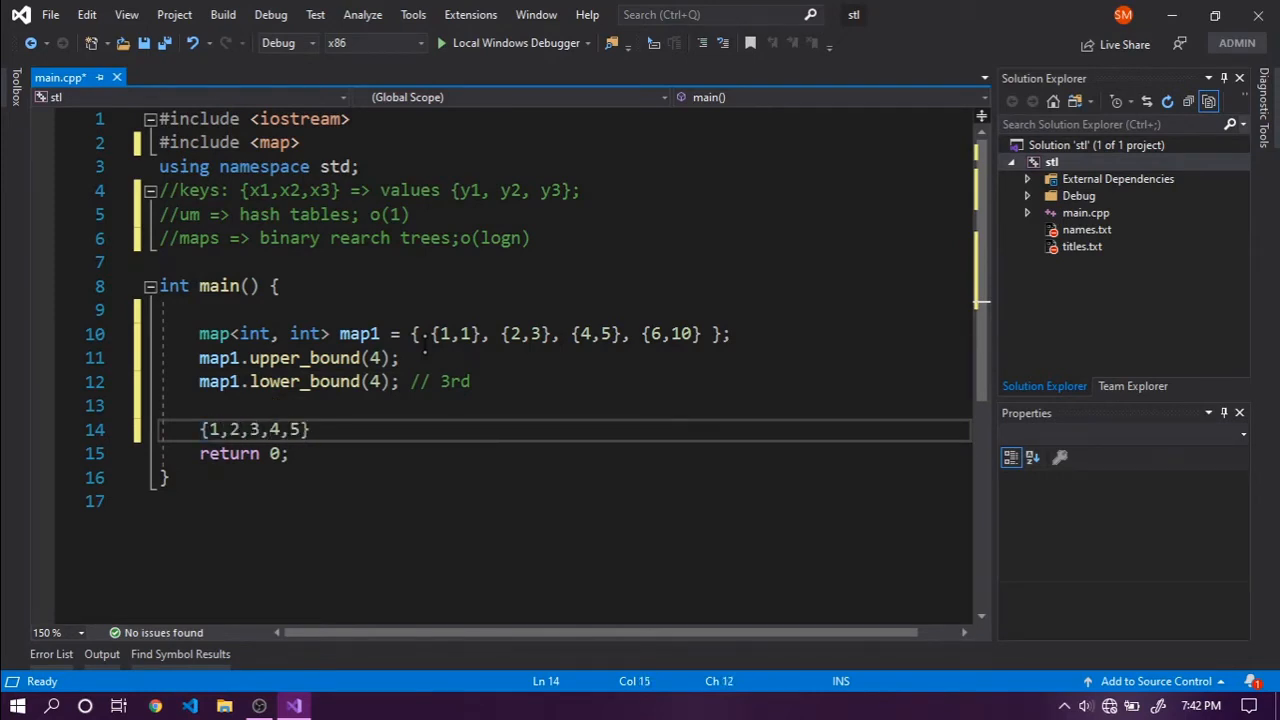
pyautogui.write('...')
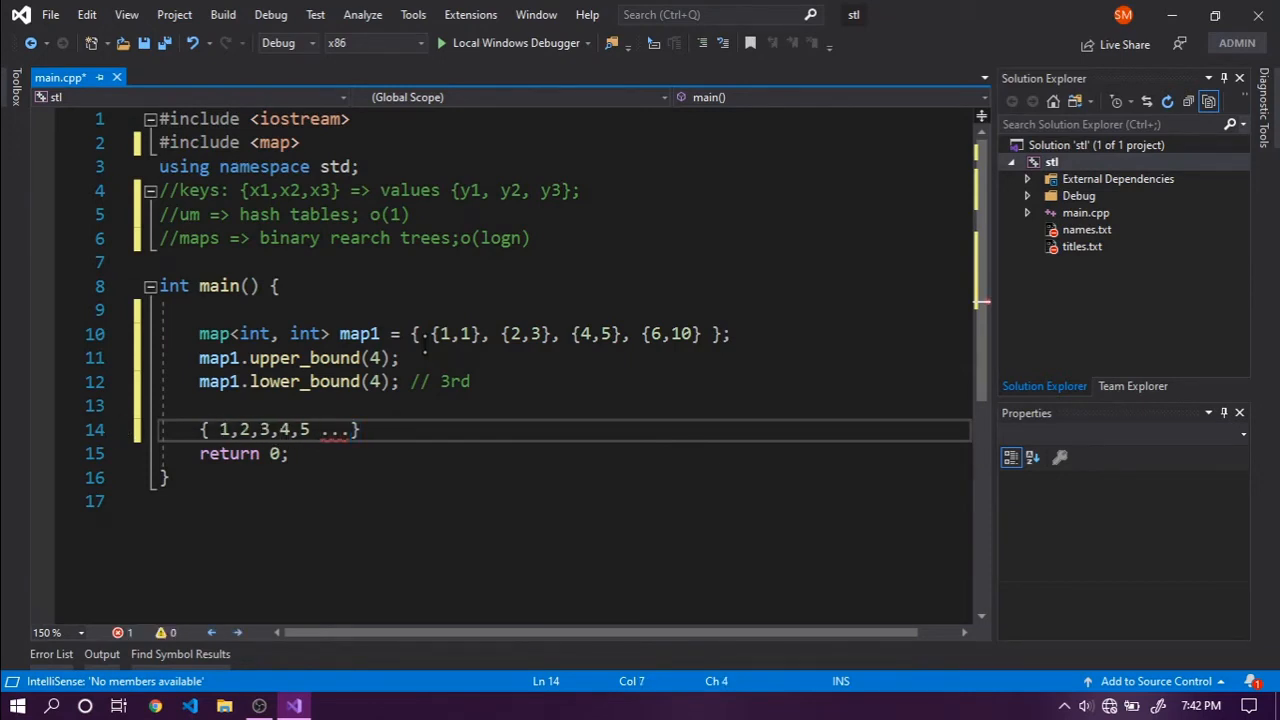
pyautogui.write('[')
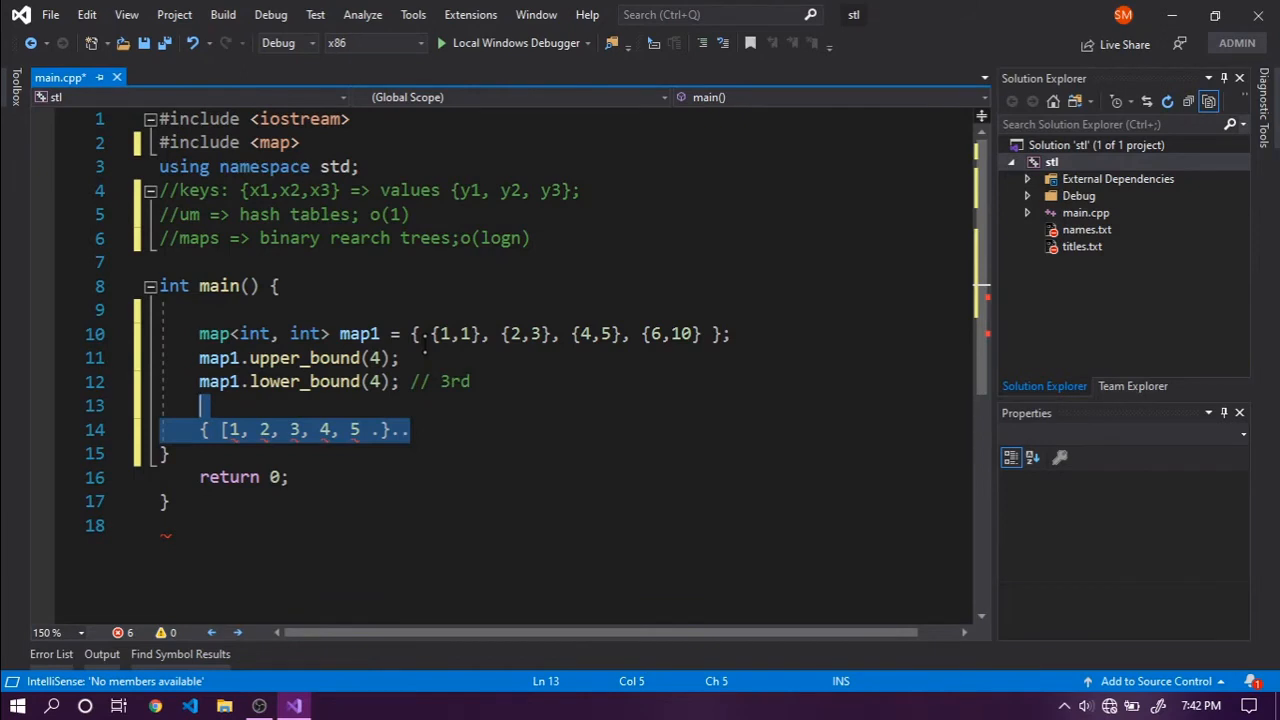
pyautogui.press('Delete')
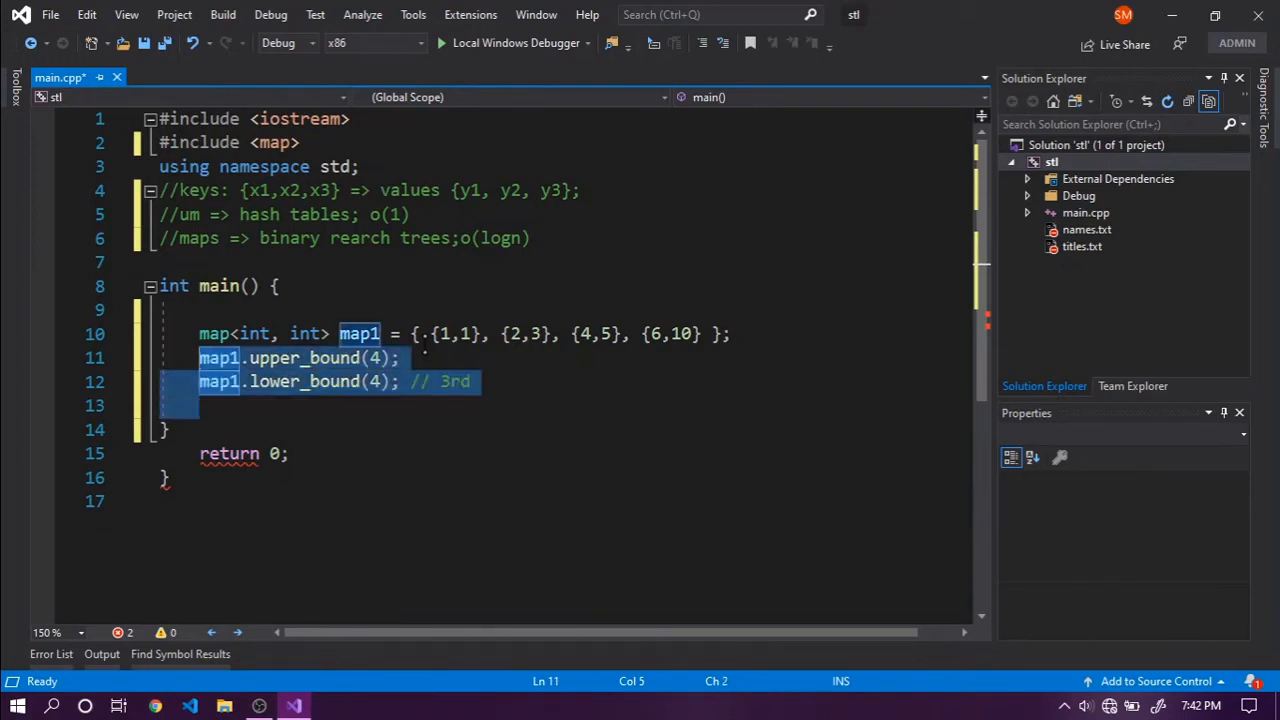
pyautogui.press('Delete')
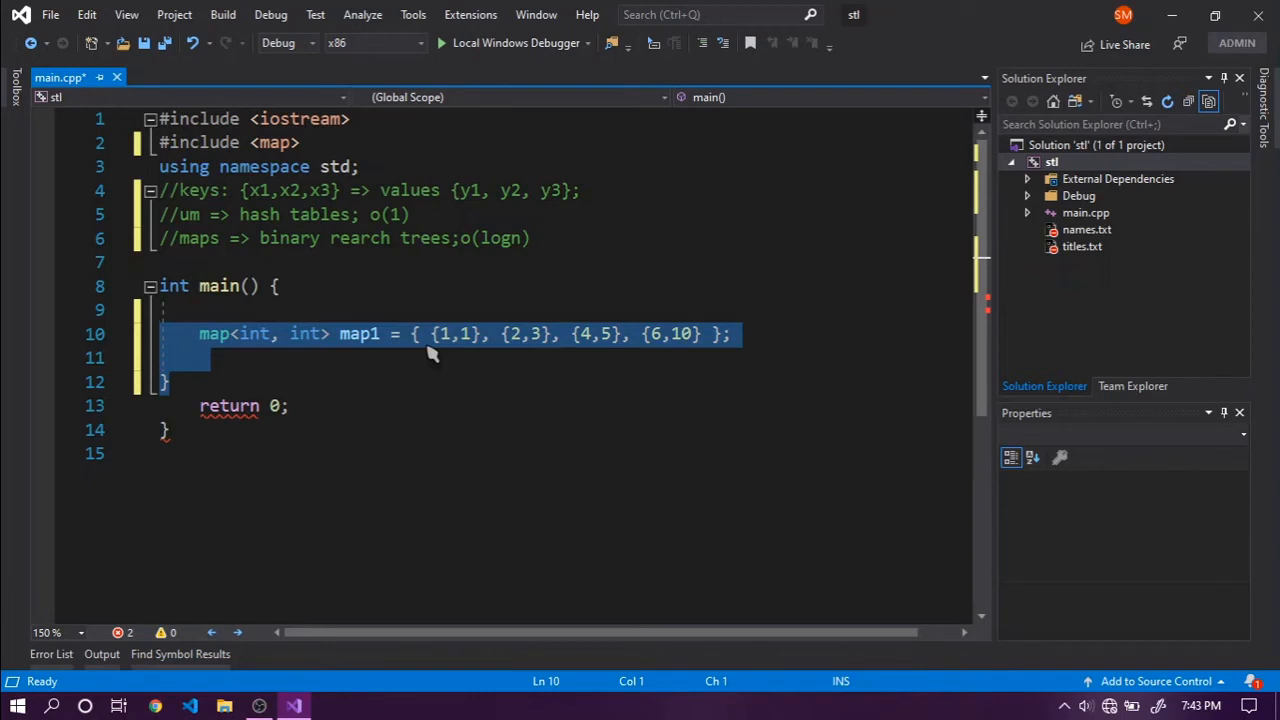
# Delete the map1 declaration and add #include <set> below #include <map>.
pyautogui.press('Delete')
pyautogui.write('#')
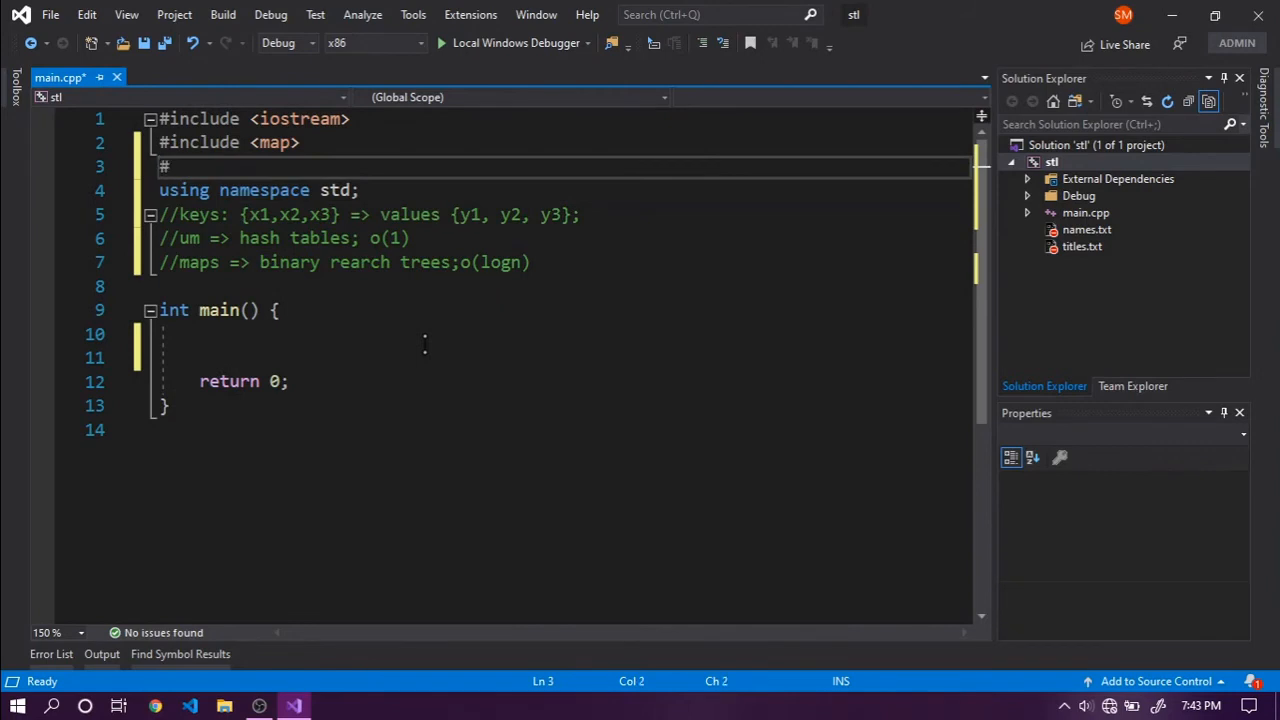
pyautogui.write('include <>')
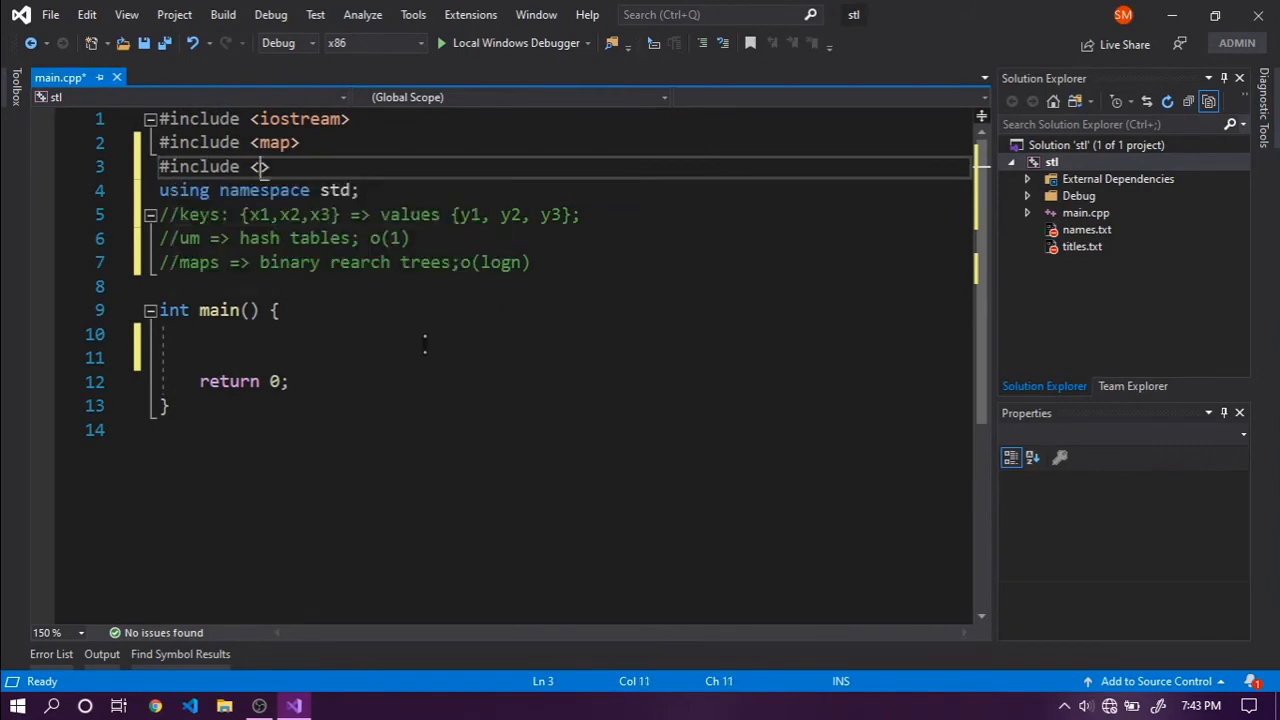
pyautogui.write('set')
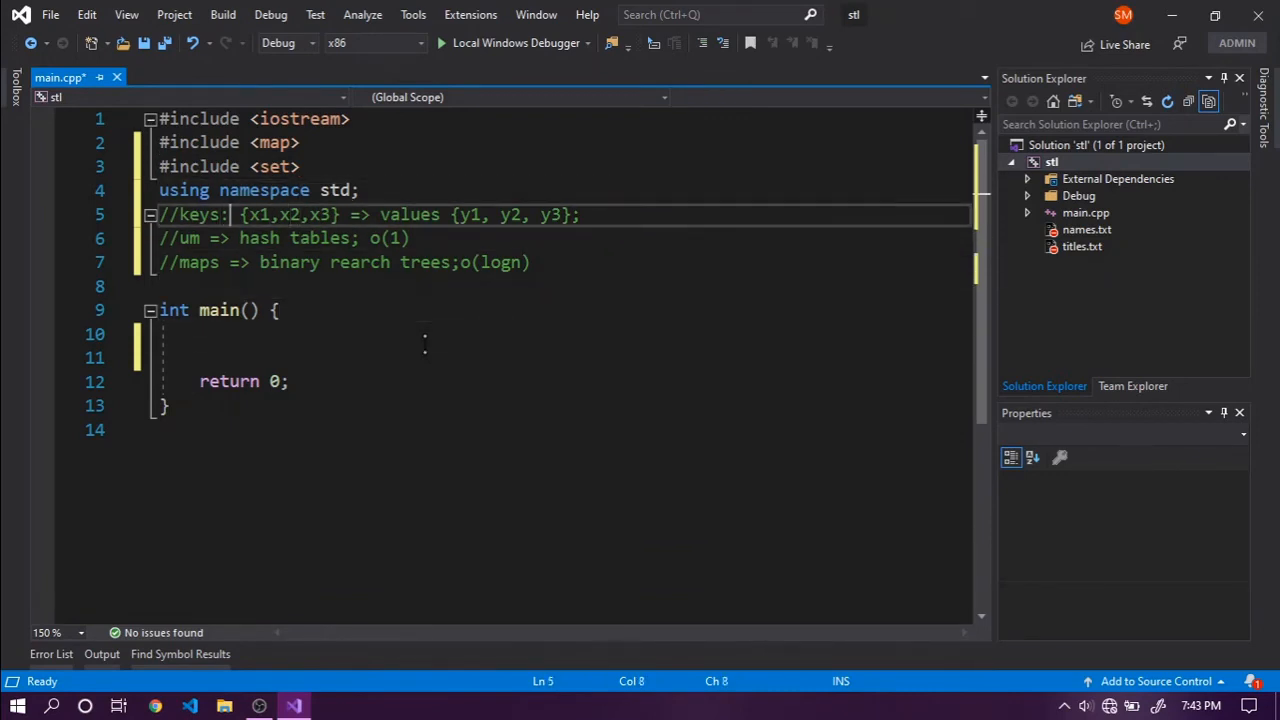
pyautogui.moveTo(240, 214); pyautogui.dragTo(345, 214)
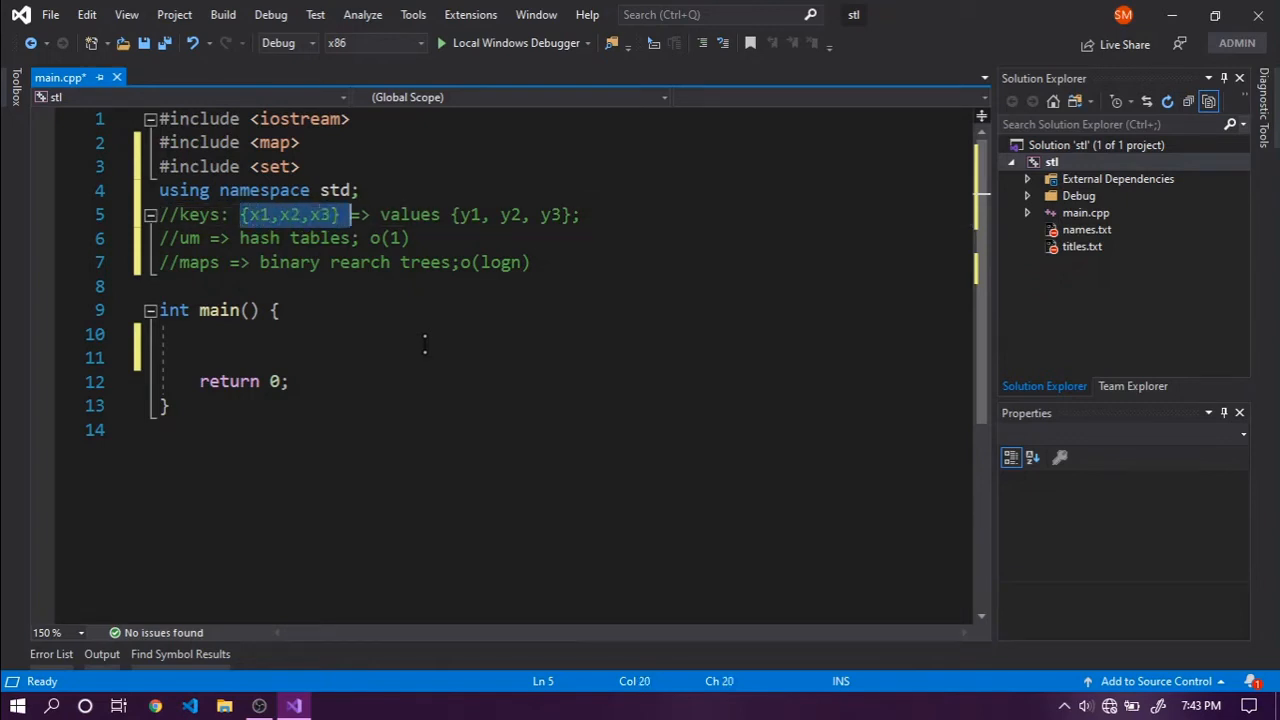
pyautogui.click(438, 214)
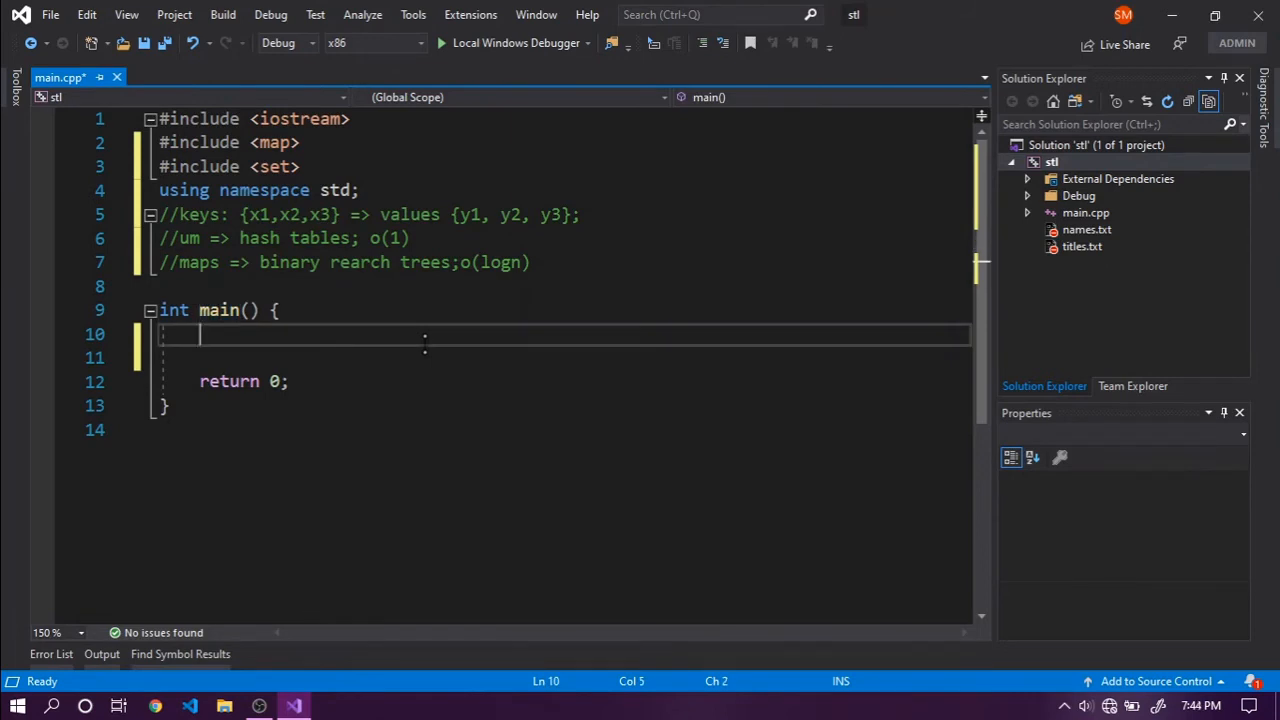
# Add the comment '//sets => binary rearch trees;o(logn)' below the maps note.
pyautogui.write('//')
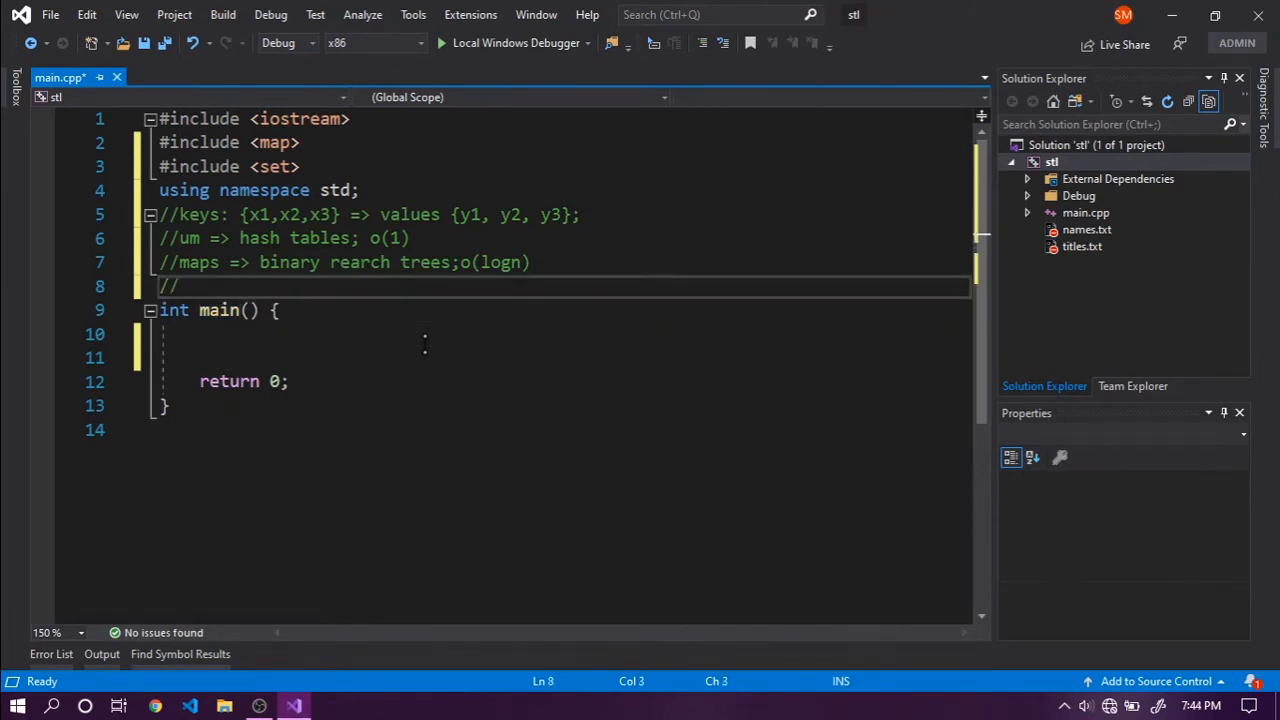
pyautogui.write('sets =>')
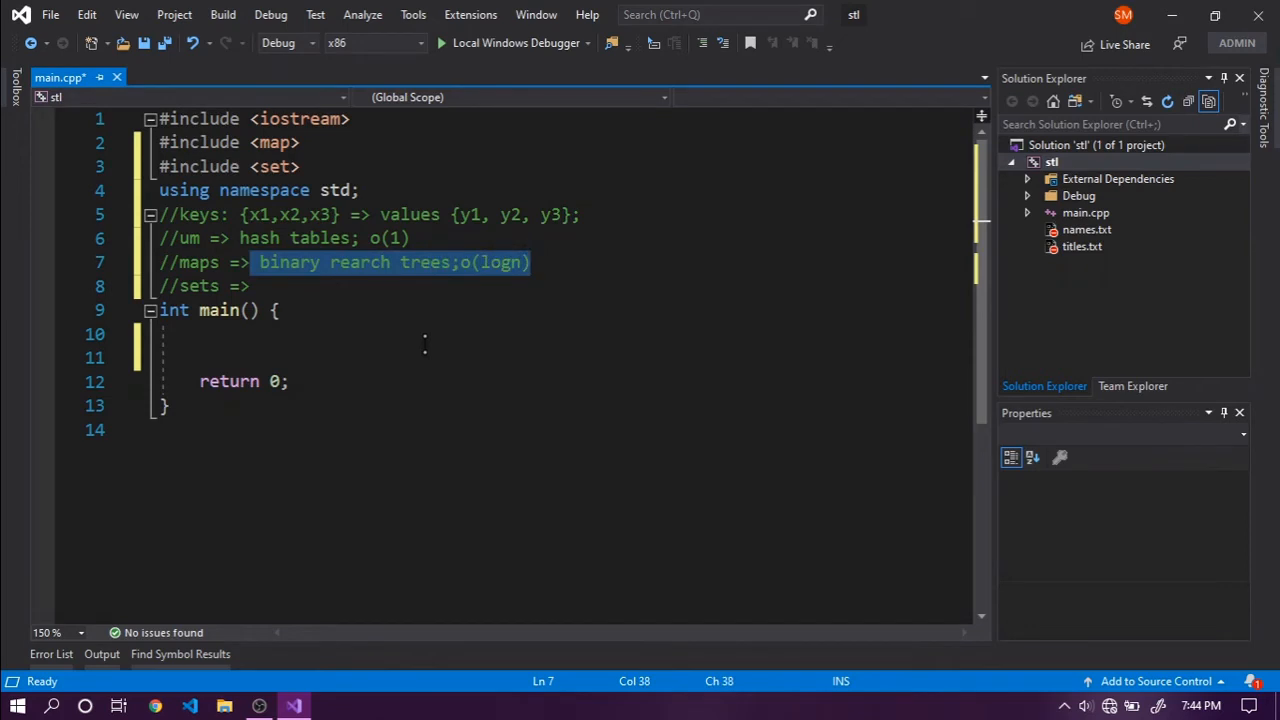
pyautogui.write('binary rearch trees;o(logn)')
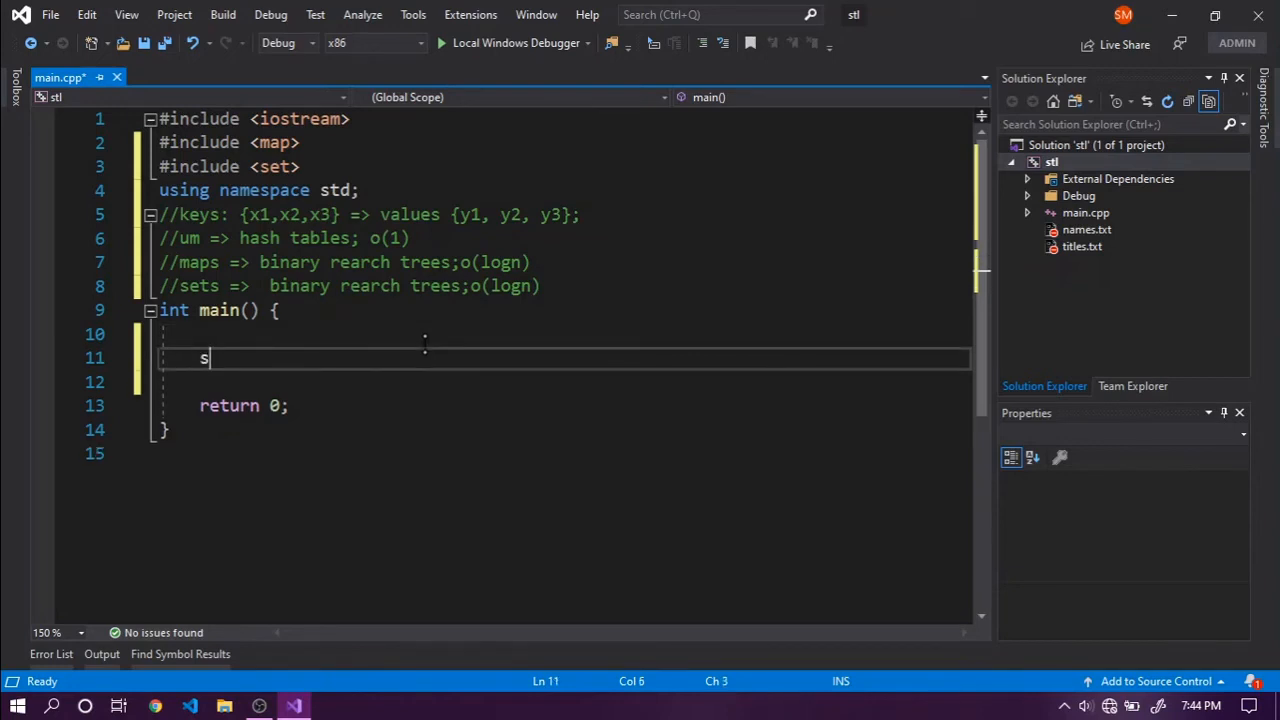
# Declare set<int> s1 = { 1,1,2,3,4,2,3,1,1,2,4,5,6,2,4,}; followed by a new line.
pyautogui.write('et<')
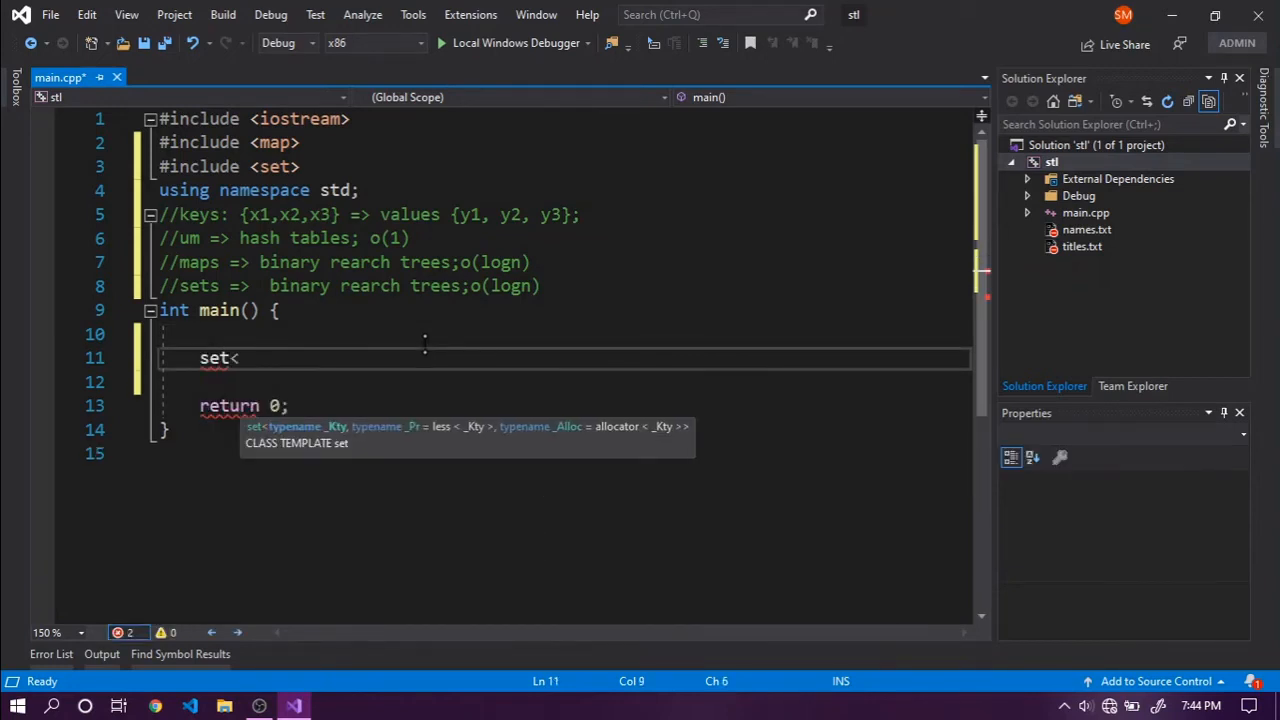
pyautogui.write('int> =')
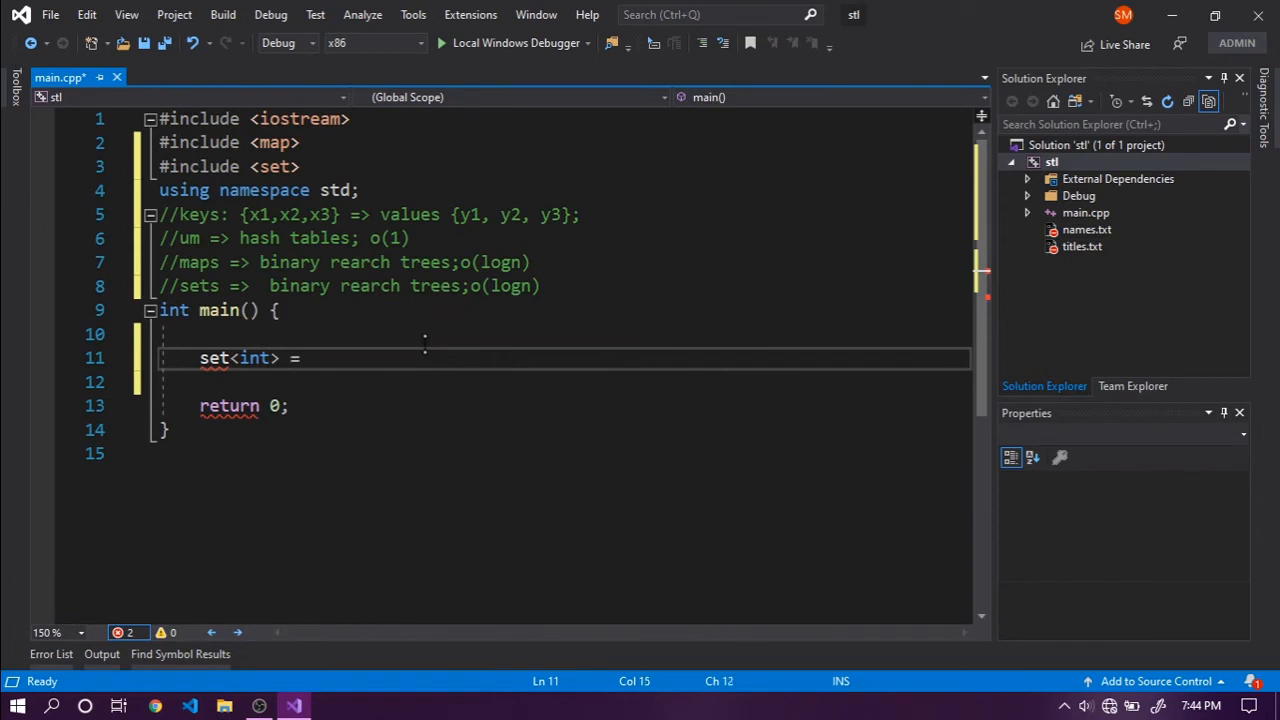
pyautogui.write('{};')
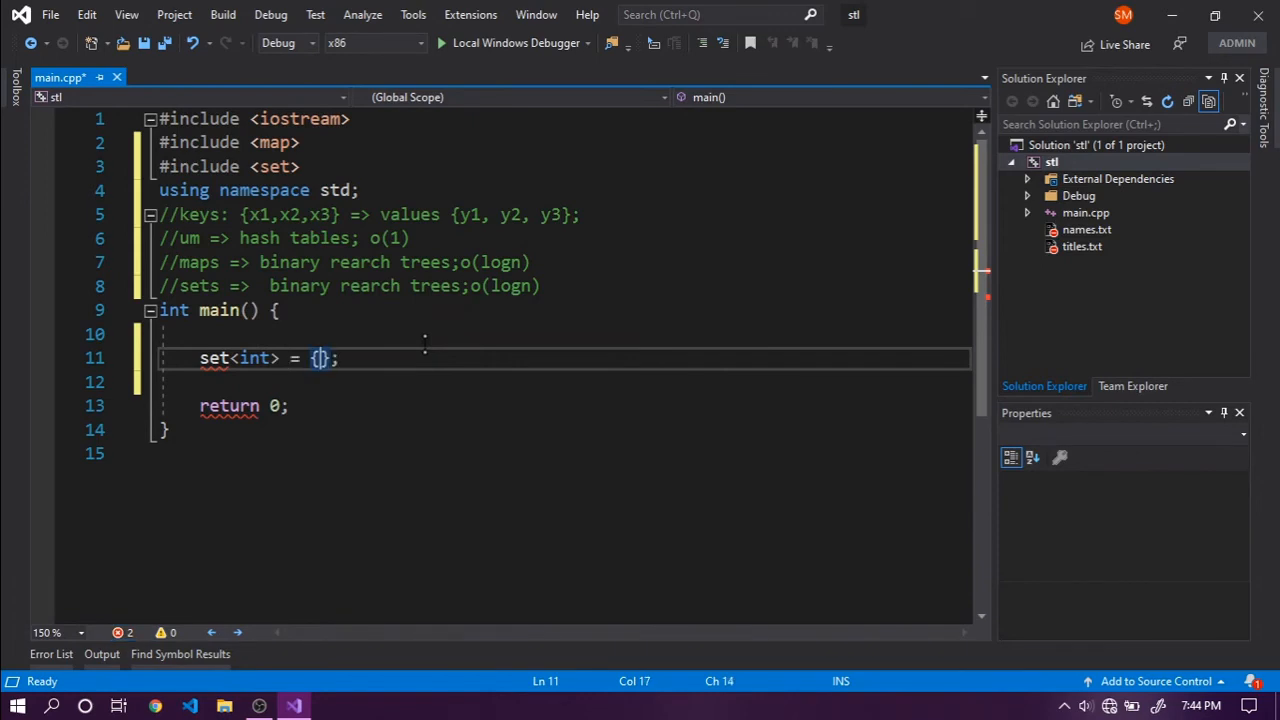
pyautogui.write('1,1,23')
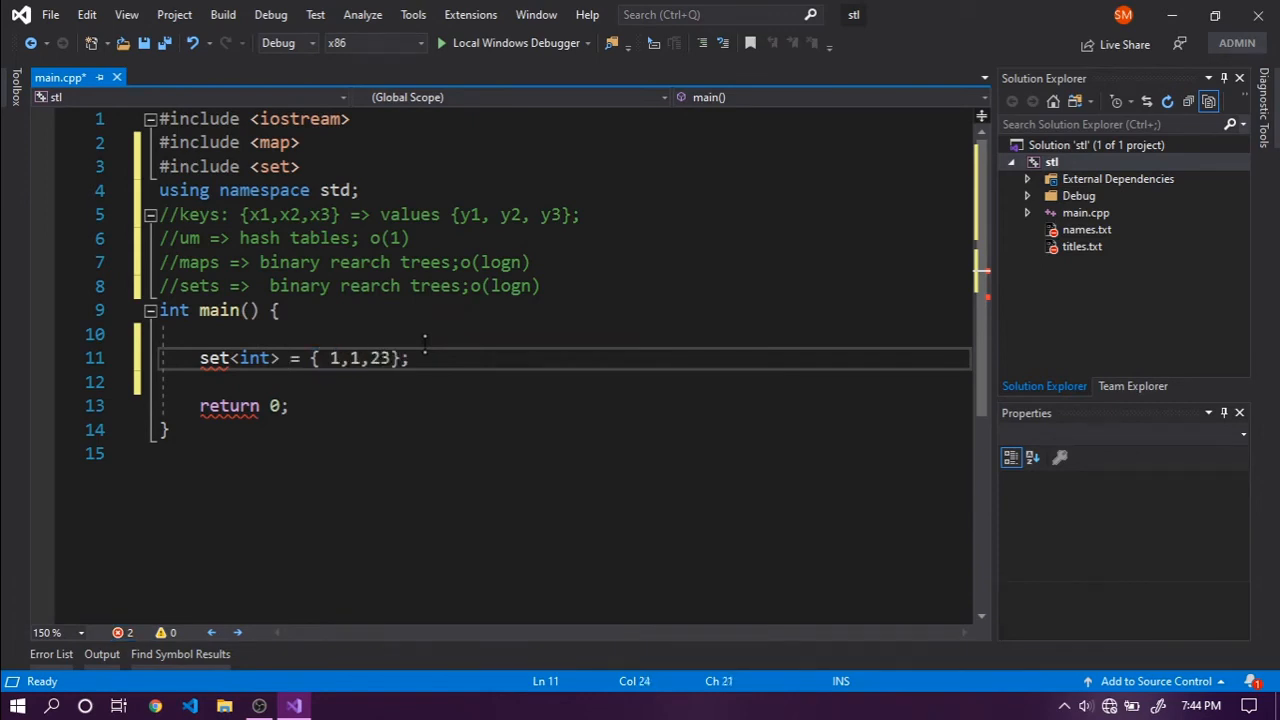
pyautogui.write(',4,2,31')
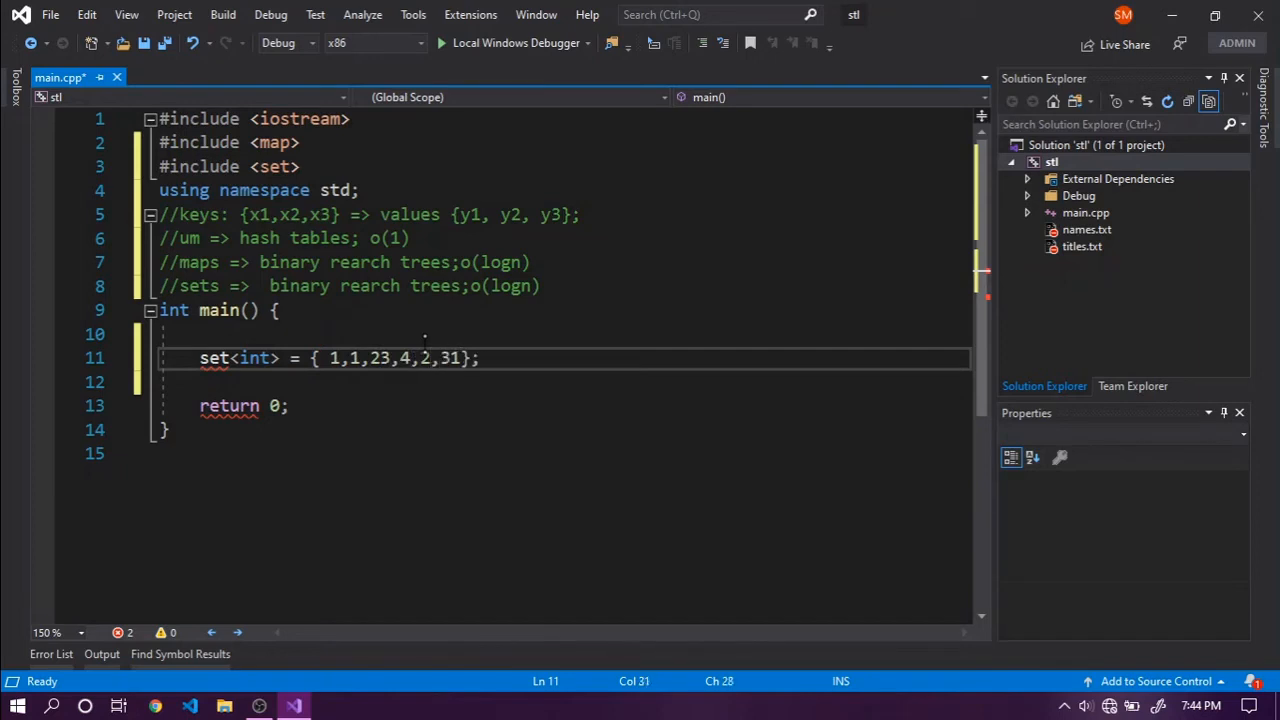
pyautogui.write('1,2,4,5')
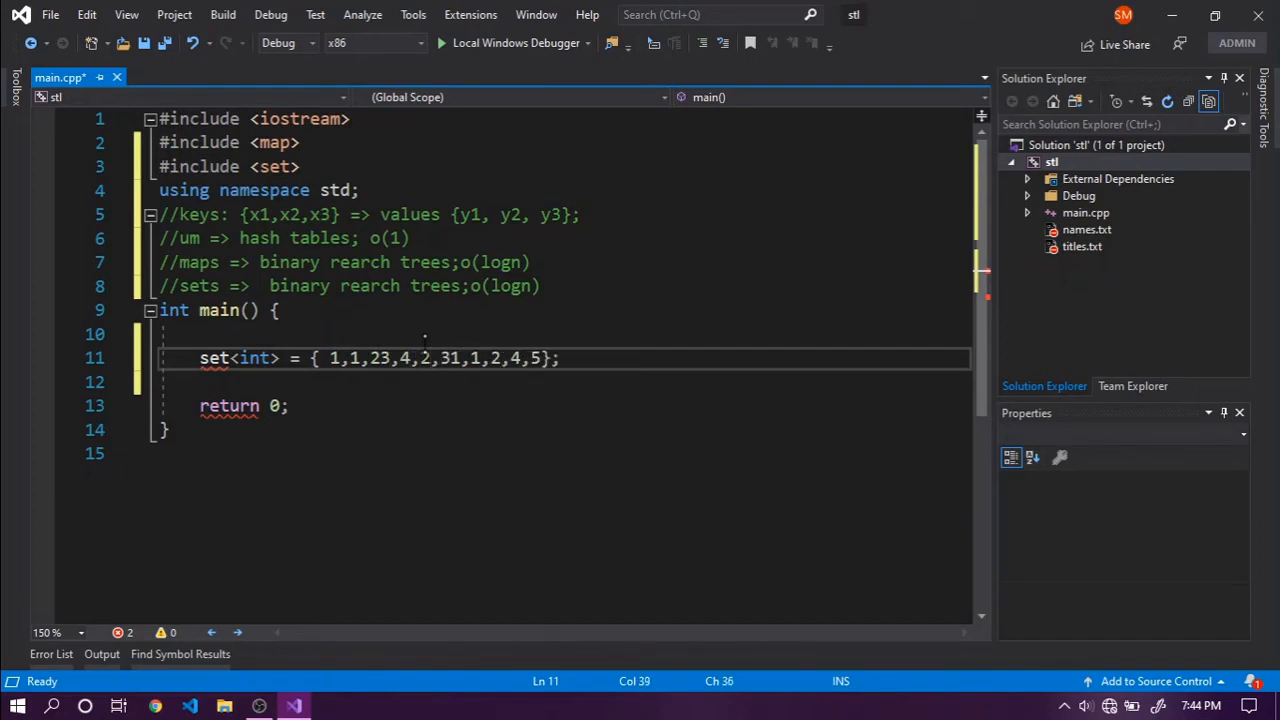
pyautogui.write(',6,2,4,')
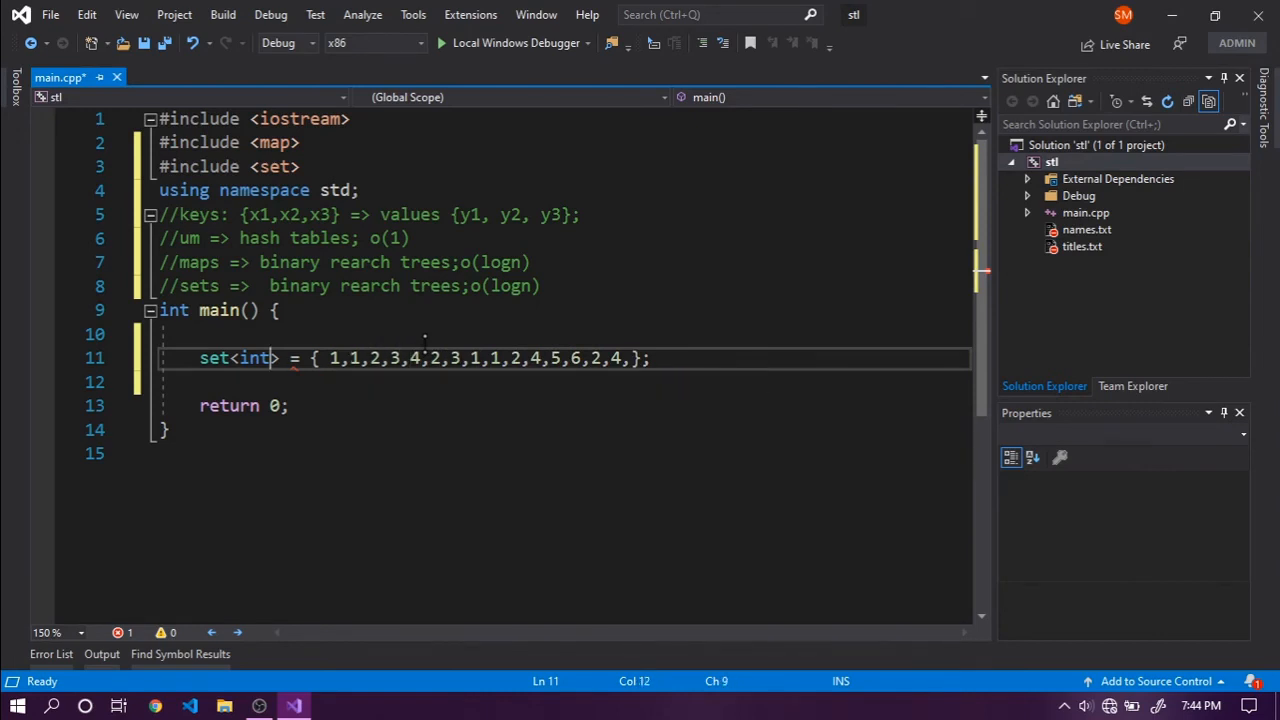
pyautogui.write('s1')
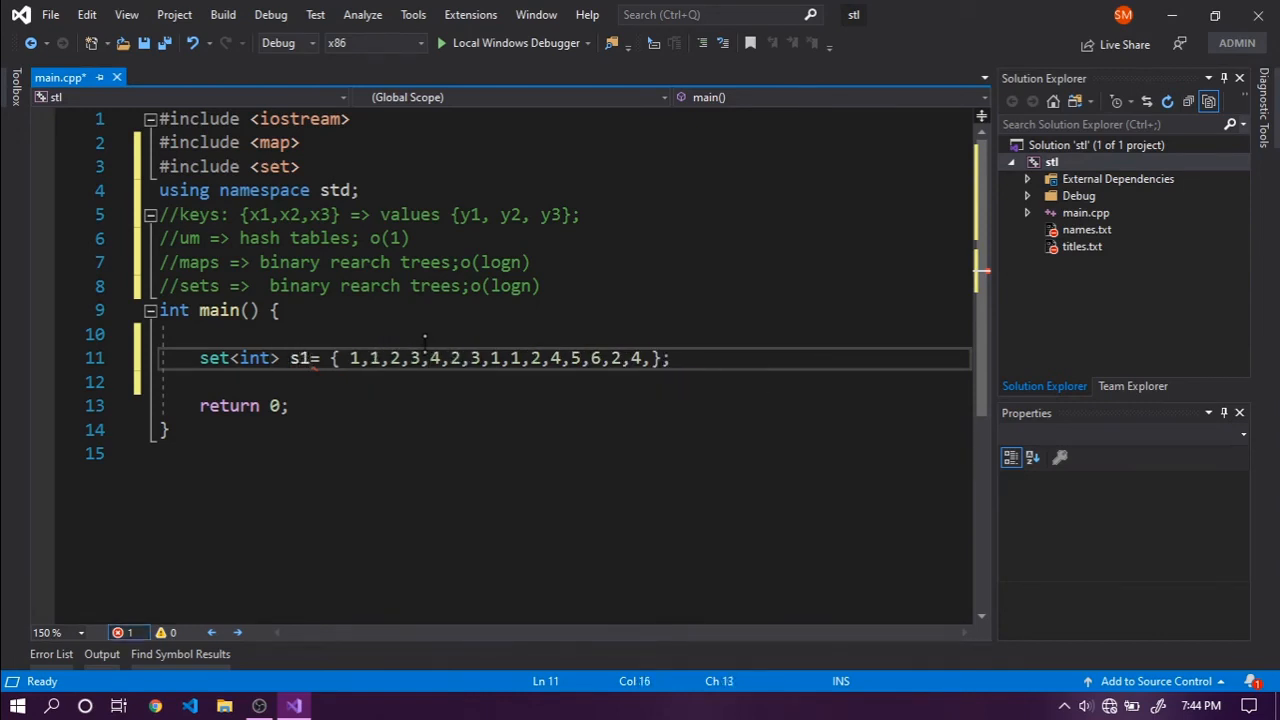
pyautogui.press('Enter')
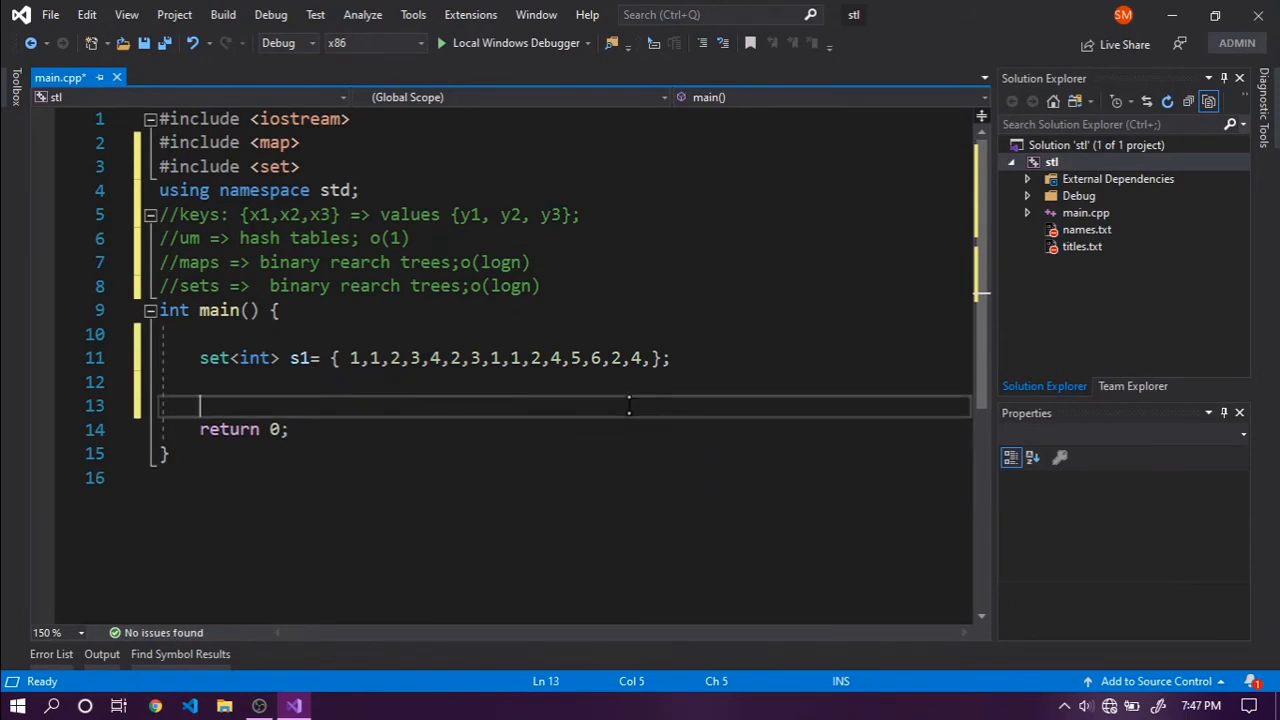
# Write the loop header for (set<int>::iterator i = s1.begin(); i != s1.end(); i++).
pyautogui.write('for(')
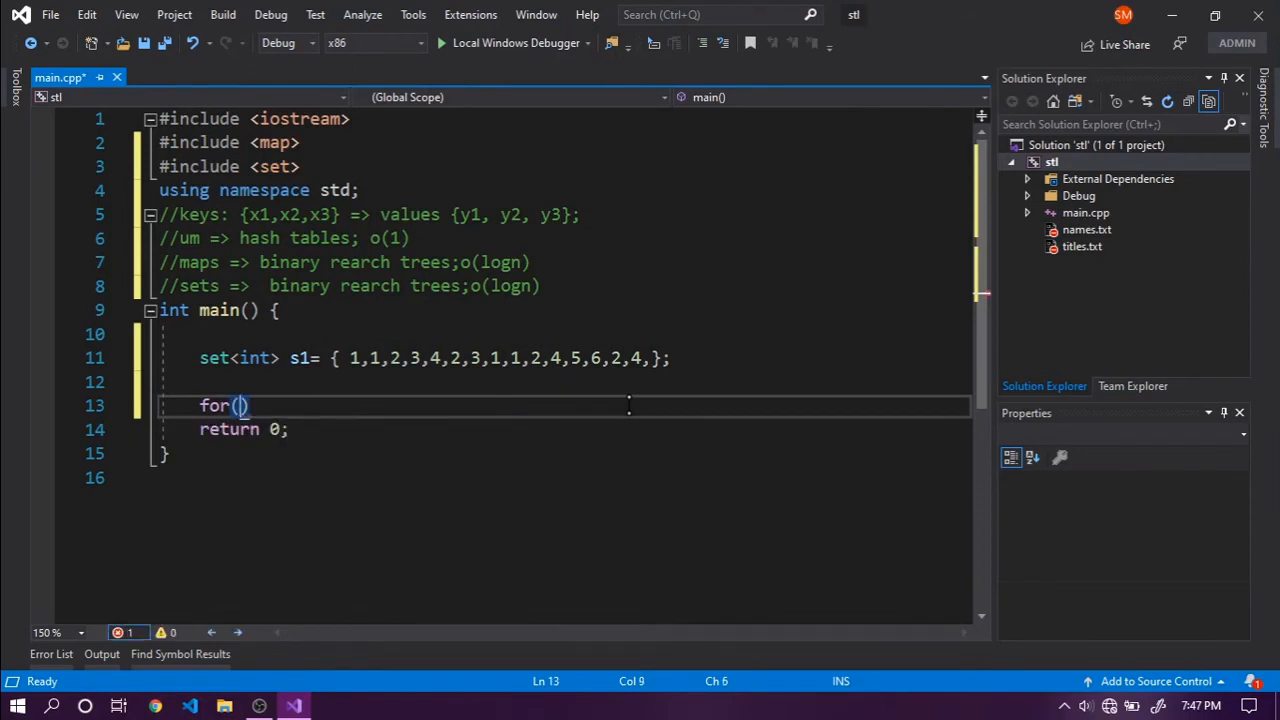
pyautogui.write('set<int::')
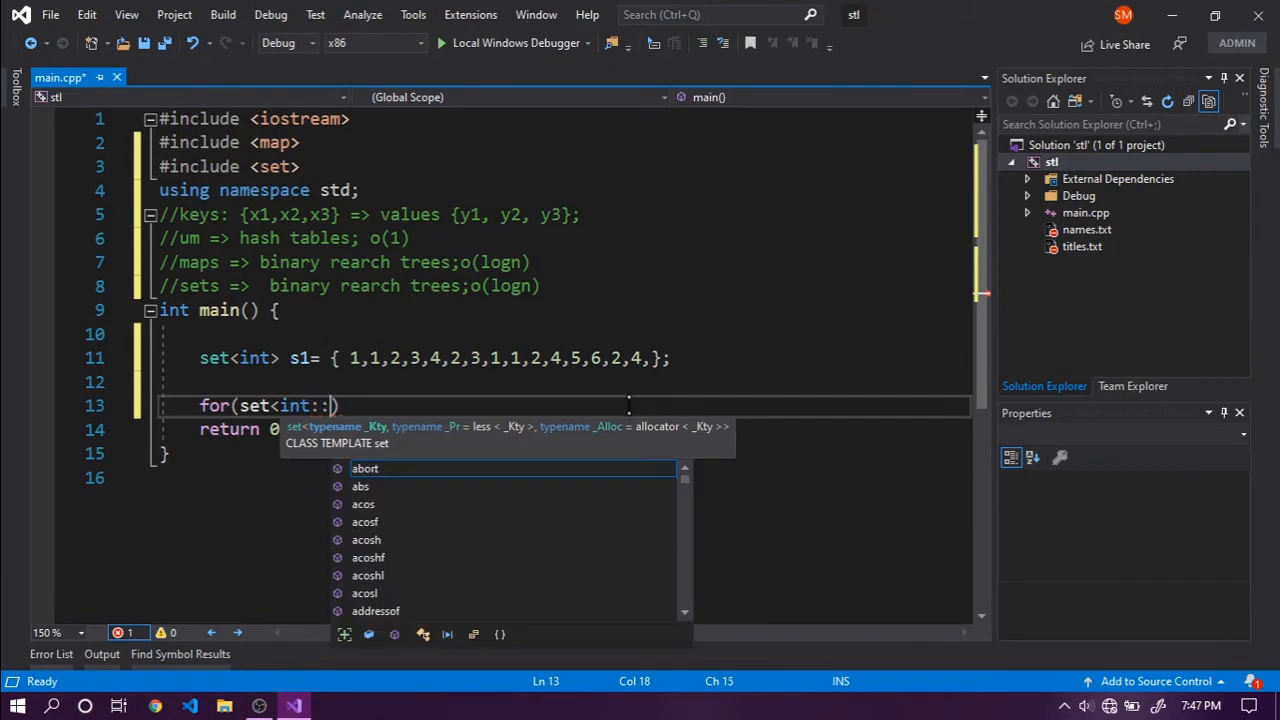
pyautogui.write('iterator i')
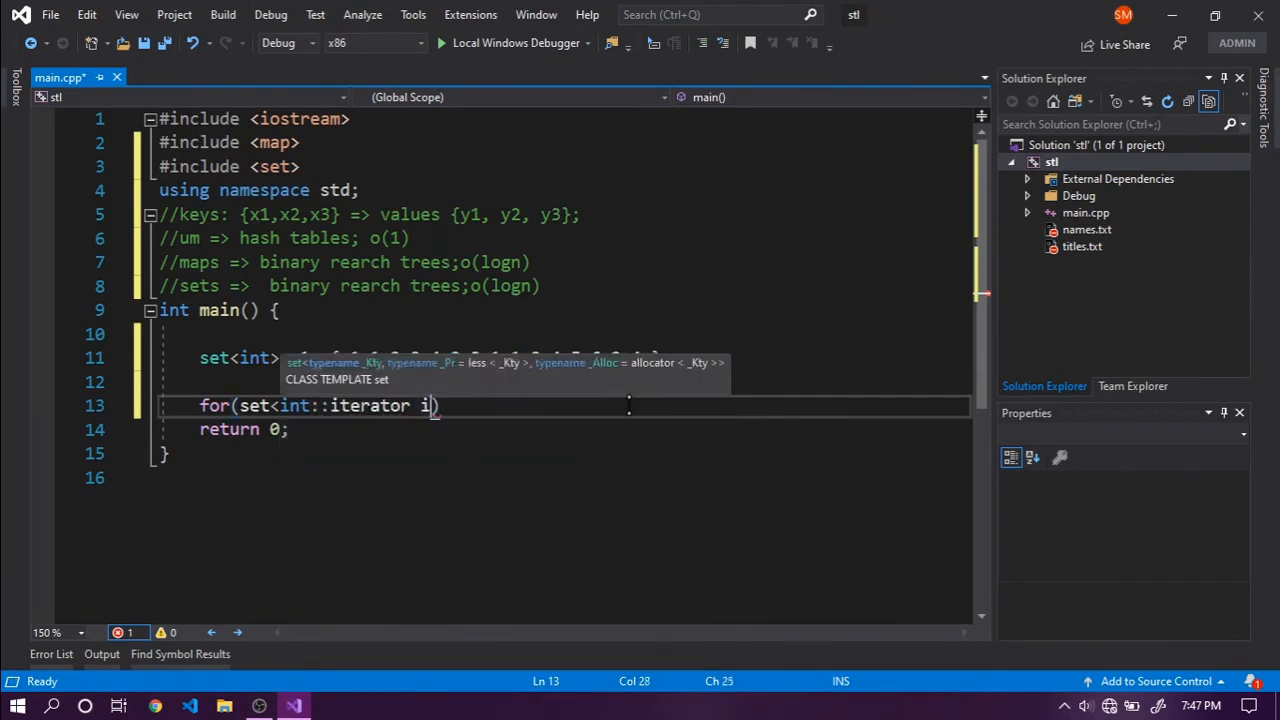
pyautogui.write('= s1.be')
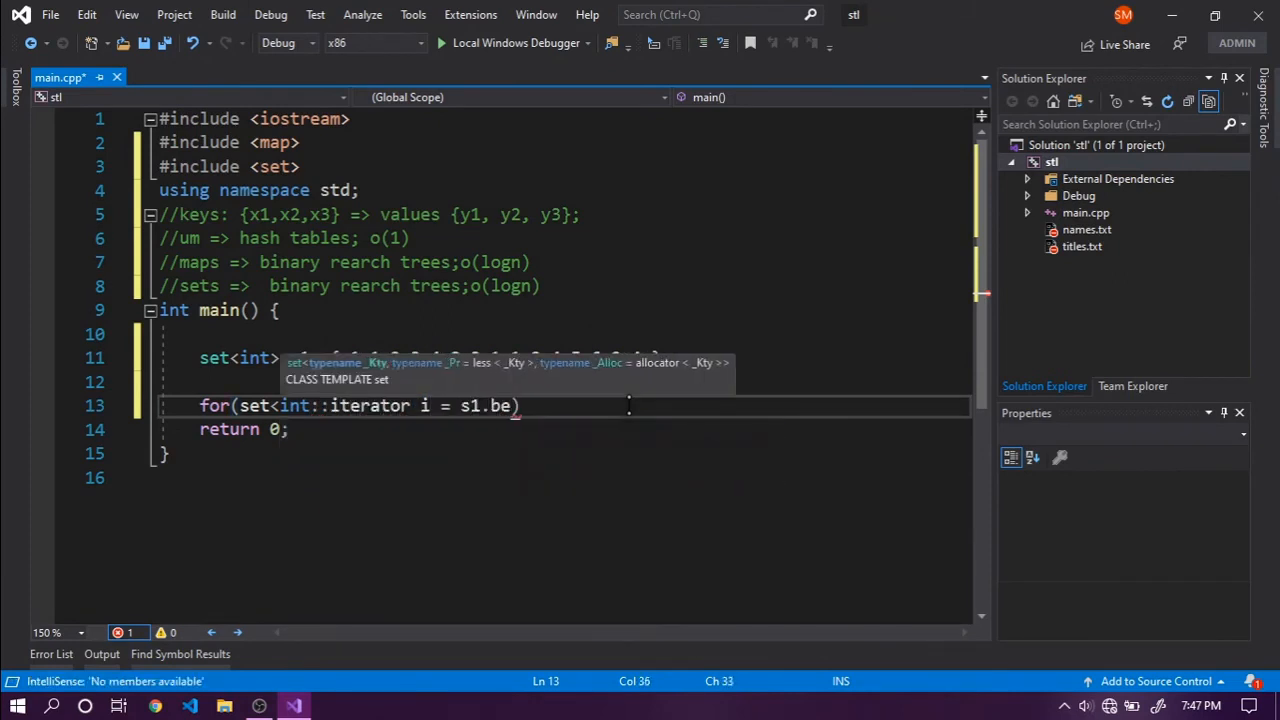
pyautogui.write('gin()')
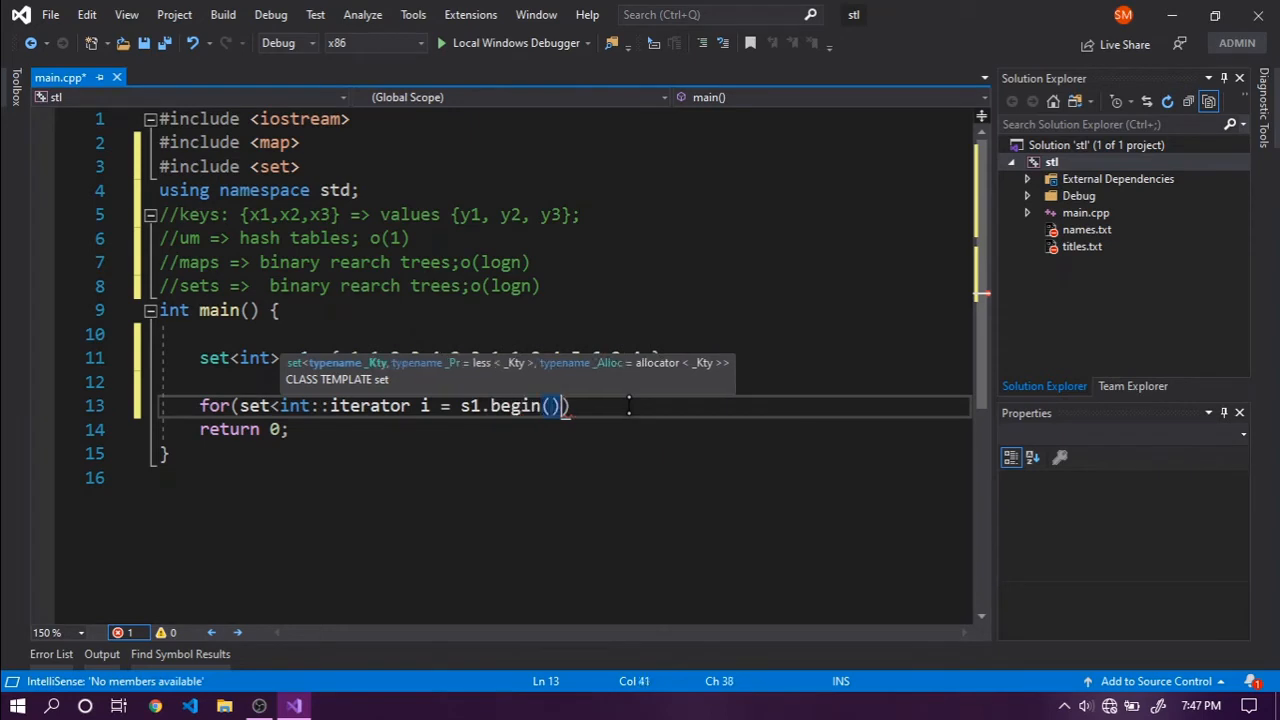
pyautogui.write('; i < s')
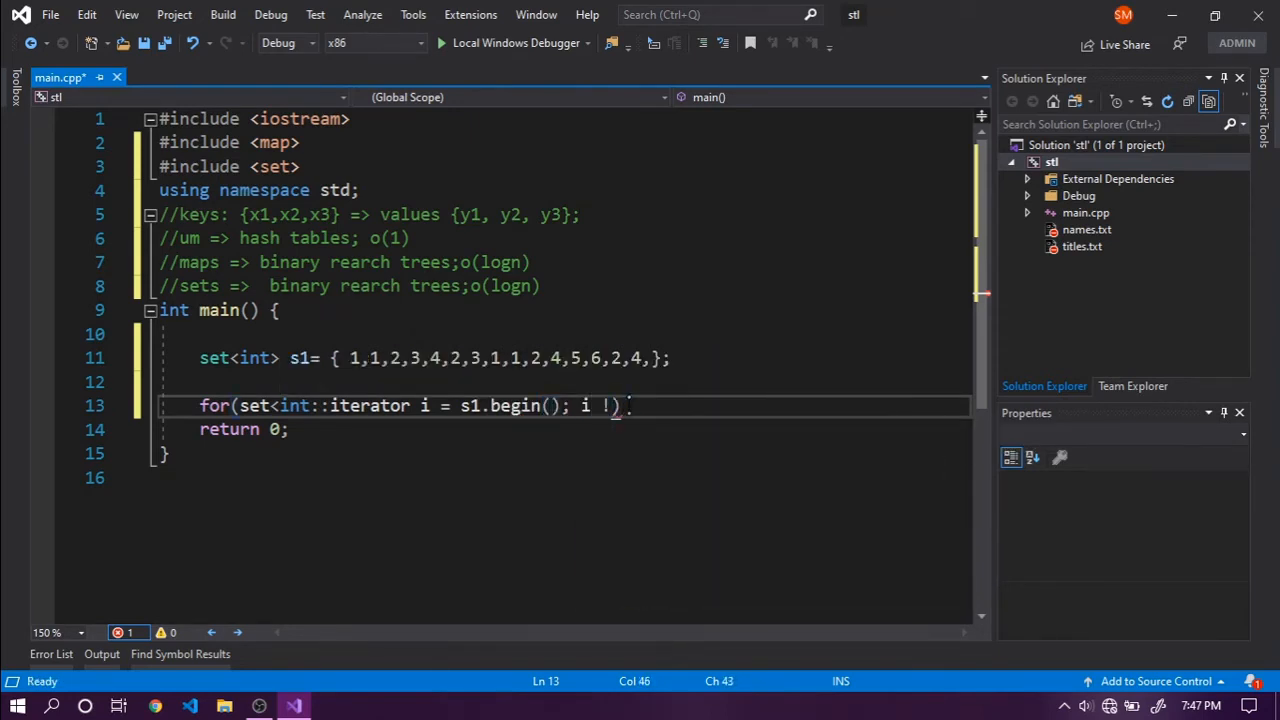
pyautogui.write('=')
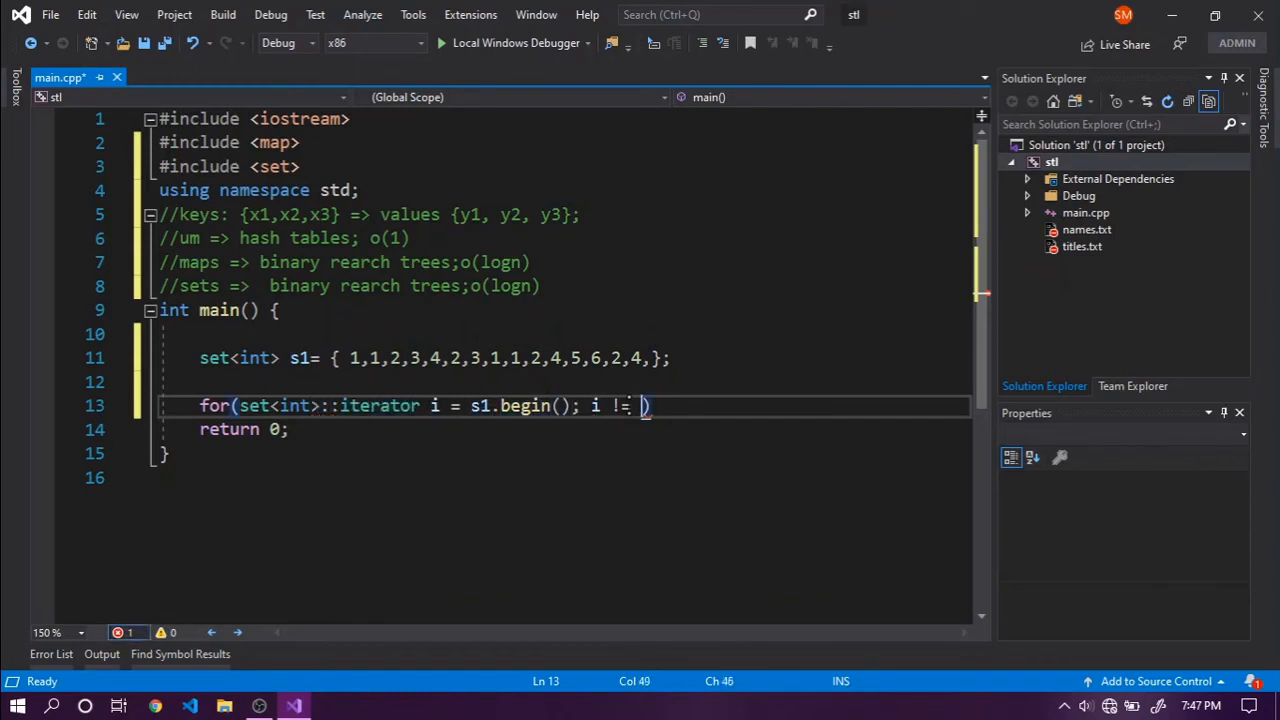
pyautogui.write('s1.end')
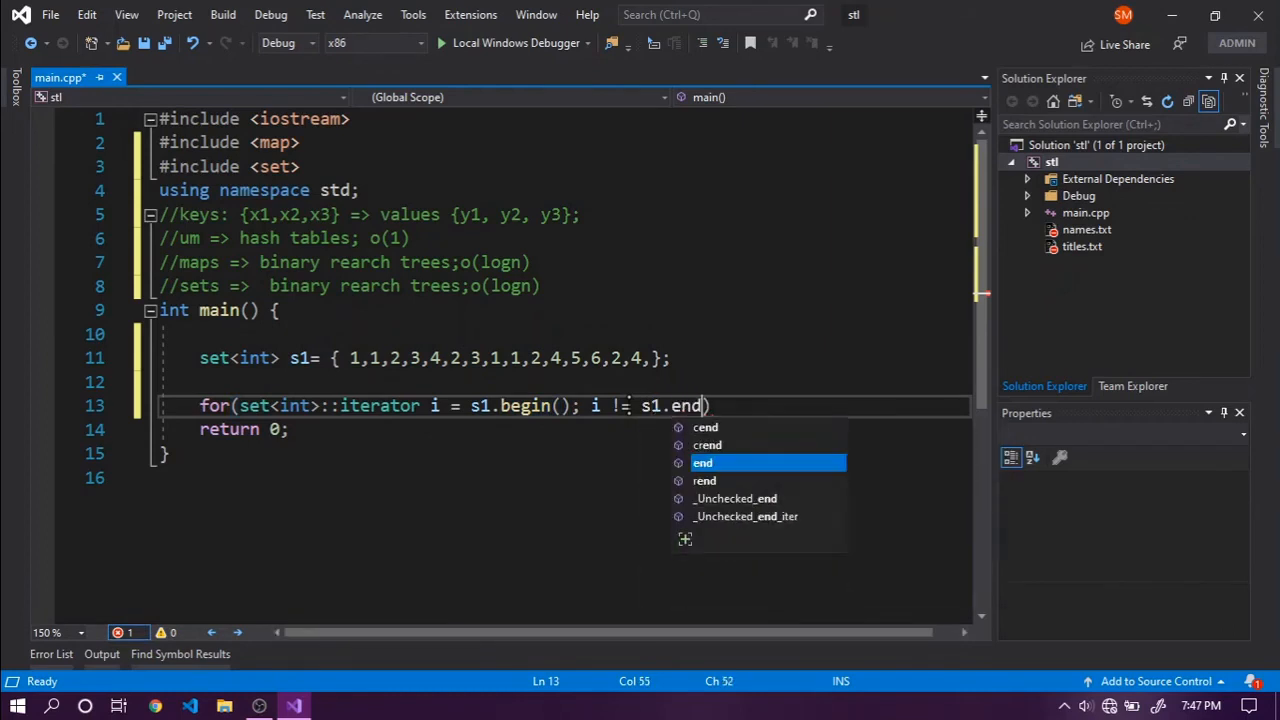
pyautogui.write('(); i++) {')
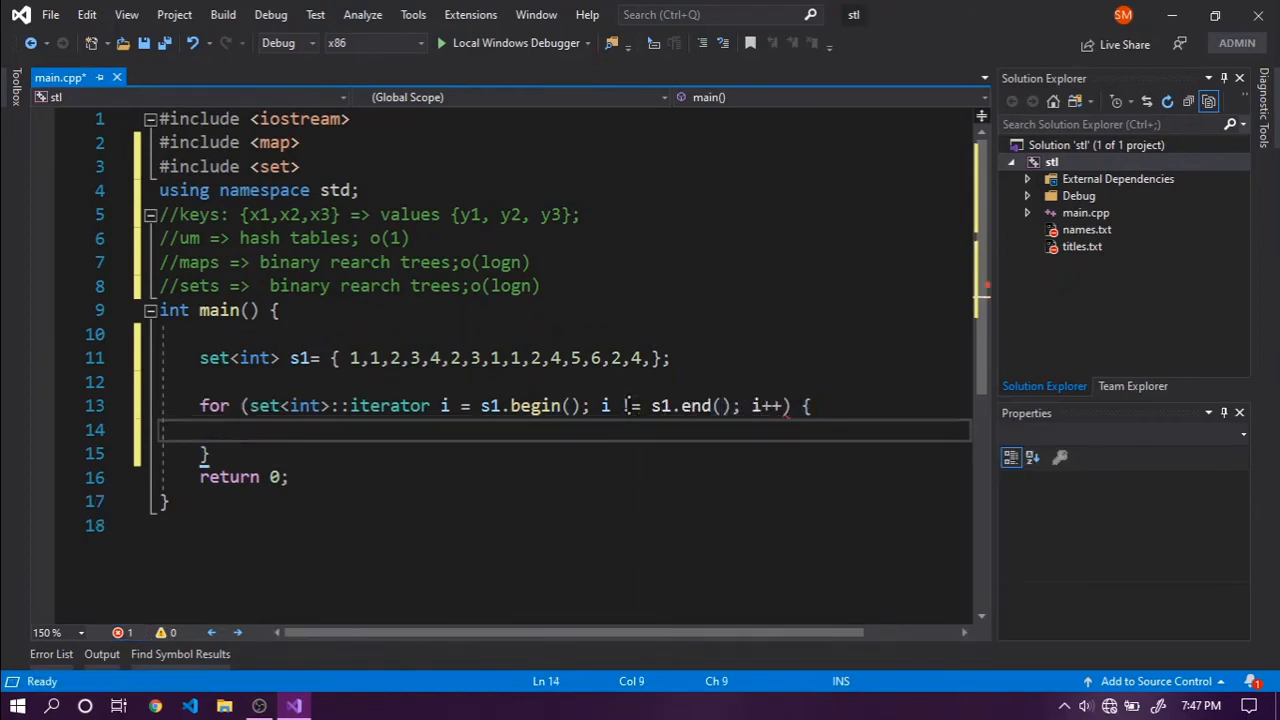
# Fill the loop body with cout << *i << endl;.
pyautogui.write('cout <<')
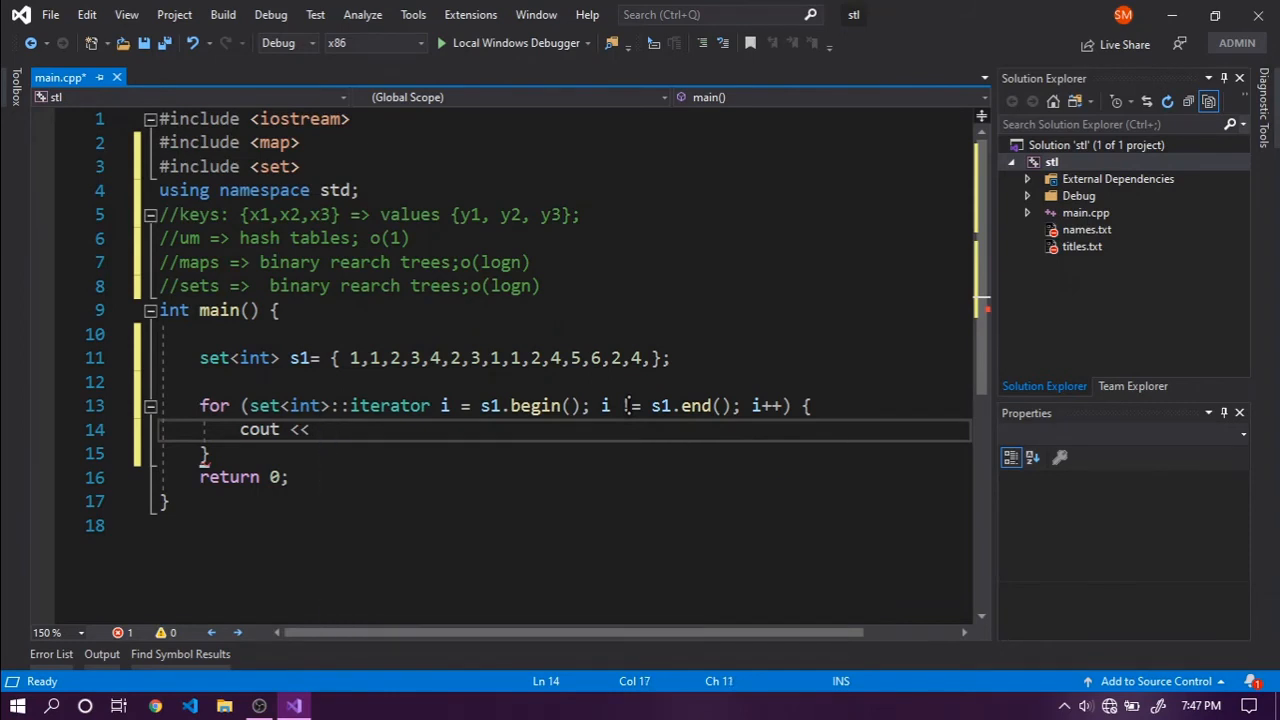
pyautogui.write('*')
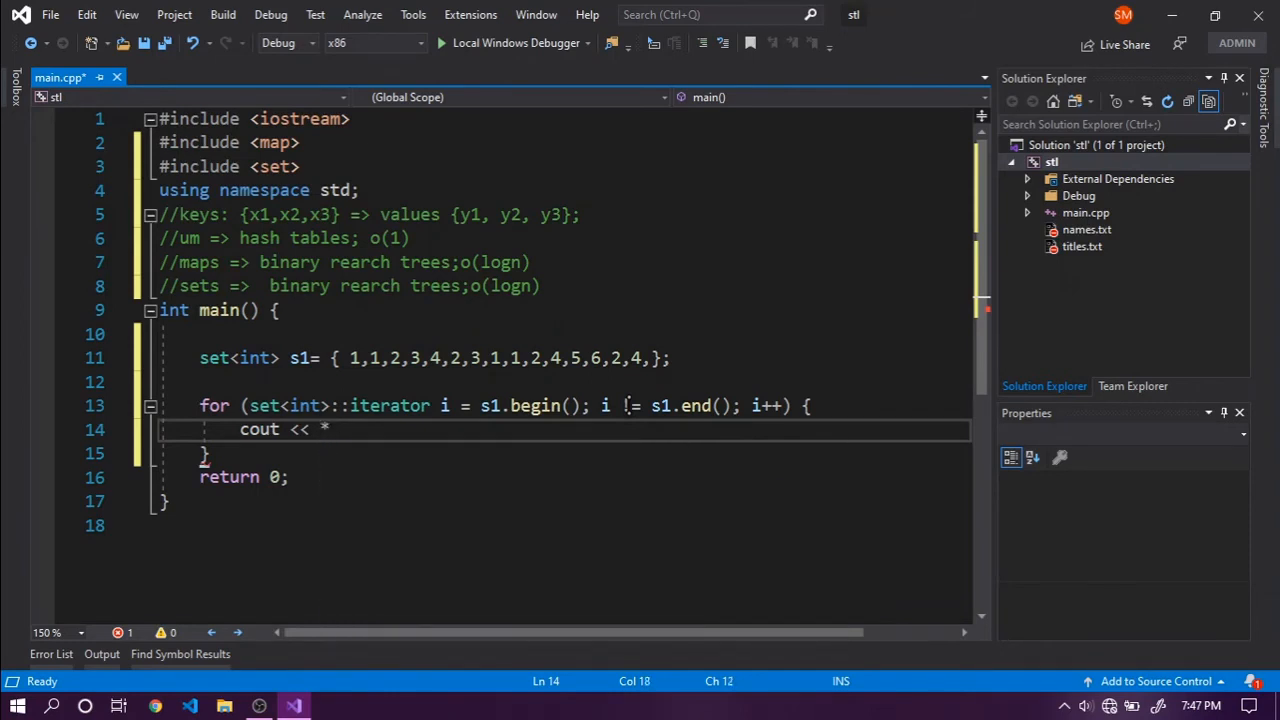
pyautogui.write('i <<')
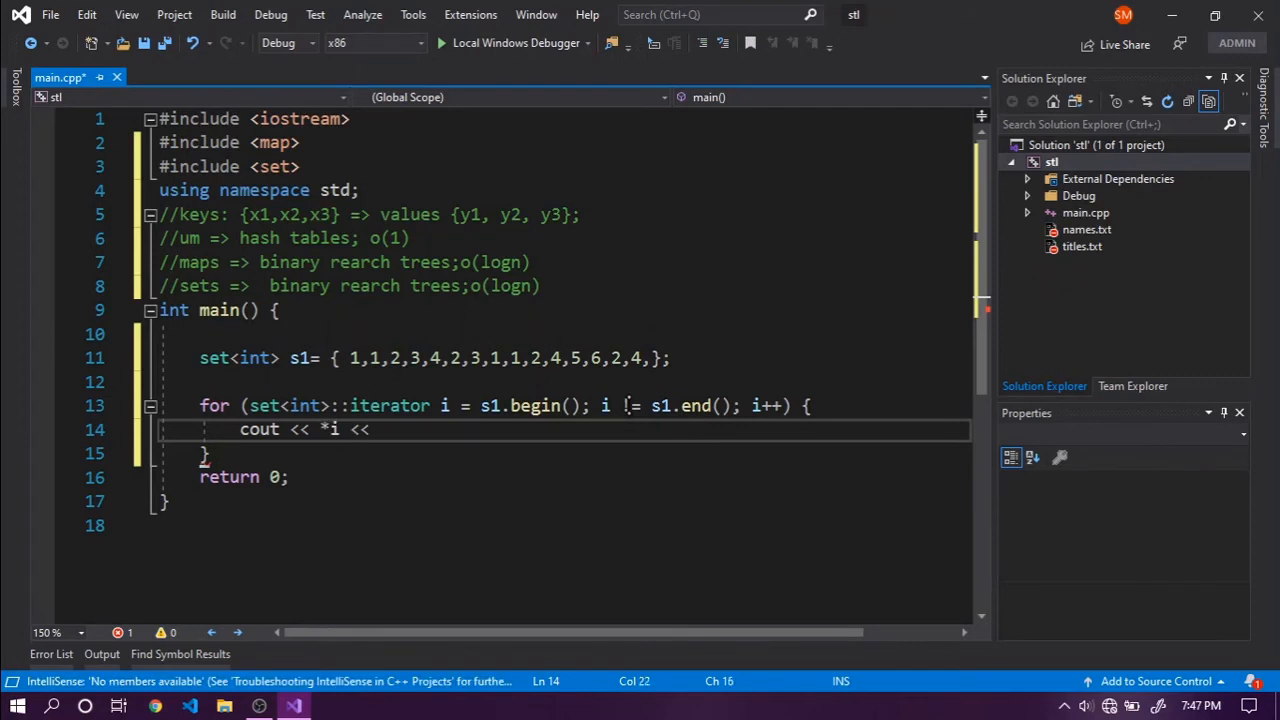
pyautogui.write('enl')
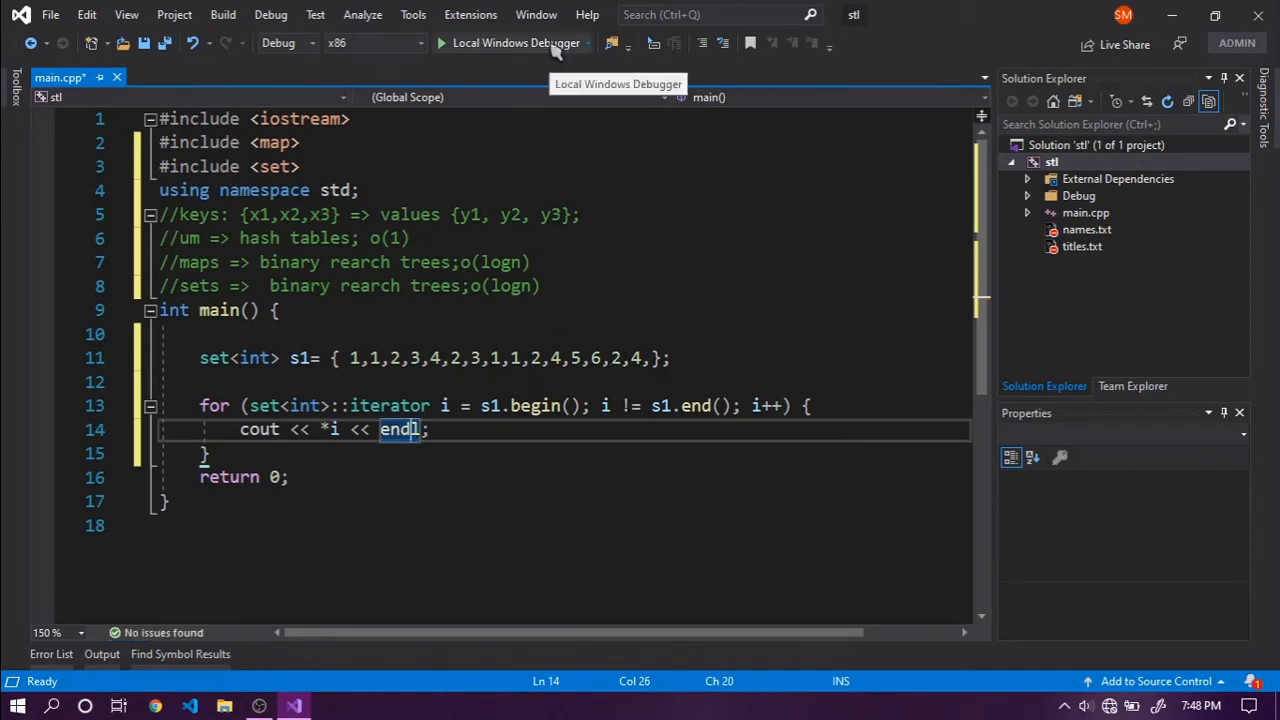
# Run the program with Local Windows Debugger to print 1 through 6.
pyautogui.click(513, 42)
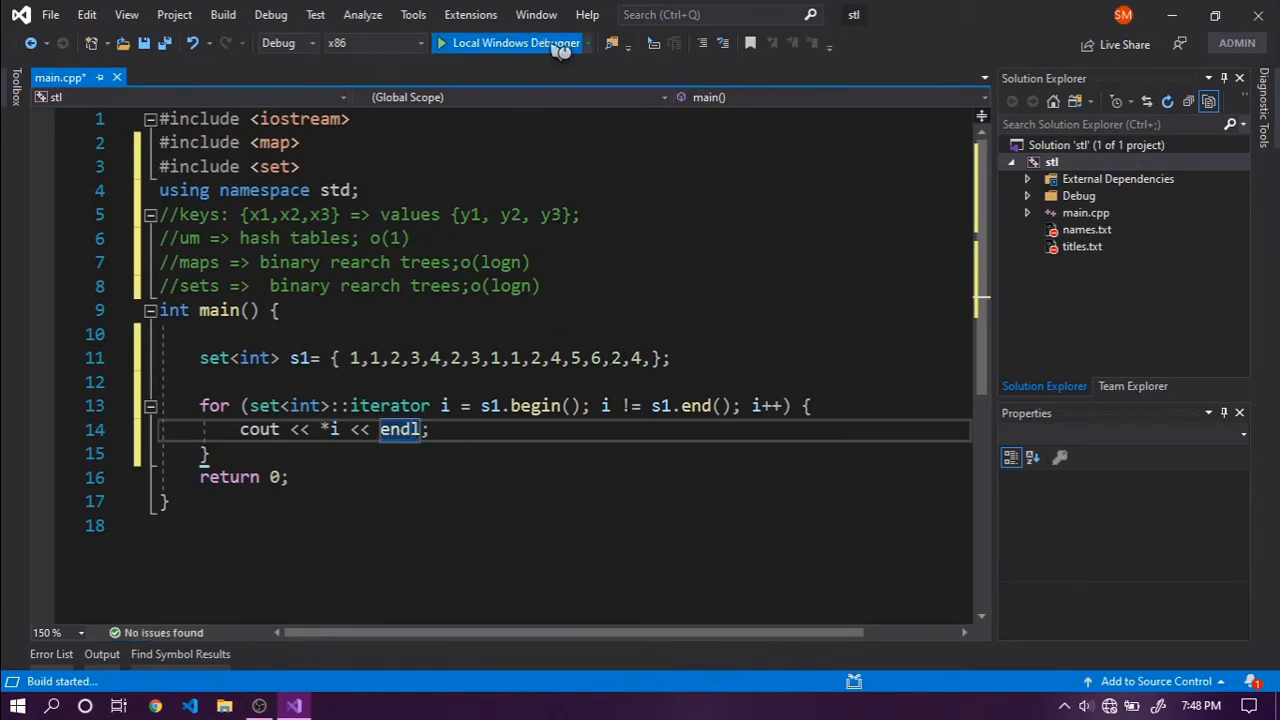
pyautogui.click(516, 42)
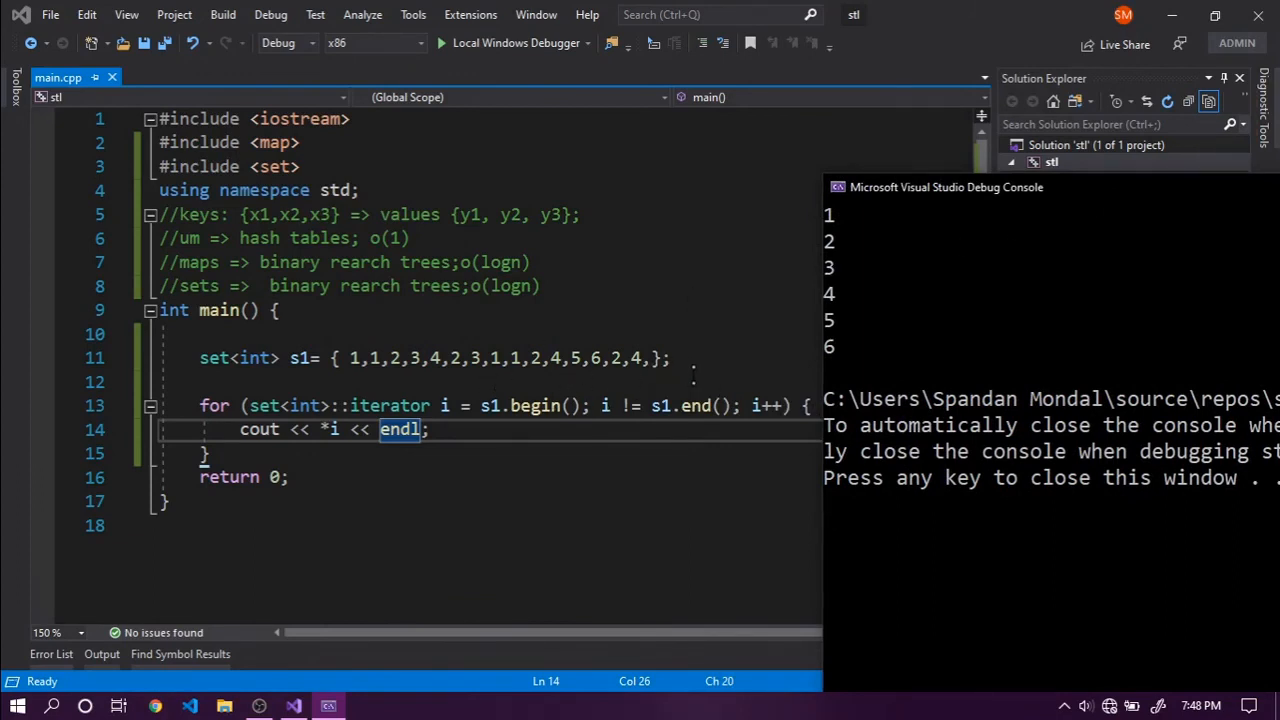
pyautogui.moveTo(937, 237)
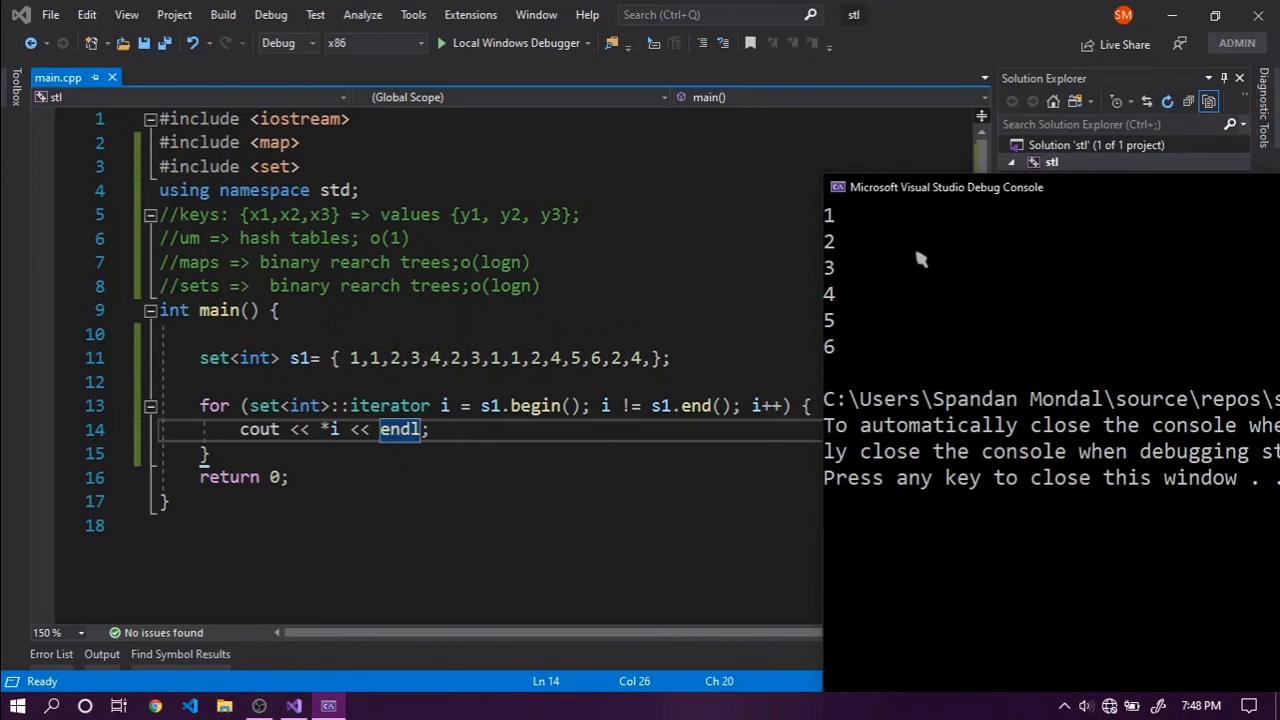
pyautogui.moveTo(870, 255)
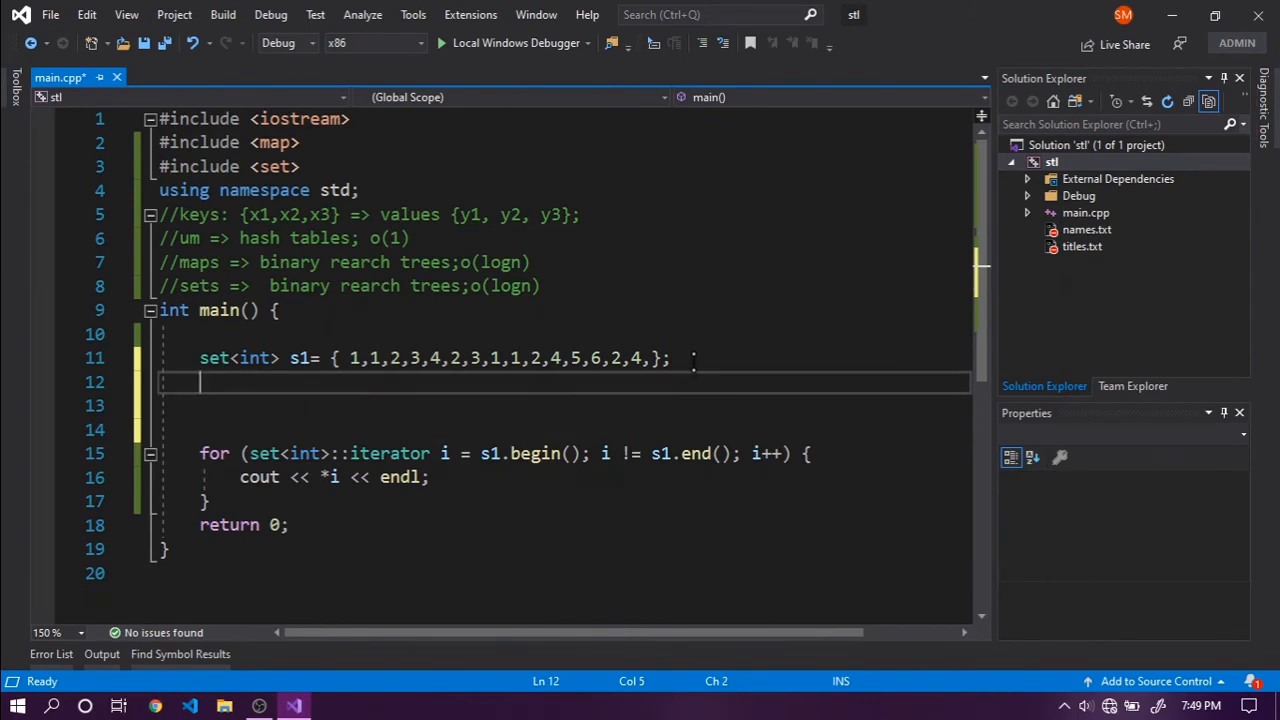
# Insert { 2,4,8,5,7,3 } into s1 with s1.insert right after its declaration.
pyautogui.write('s1')
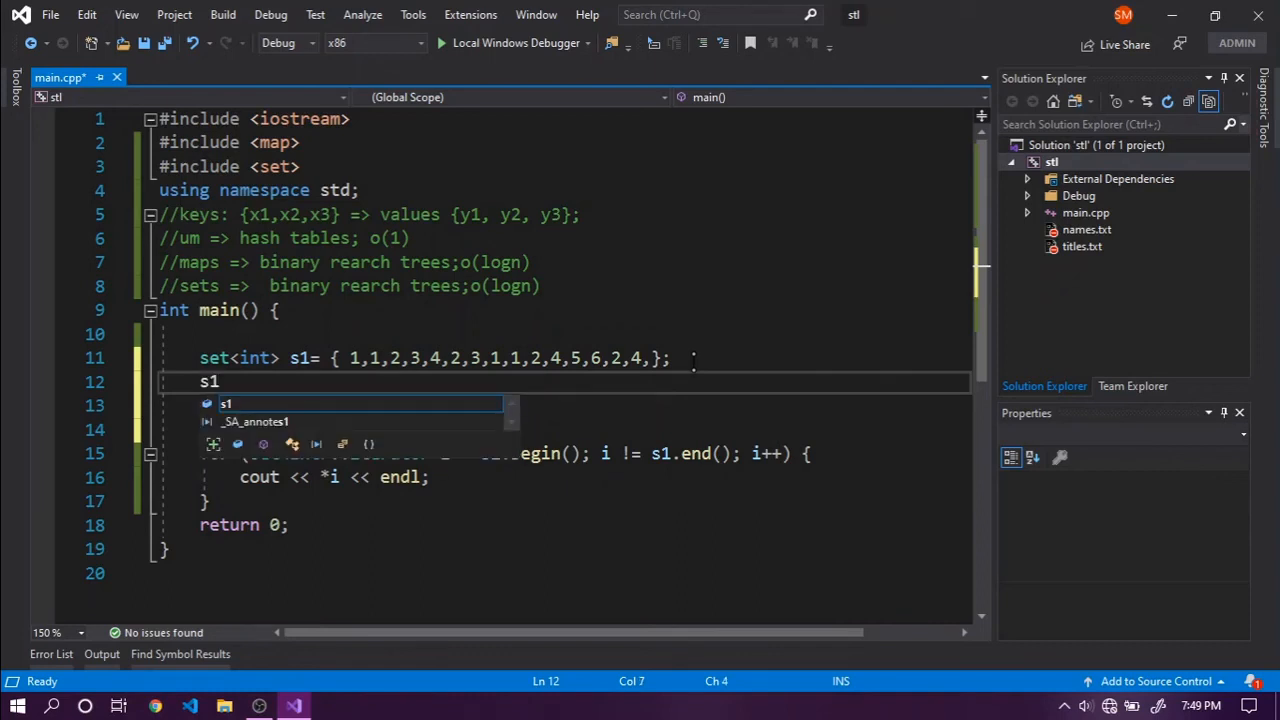
pyautogui.write('.in')
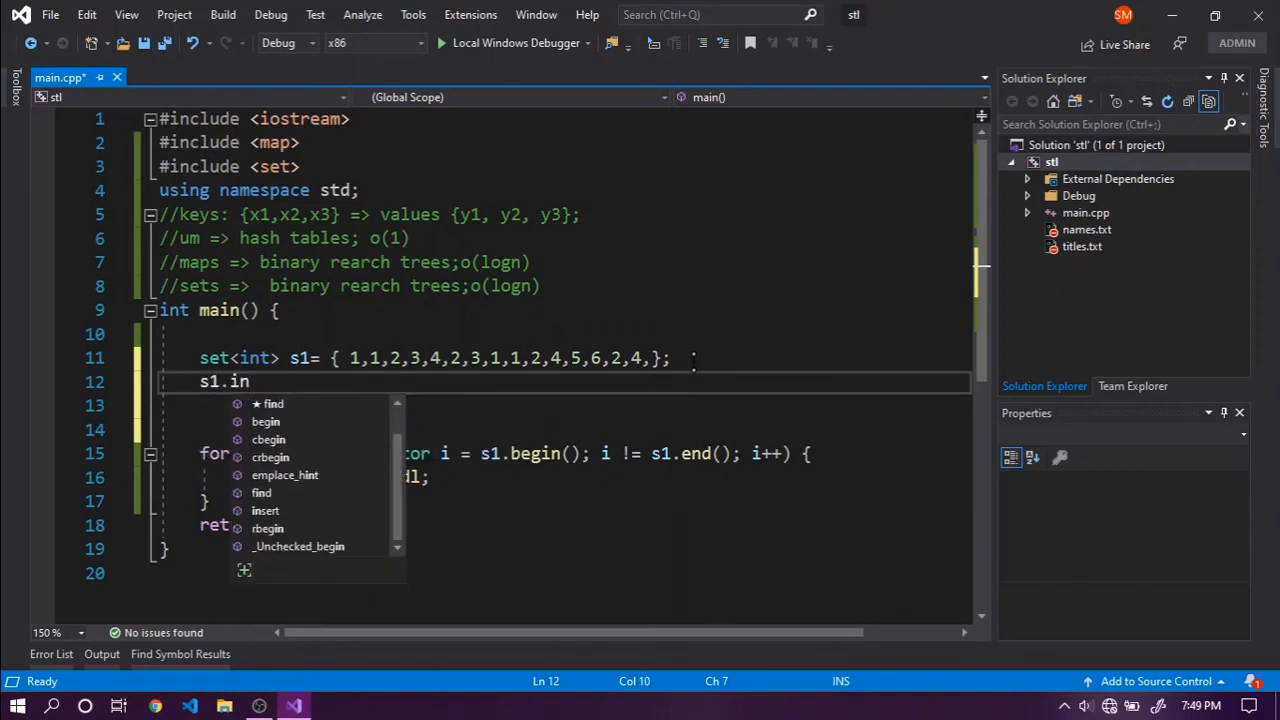
pyautogui.write('set')
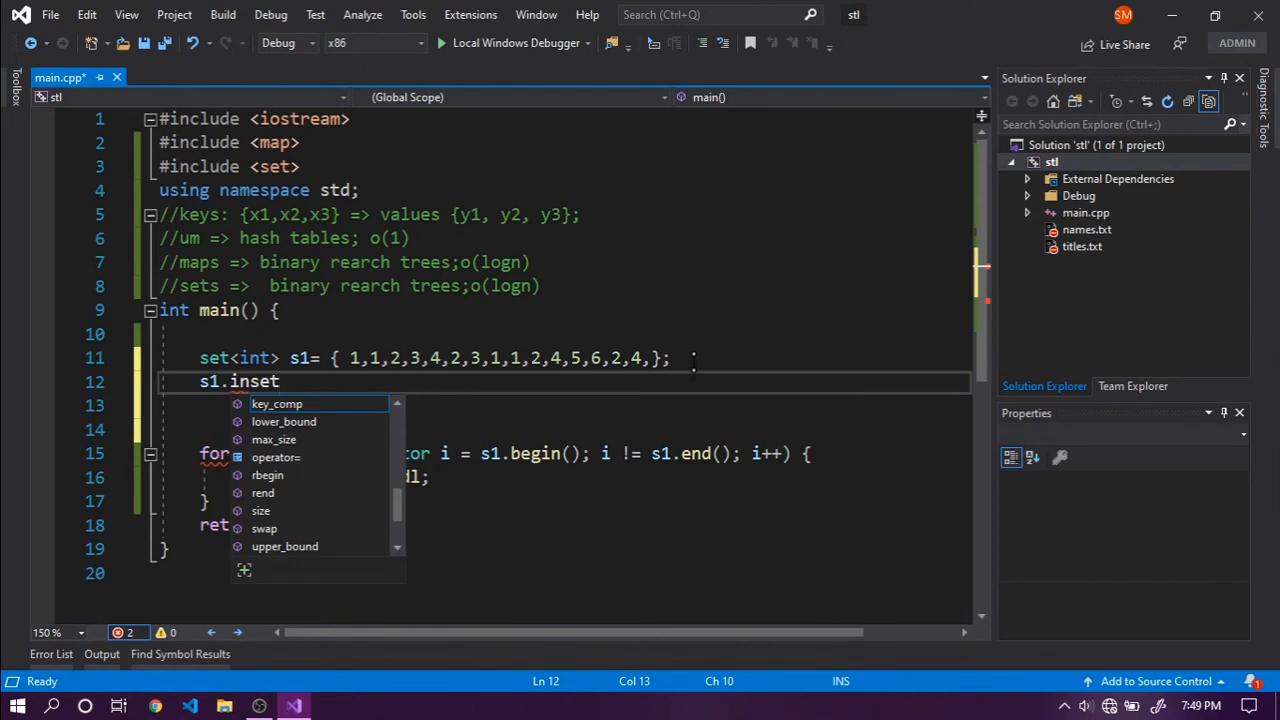
pyautogui.write('rt()')
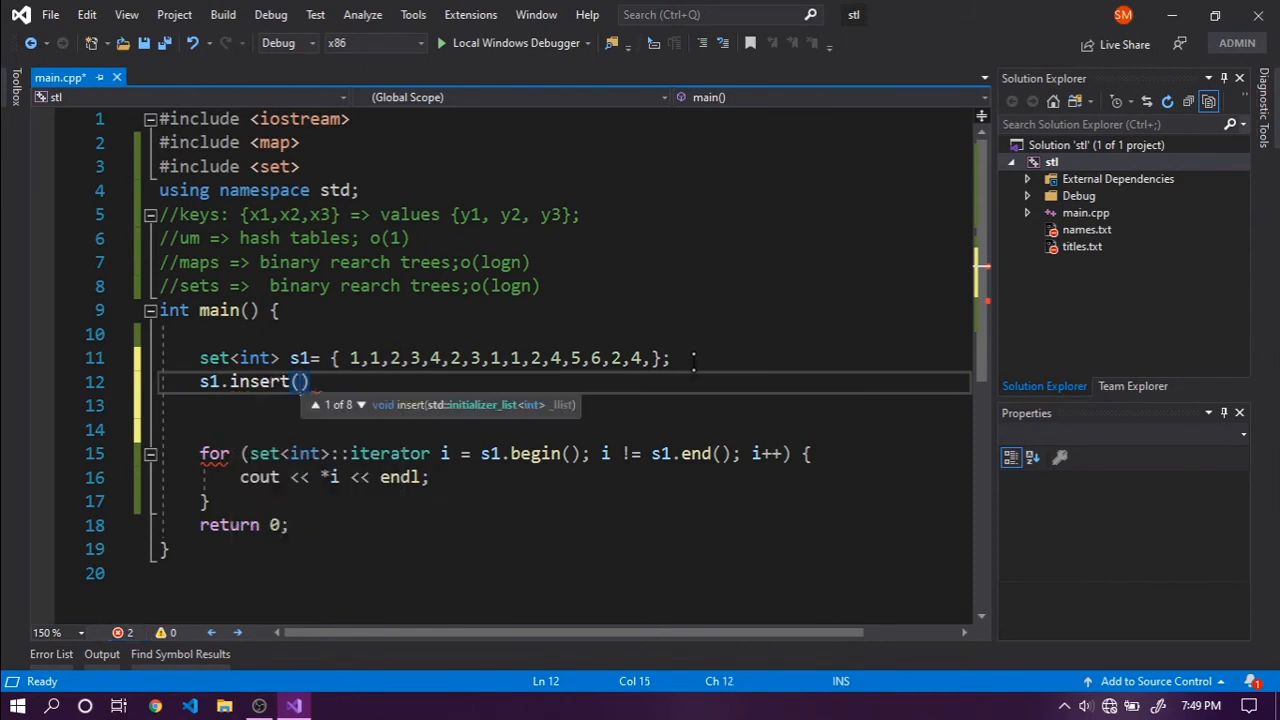
pyautogui.write('{2,4,8,')
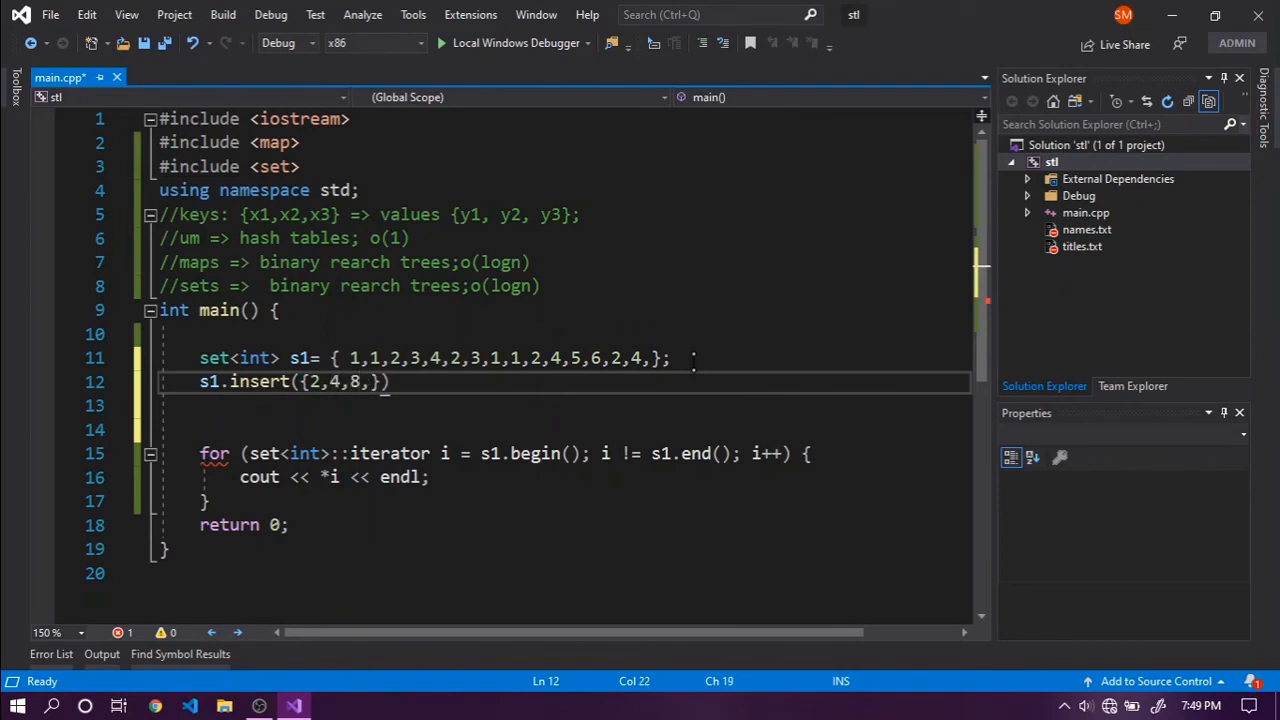
pyautogui.write('5,7,3')
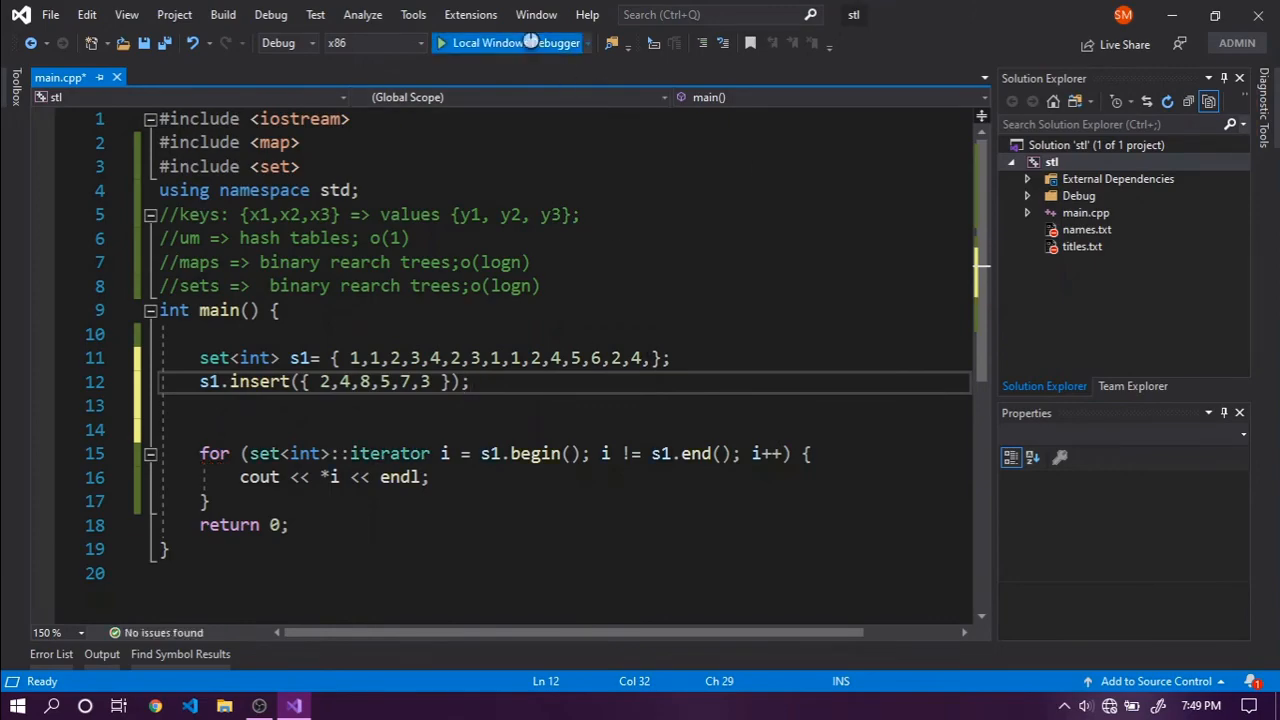
pyautogui.click(488, 42)
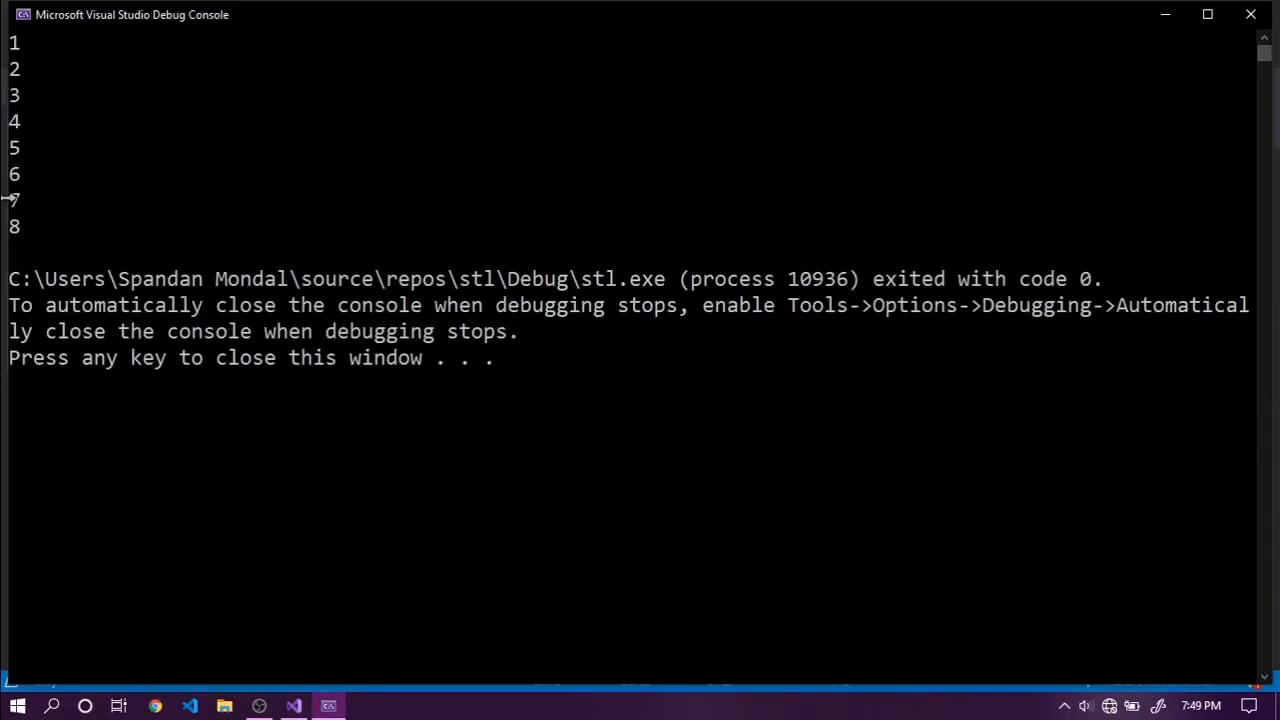
pyautogui.moveTo(213, 175)
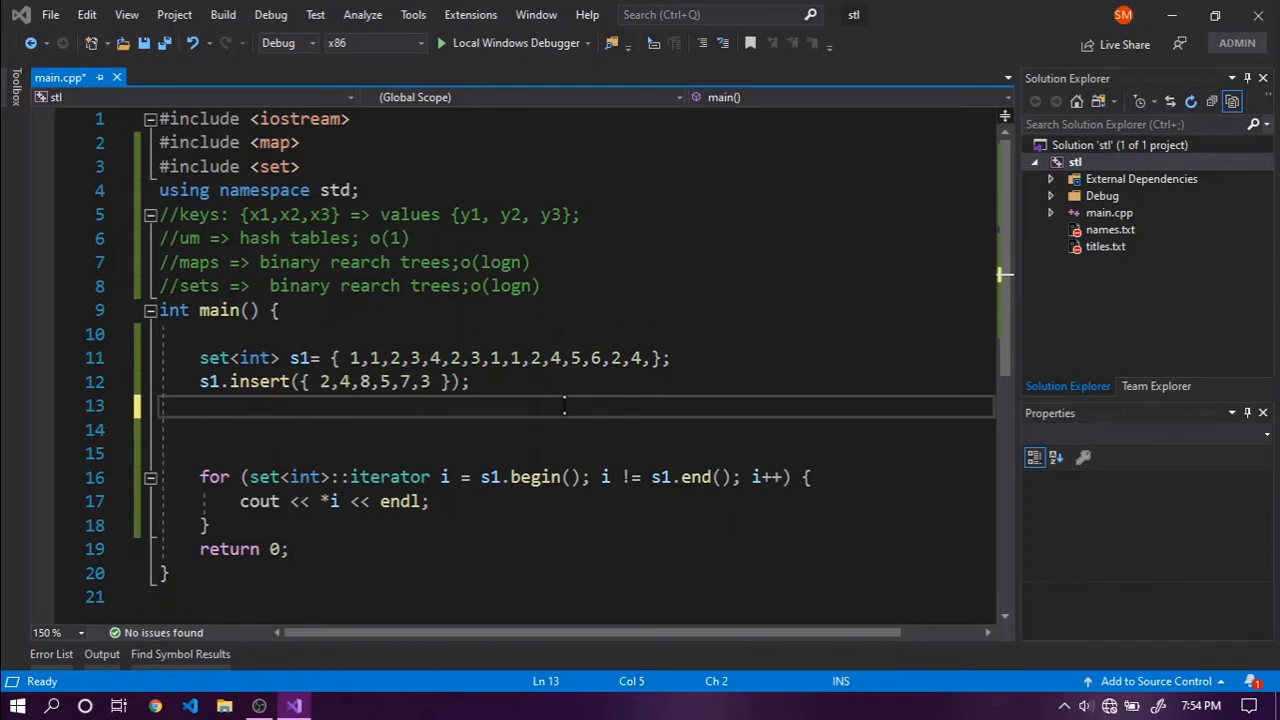
# Print *s1.upper_bound(5), " --" and *s1.lower_bound(5) with endl on one cout line.
pyautogui.write('co')
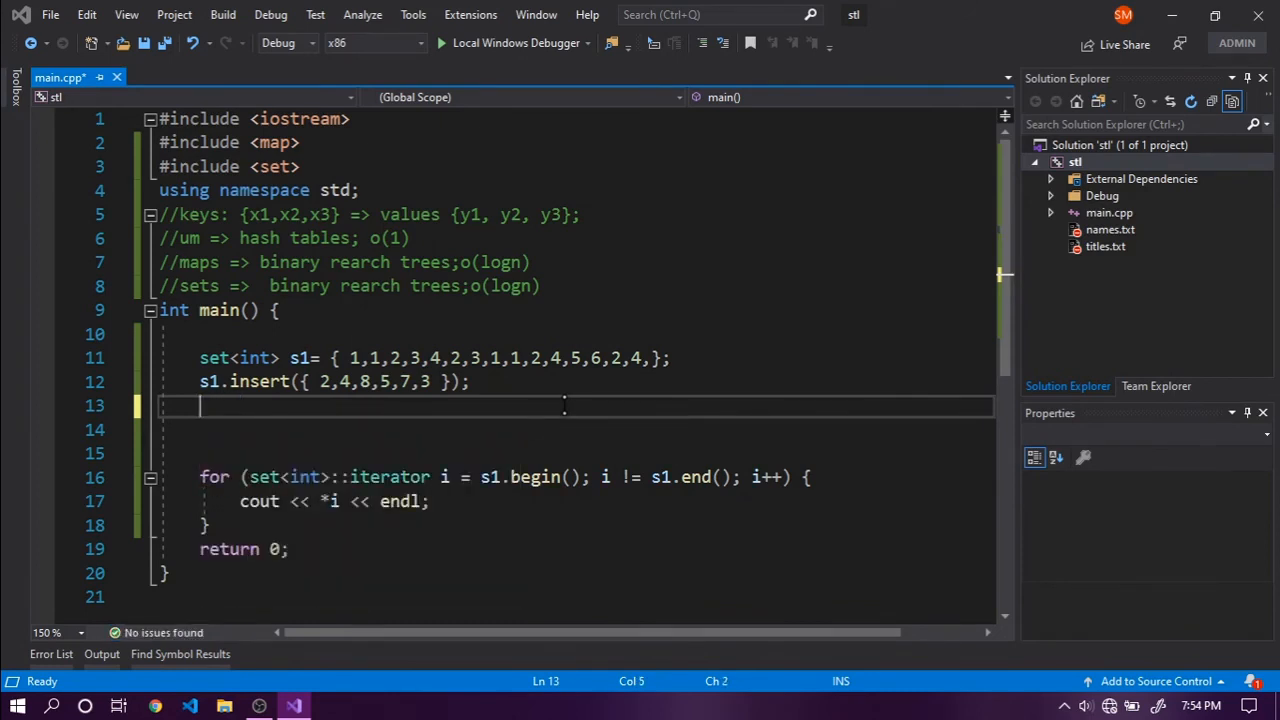
pyautogui.write('court')
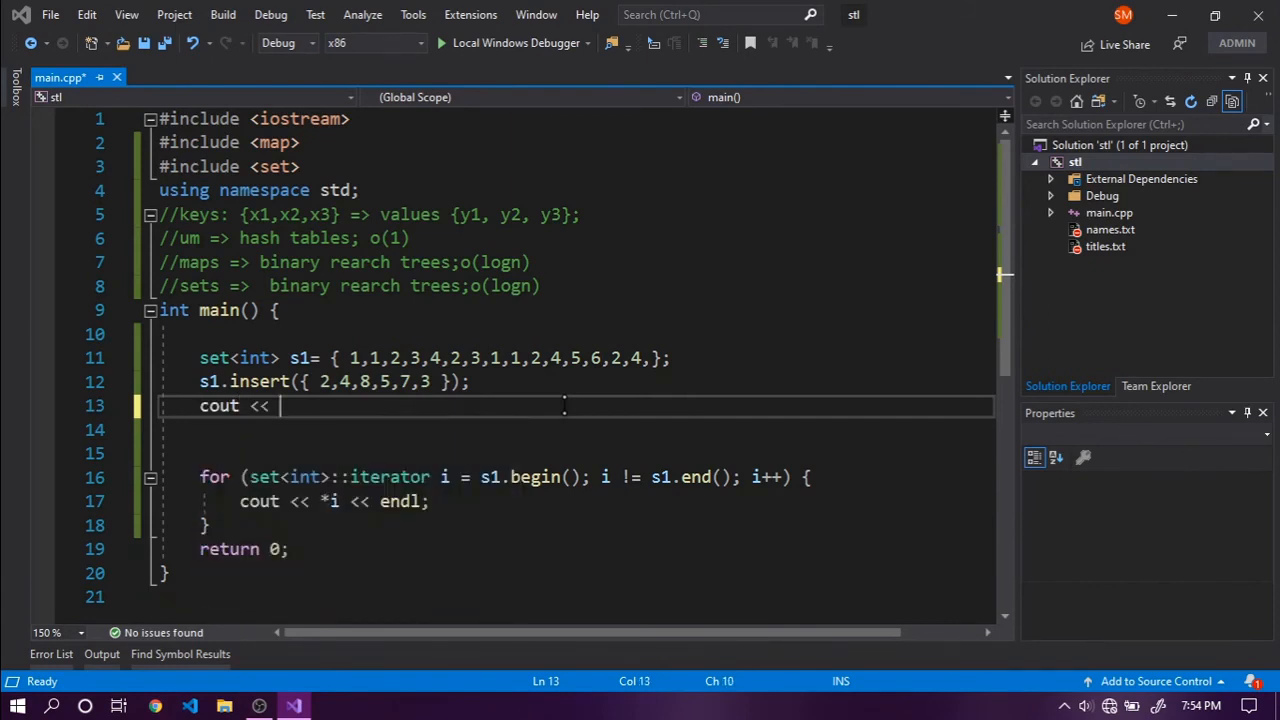
pyautogui.write('s1.upper_bound(')
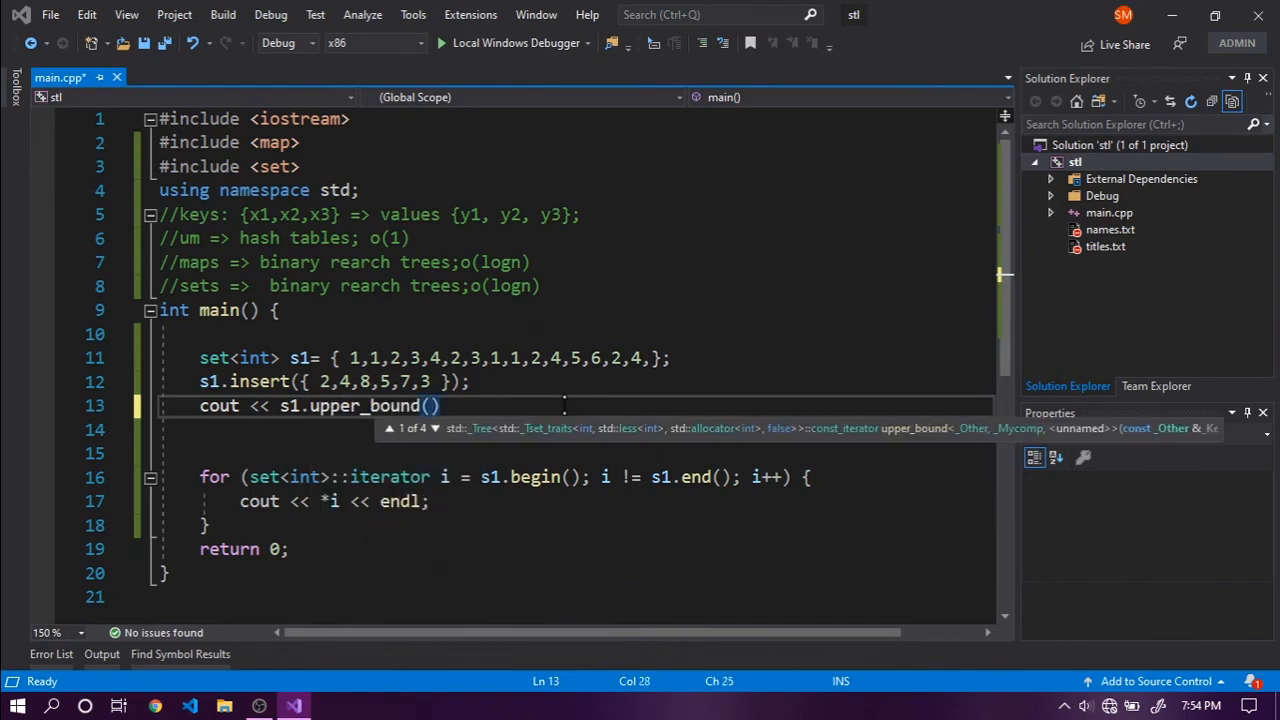
pyautogui.write('5) <<')
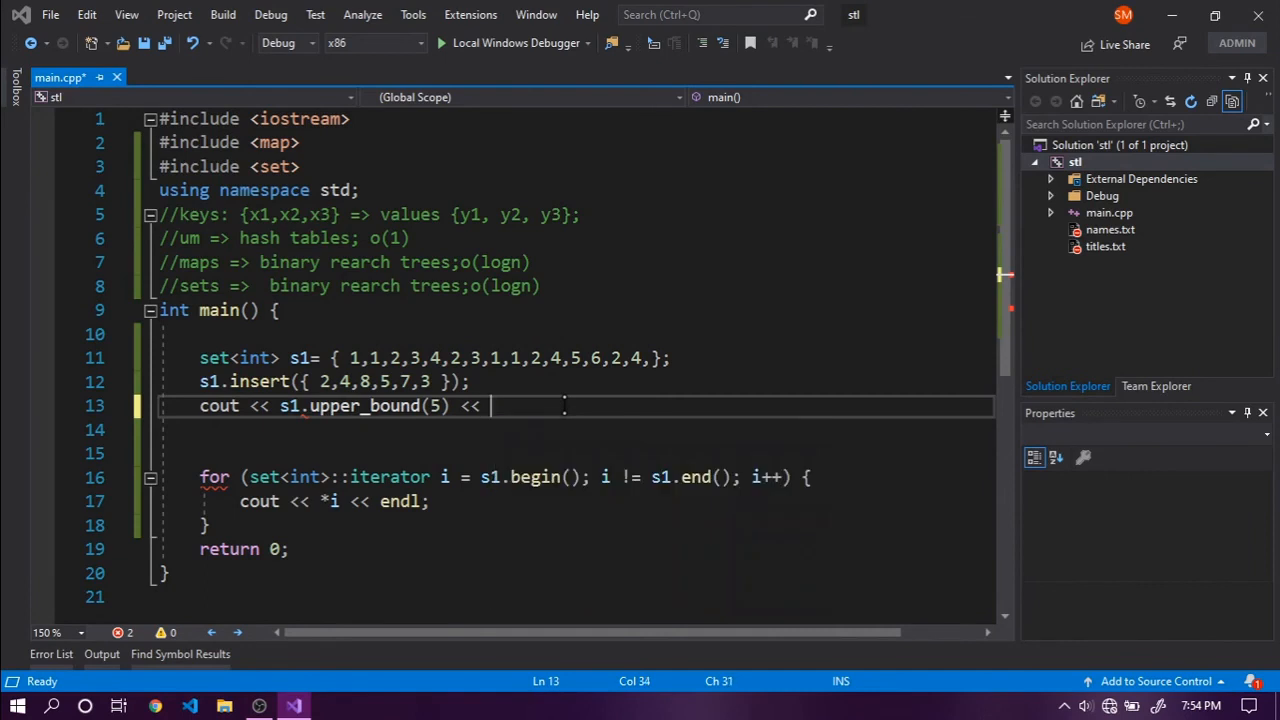
pyautogui.write('" -"')
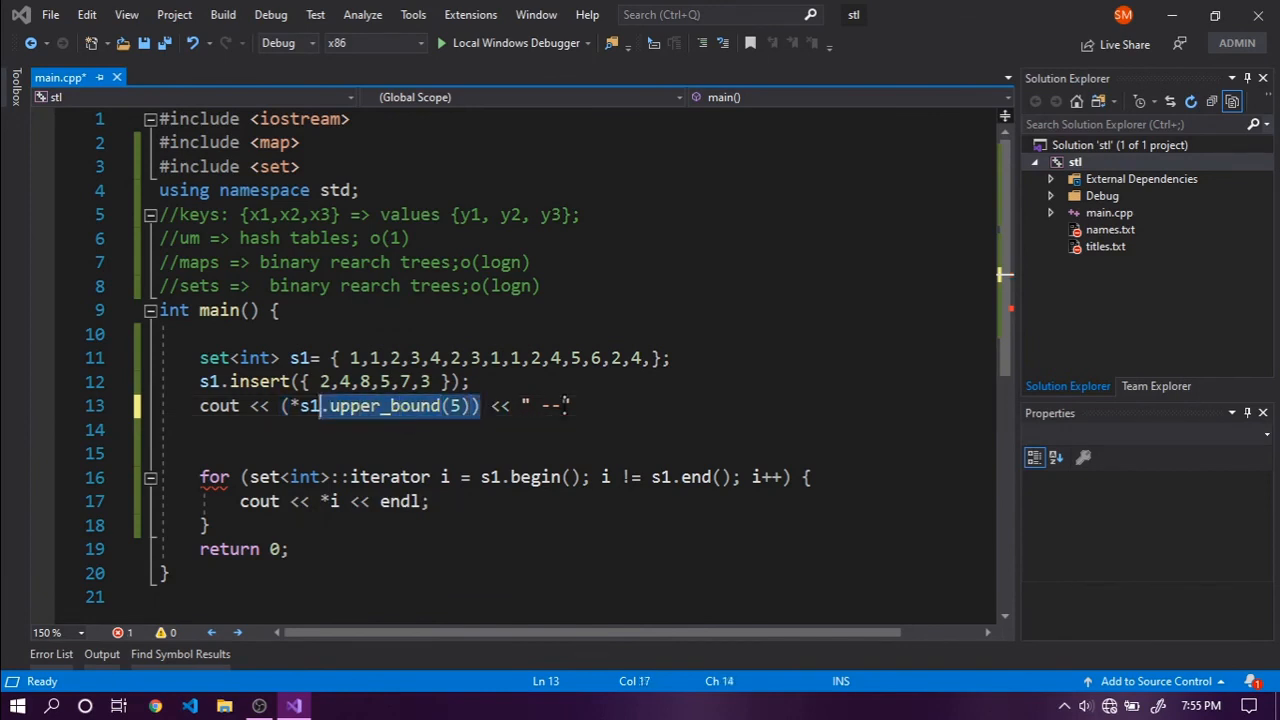
pyautogui.click(540, 405)
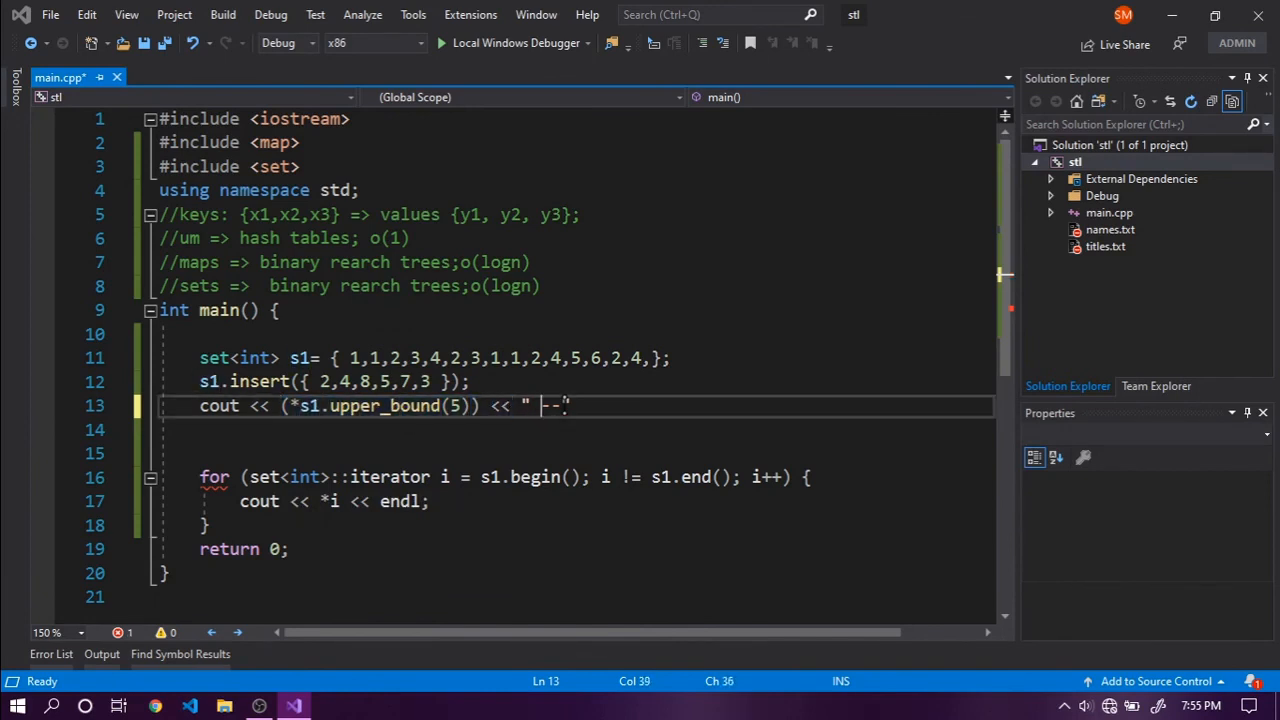
pyautogui.write('<< (*s1.upper_bound(5))')
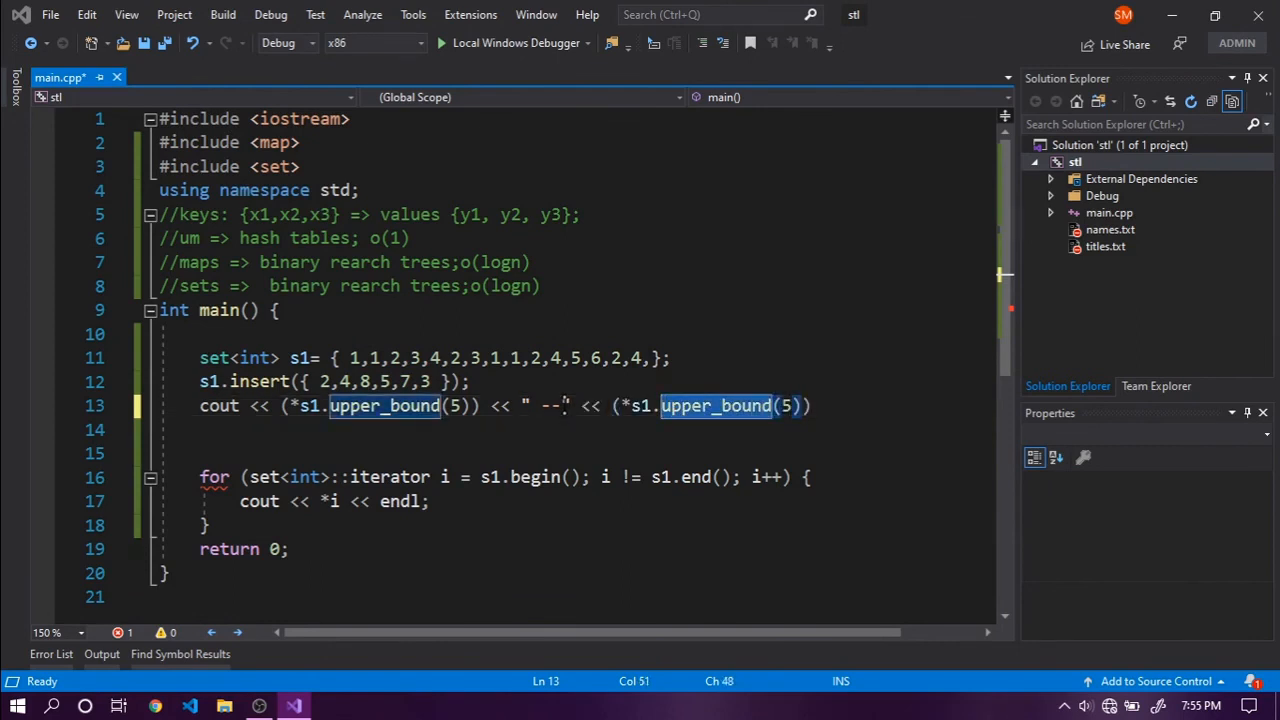
pyautogui.write('lower_bound')
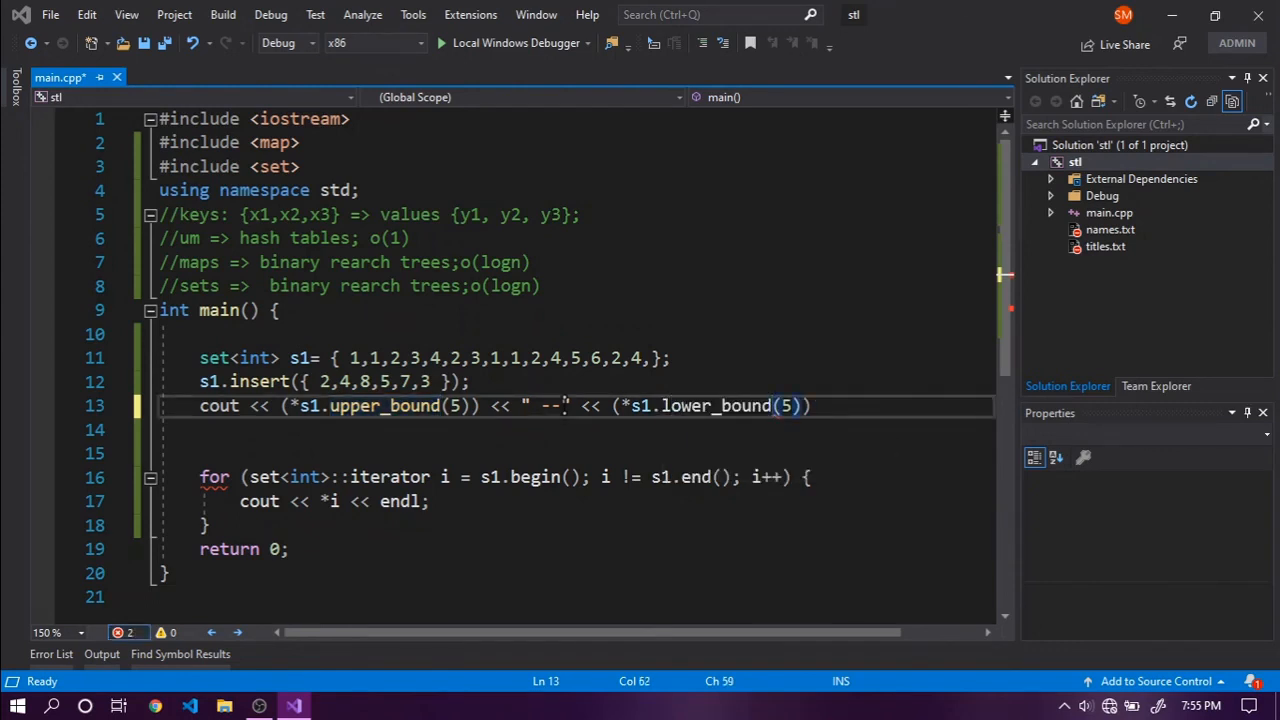
pyautogui.write('<<')
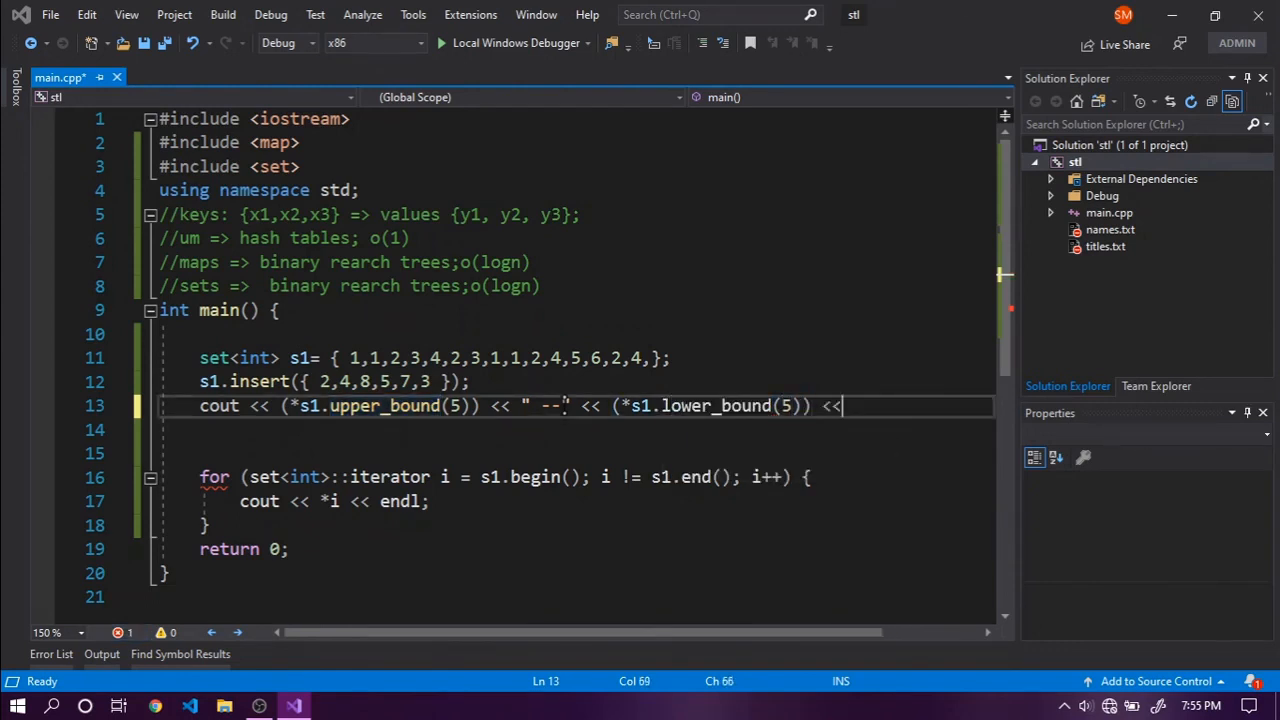
pyautogui.write('endl;')
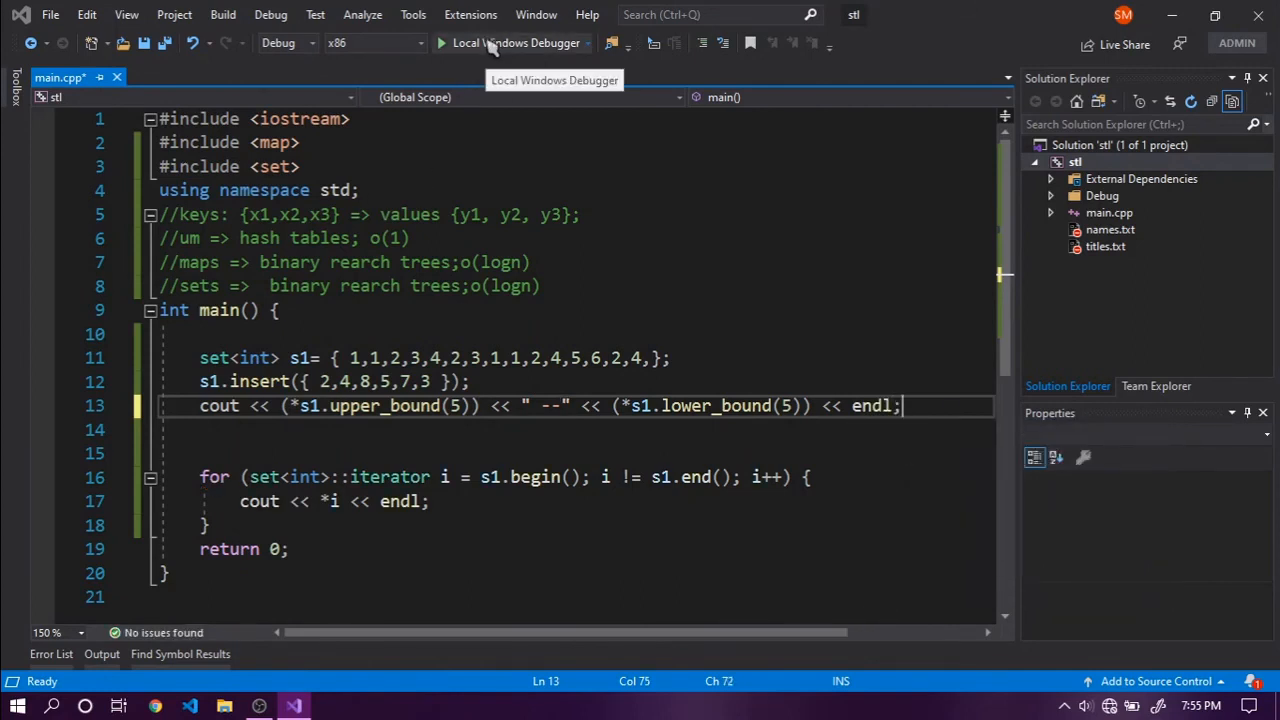
# Run the program and read '6 --5' followed by 1 through 8 in the console.
pyautogui.click(441, 42)
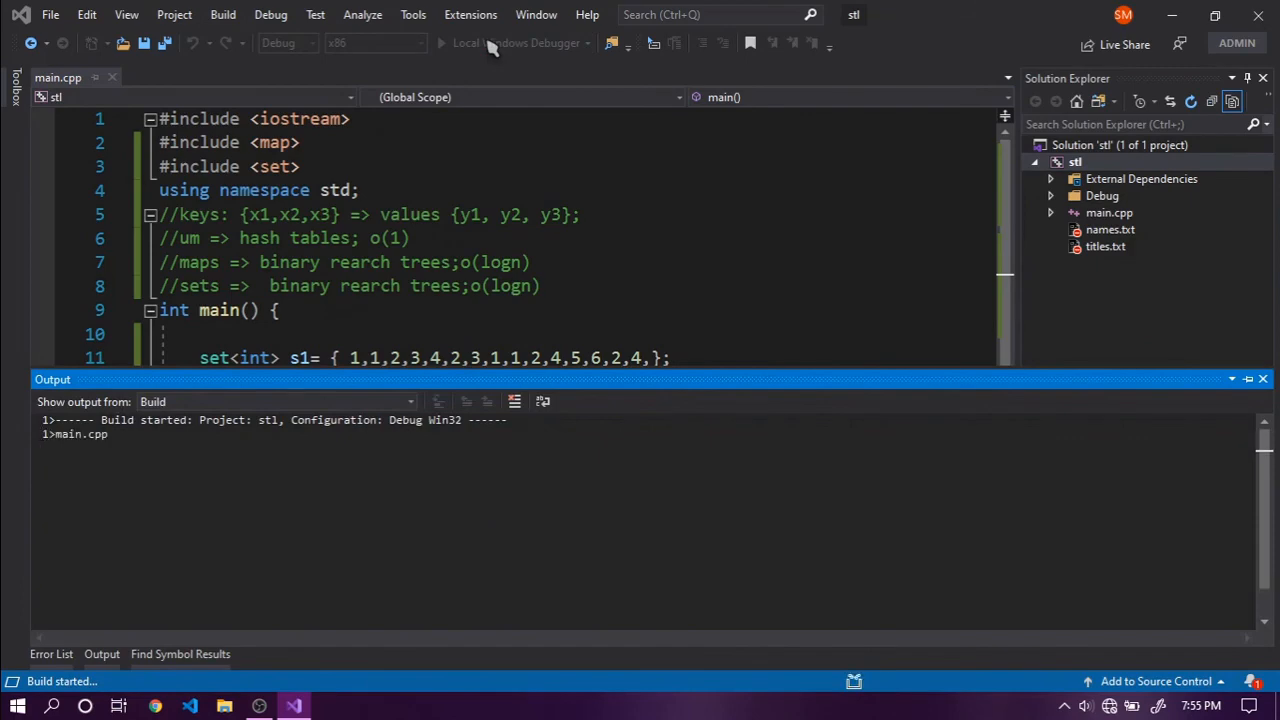
pyautogui.click(515, 43)
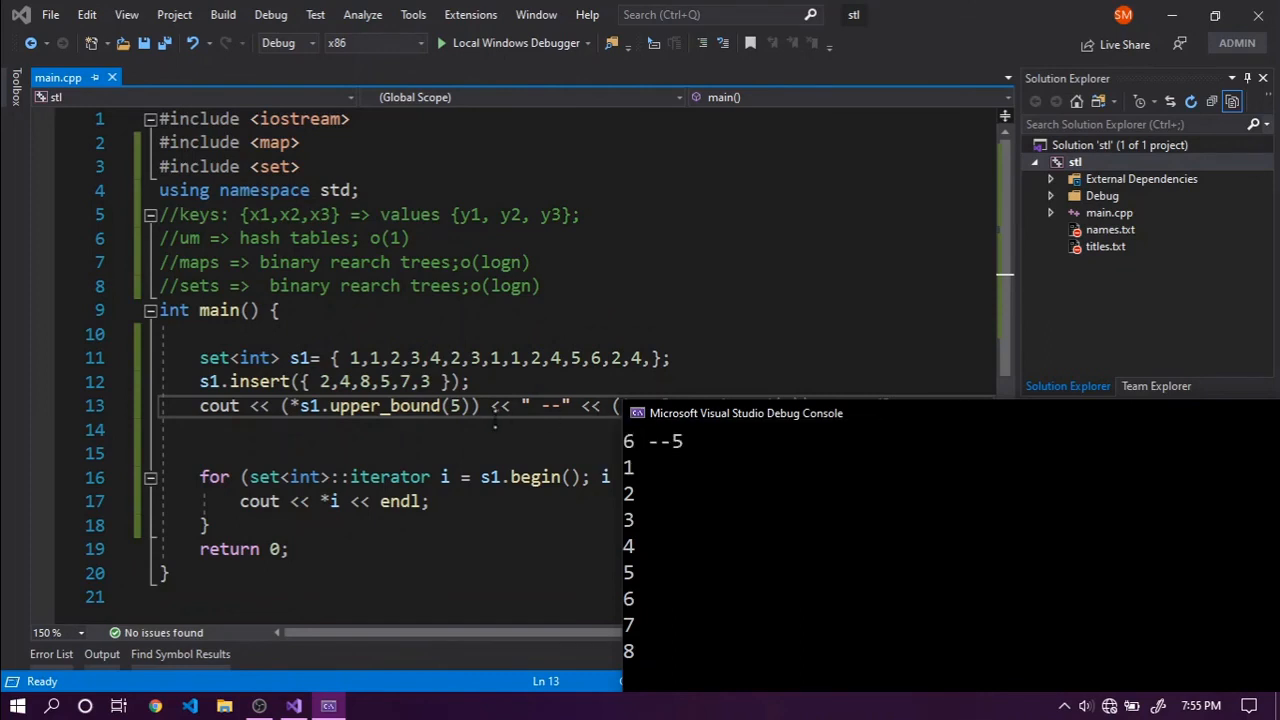
pyautogui.moveTo(635, 598)
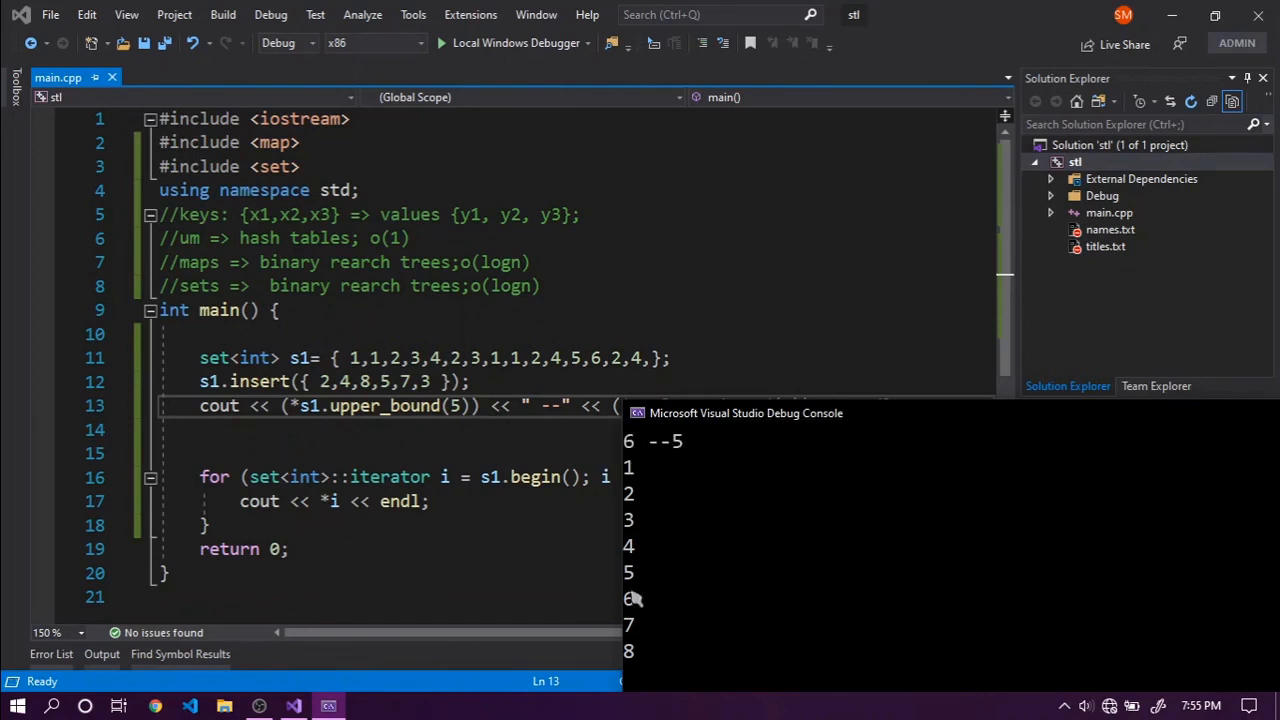
pyautogui.moveTo(643, 593)
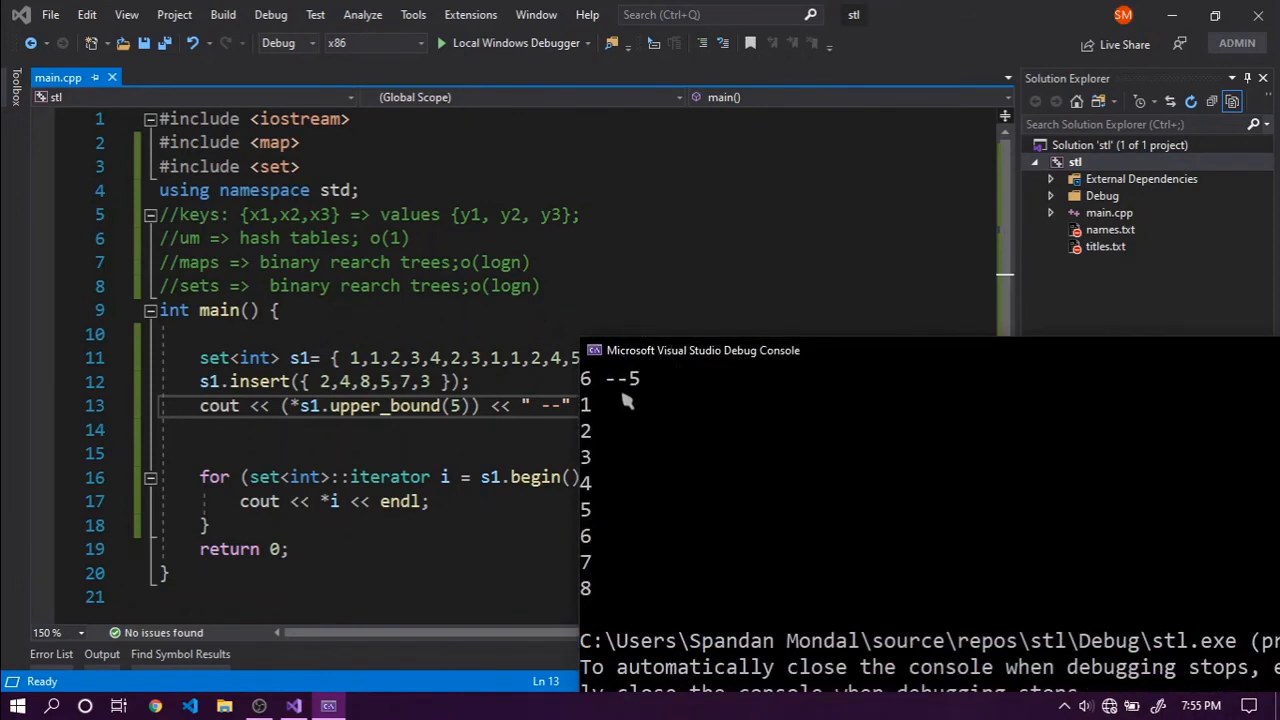
pyautogui.moveTo(640, 528)
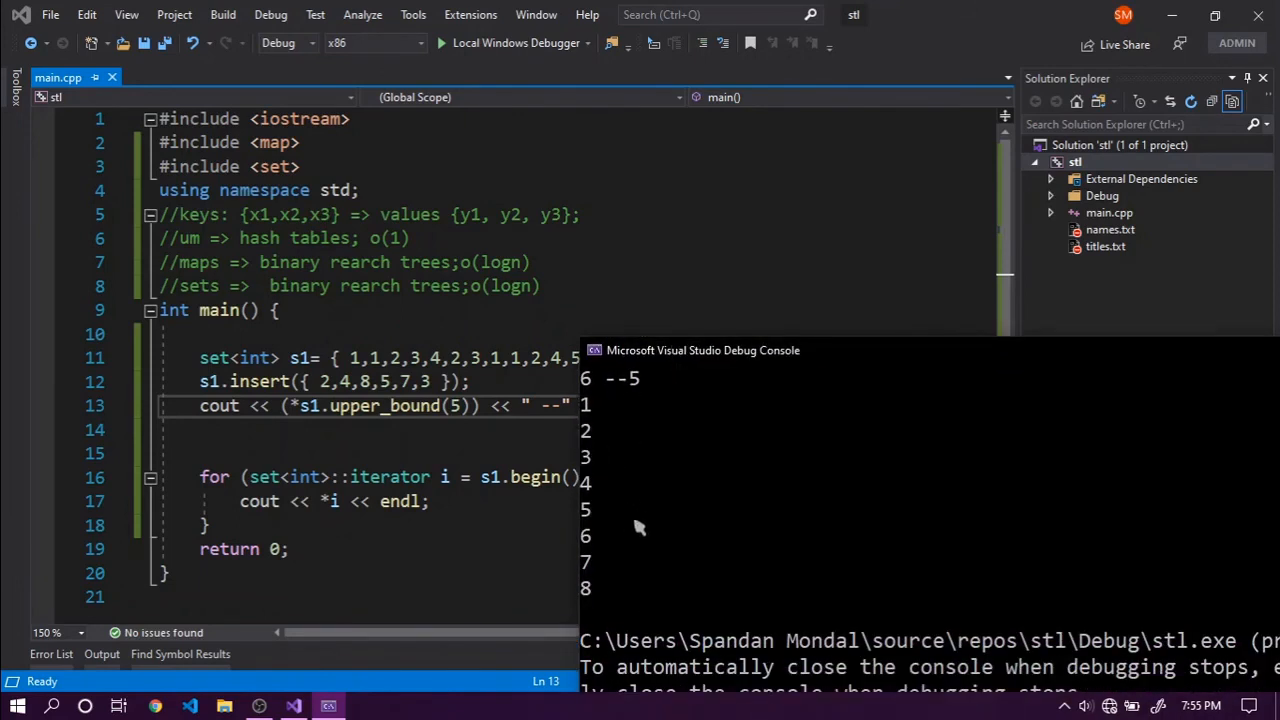
pyautogui.moveTo(700, 487)
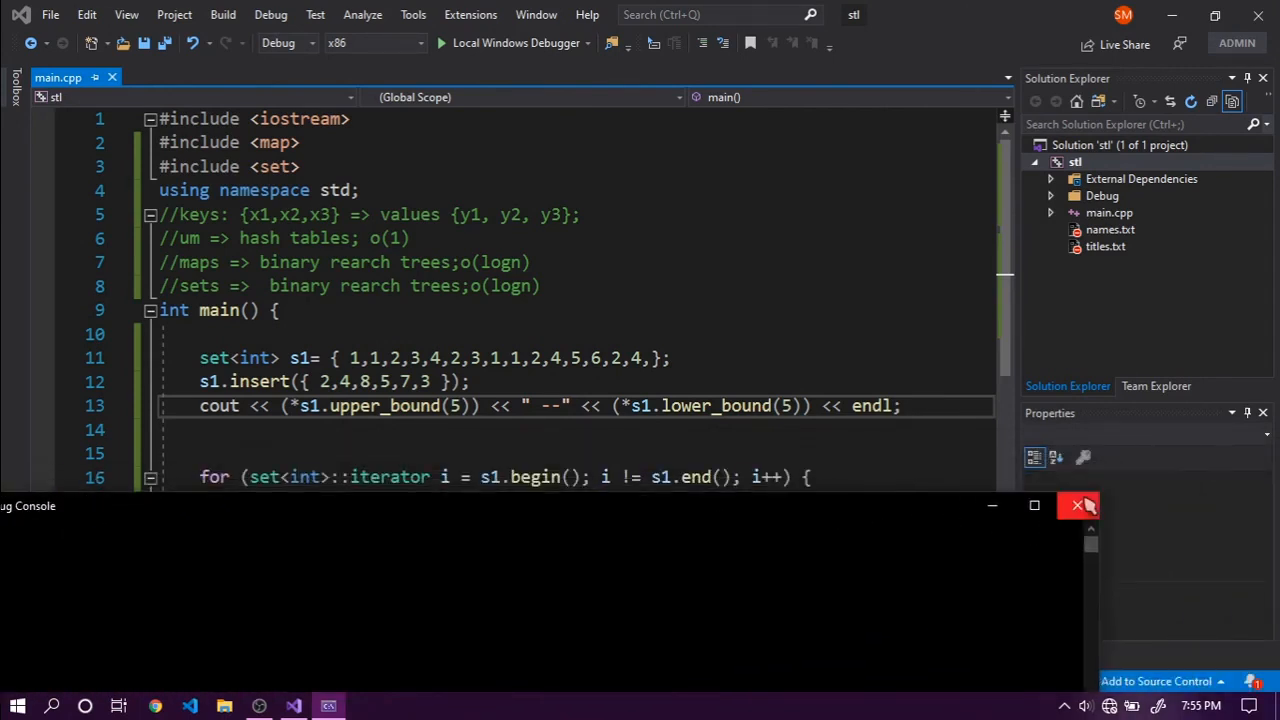
# Close the debug console, delete the value 5 from s1's lists, and re-run the program.
pyautogui.click(1079, 505)
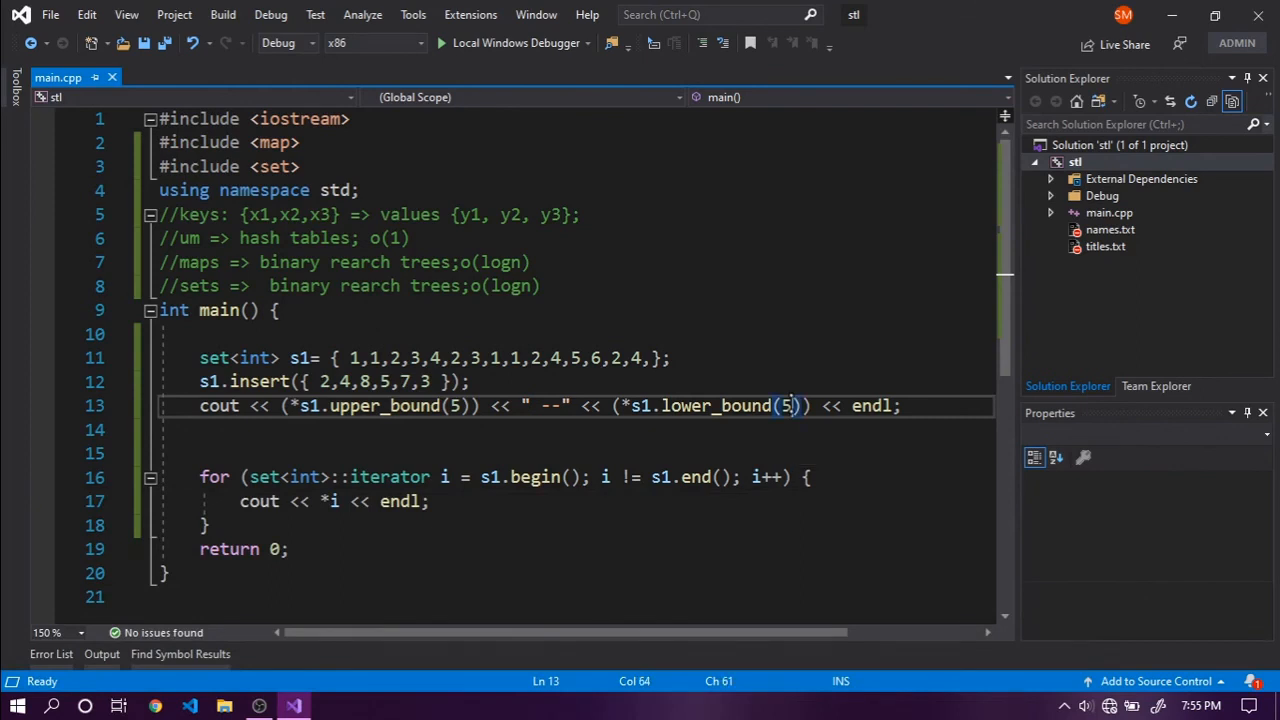
pyautogui.press('Backspace')
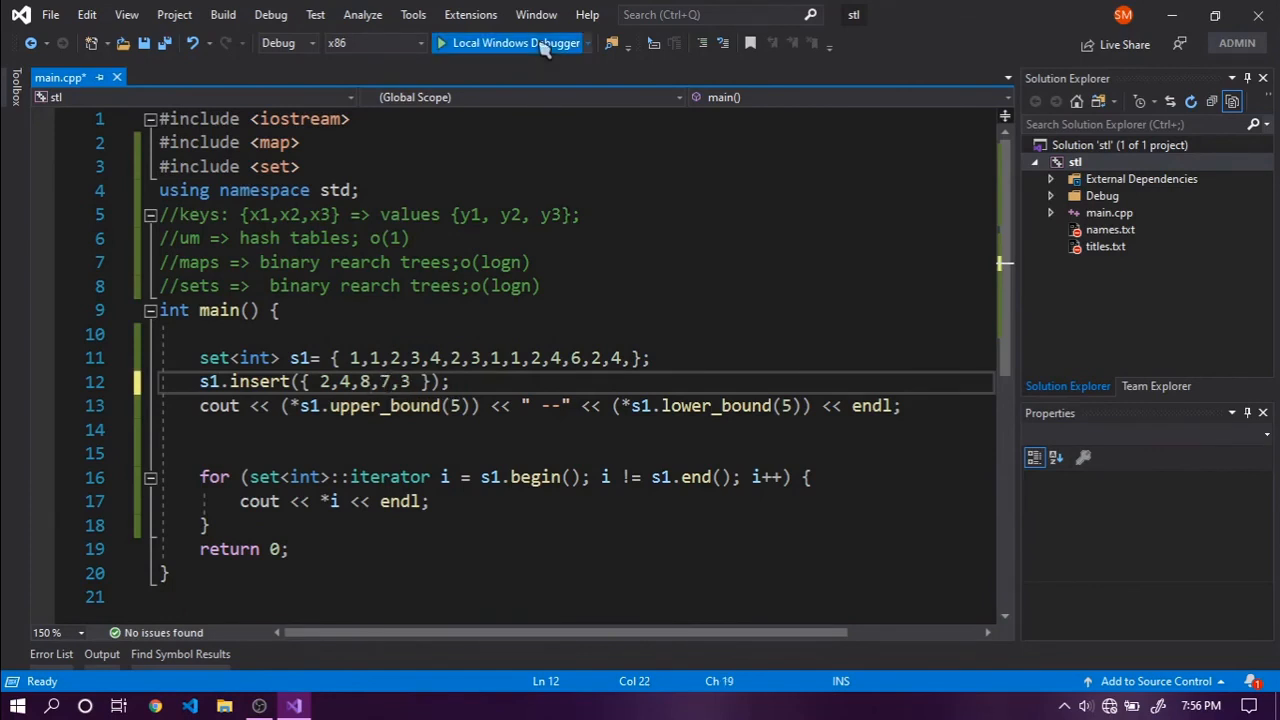
pyautogui.click(508, 42)
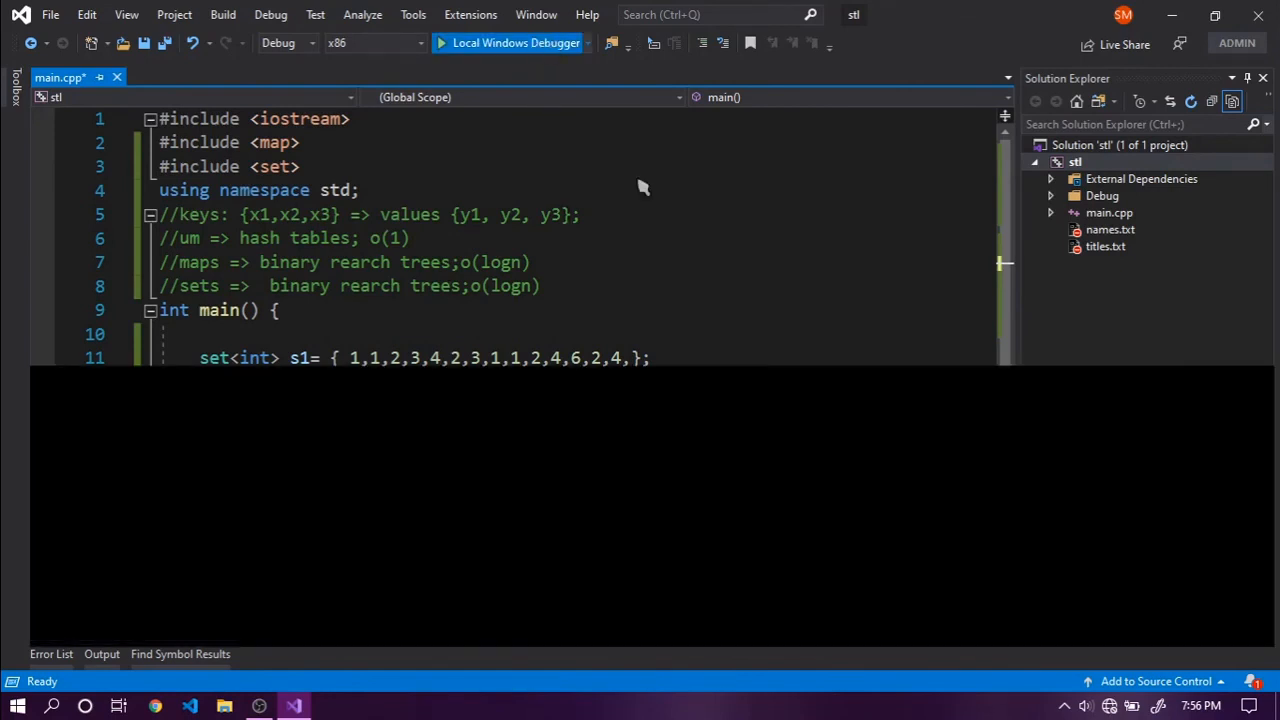